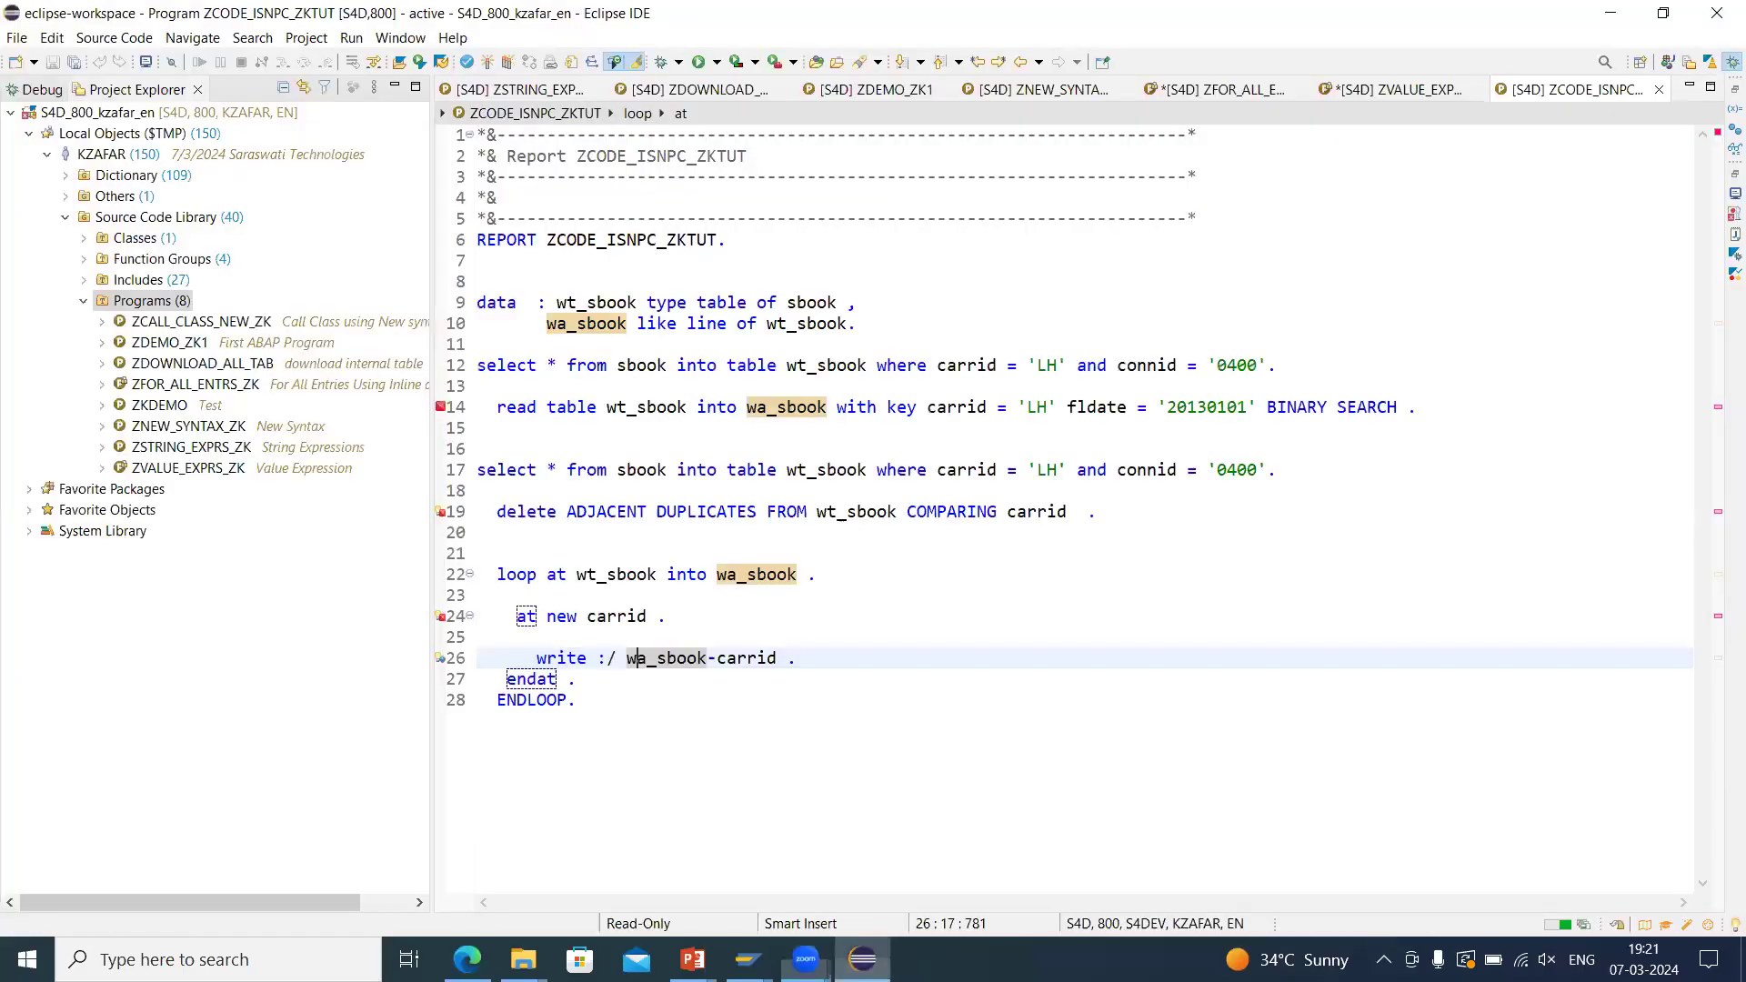
mouse_move(749, 958)
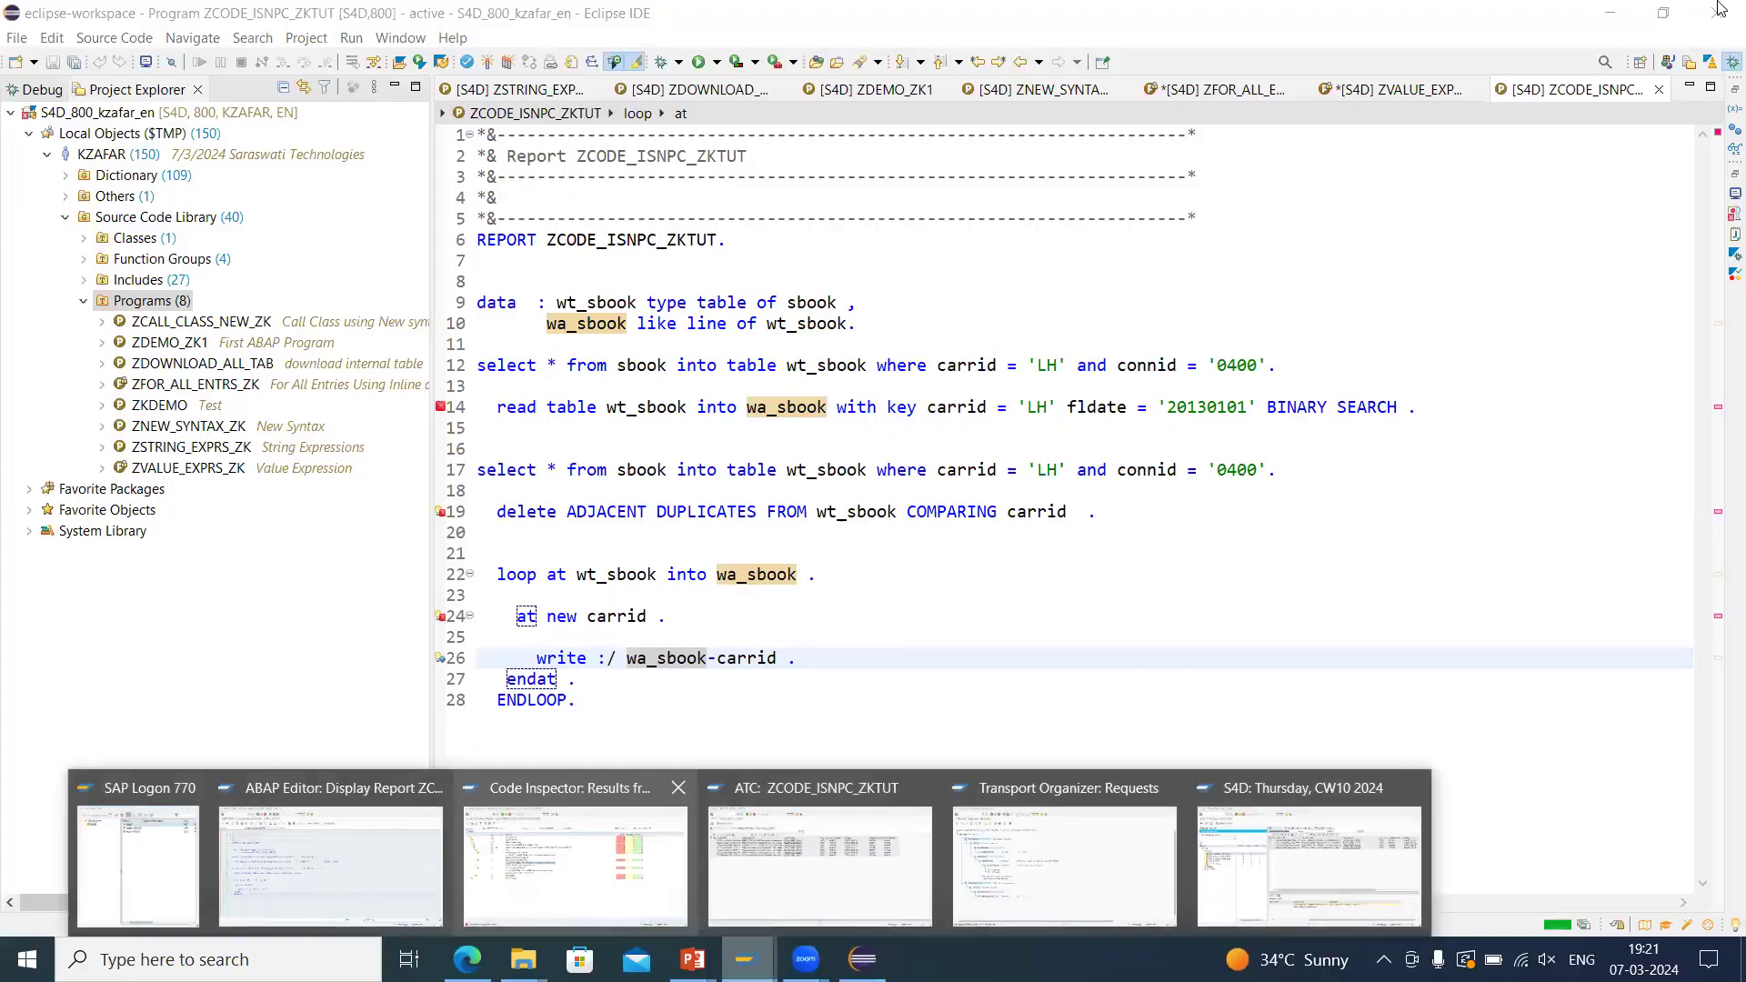
Log on to HANA SERVER from SAP Logon, filling in the saved user and password for client 800.
click(330, 865)
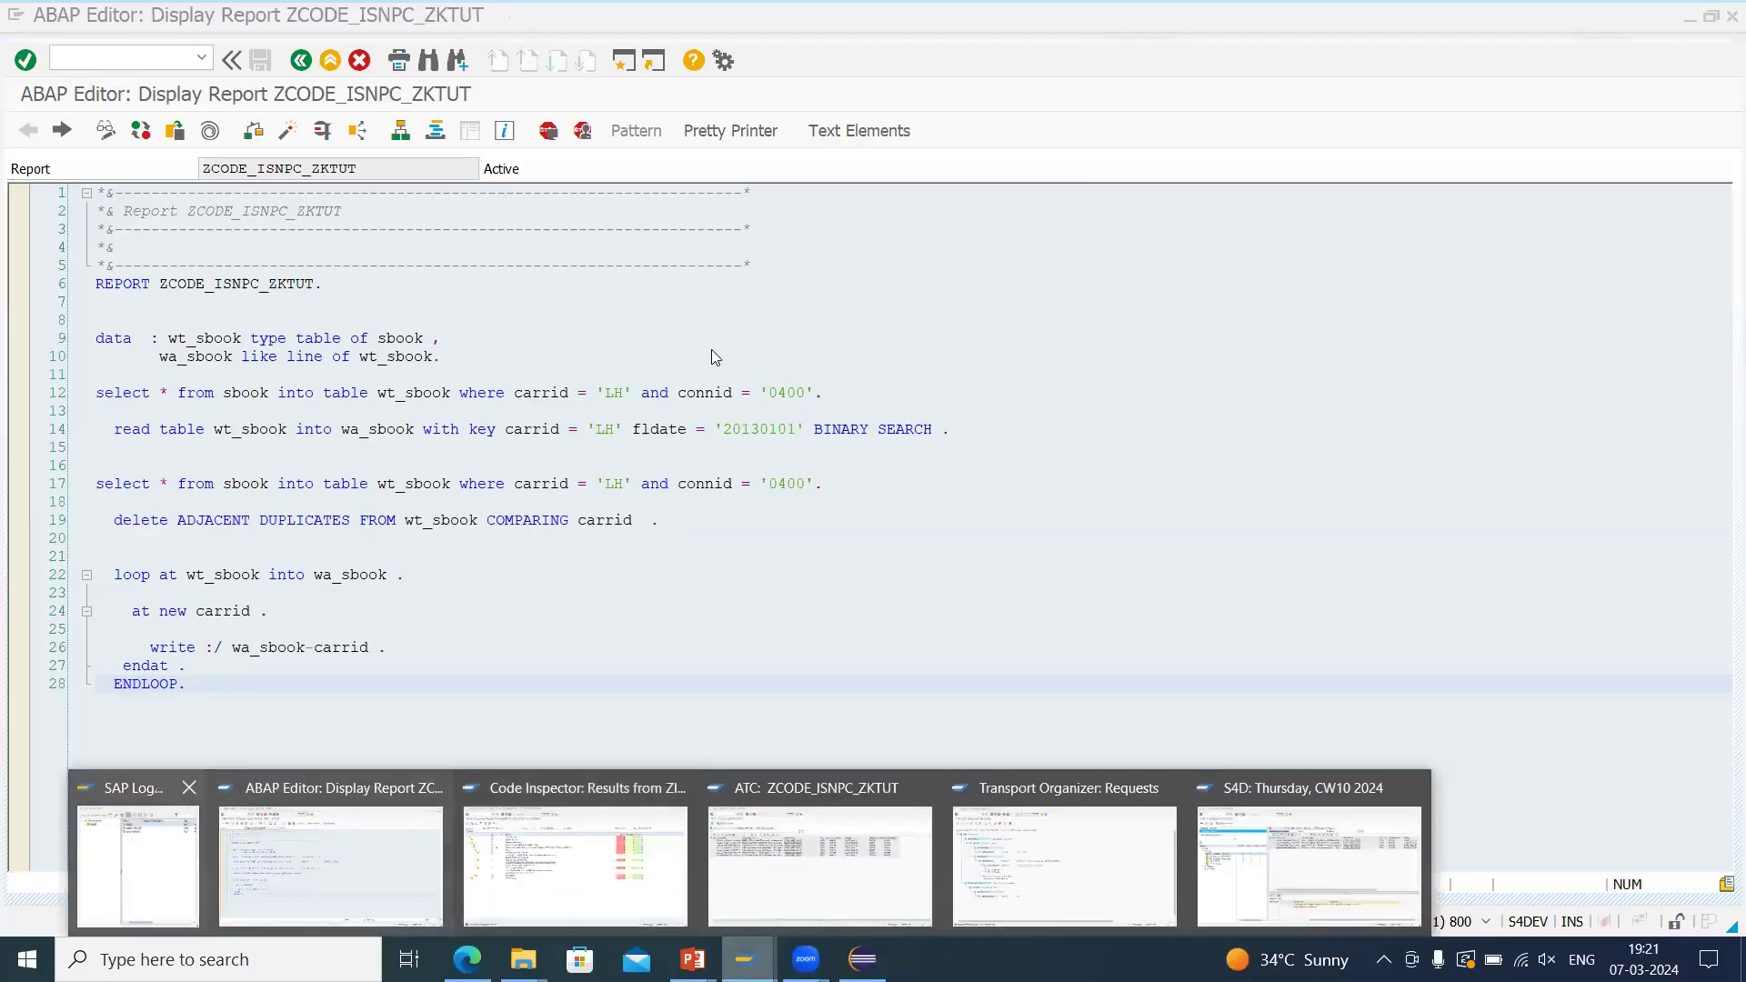
click(137, 864)
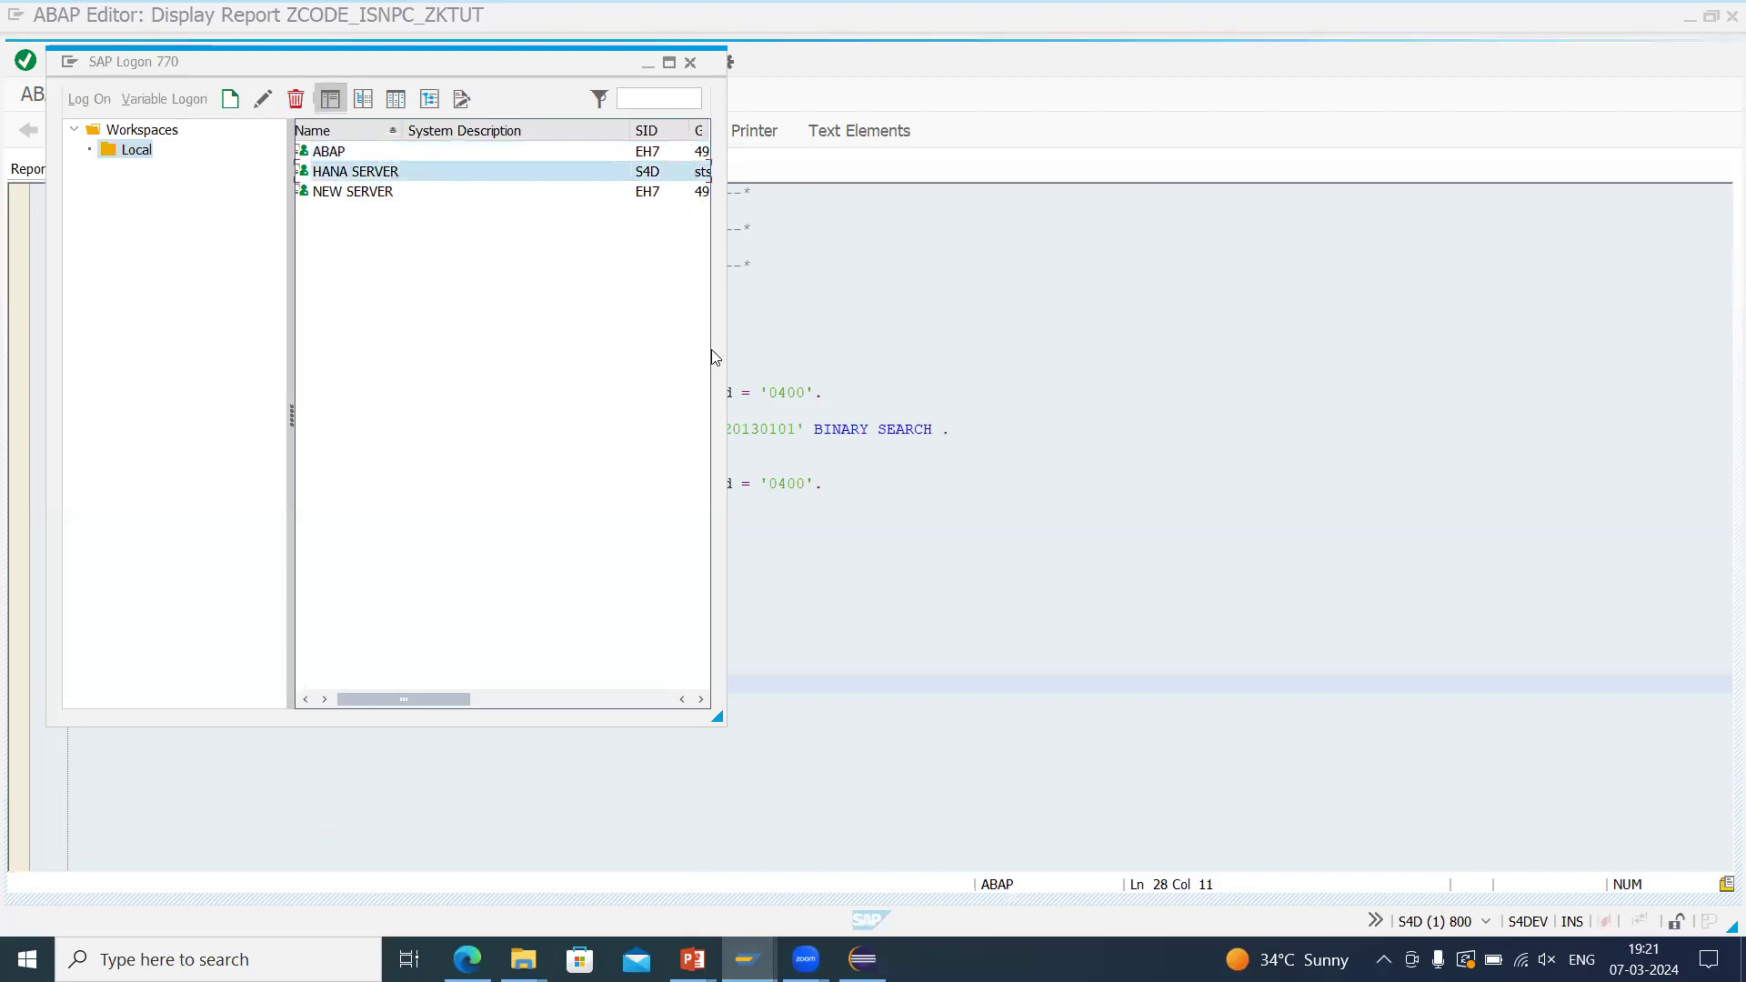
double_click(355, 171)
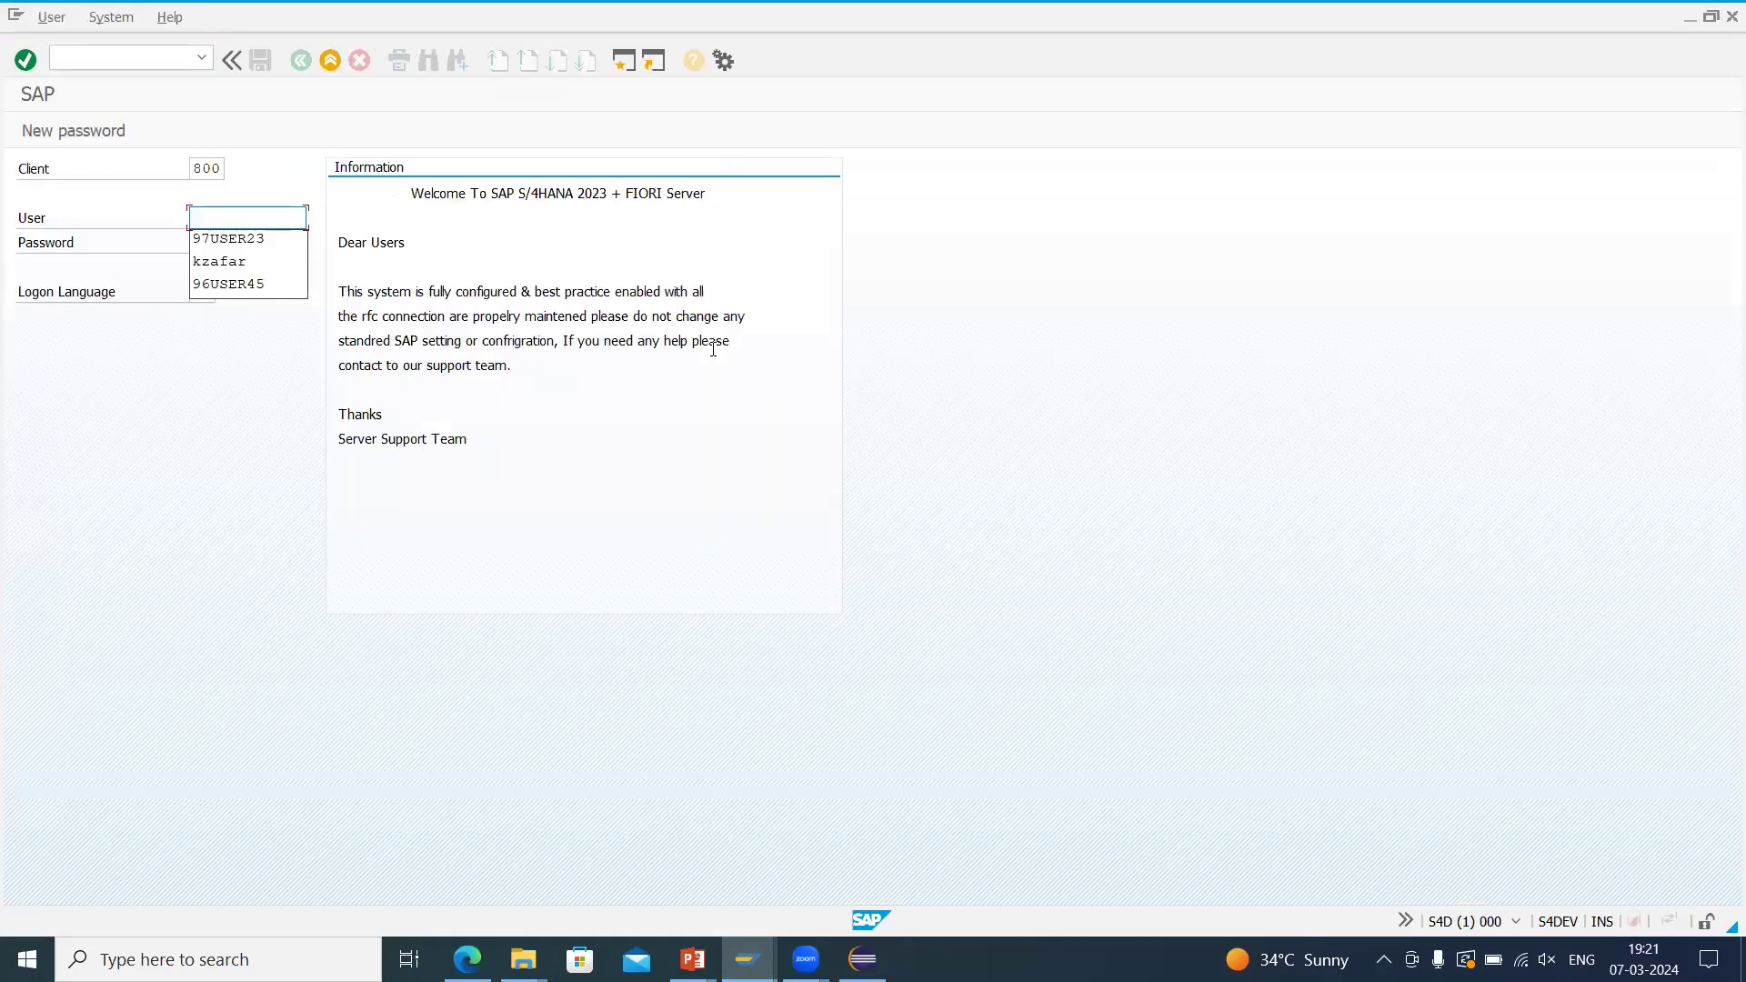
click(230, 238)
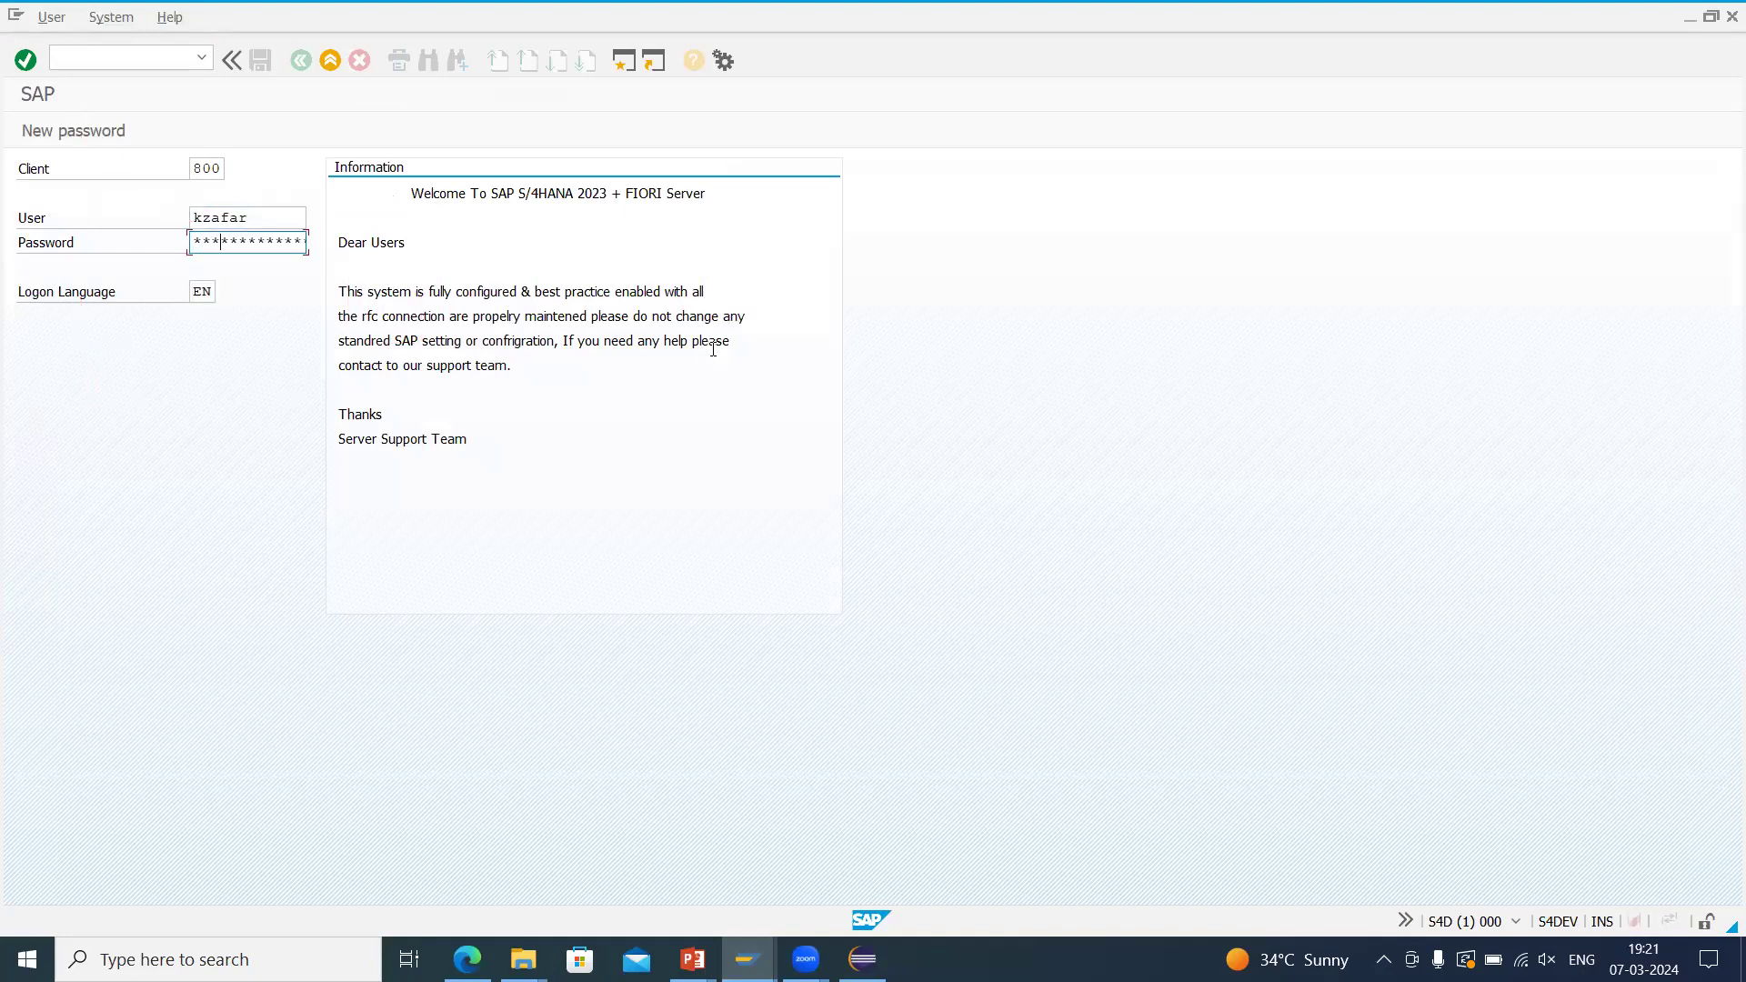
text(*)
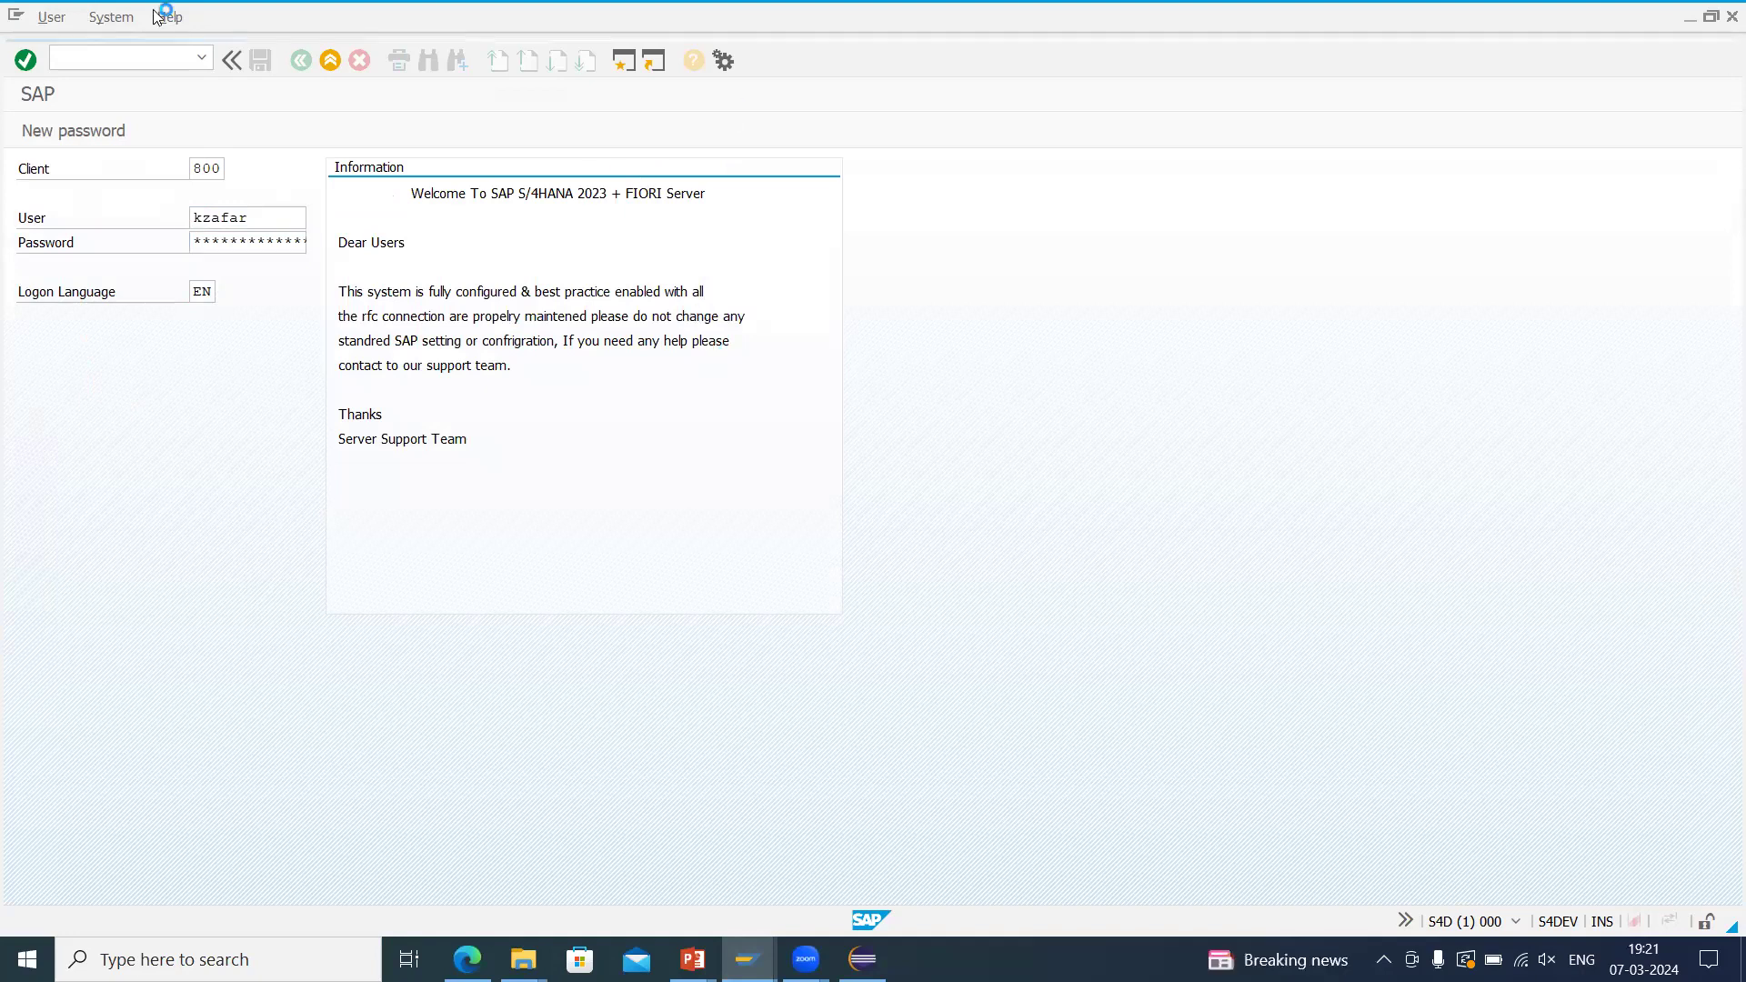
Dismiss the broken-connection error and name a new ATC run series zdemoA_tc.
click(26, 60)
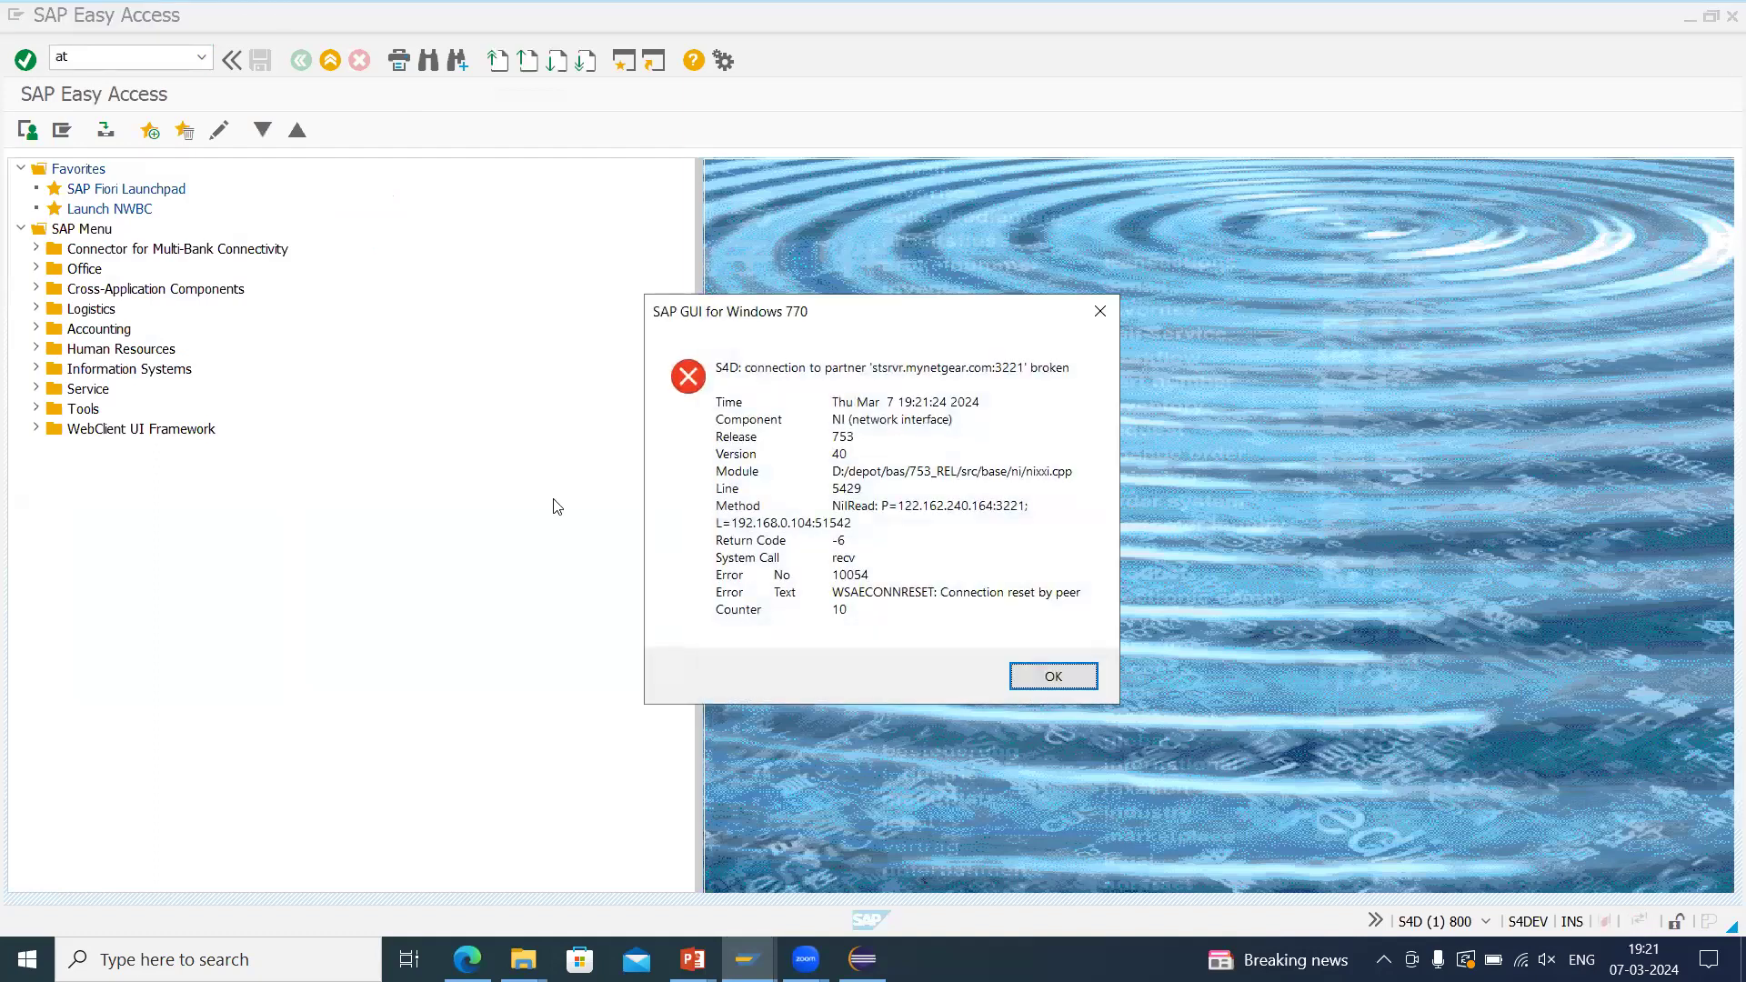
click(1051, 676)
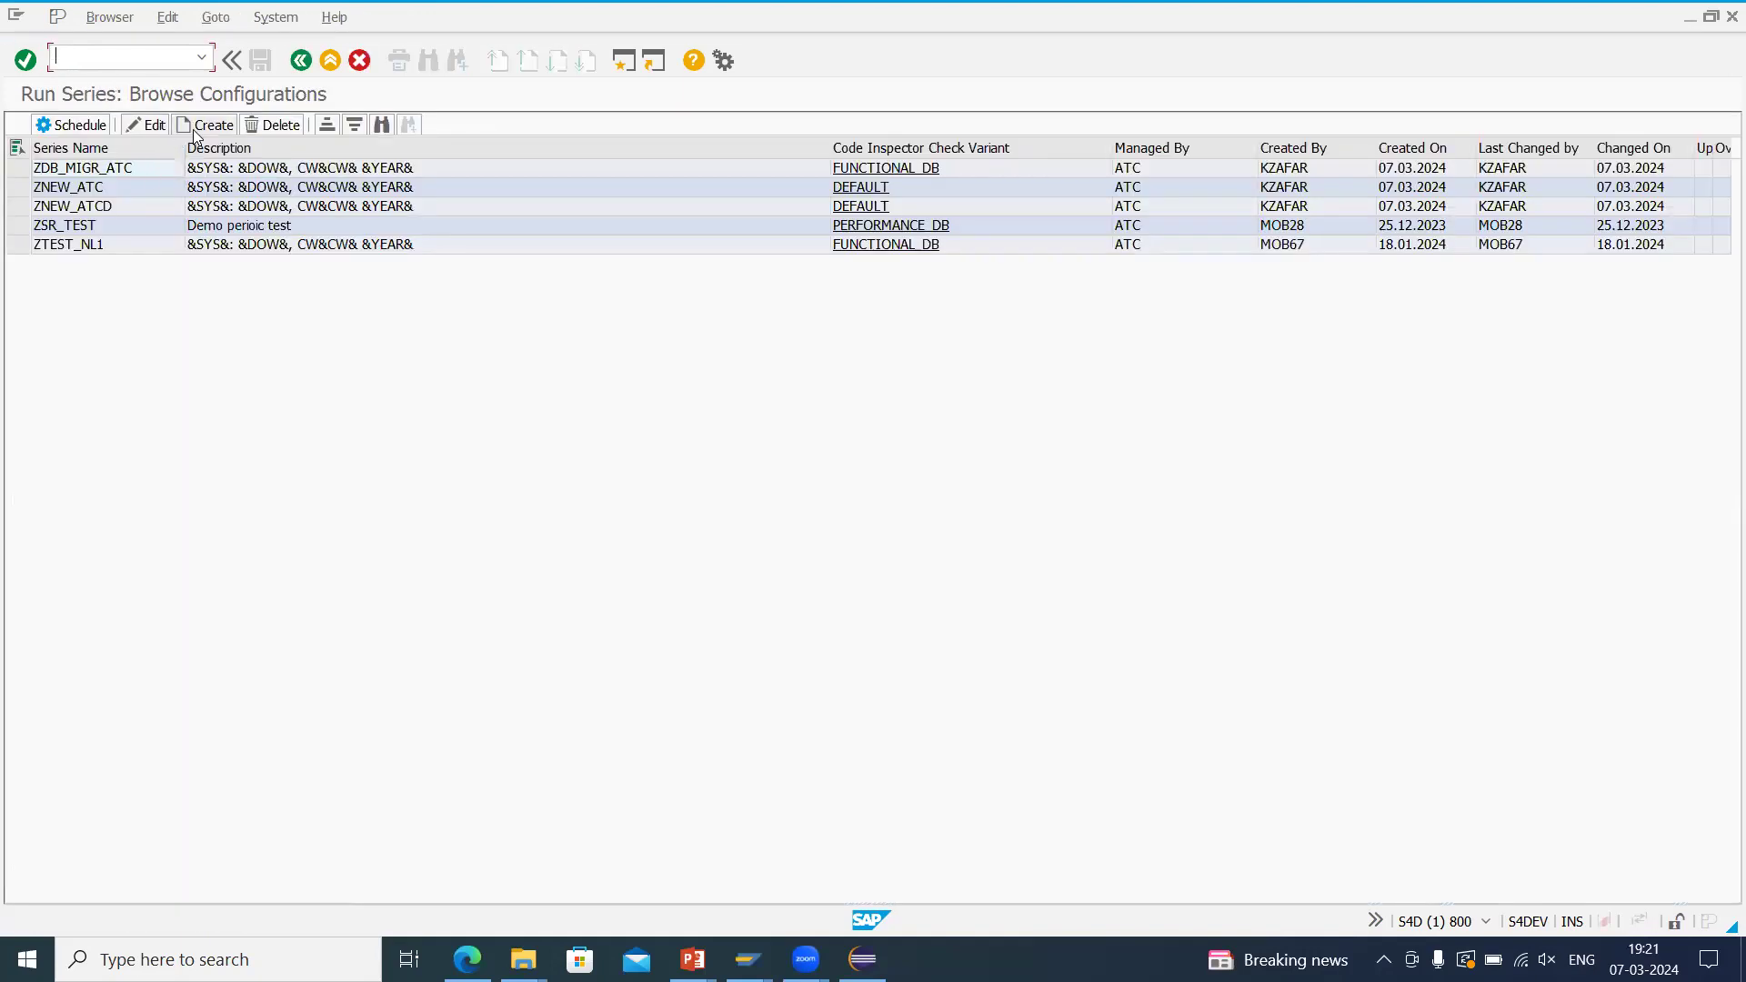
click(211, 124)
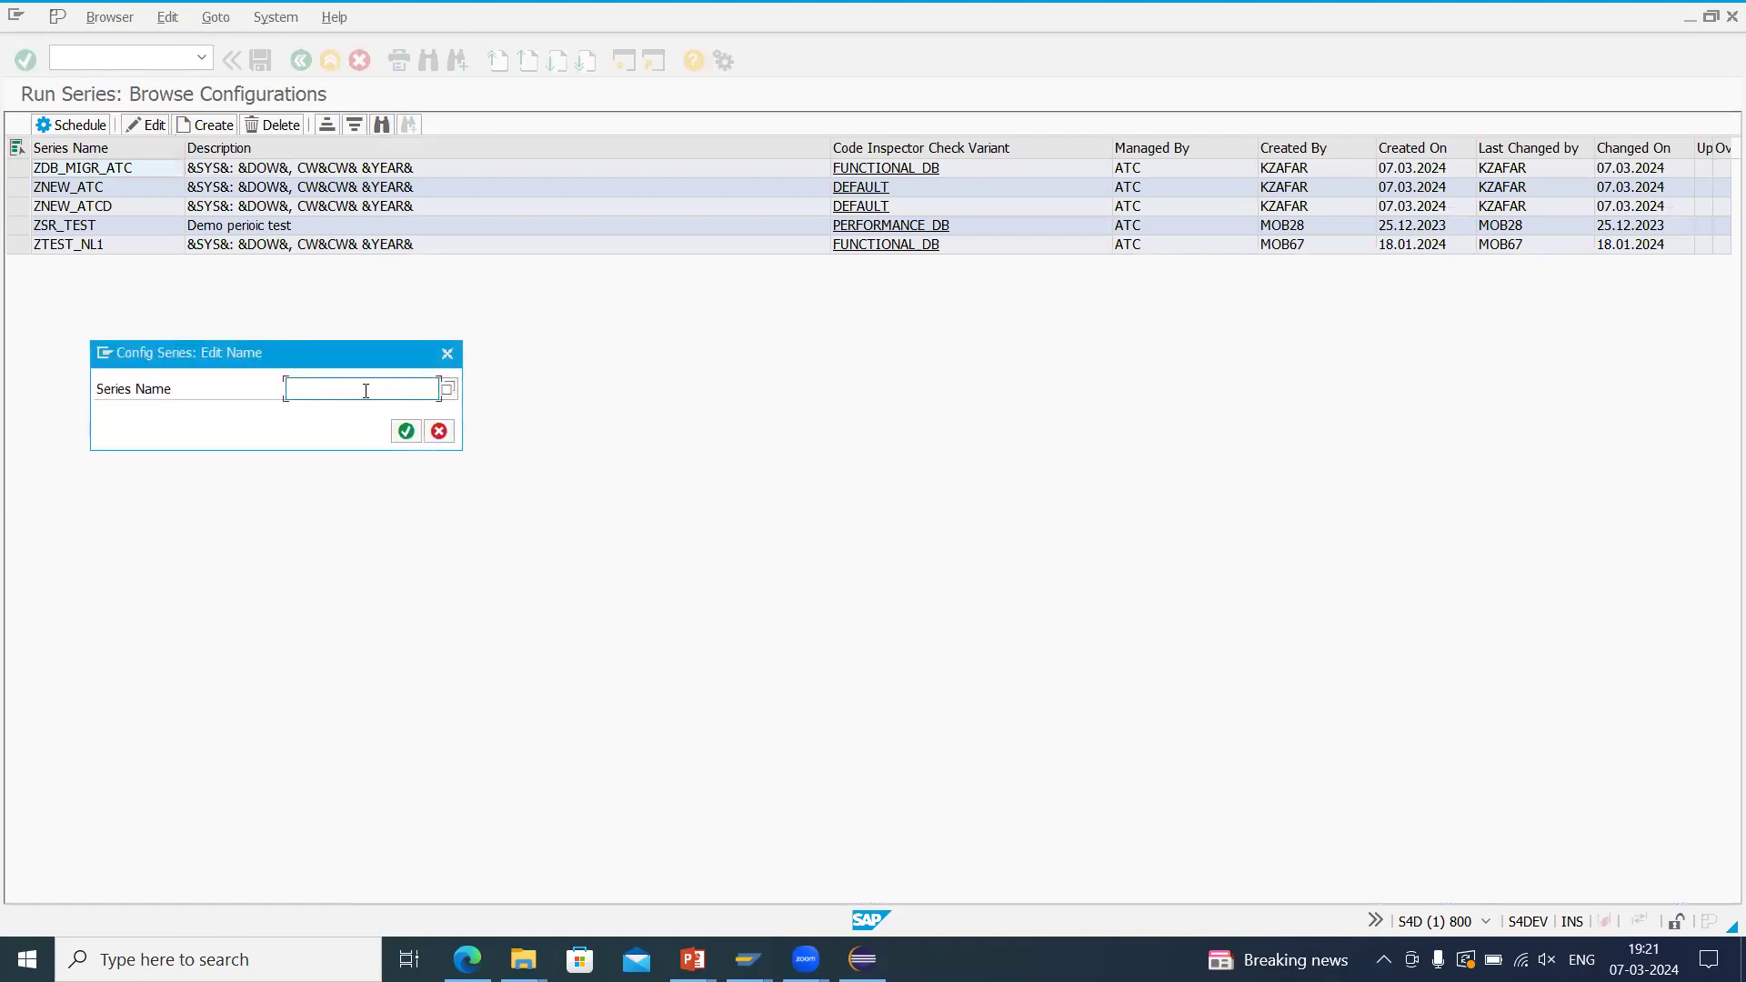
text(zdemoA)
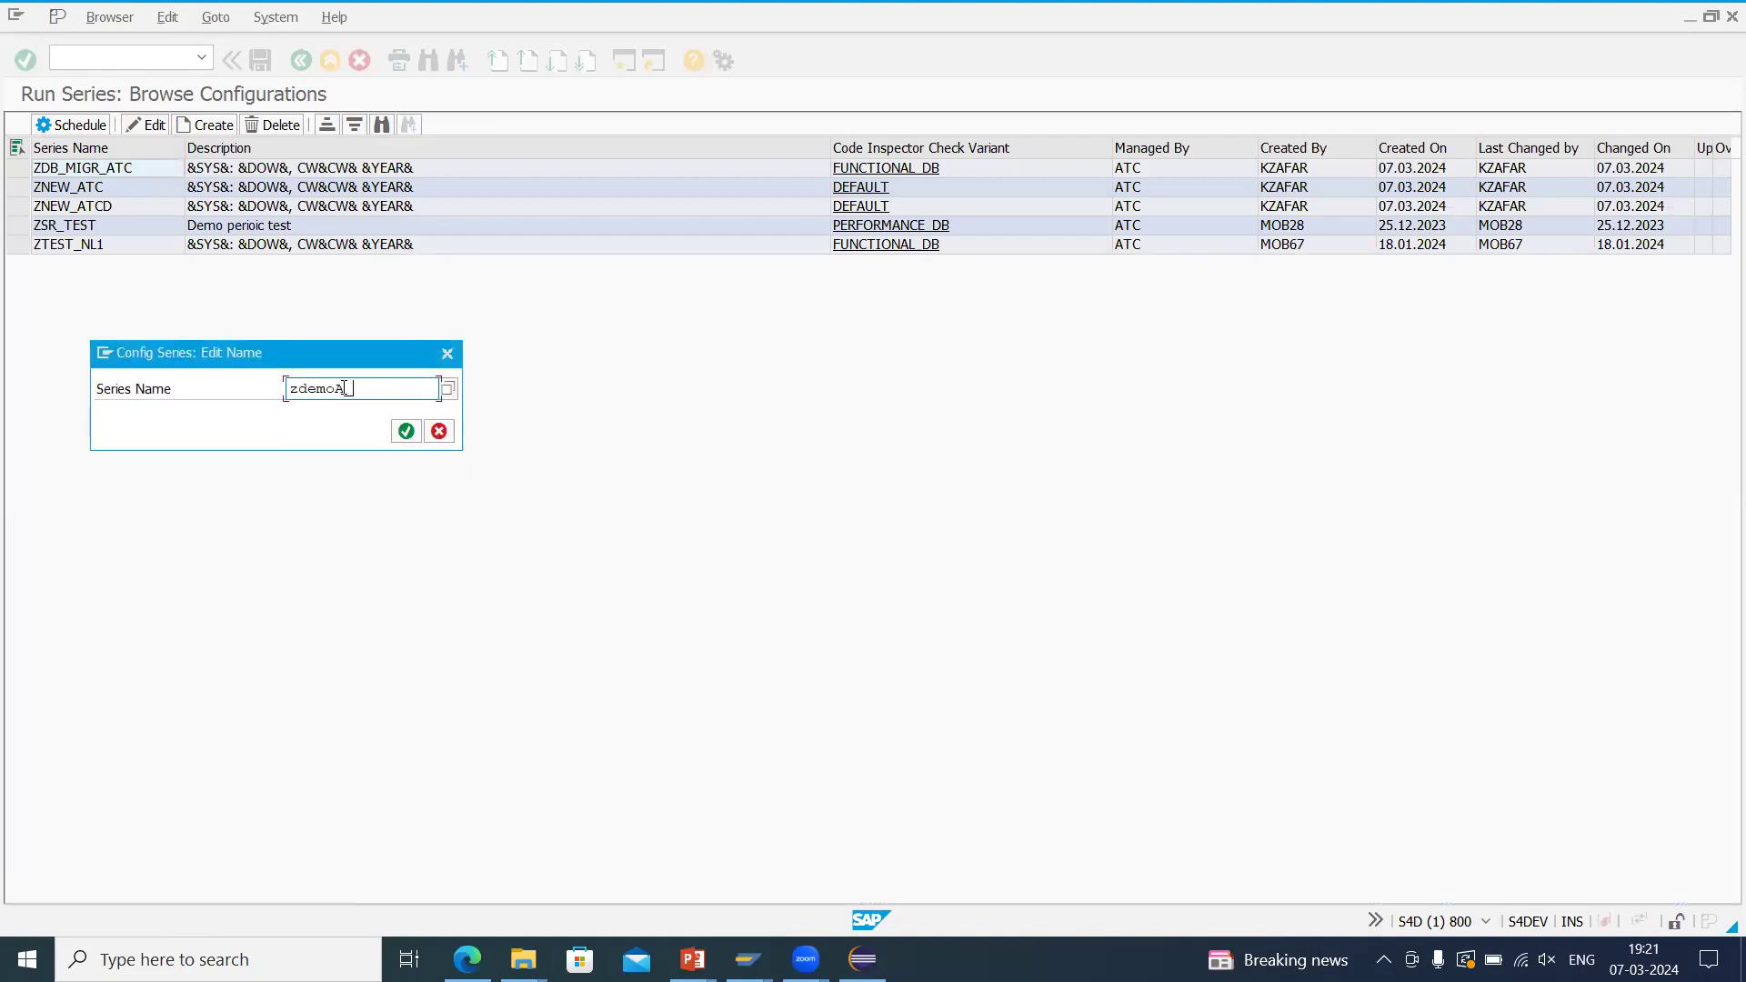
text(_tc)
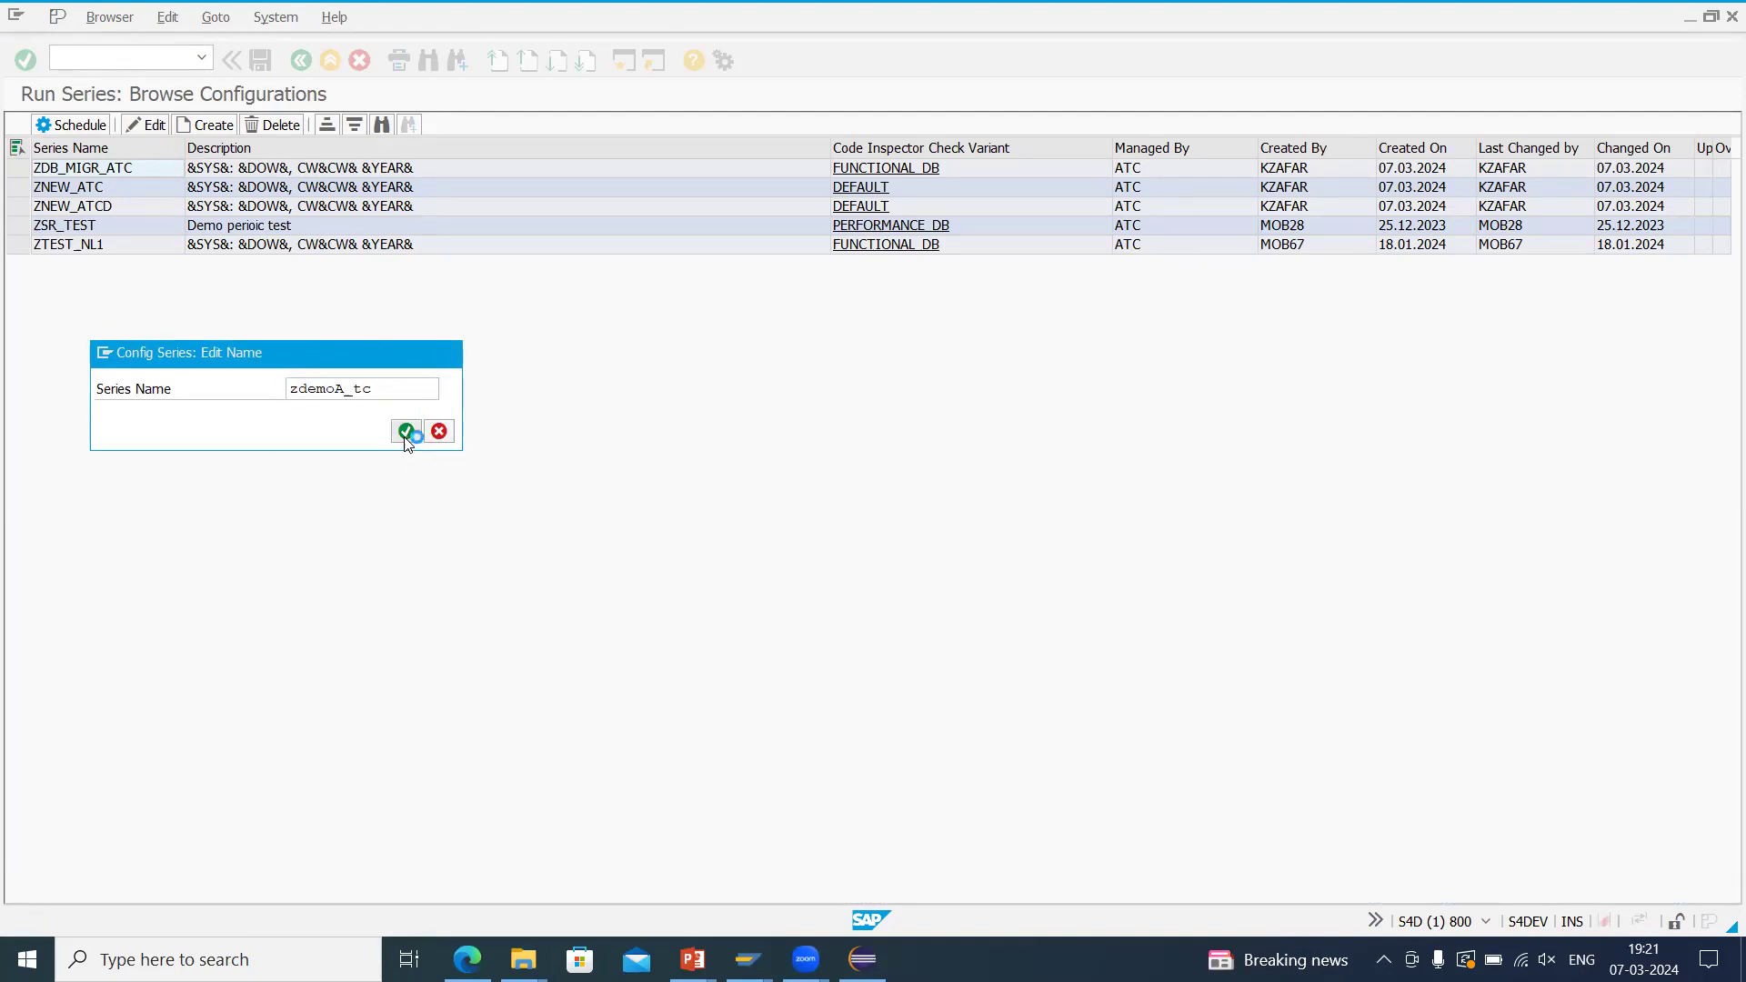
click(405, 431)
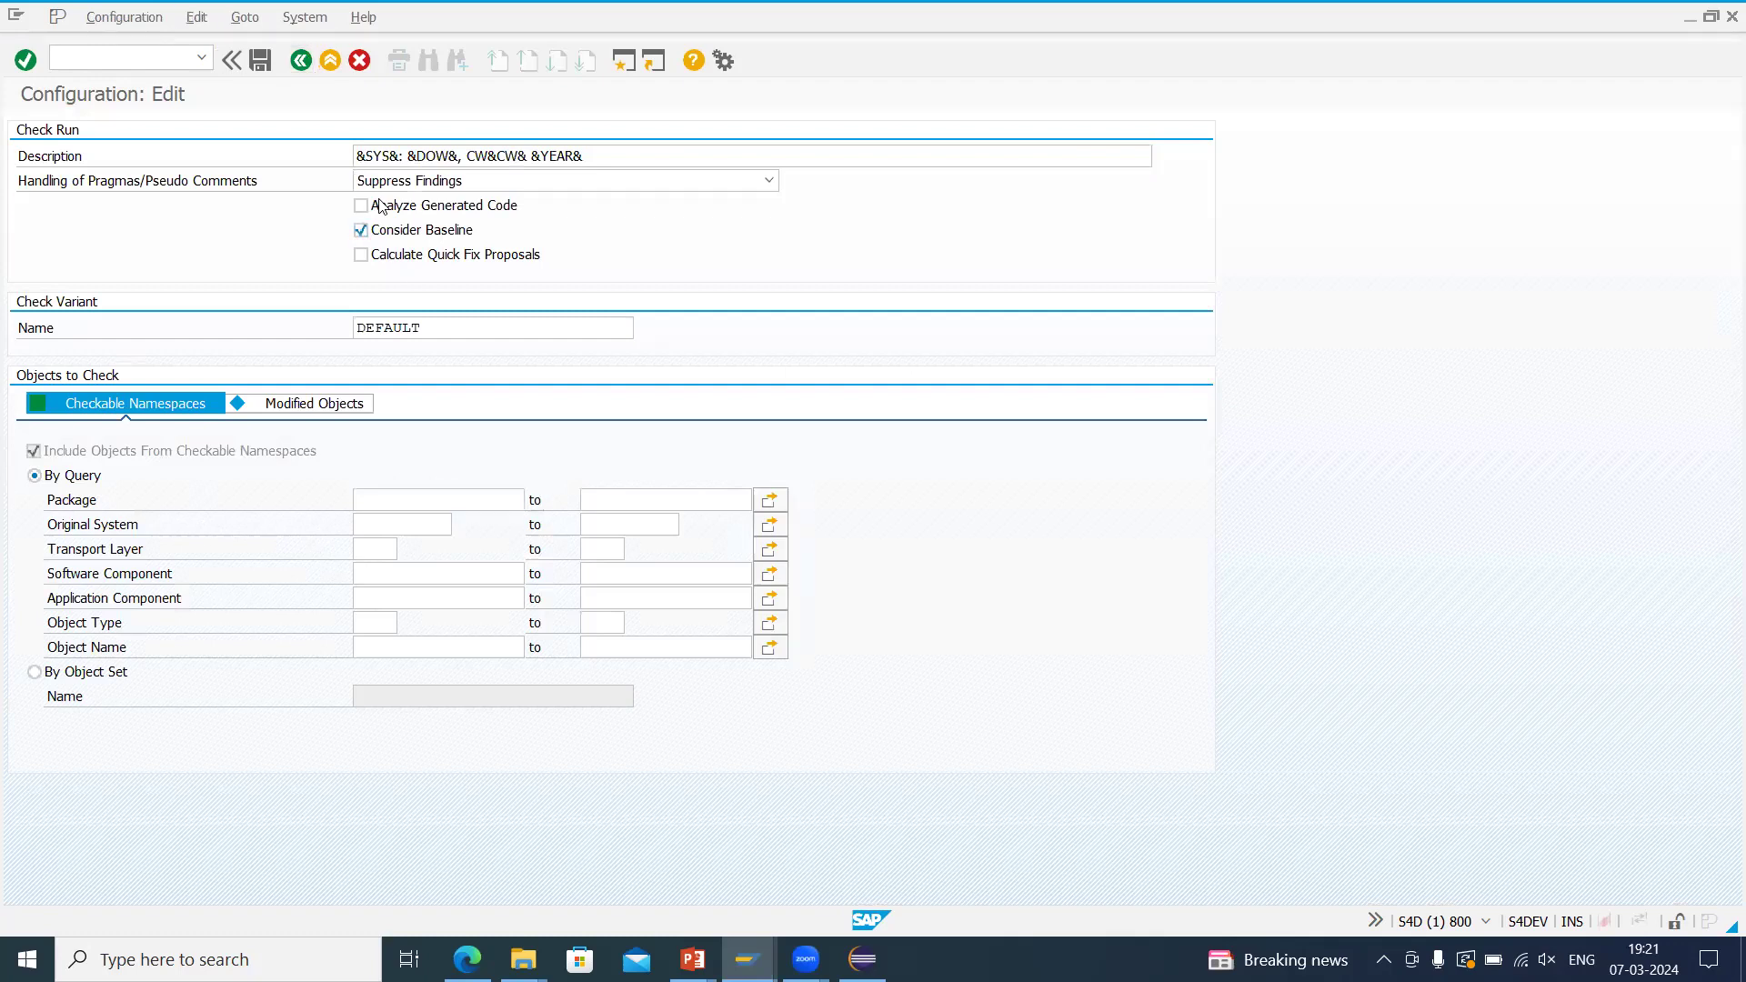
Abandon the unsaved series, review ZDB_MIGR_ATC's schedule and return to the series list.
click(300, 60)
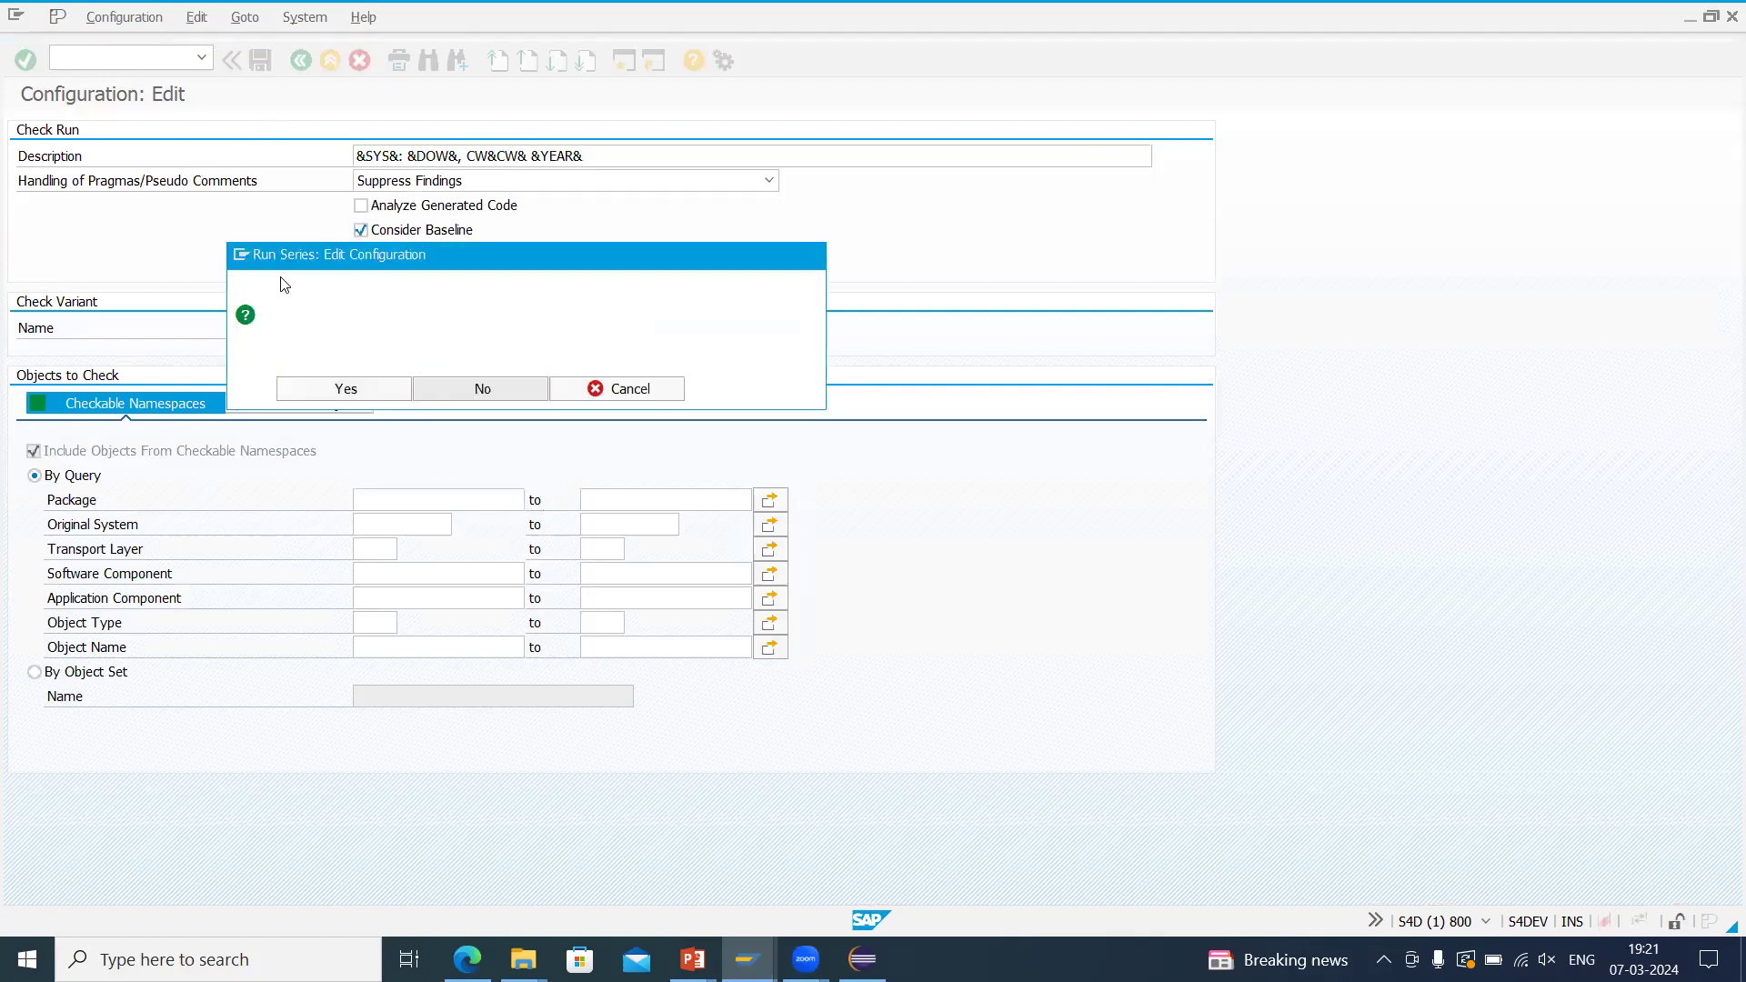
click(618, 390)
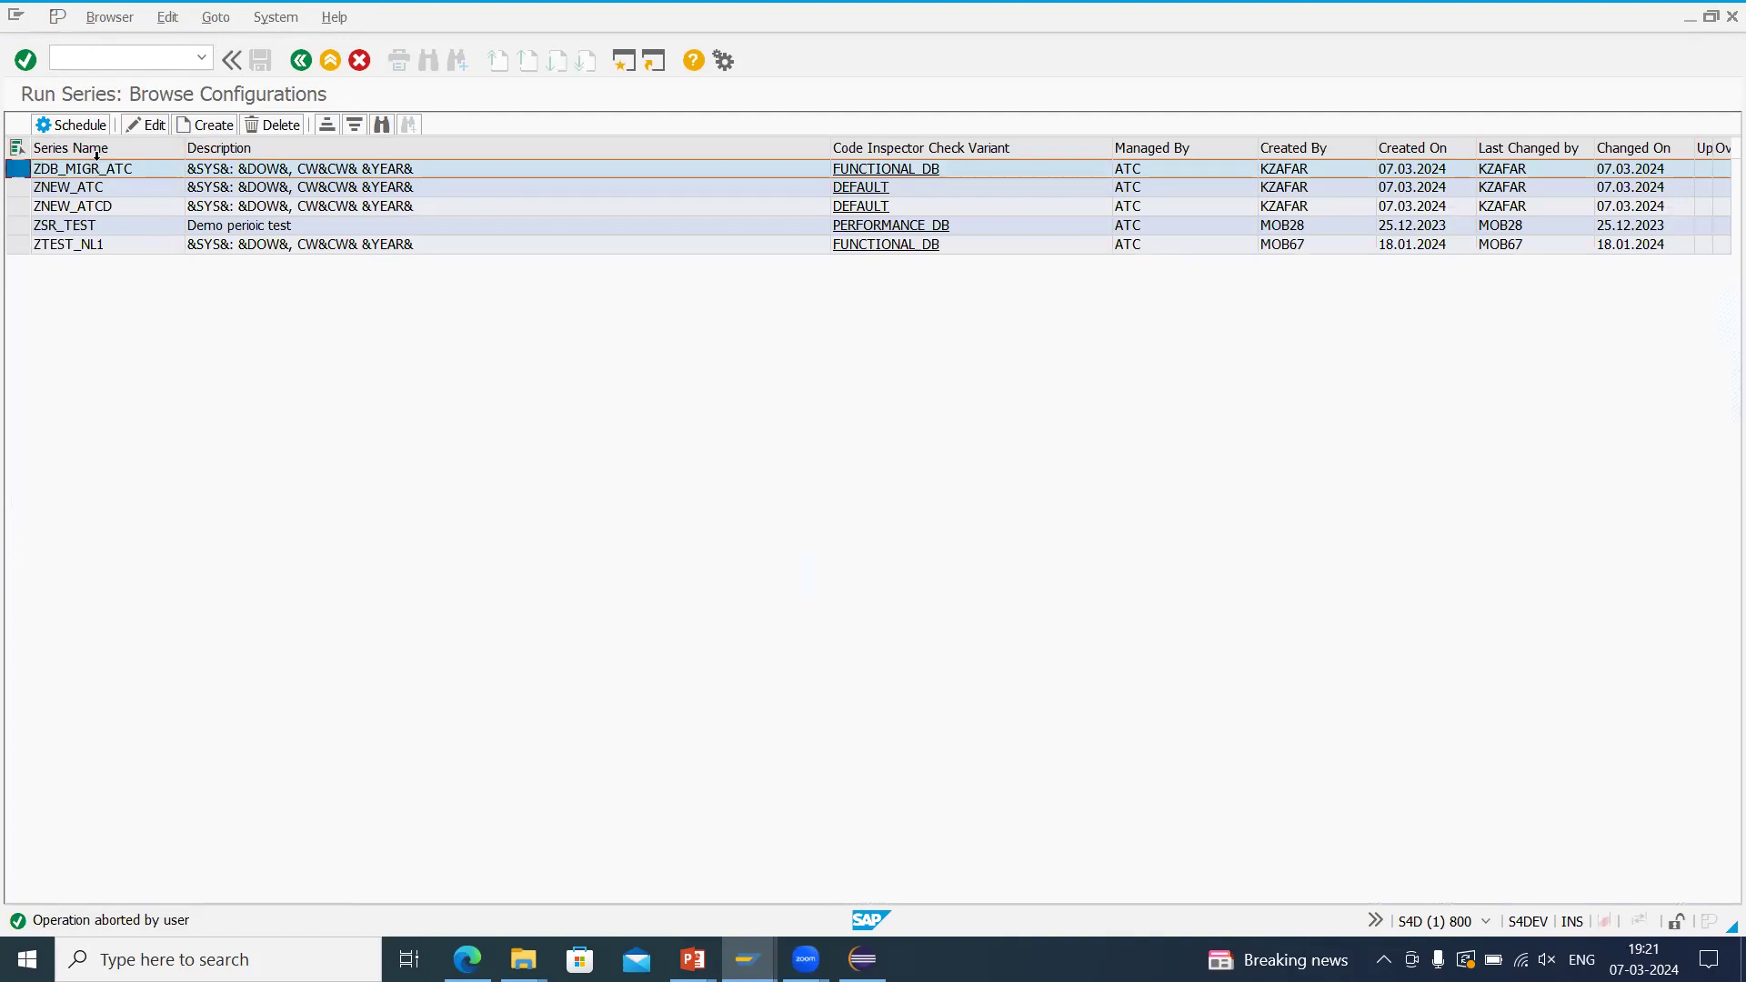
click(71, 124)
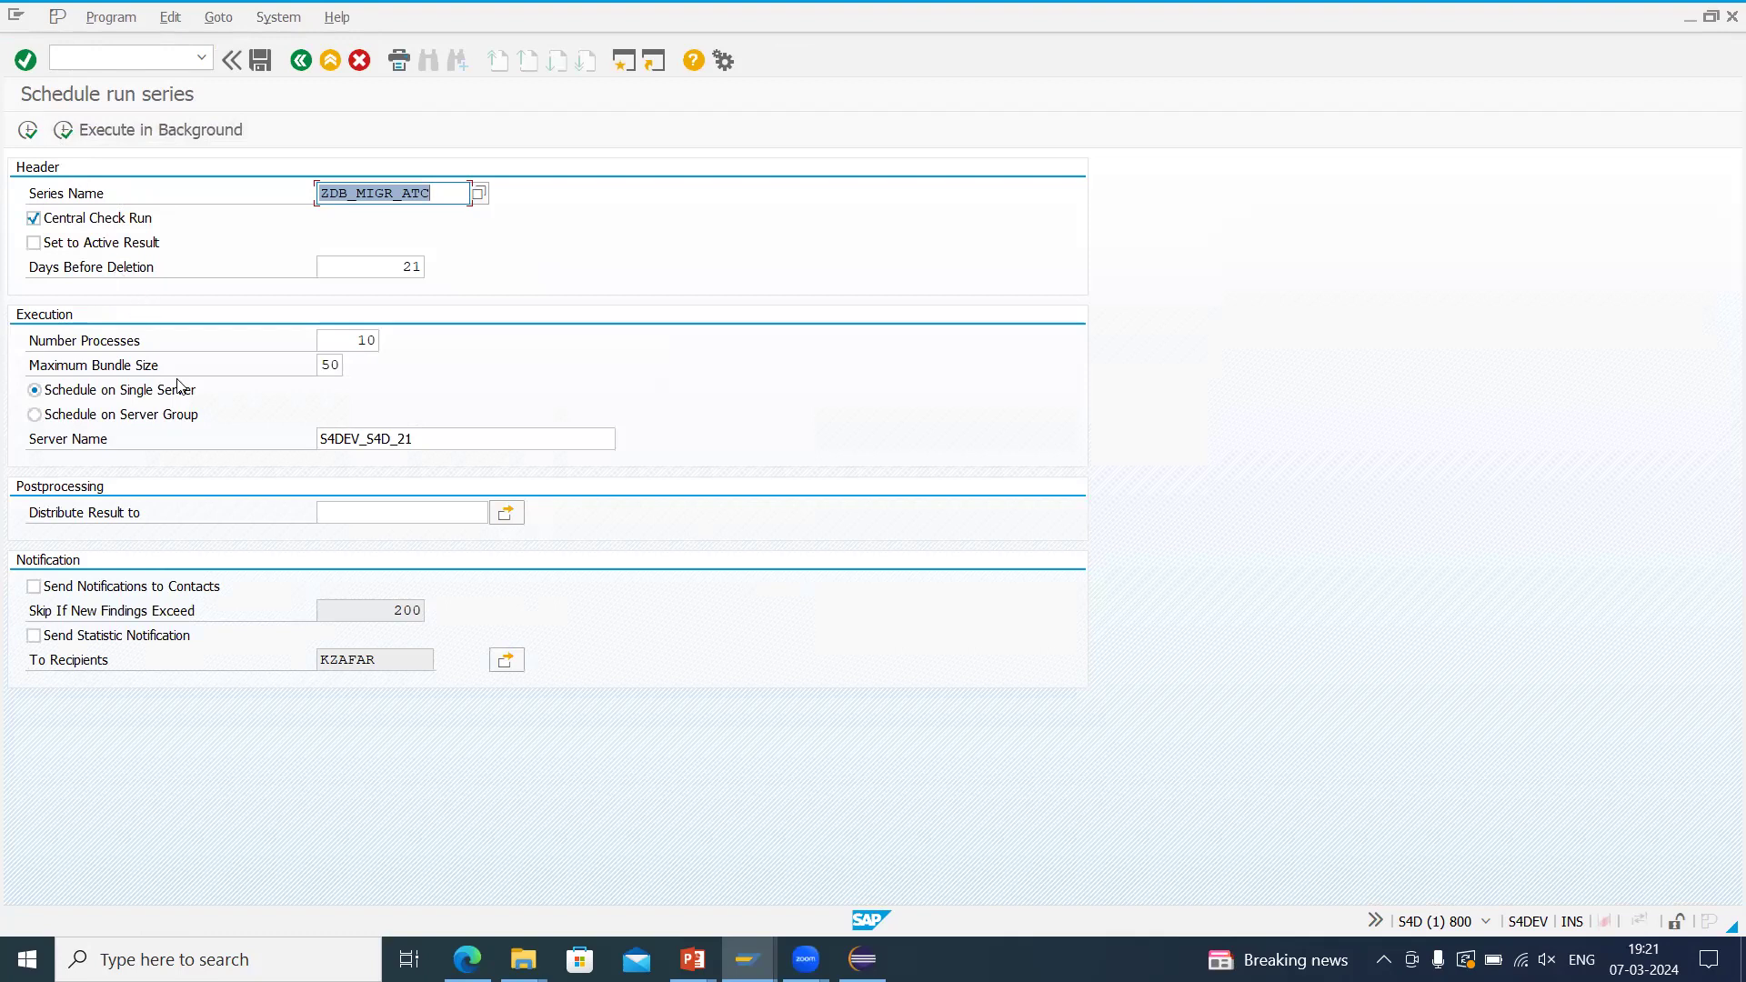
mouse_move(187, 291)
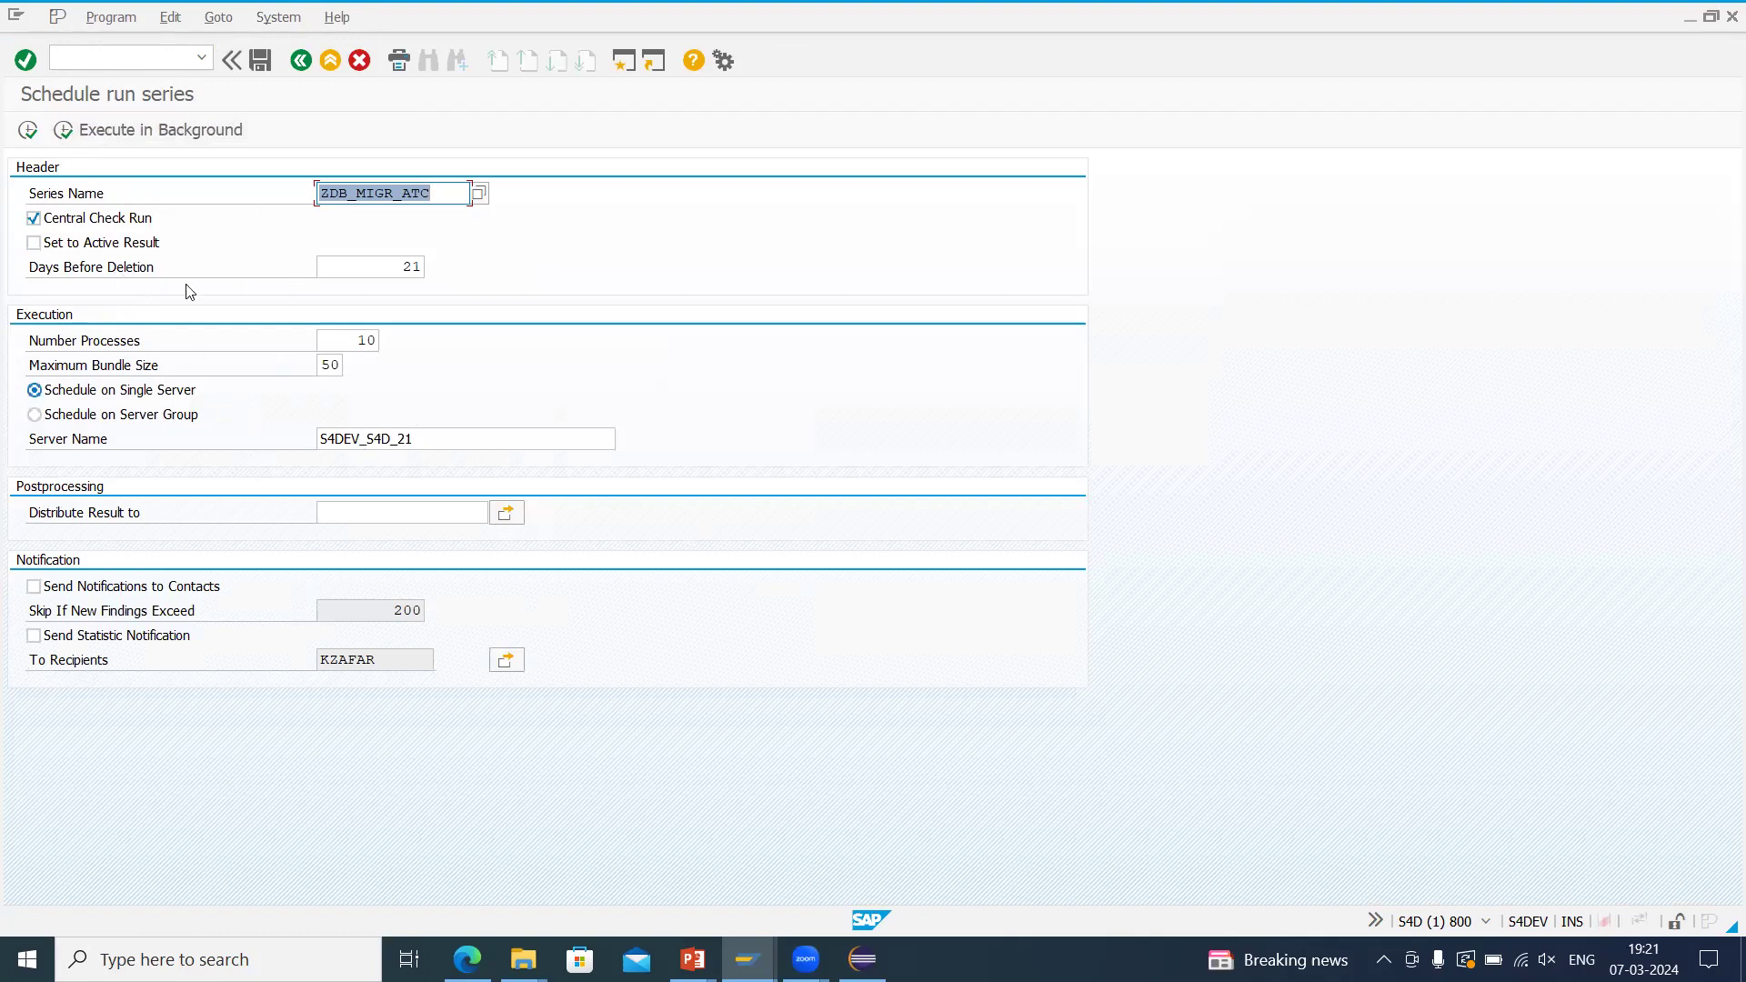
click(299, 60)
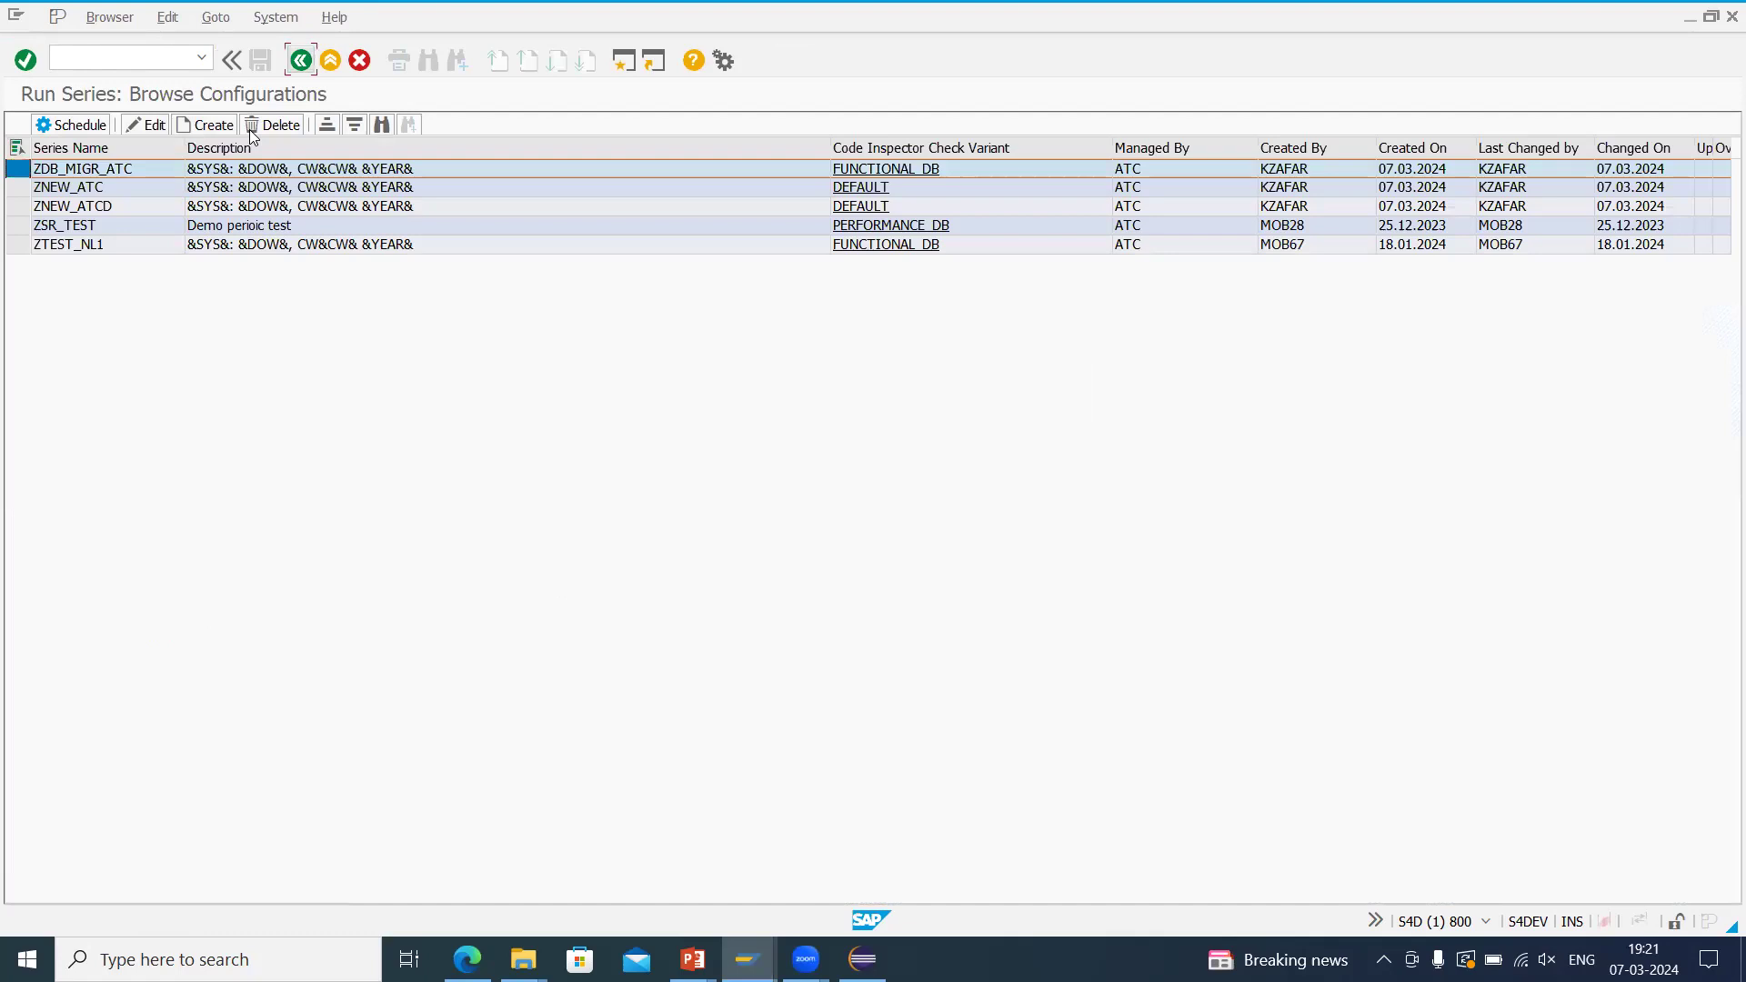
List the recent ATC runs and show the phases of the latest one.
click(300, 60)
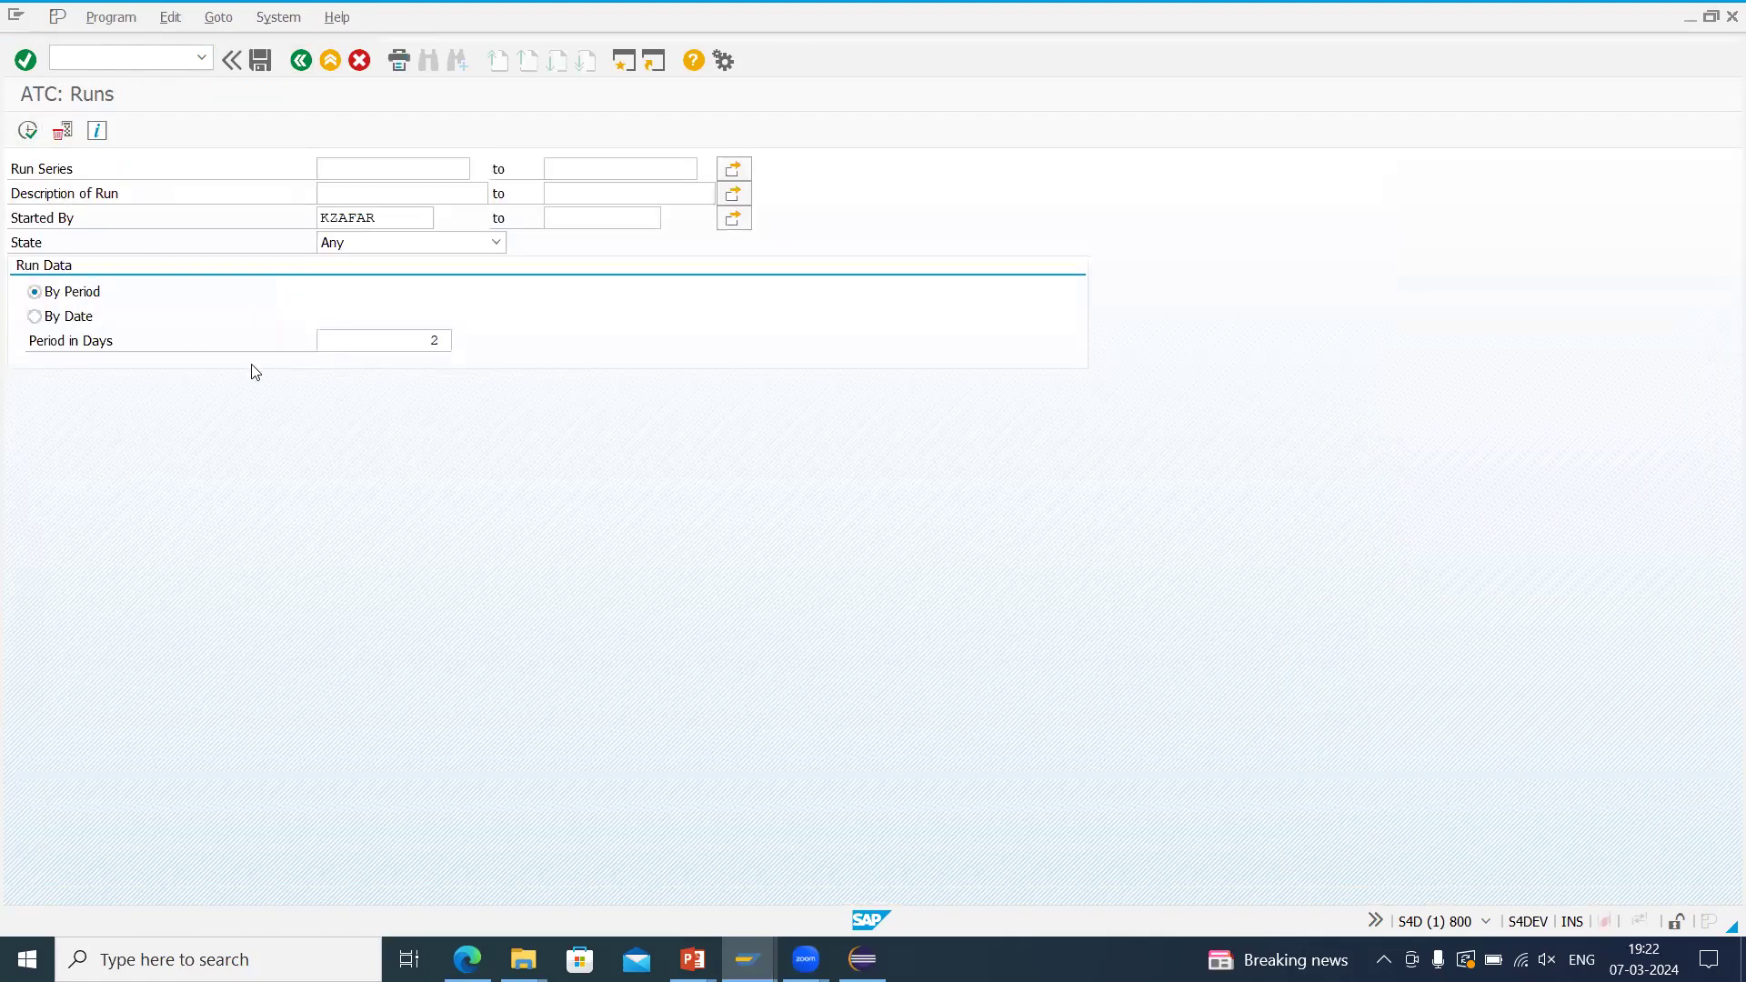
click(27, 131)
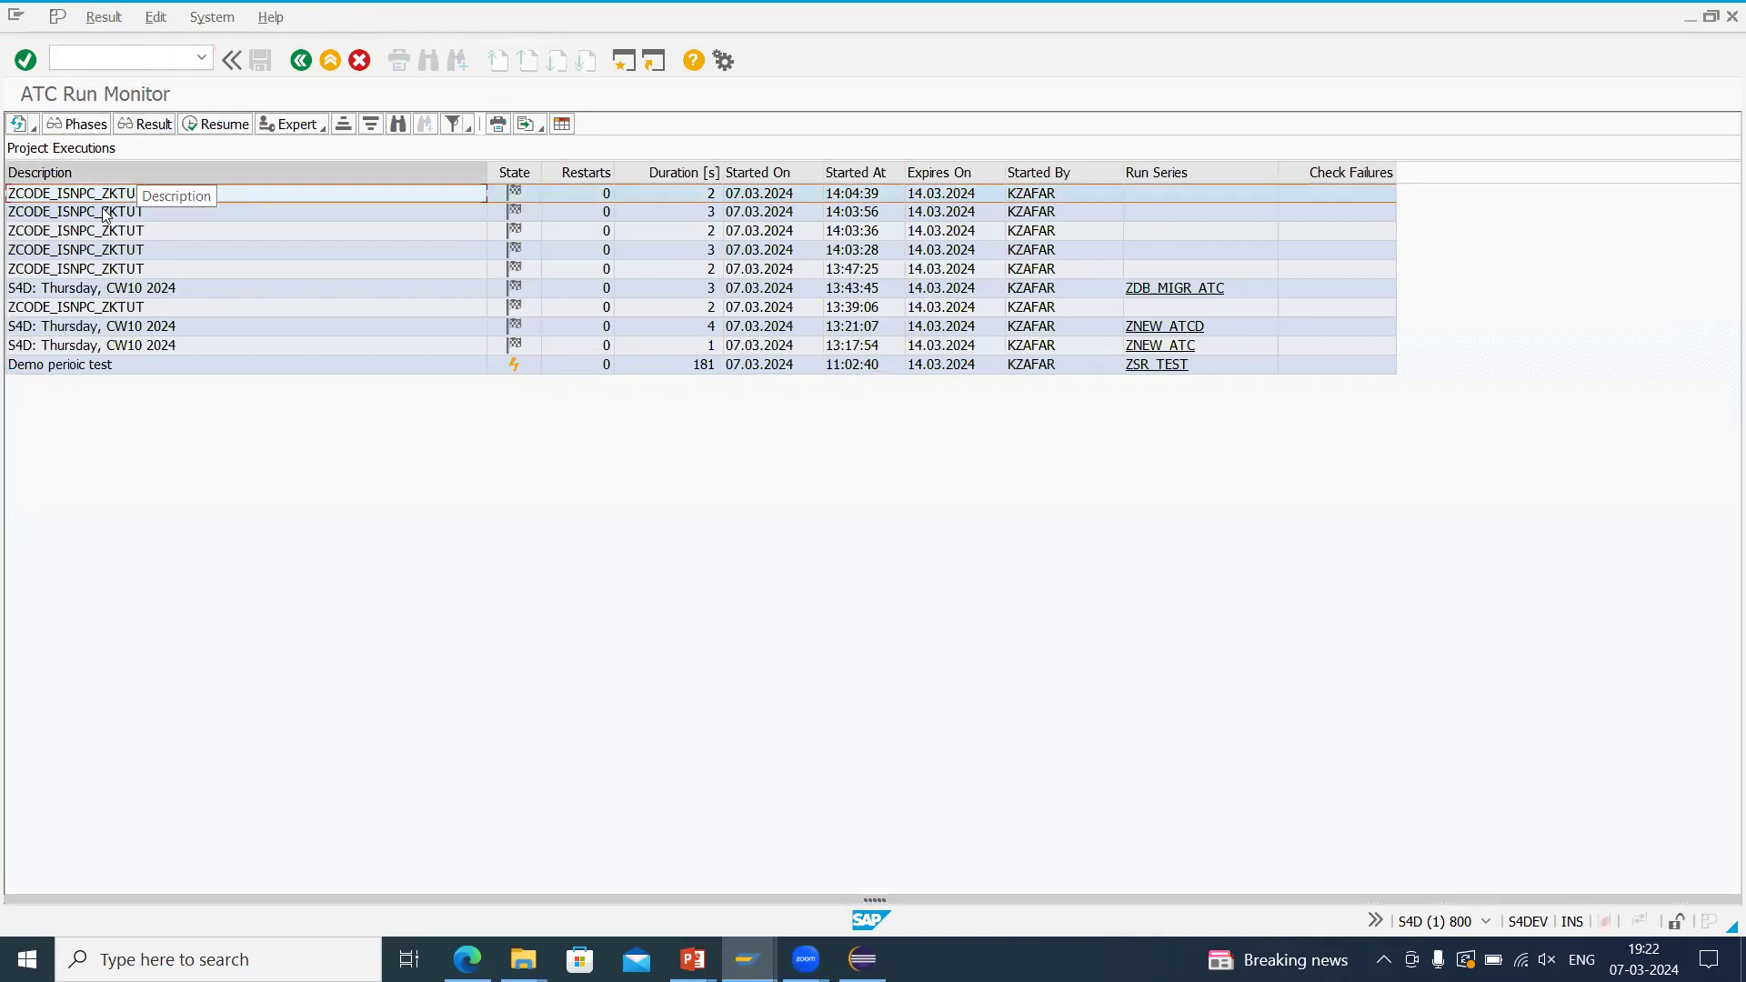
mouse_move(234, 133)
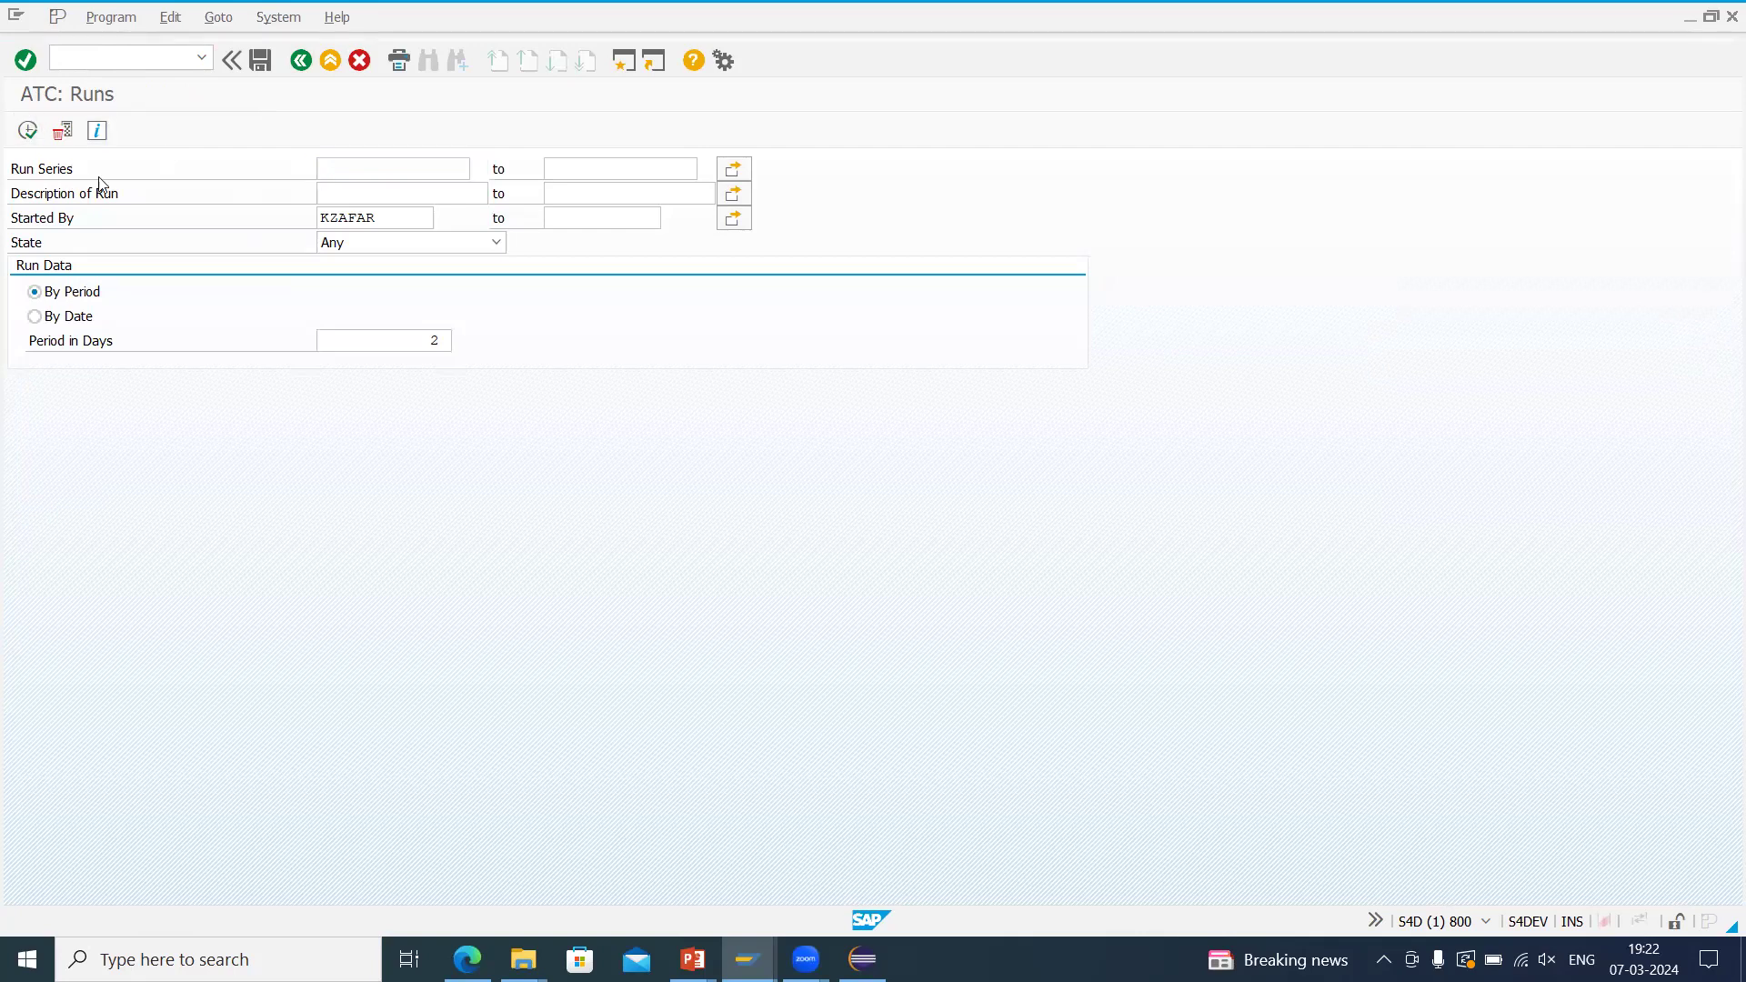
click(28, 131)
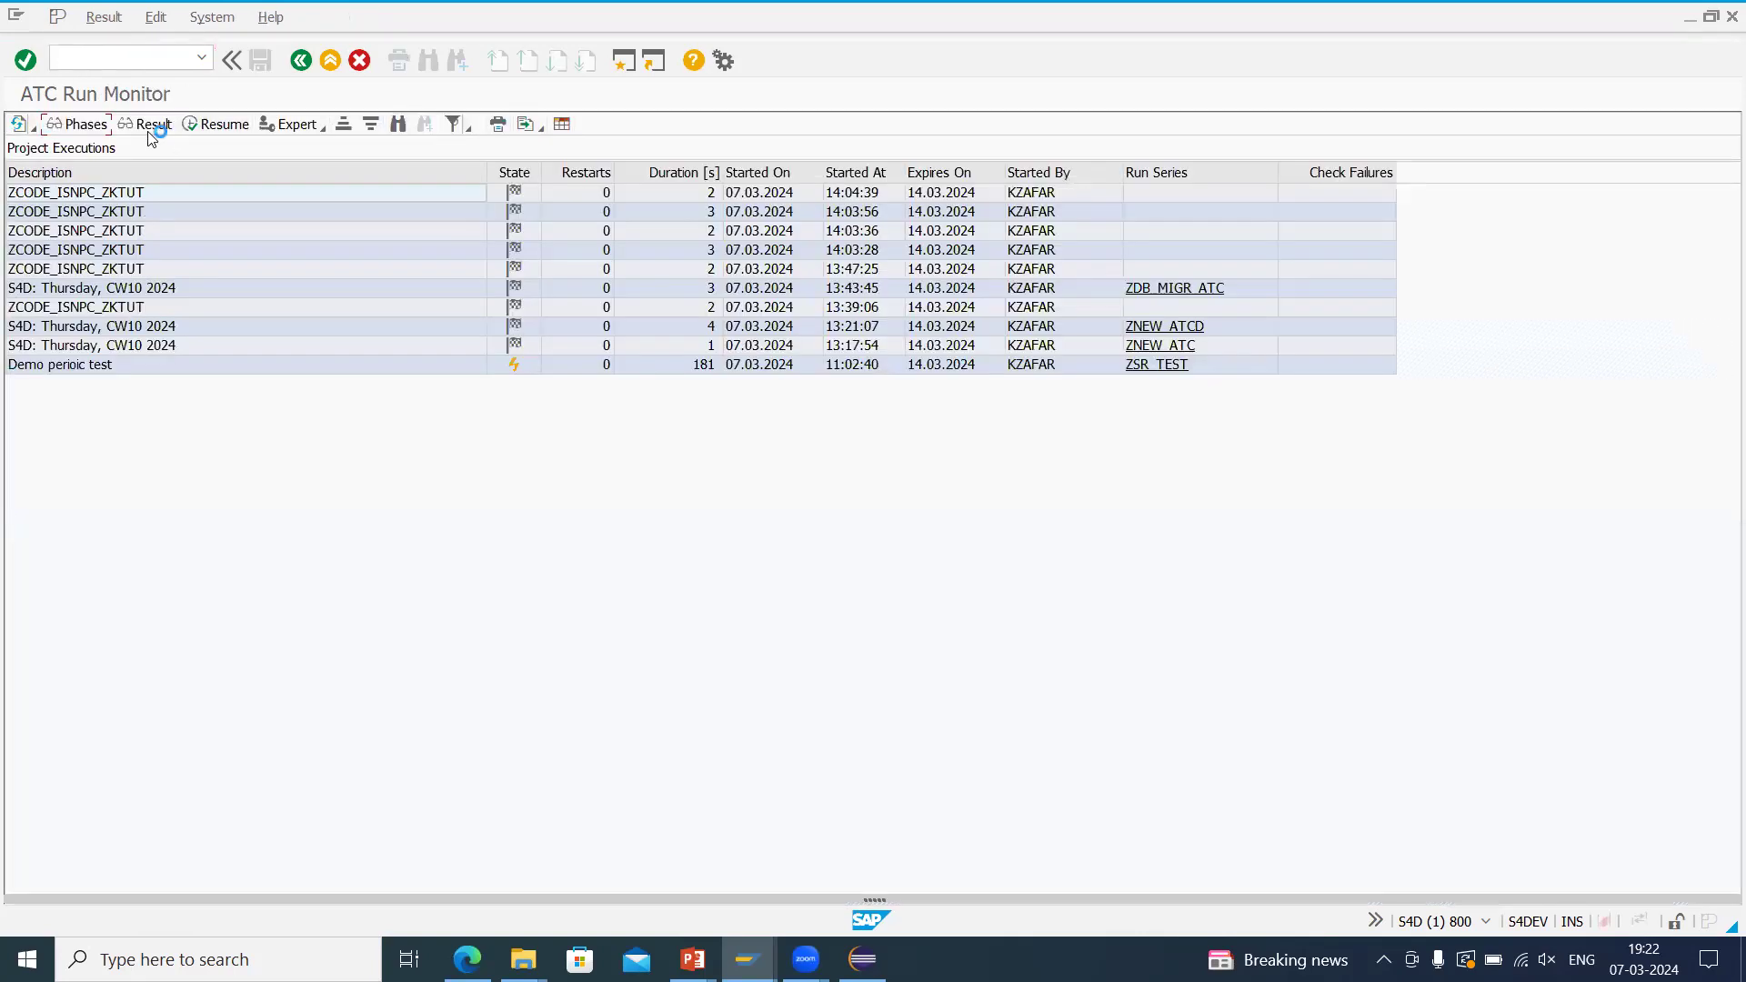
click(151, 123)
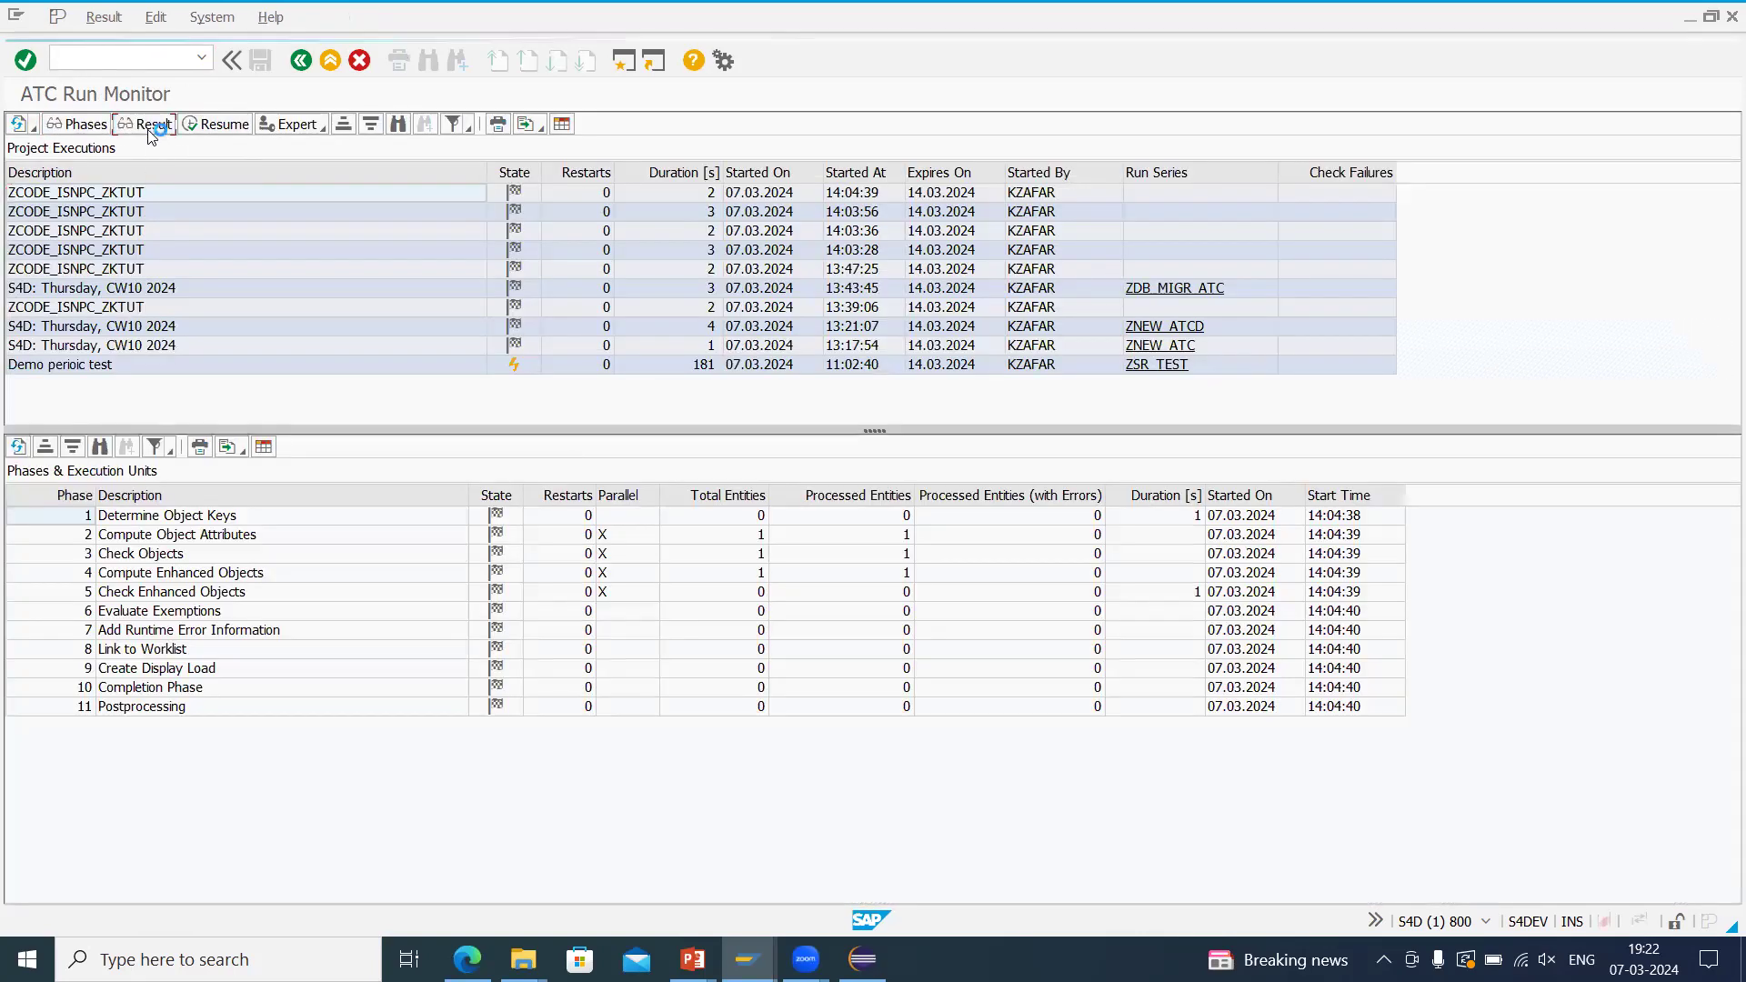
Review the findings of the latest ZCODE_ISNPC_ZKTUT run and go back to the runs selection.
click(142, 123)
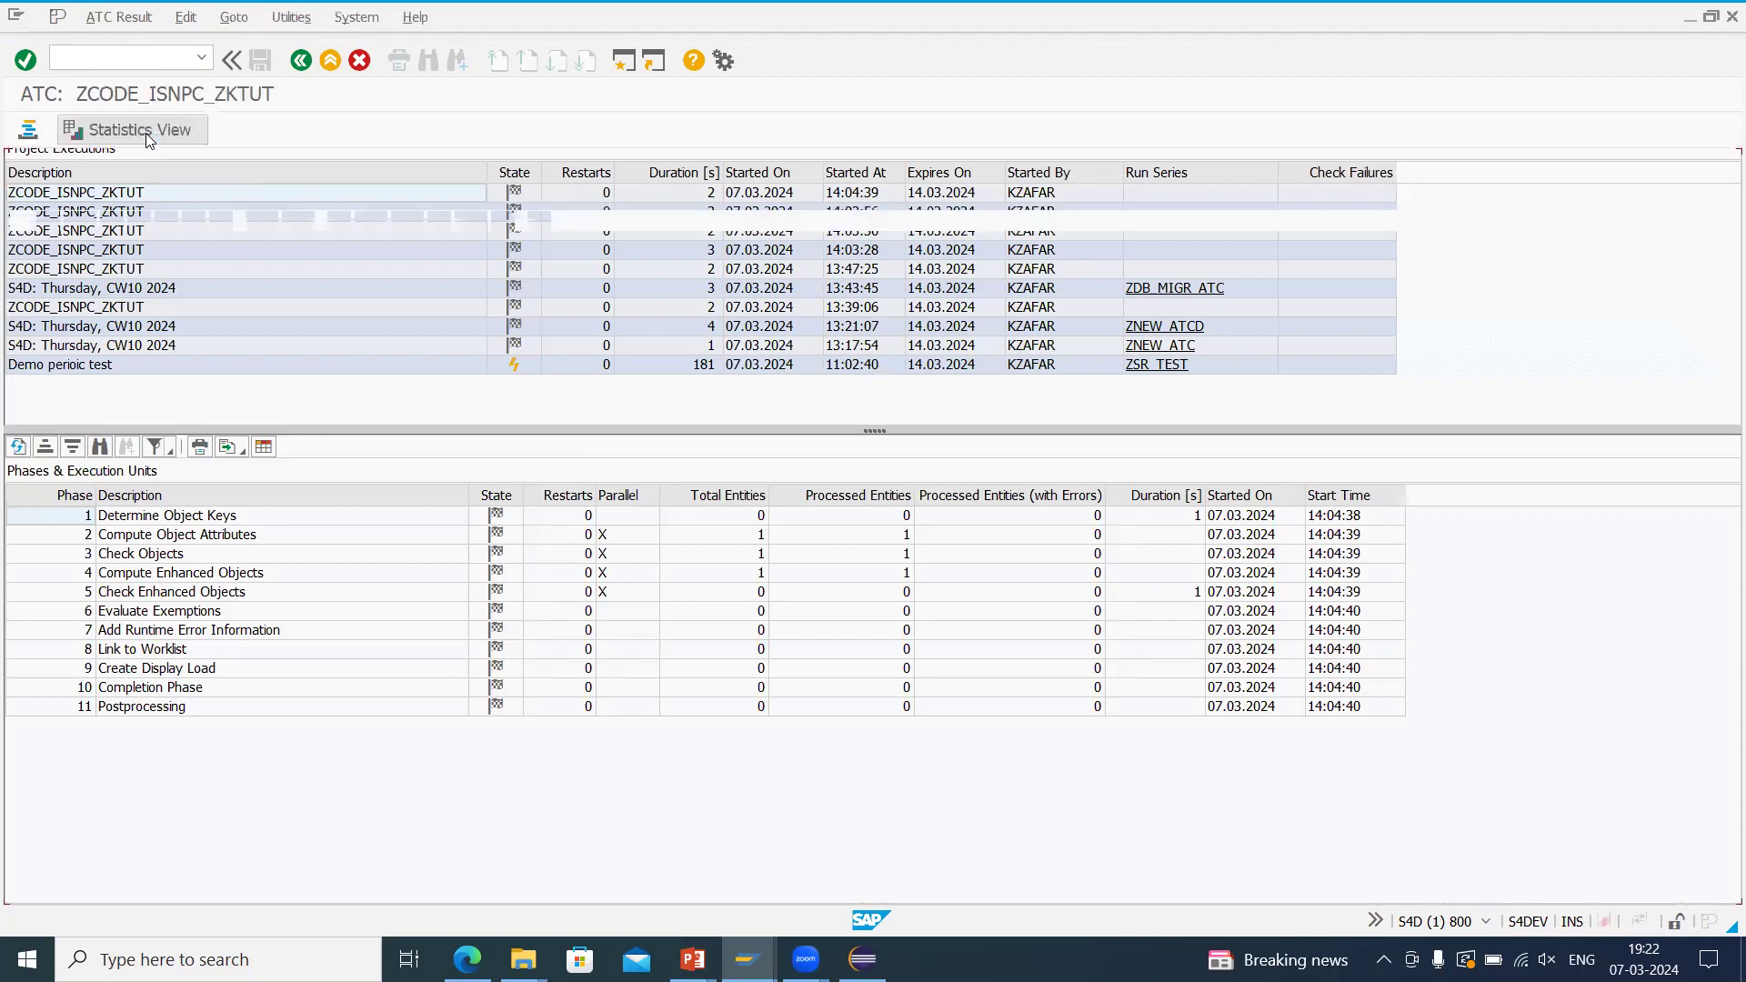
click(136, 129)
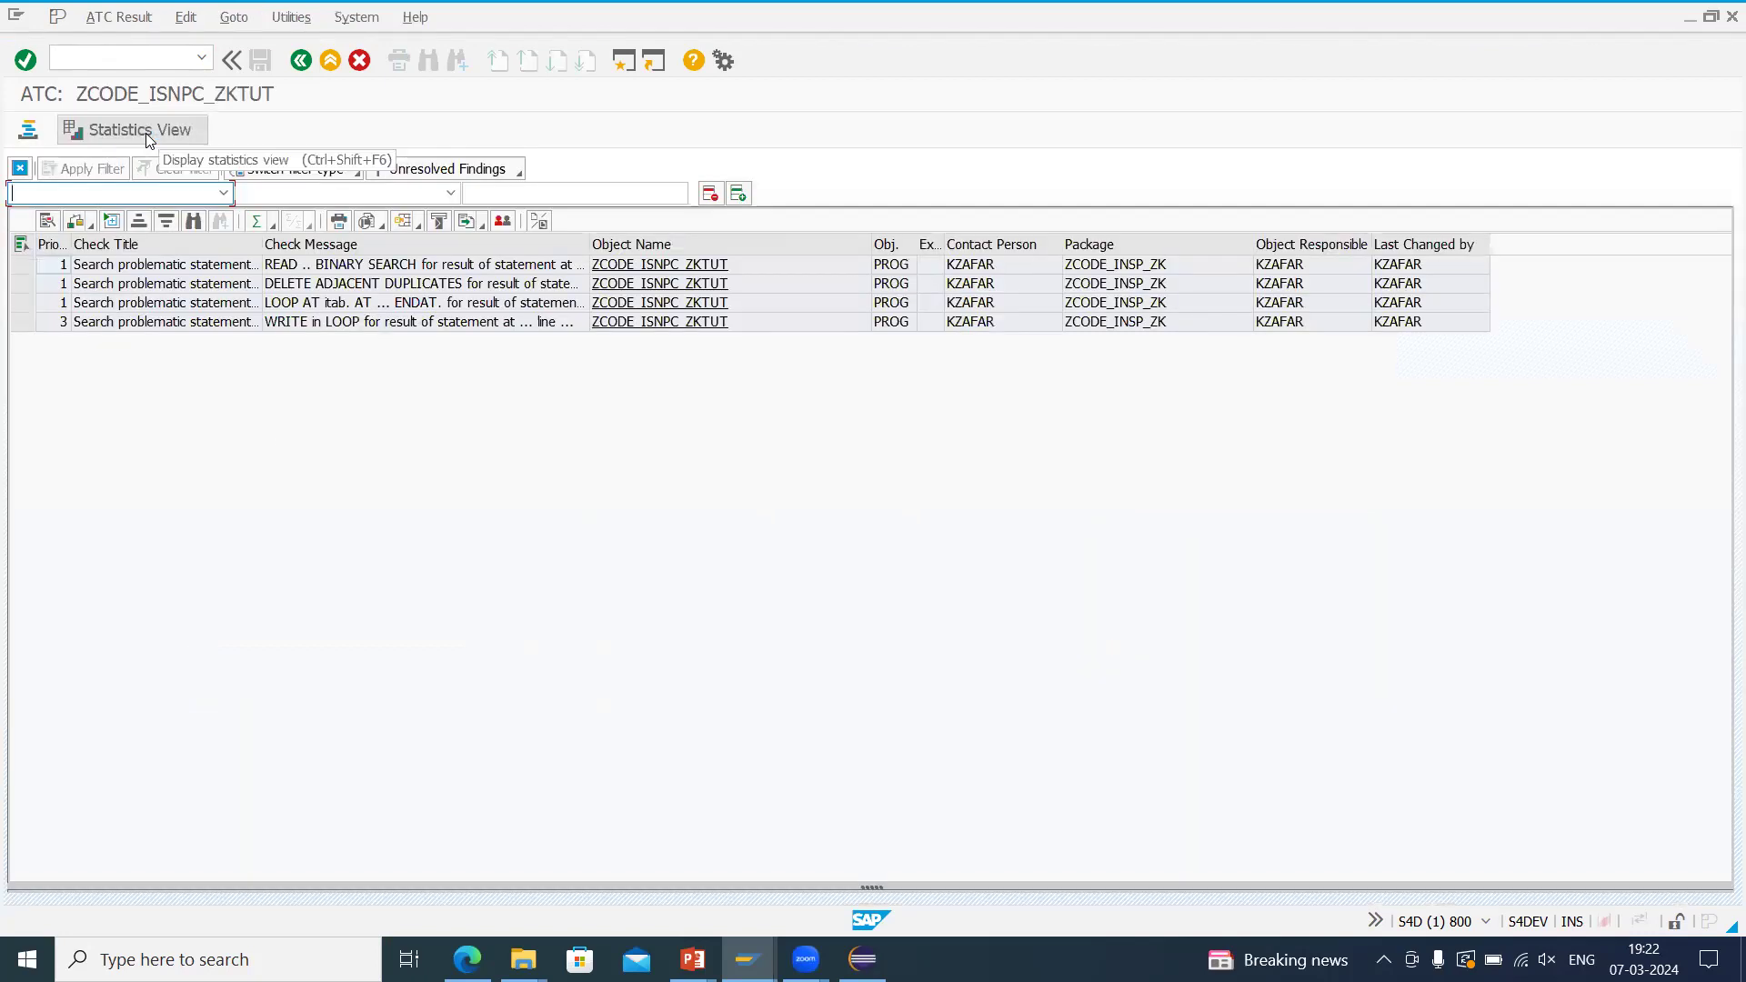
mouse_move(142, 169)
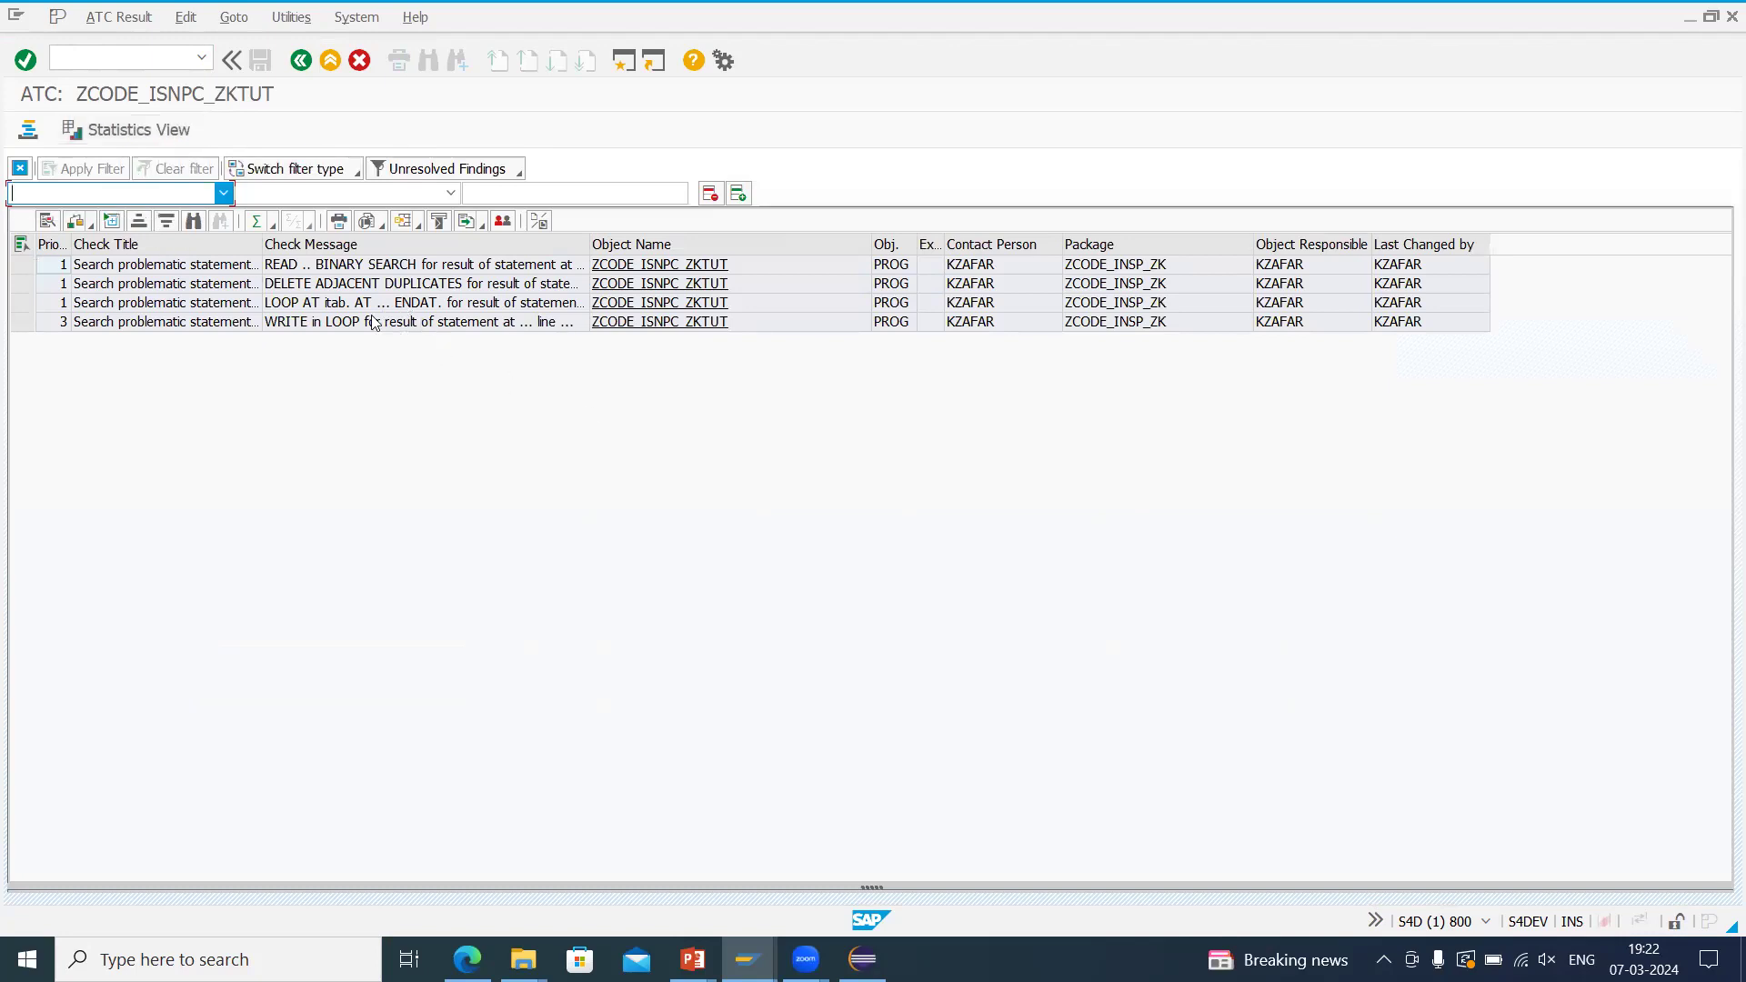
click(18, 167)
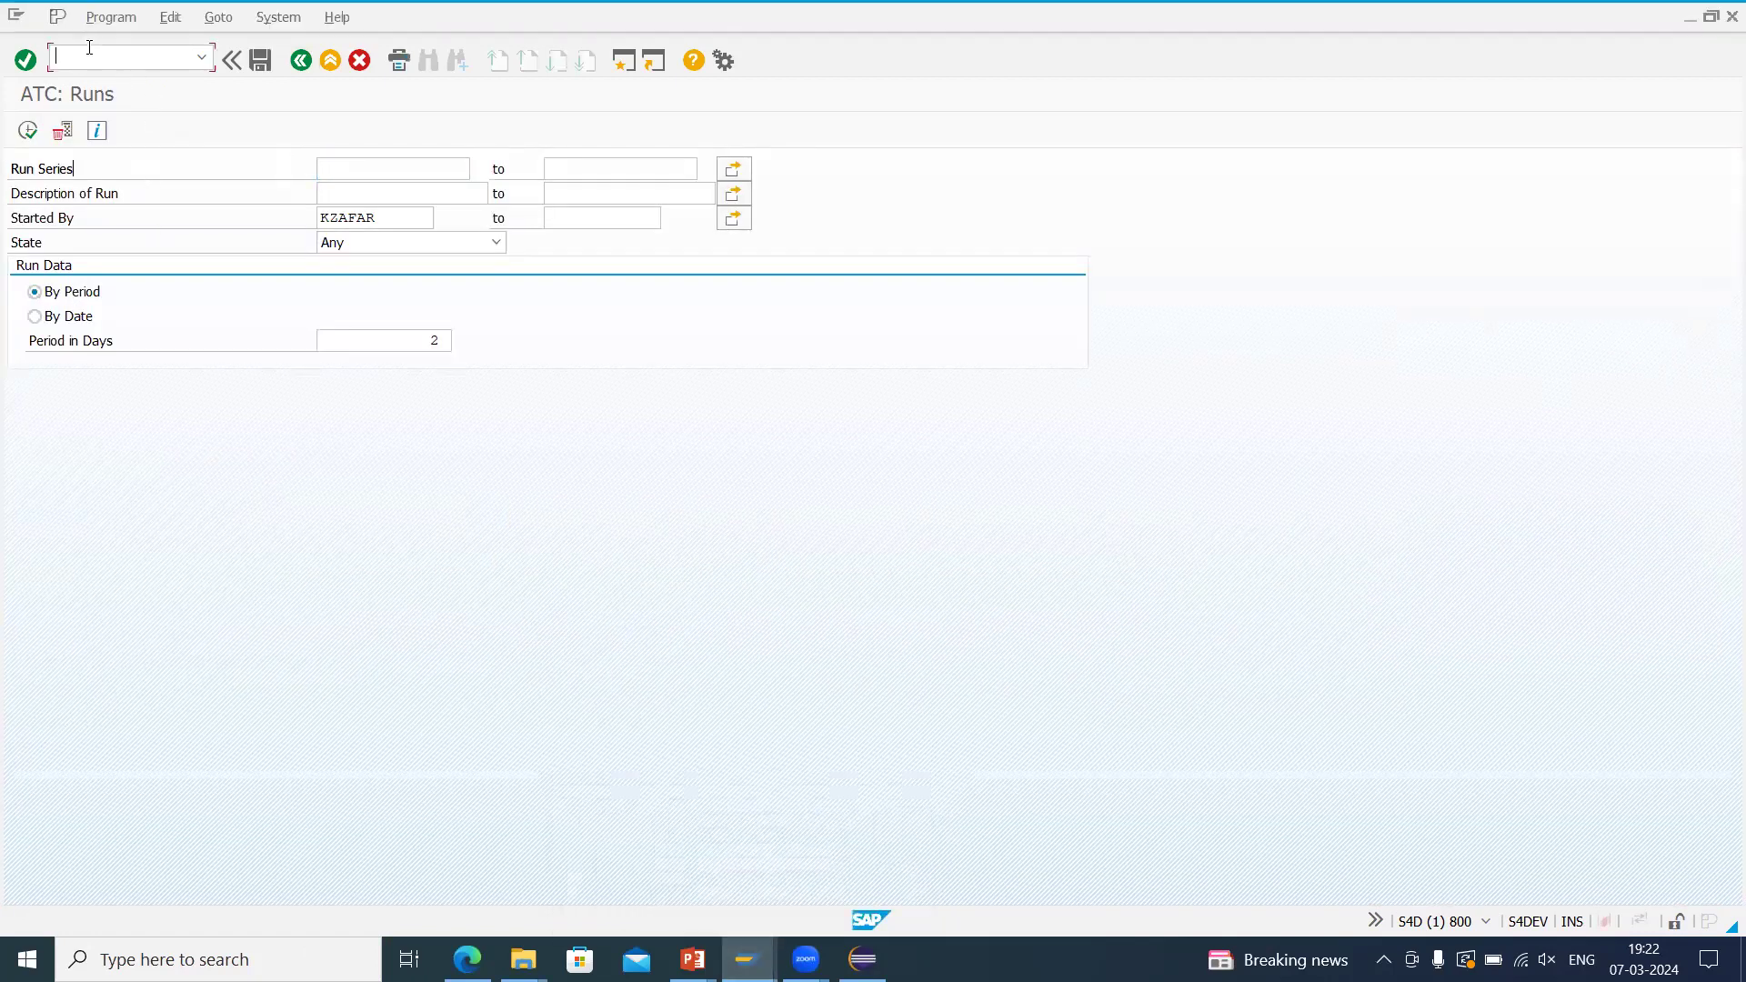
Via /ose38 open ZCODE_ISNPC_ZKTUT for change and highlight the SELECT statement on line 12.
text(/ose3)
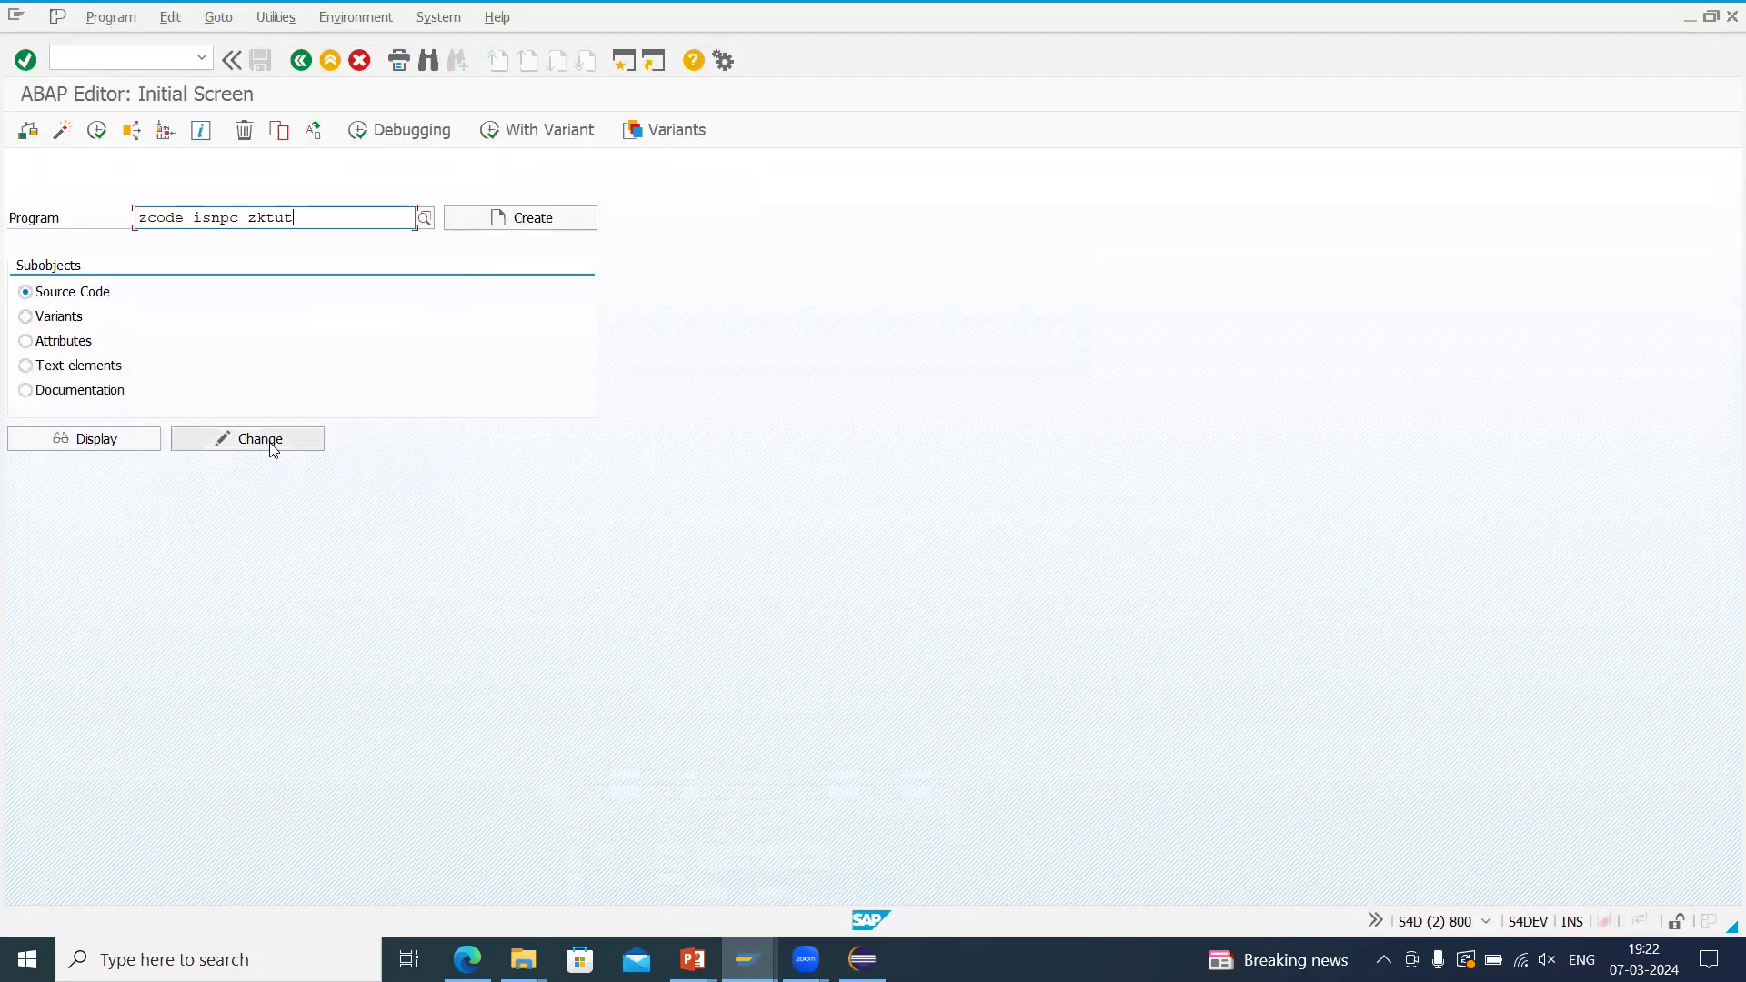
click(256, 439)
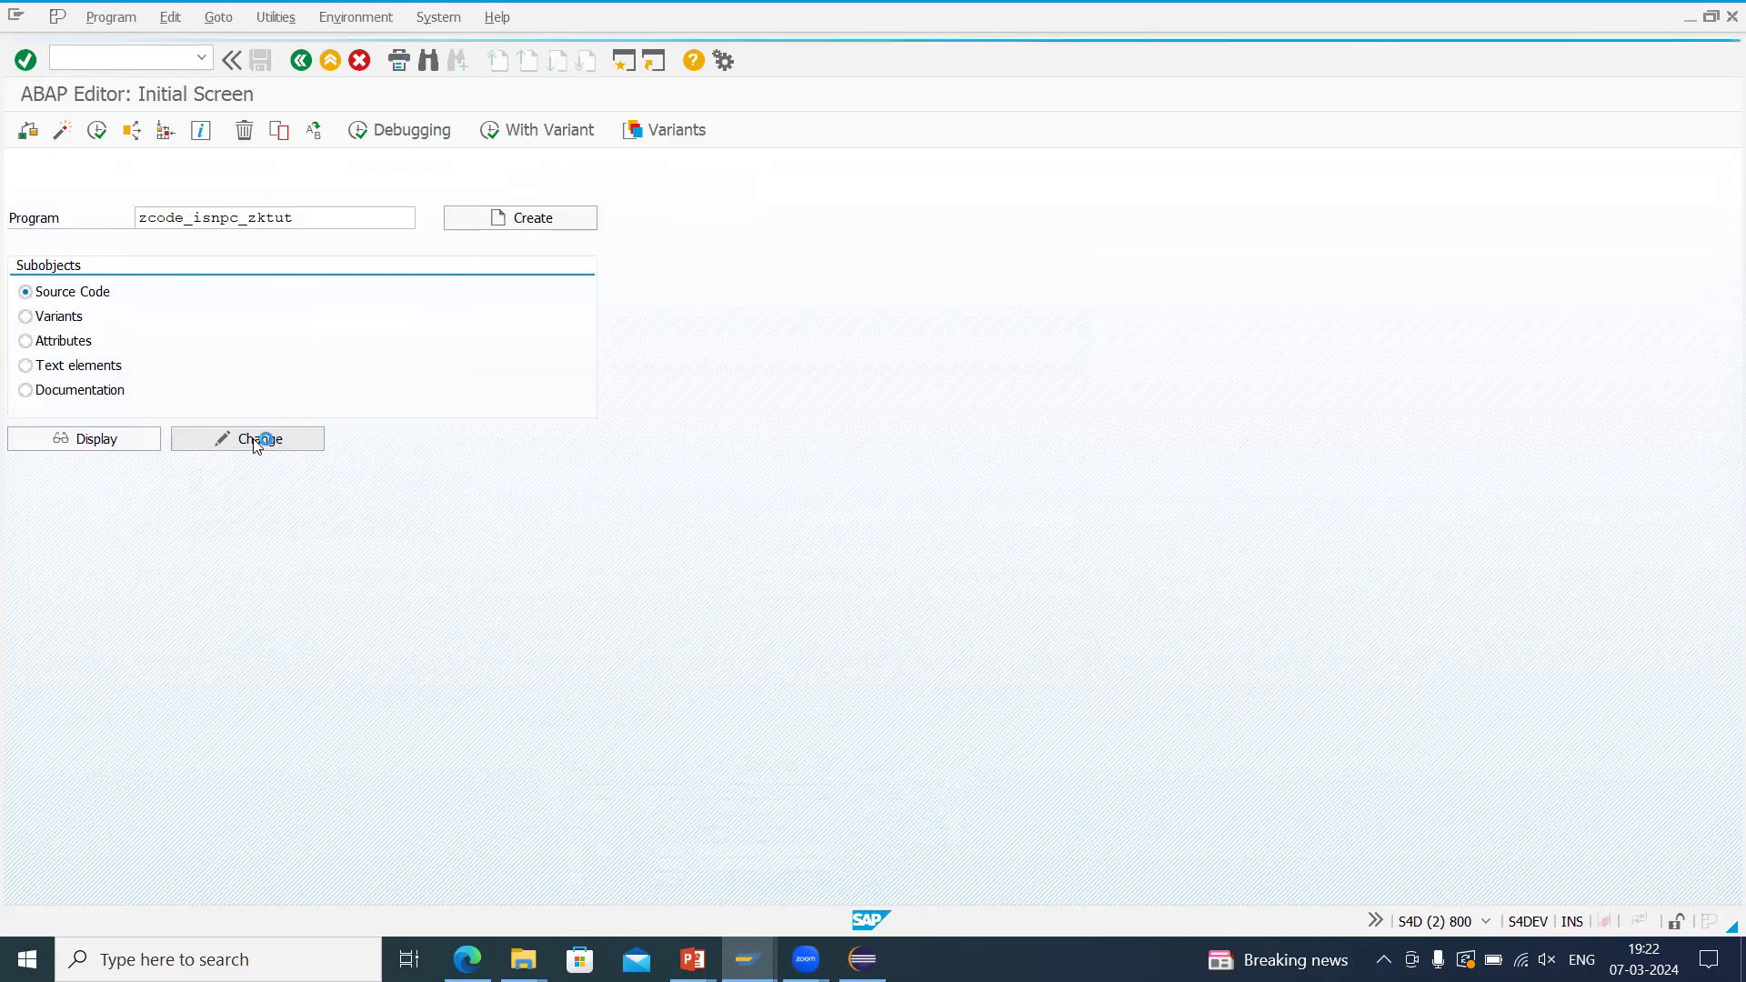
click(245, 438)
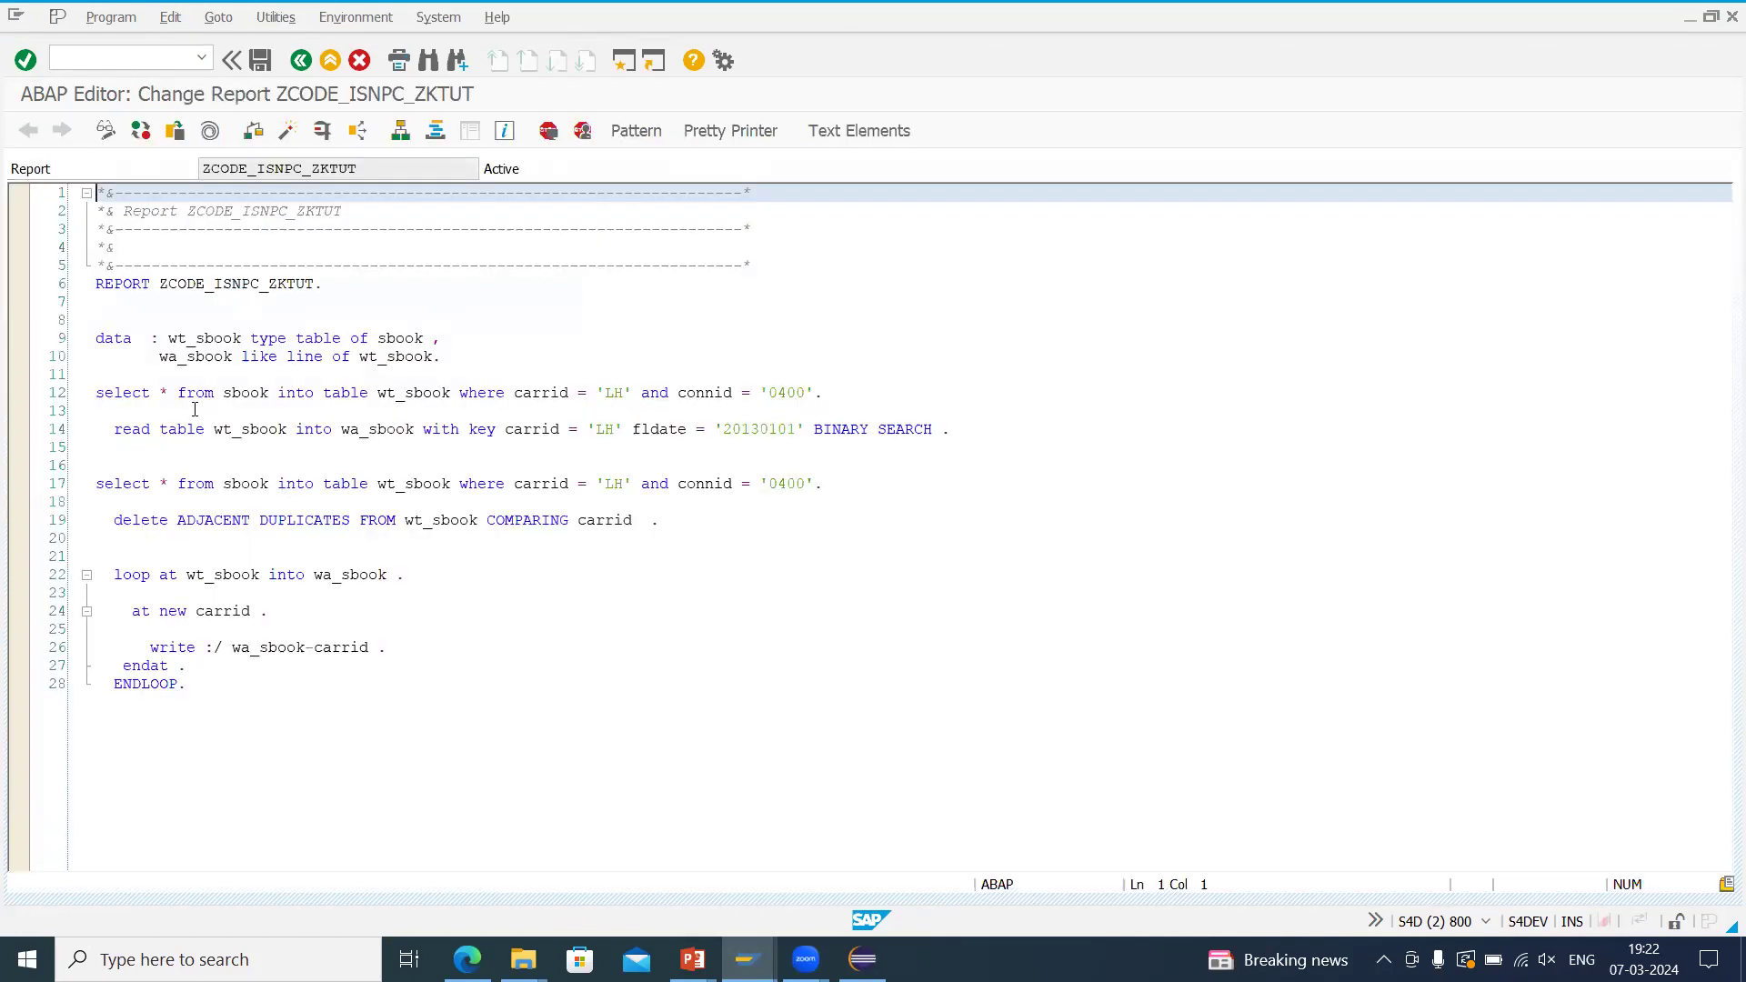
drag(97, 393, 364, 392)
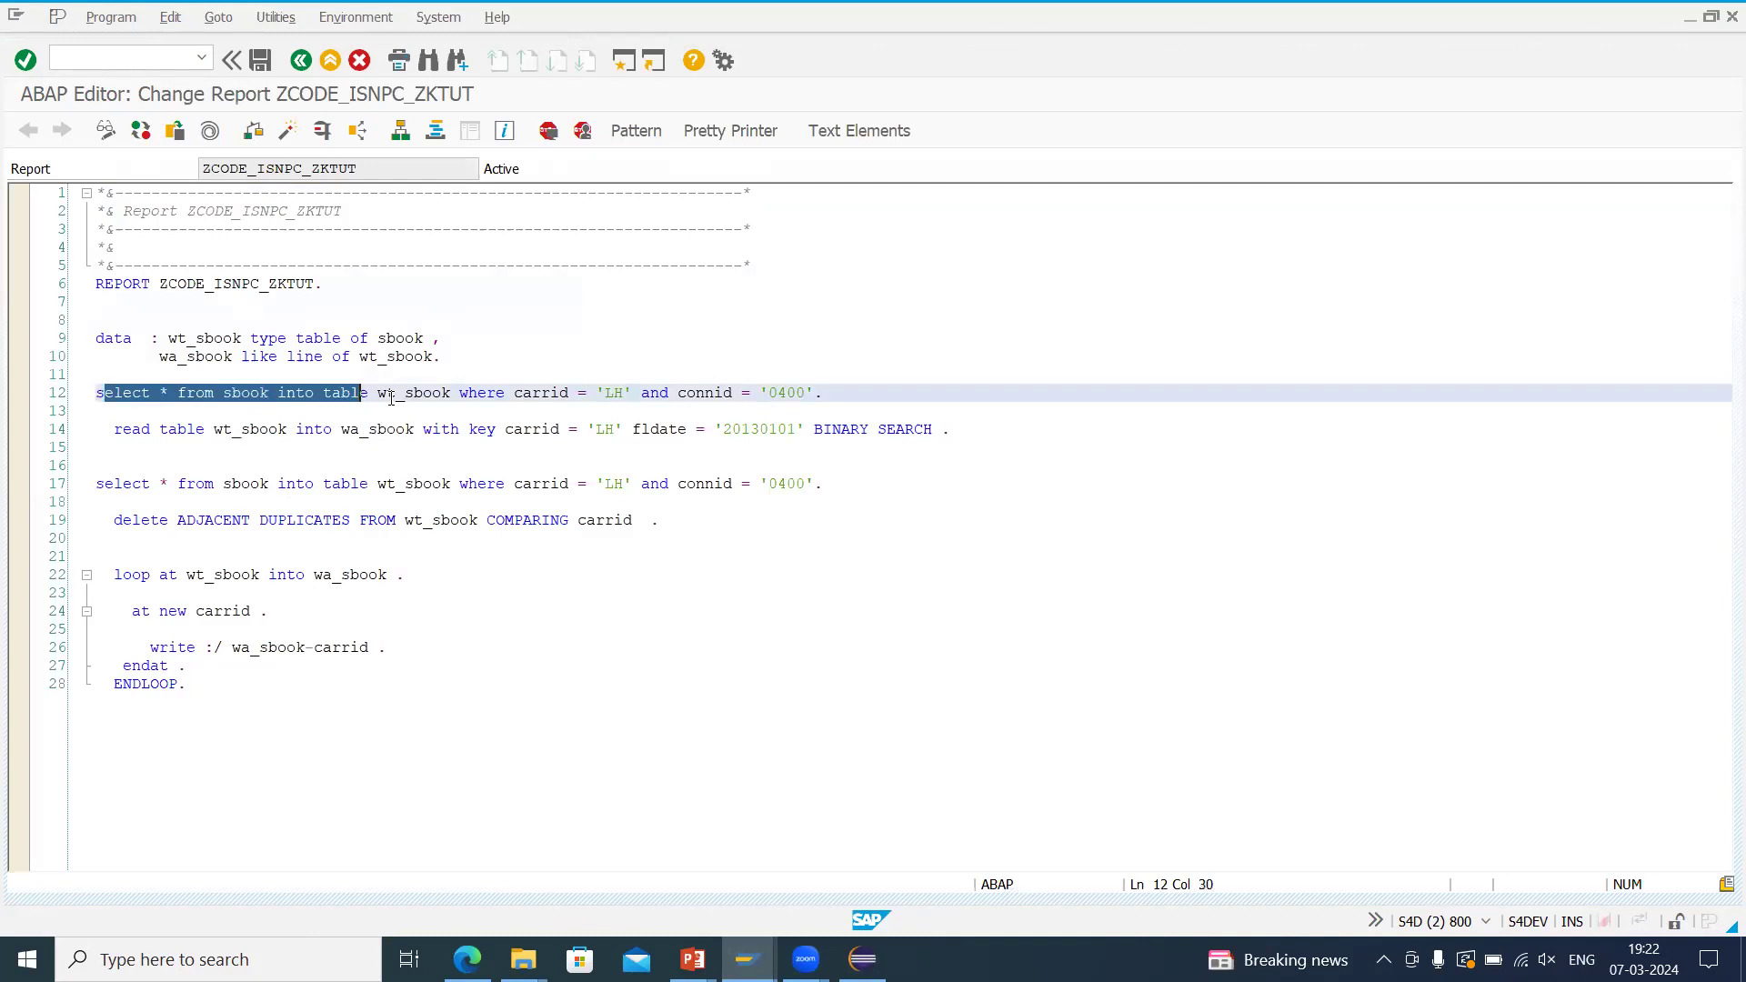
click(533, 393)
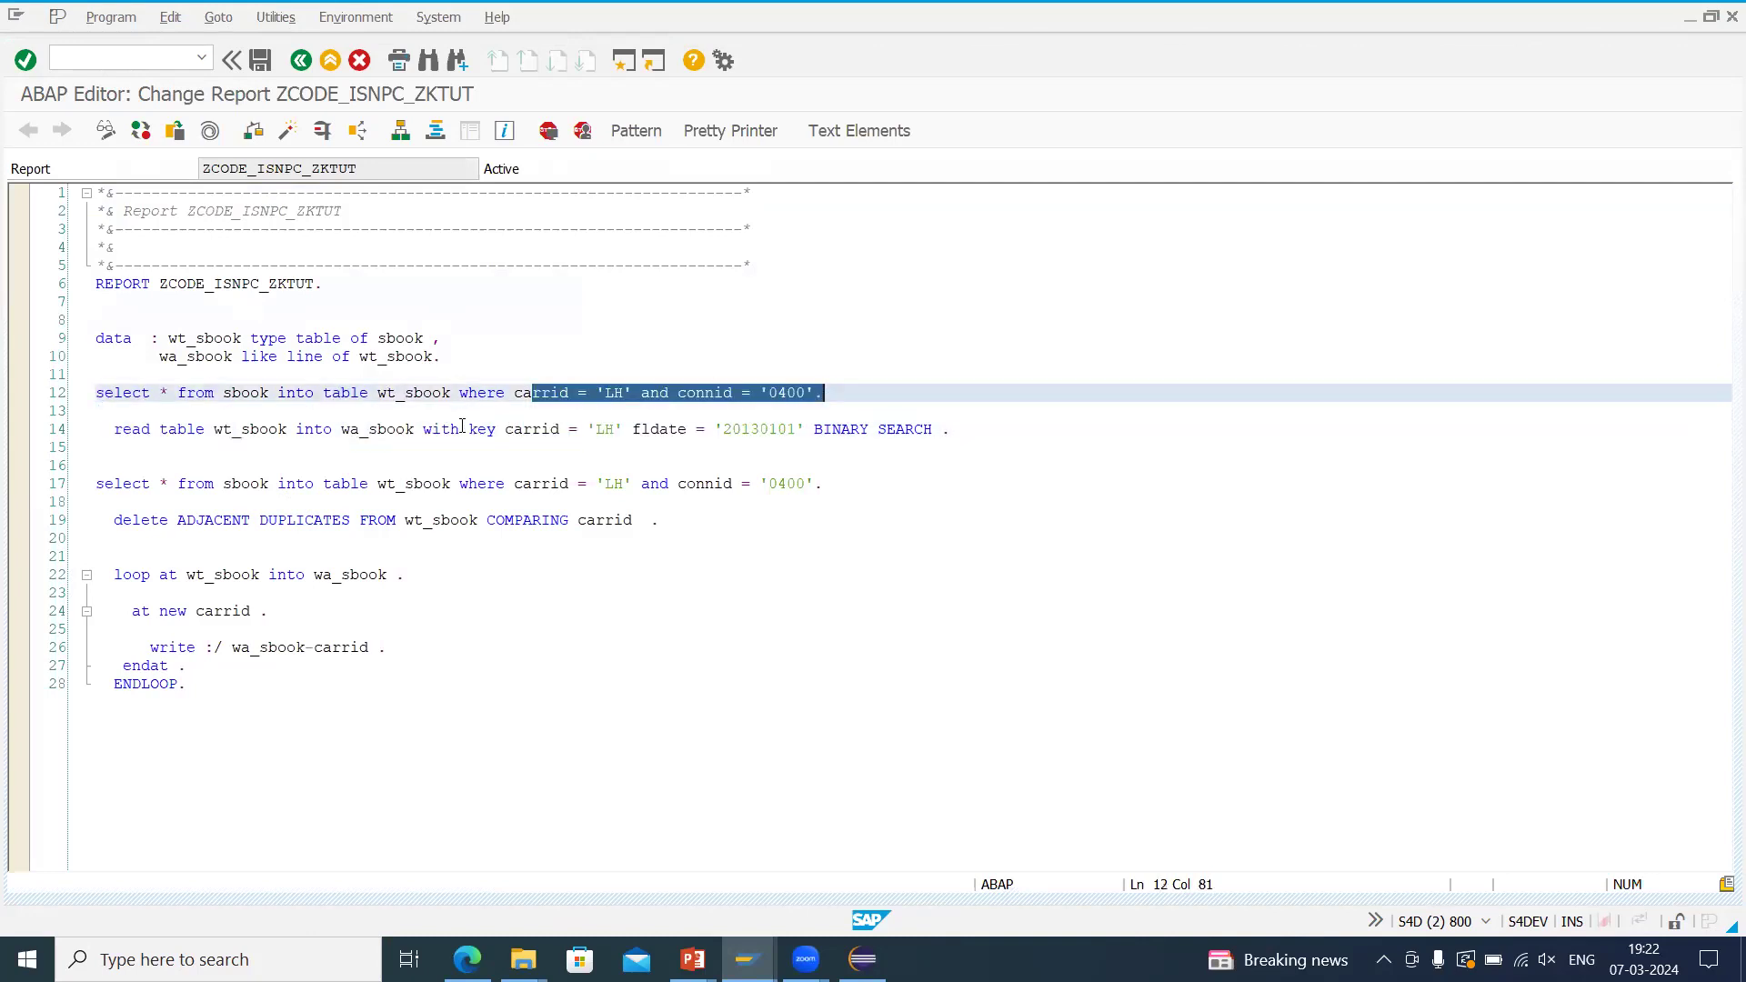
click(102, 411)
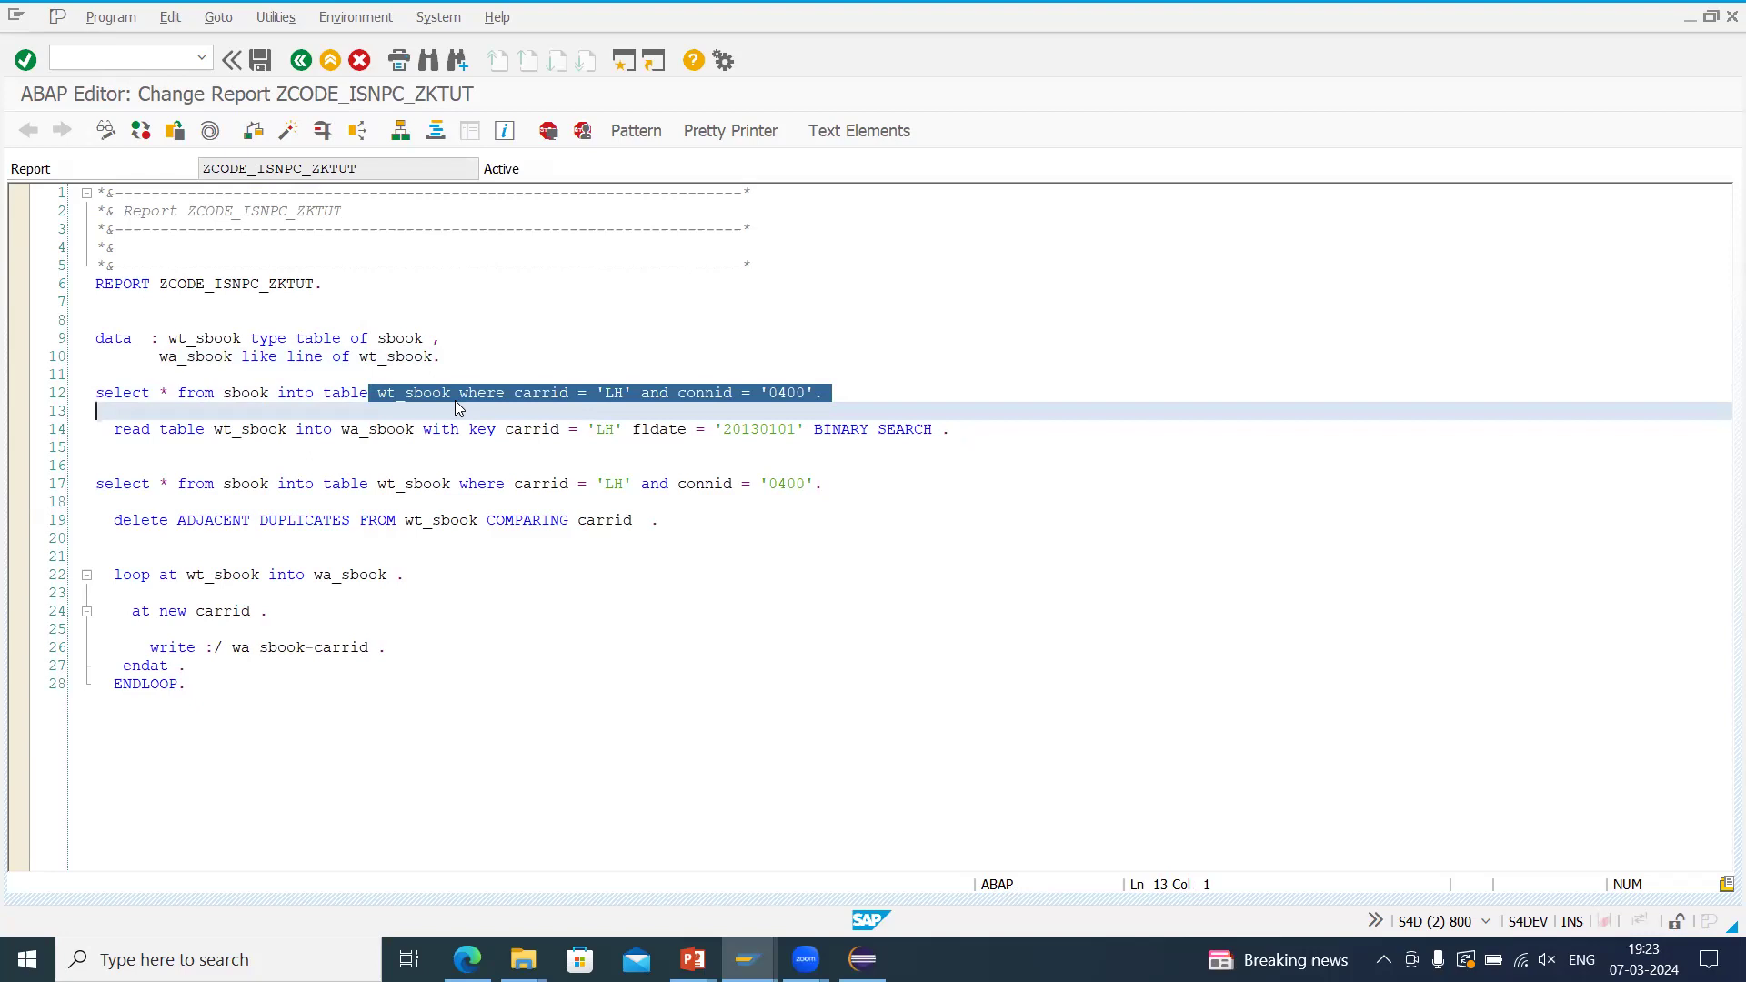
Review the DELETE ADJACENT DUPLICATES line, then show the PowerPoint slide on moving to Suite on HANA.
click(458, 393)
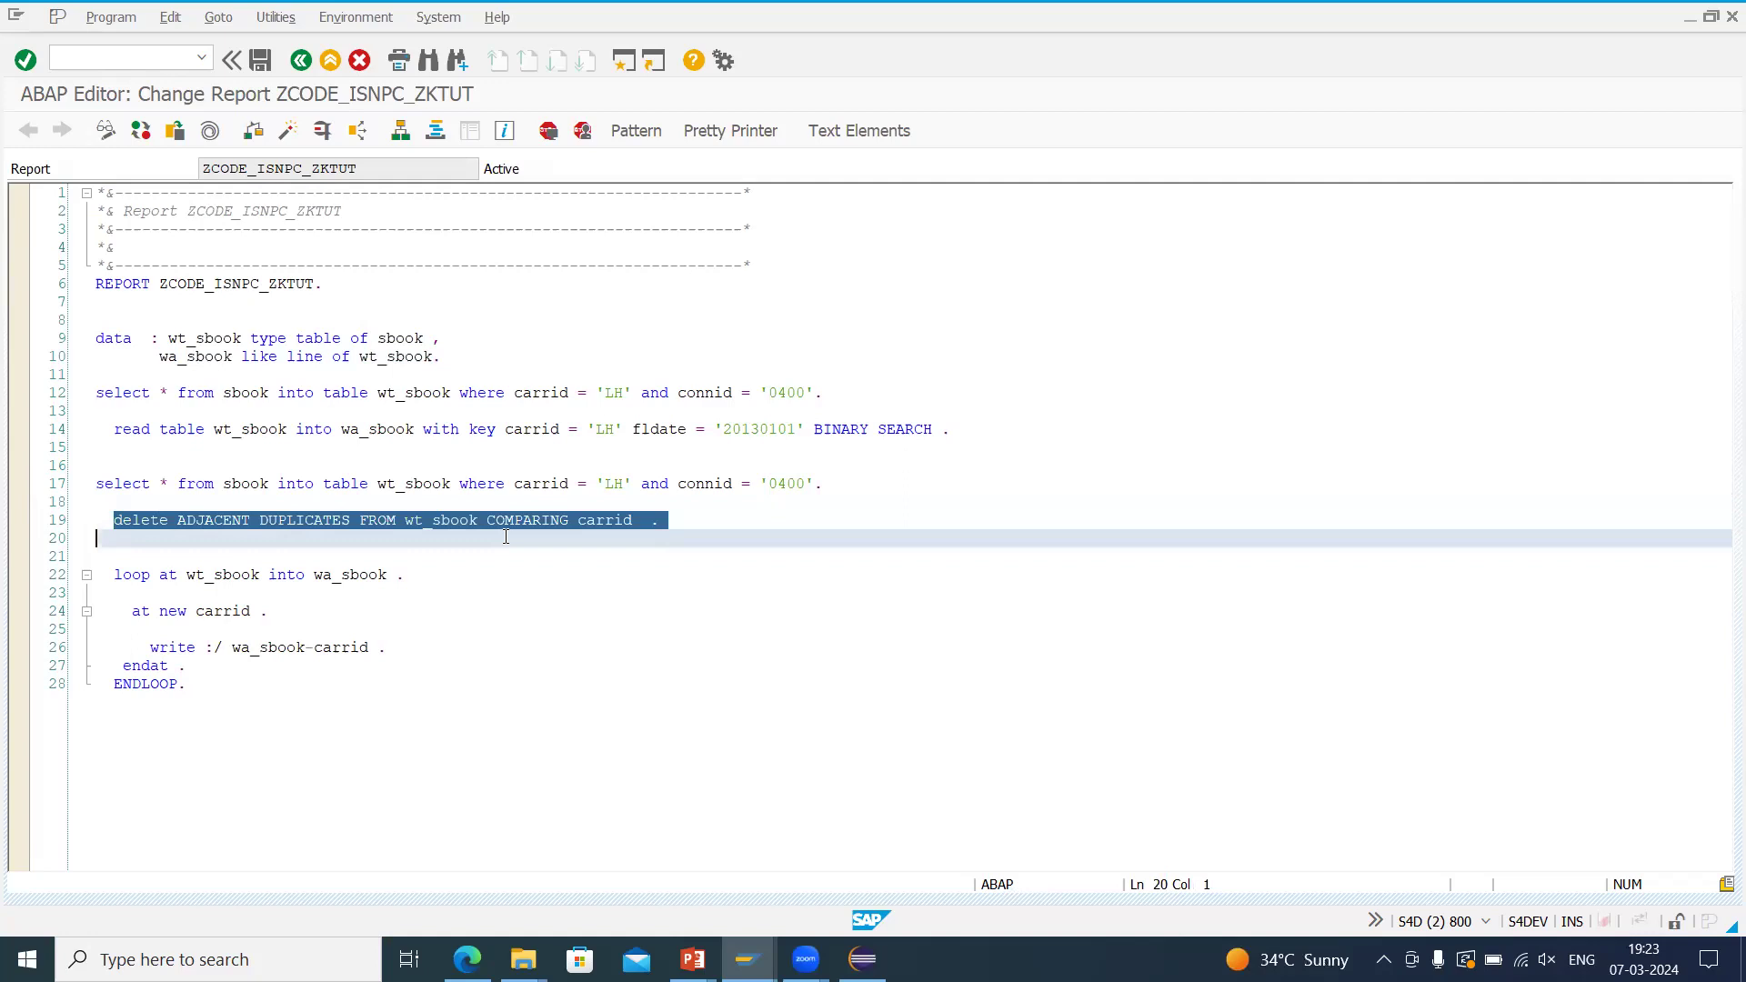
click(607, 520)
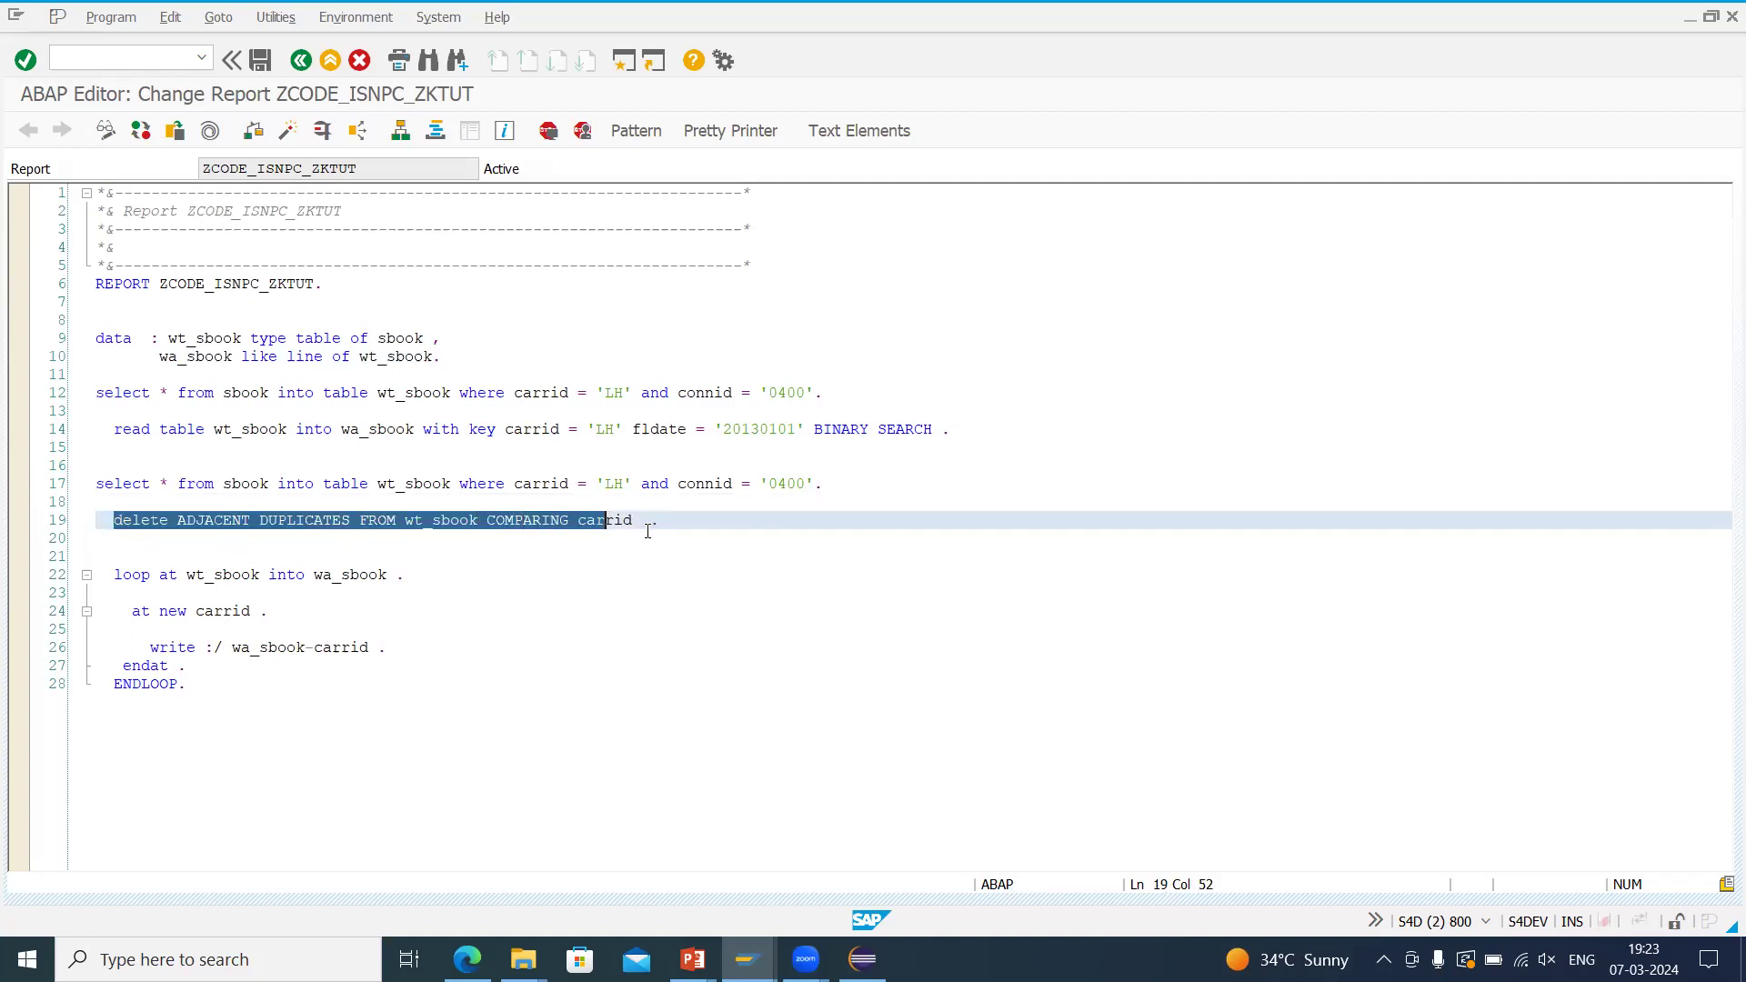
click(632, 520)
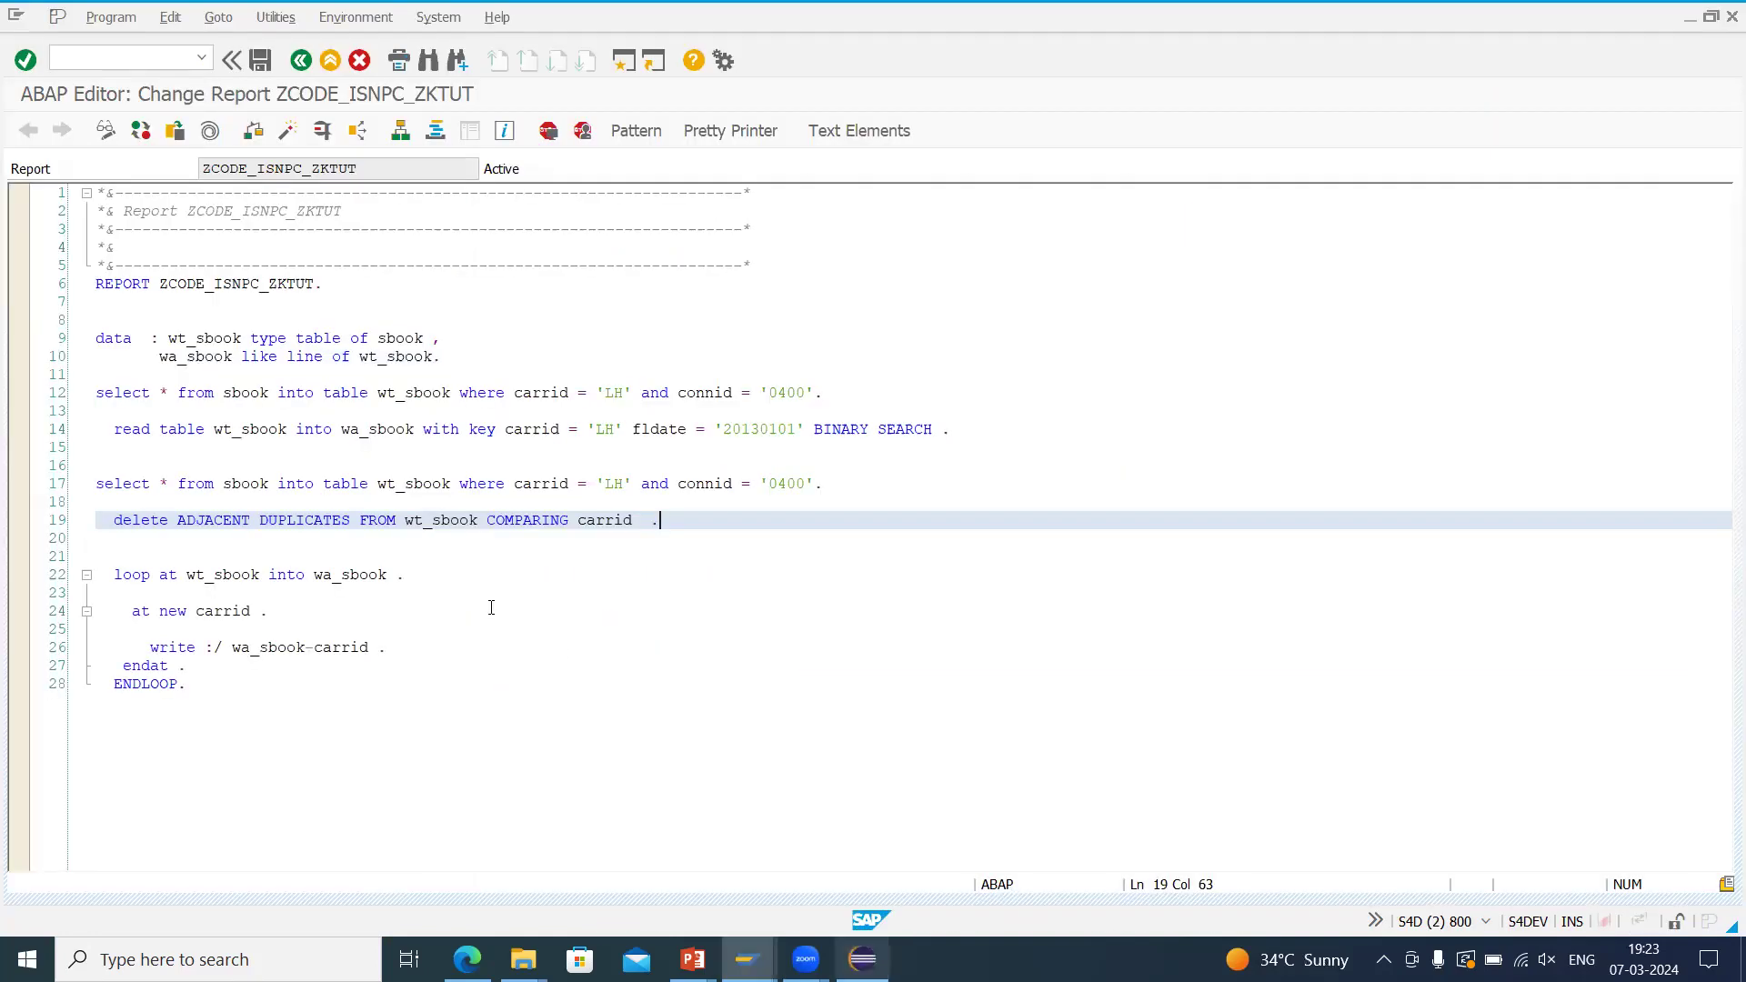
click(691, 958)
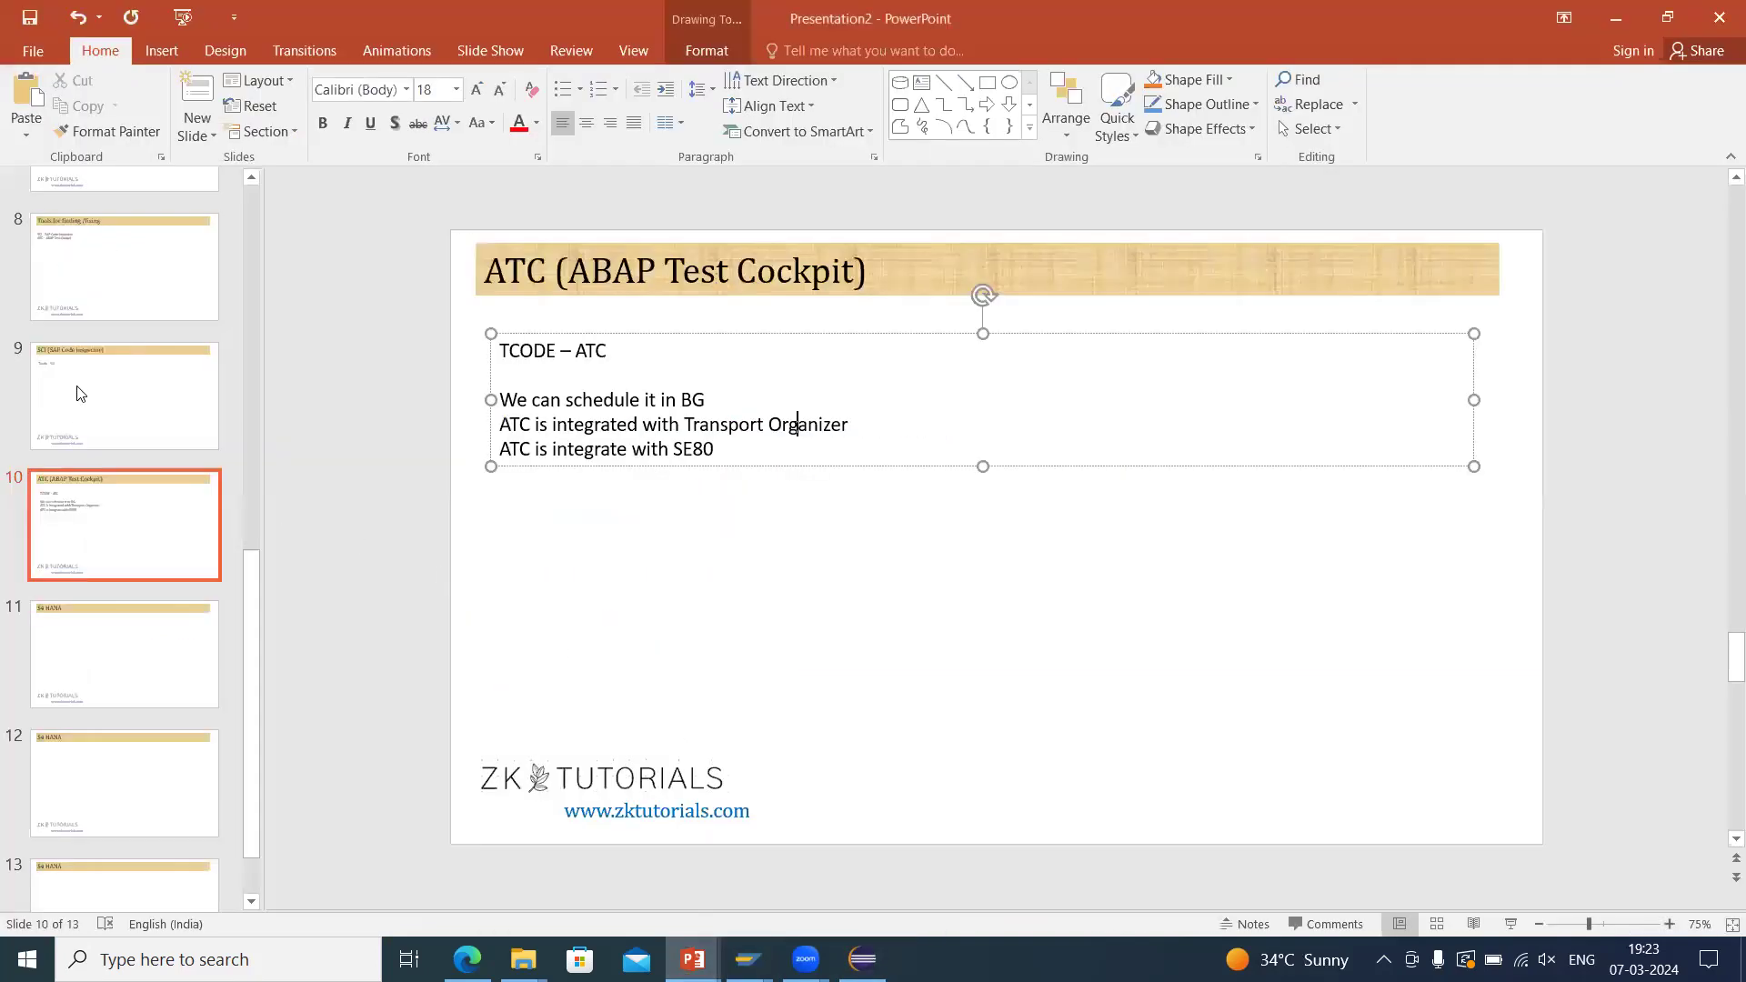
click(124, 325)
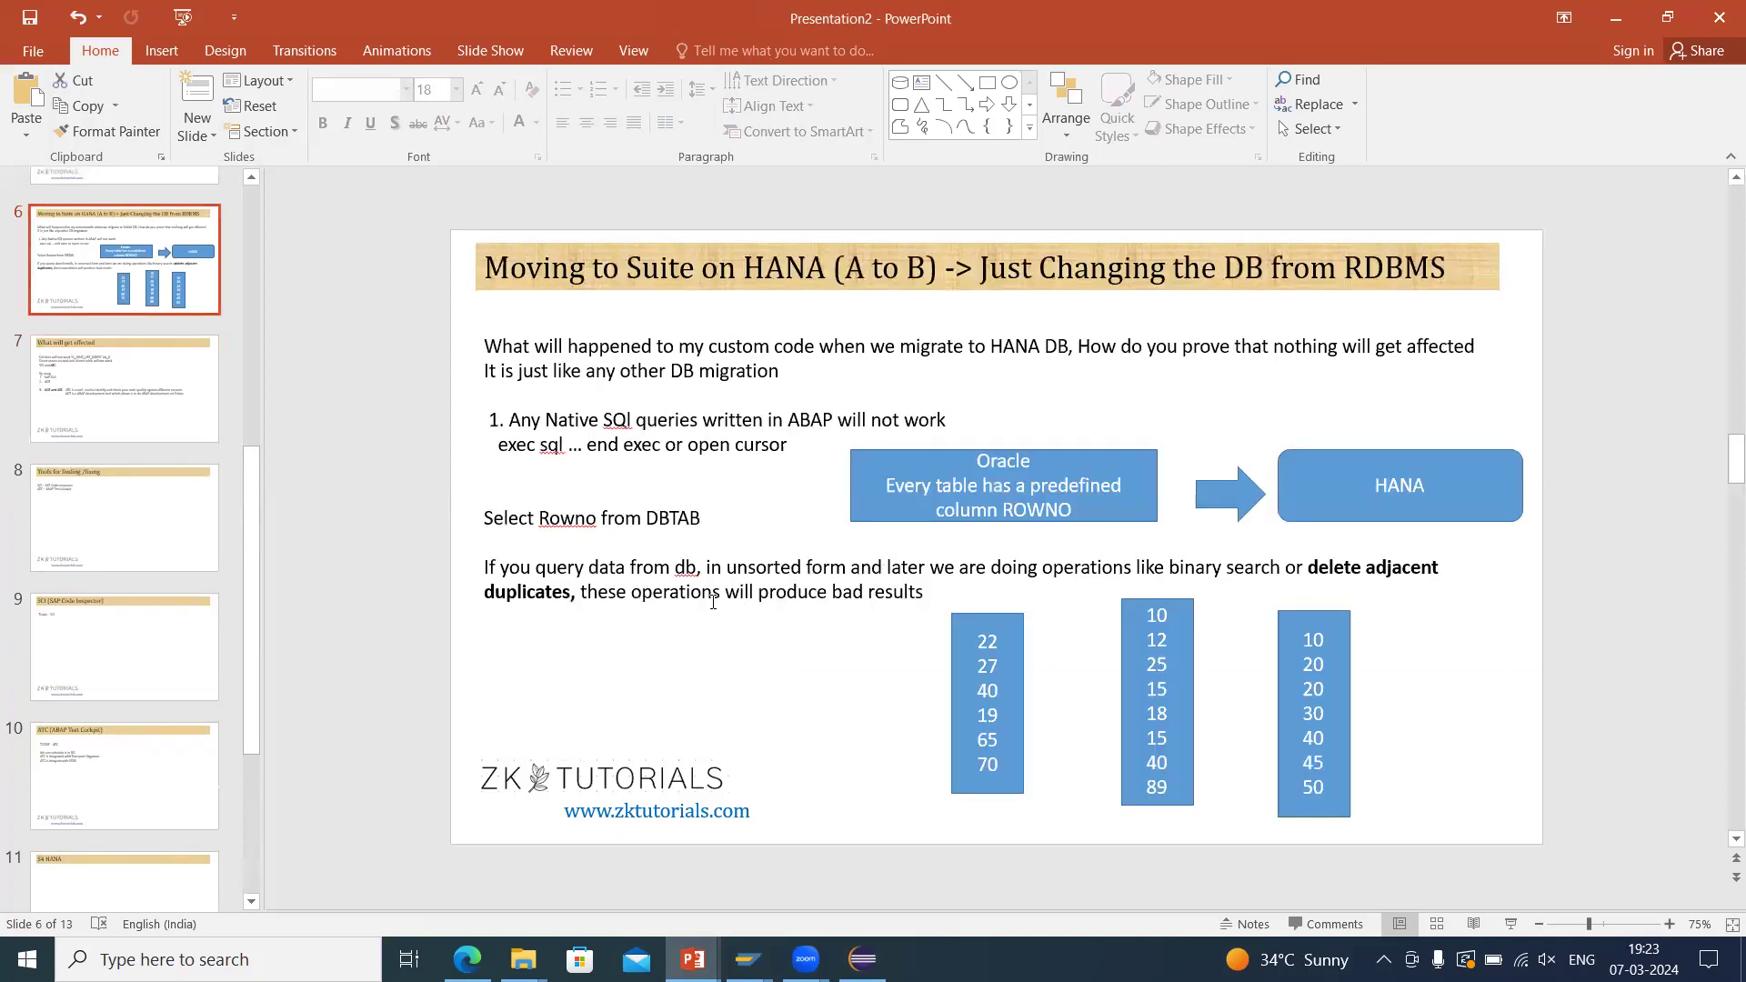
click(745, 958)
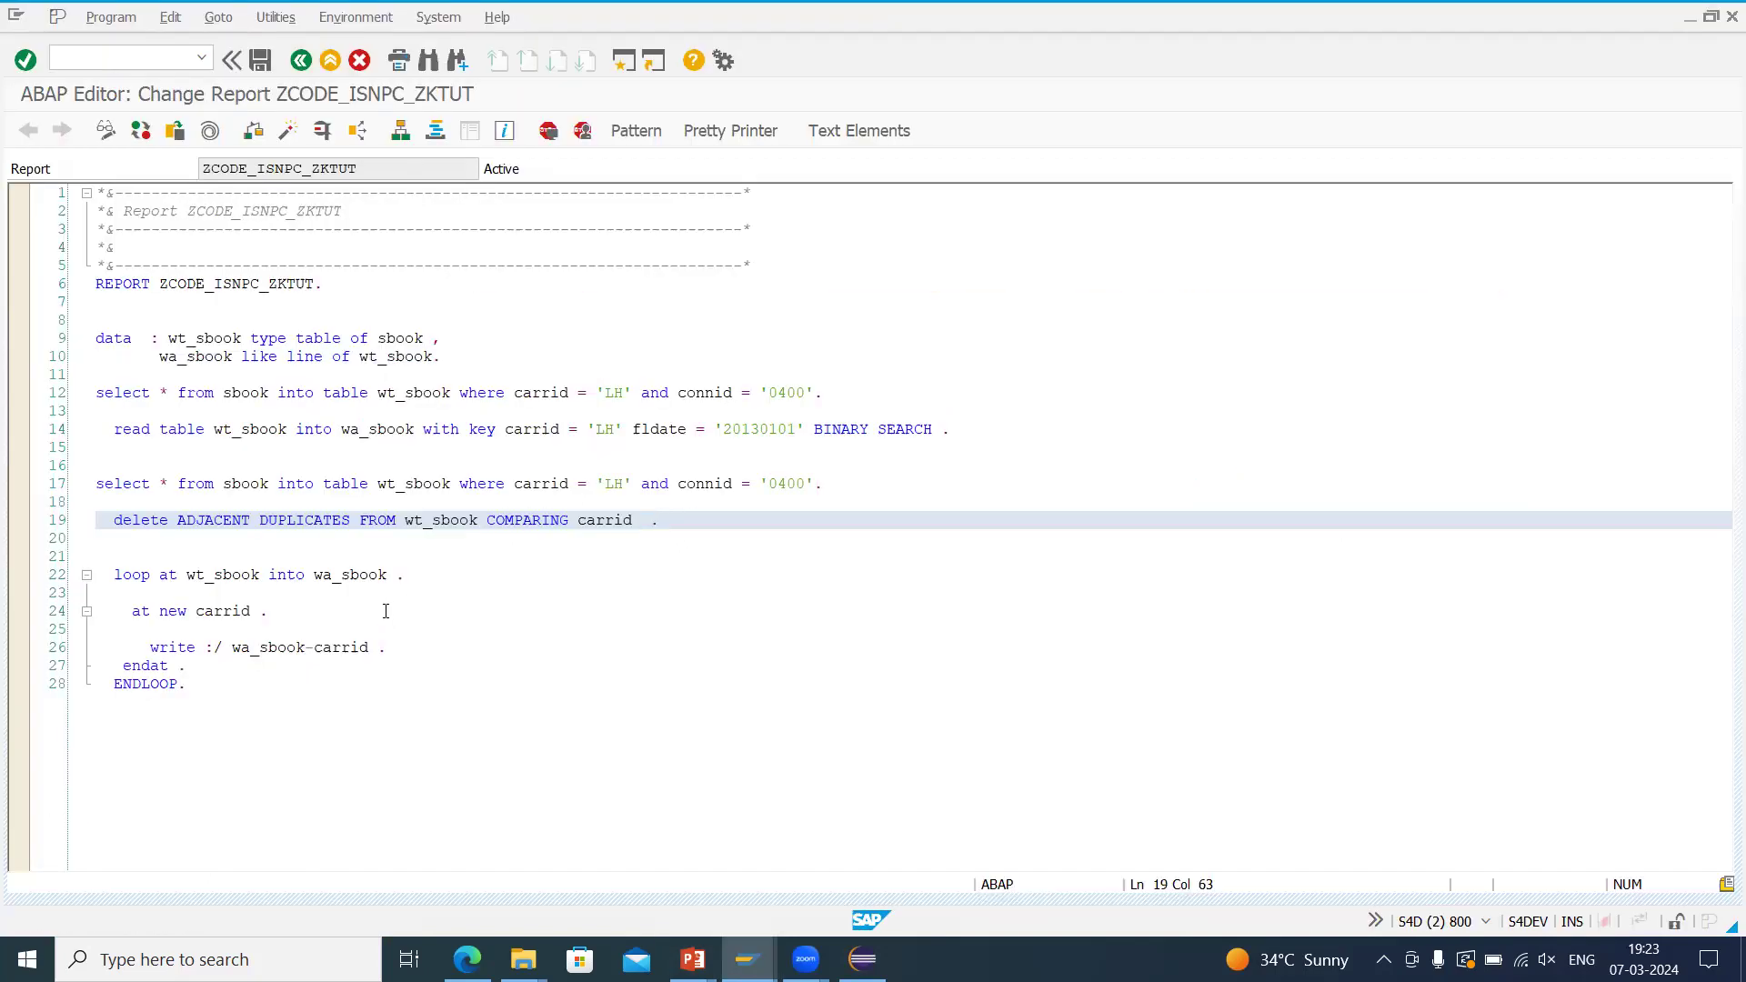
click(221, 611)
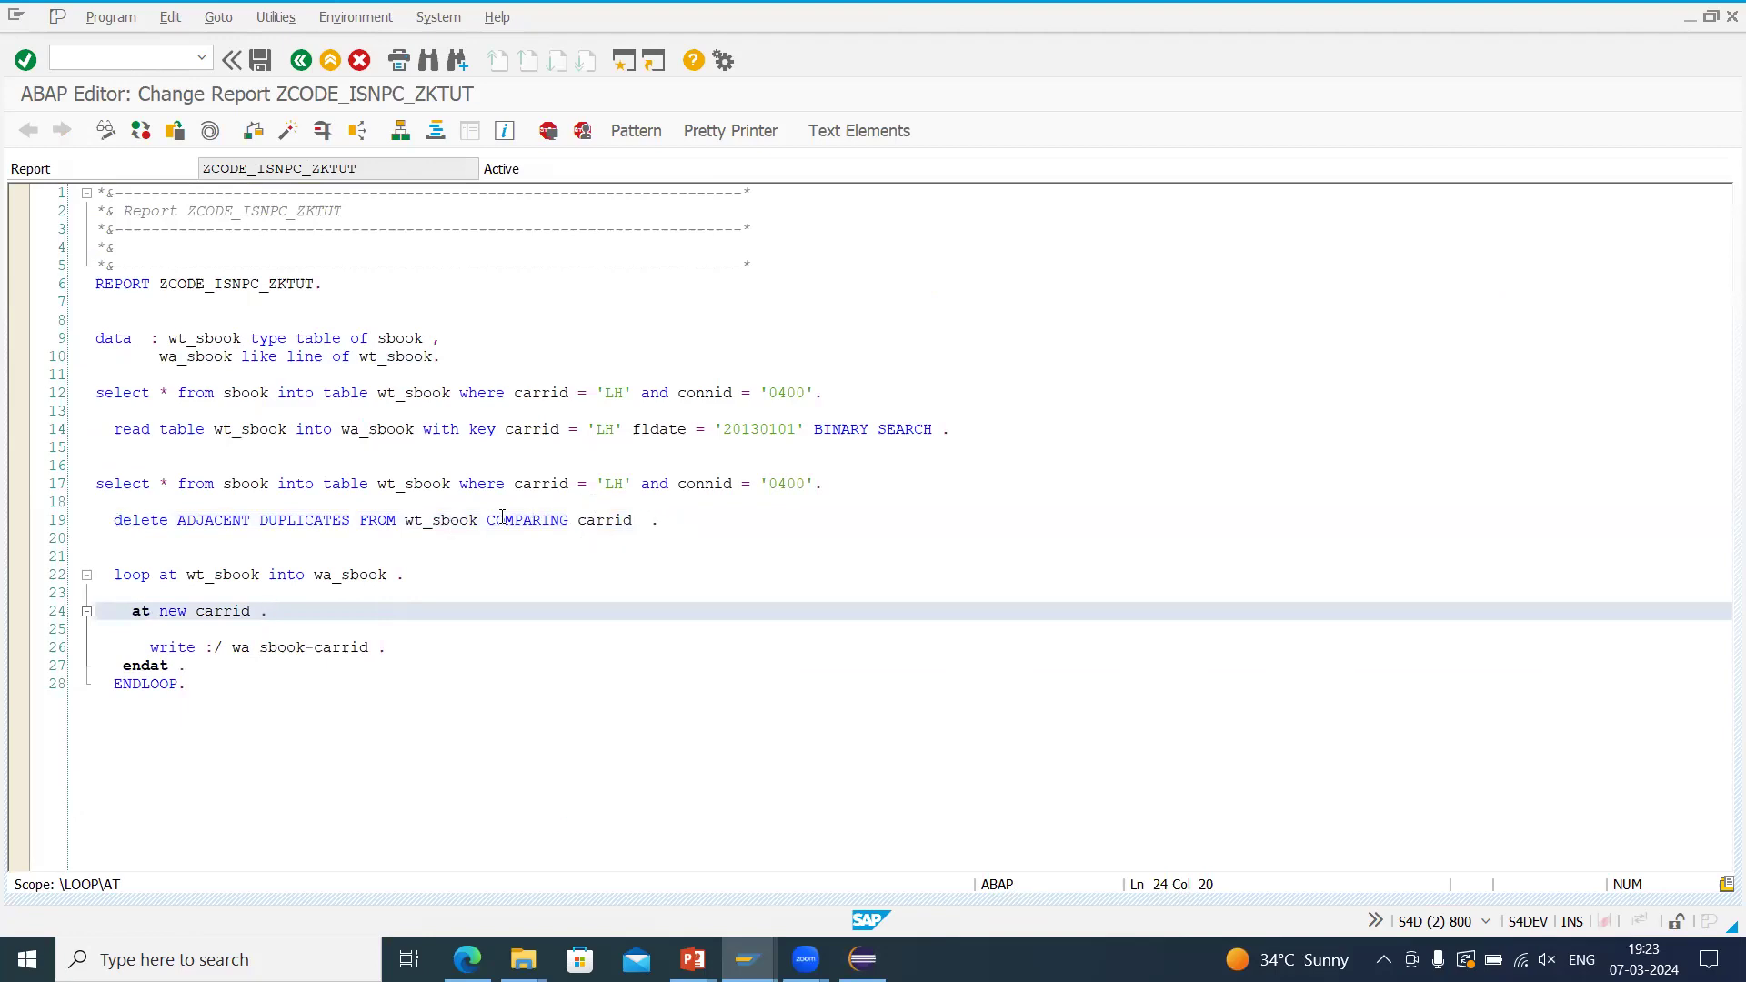
double_click(442, 520)
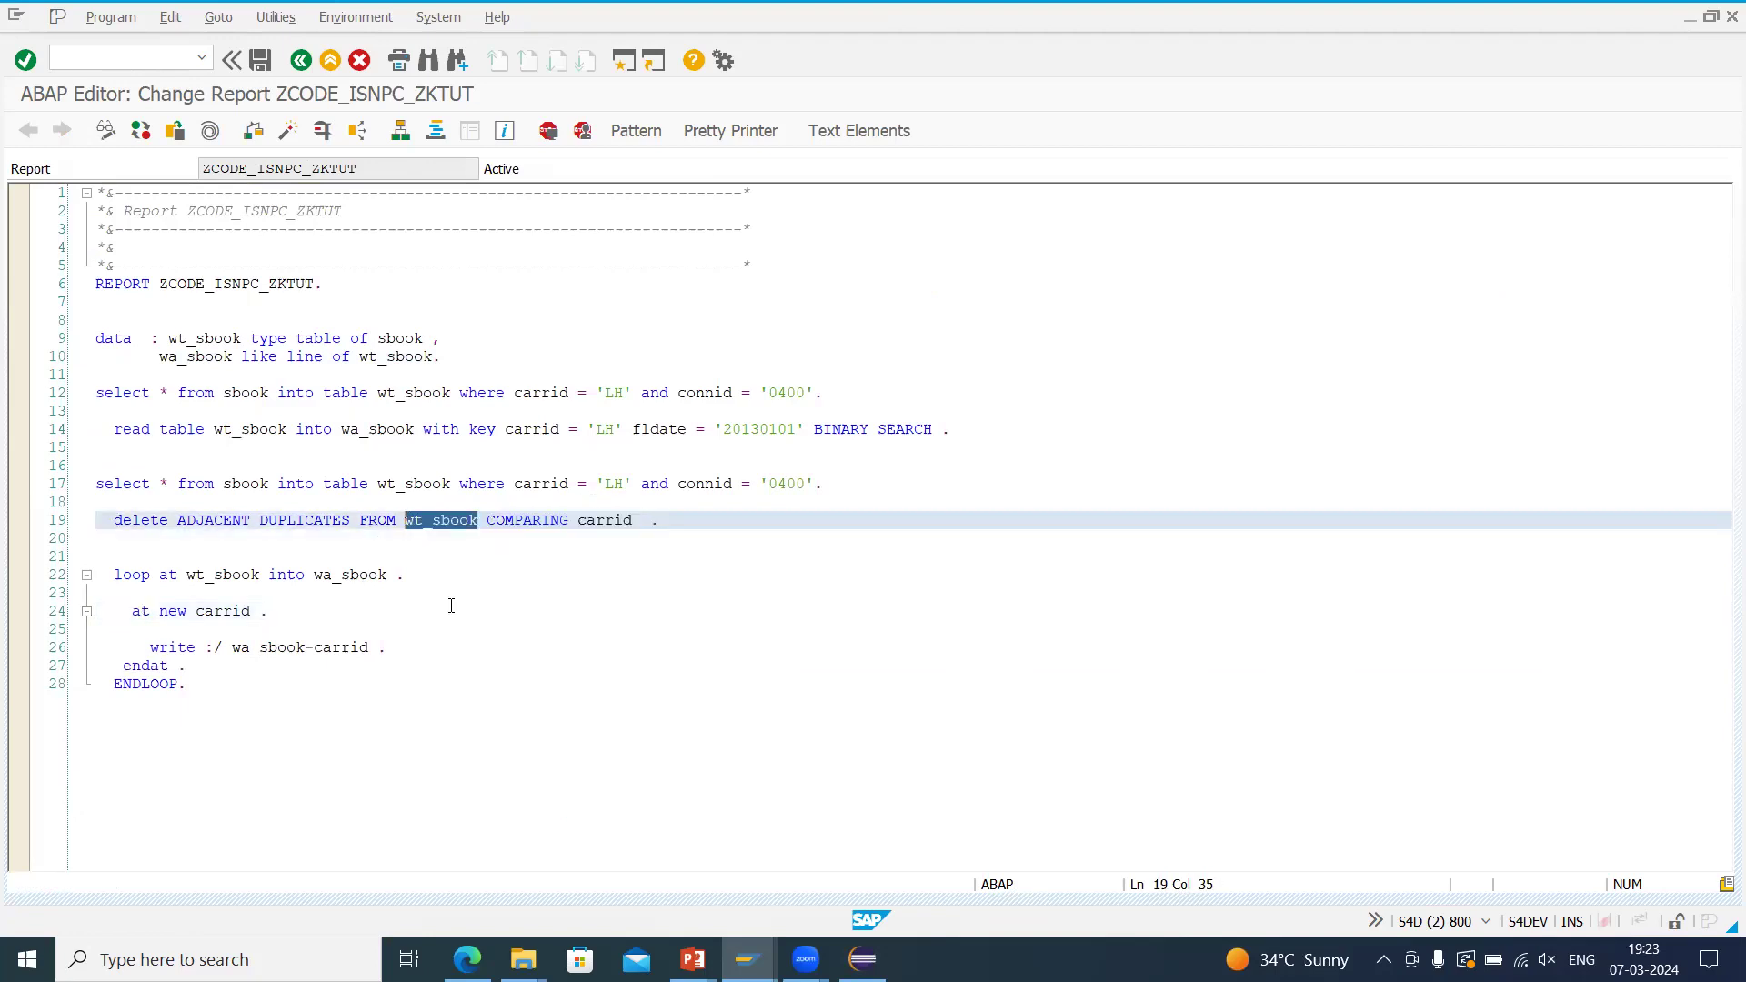
click(222, 611)
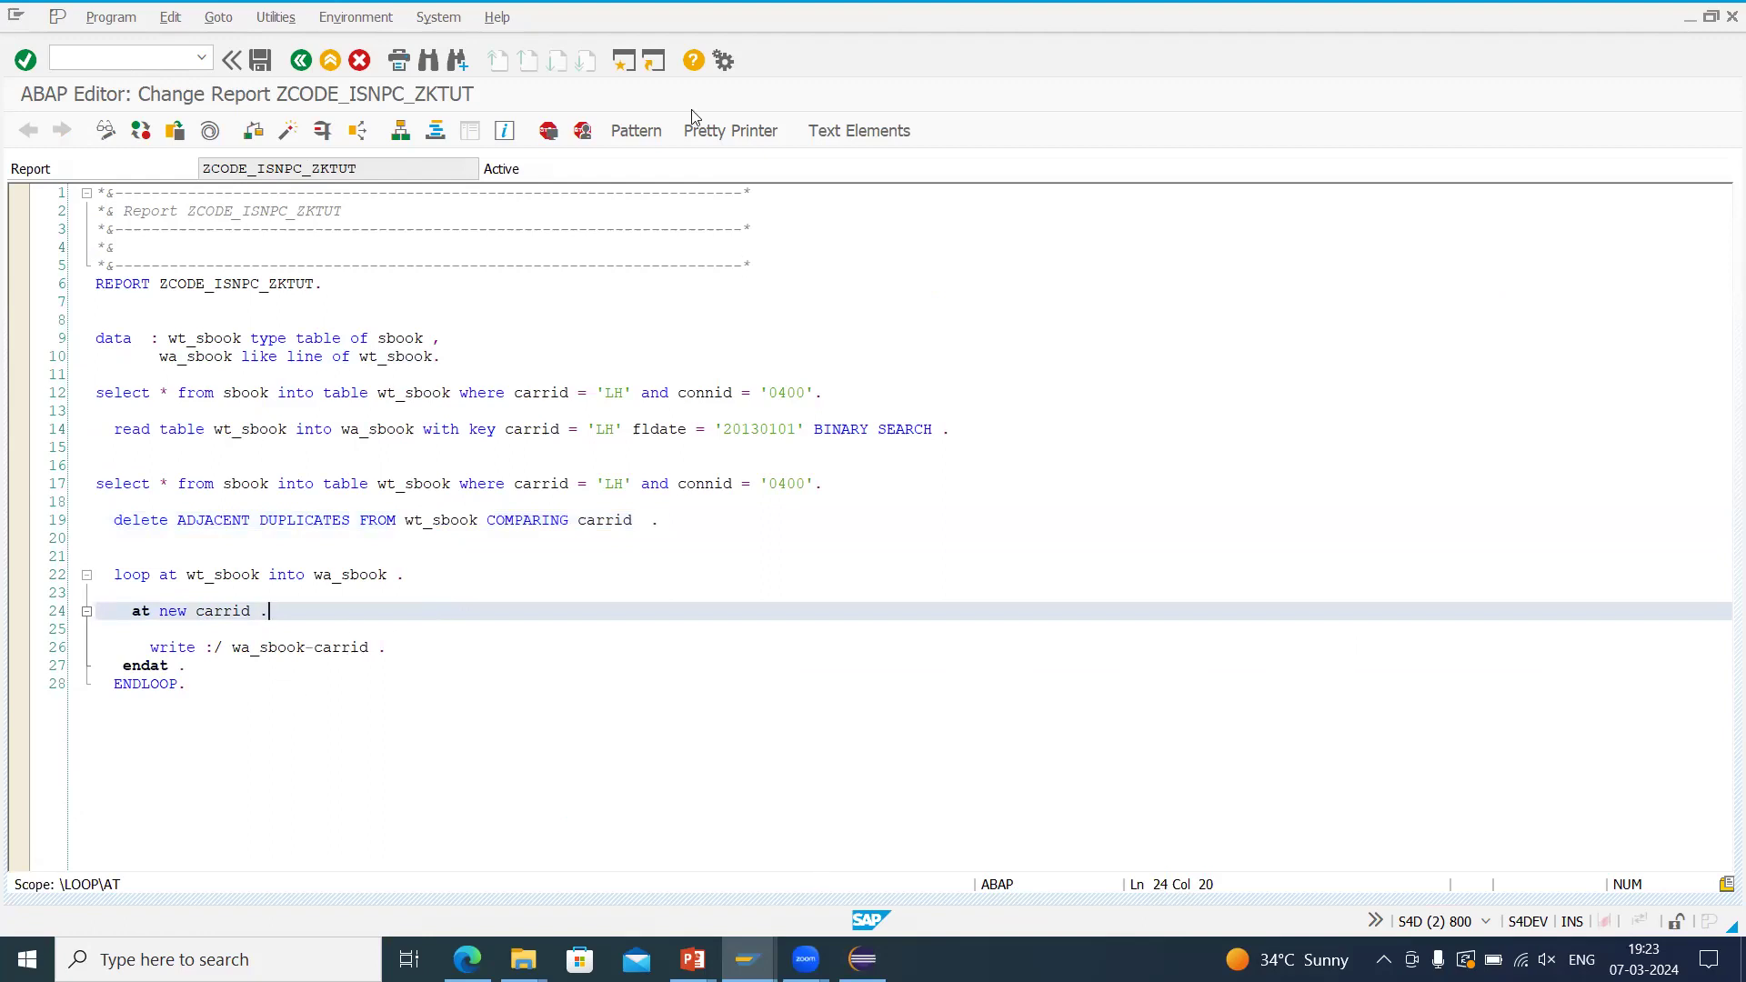
mouse_move(317, 612)
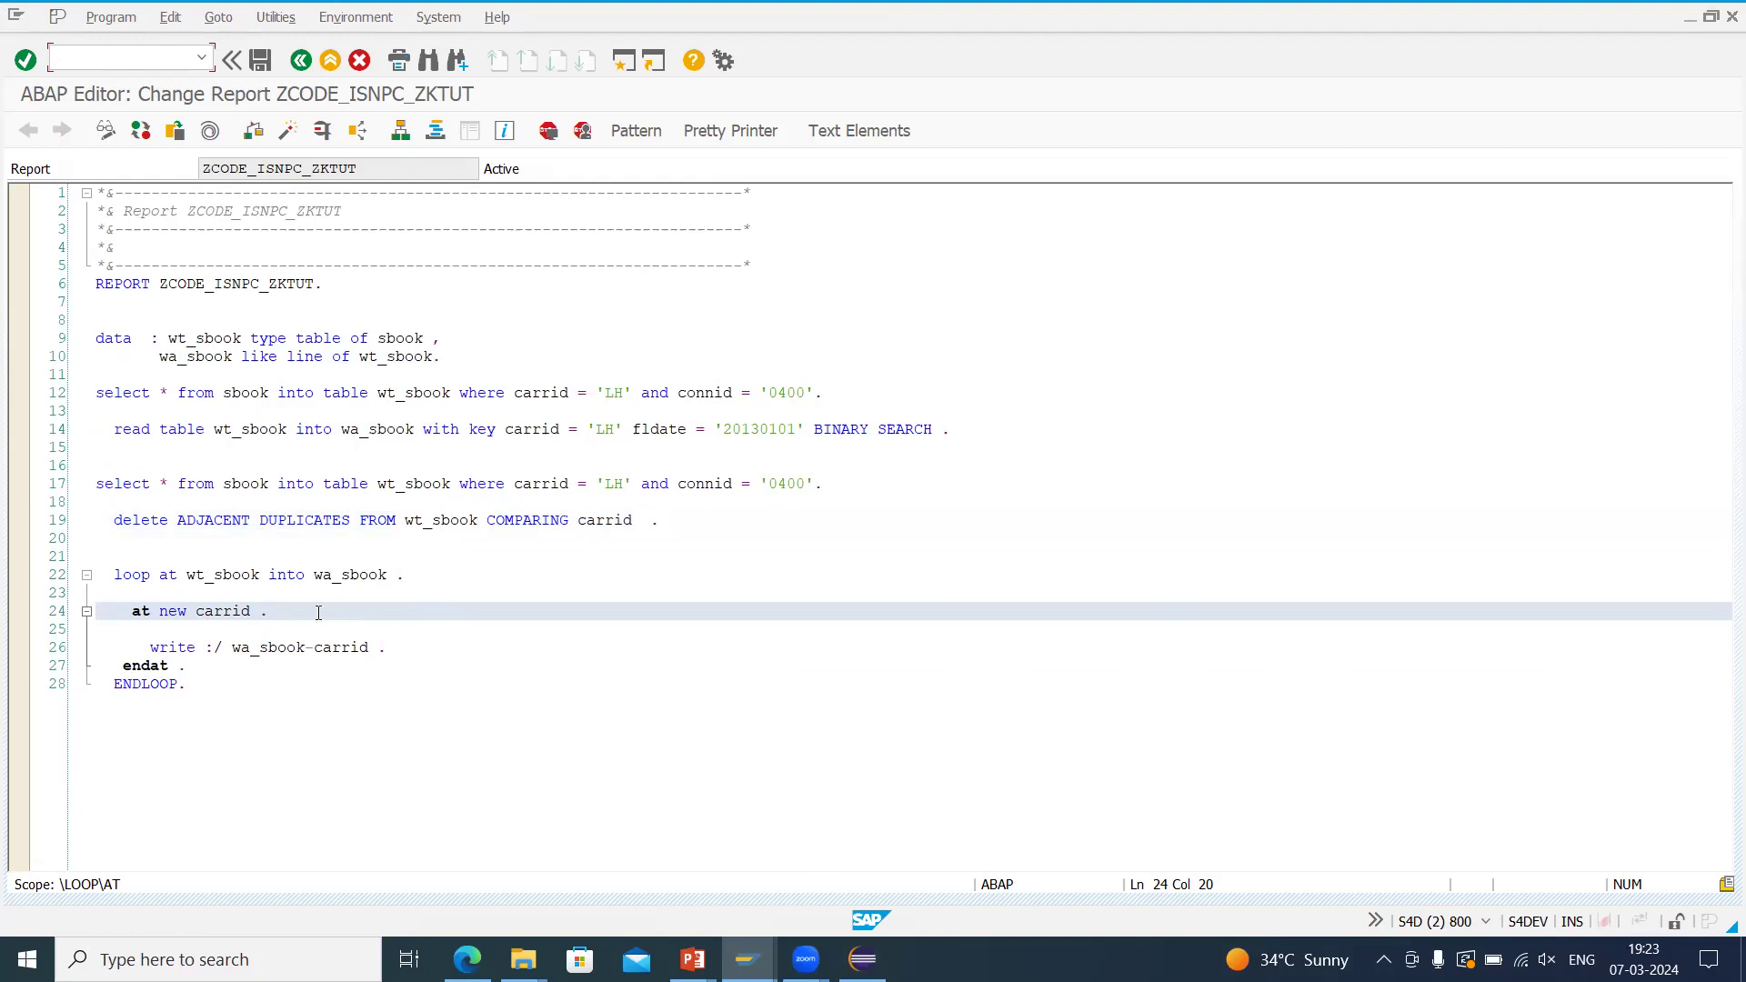
click(111, 17)
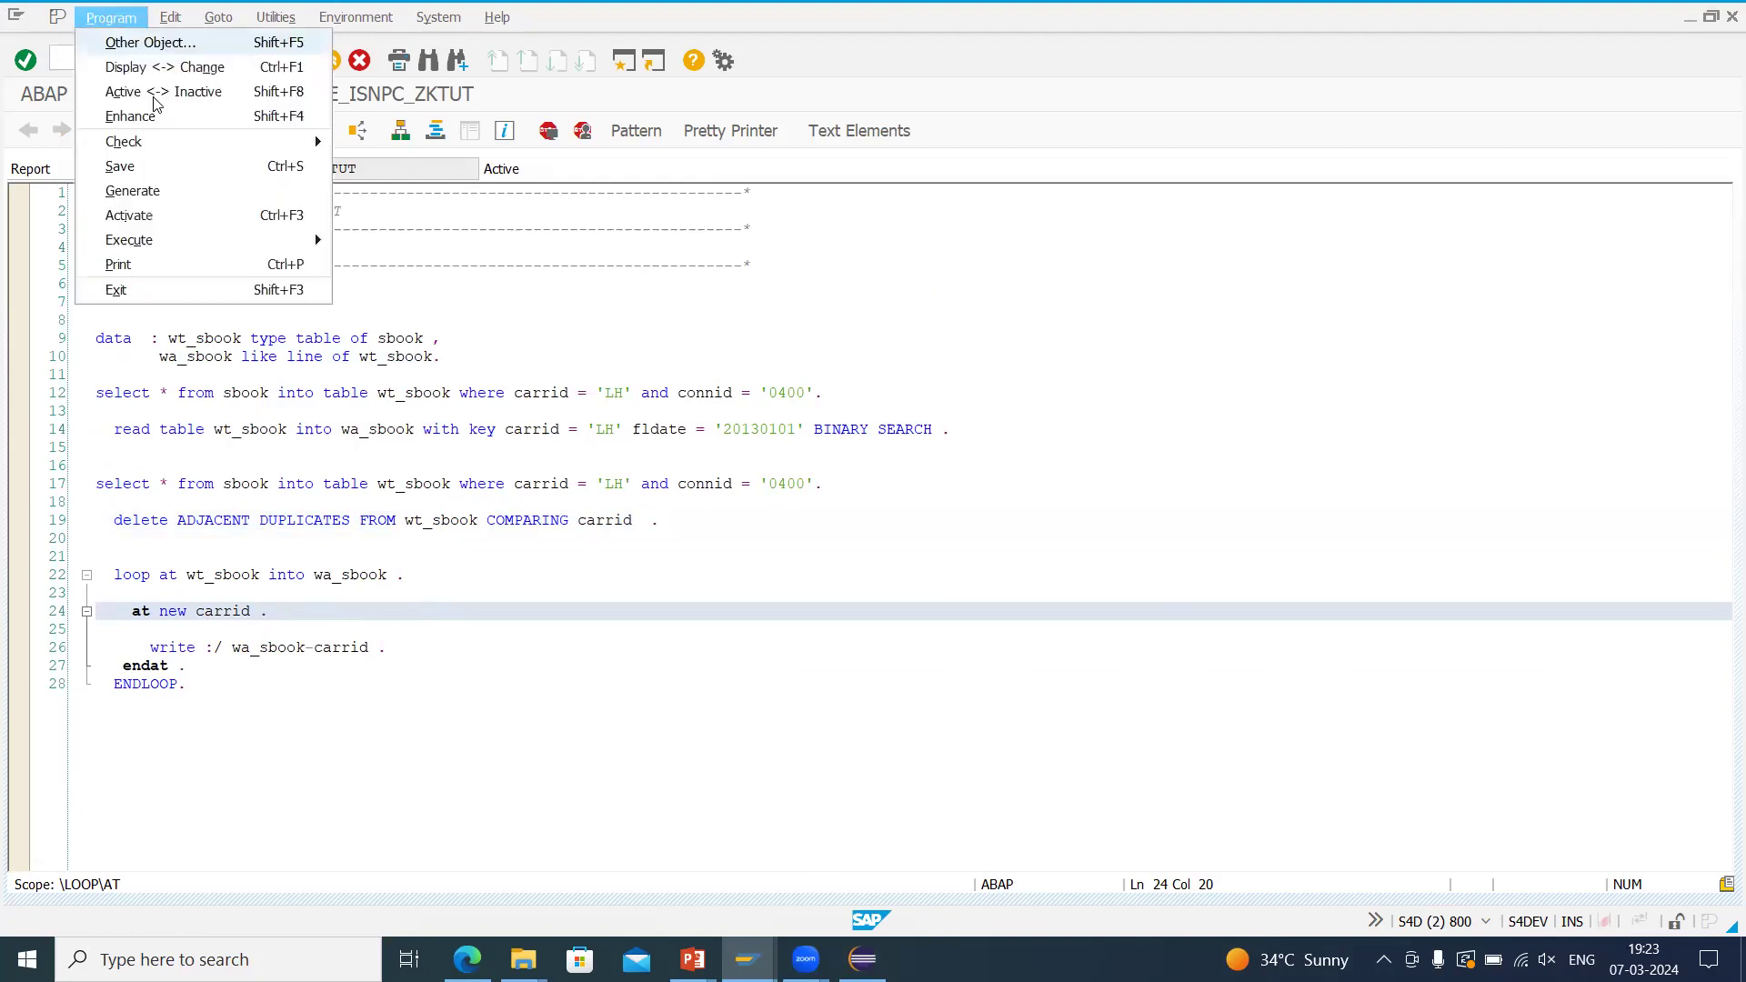
mouse_move(132, 191)
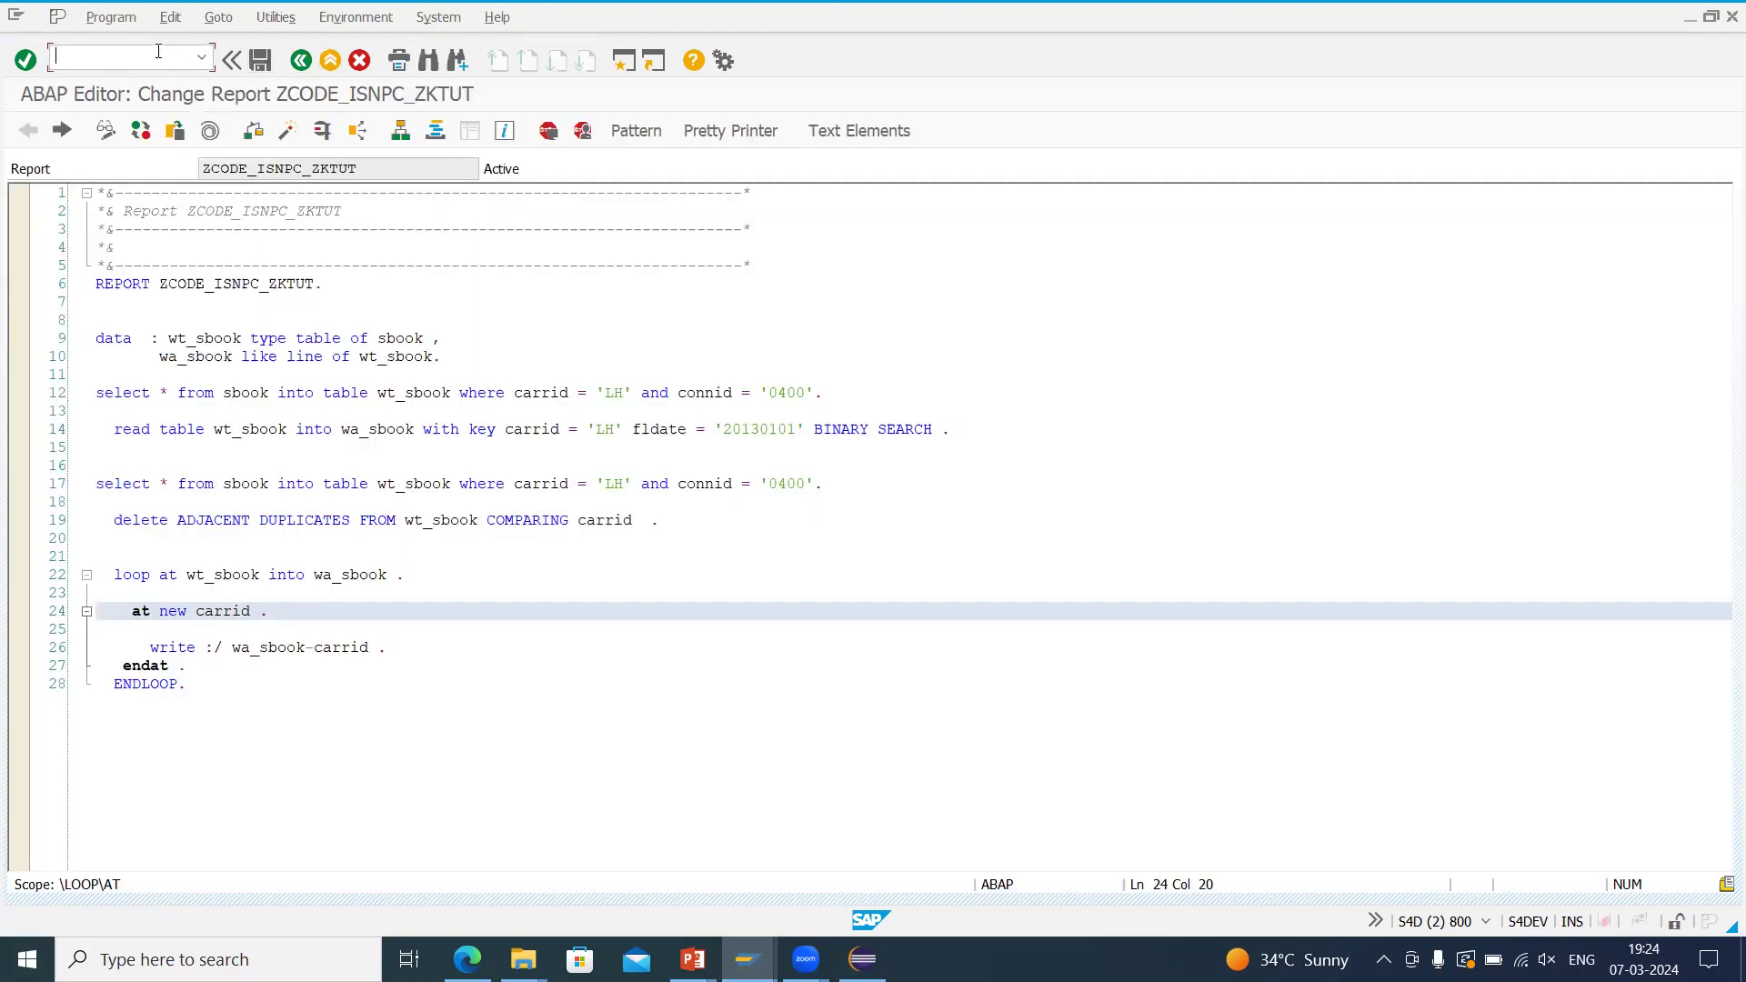
In the SE80 ATC Result Browser show today's four findings for ZCODE_ISNPC_ZKTUT, then switch to Eclipse.
text(/ose)
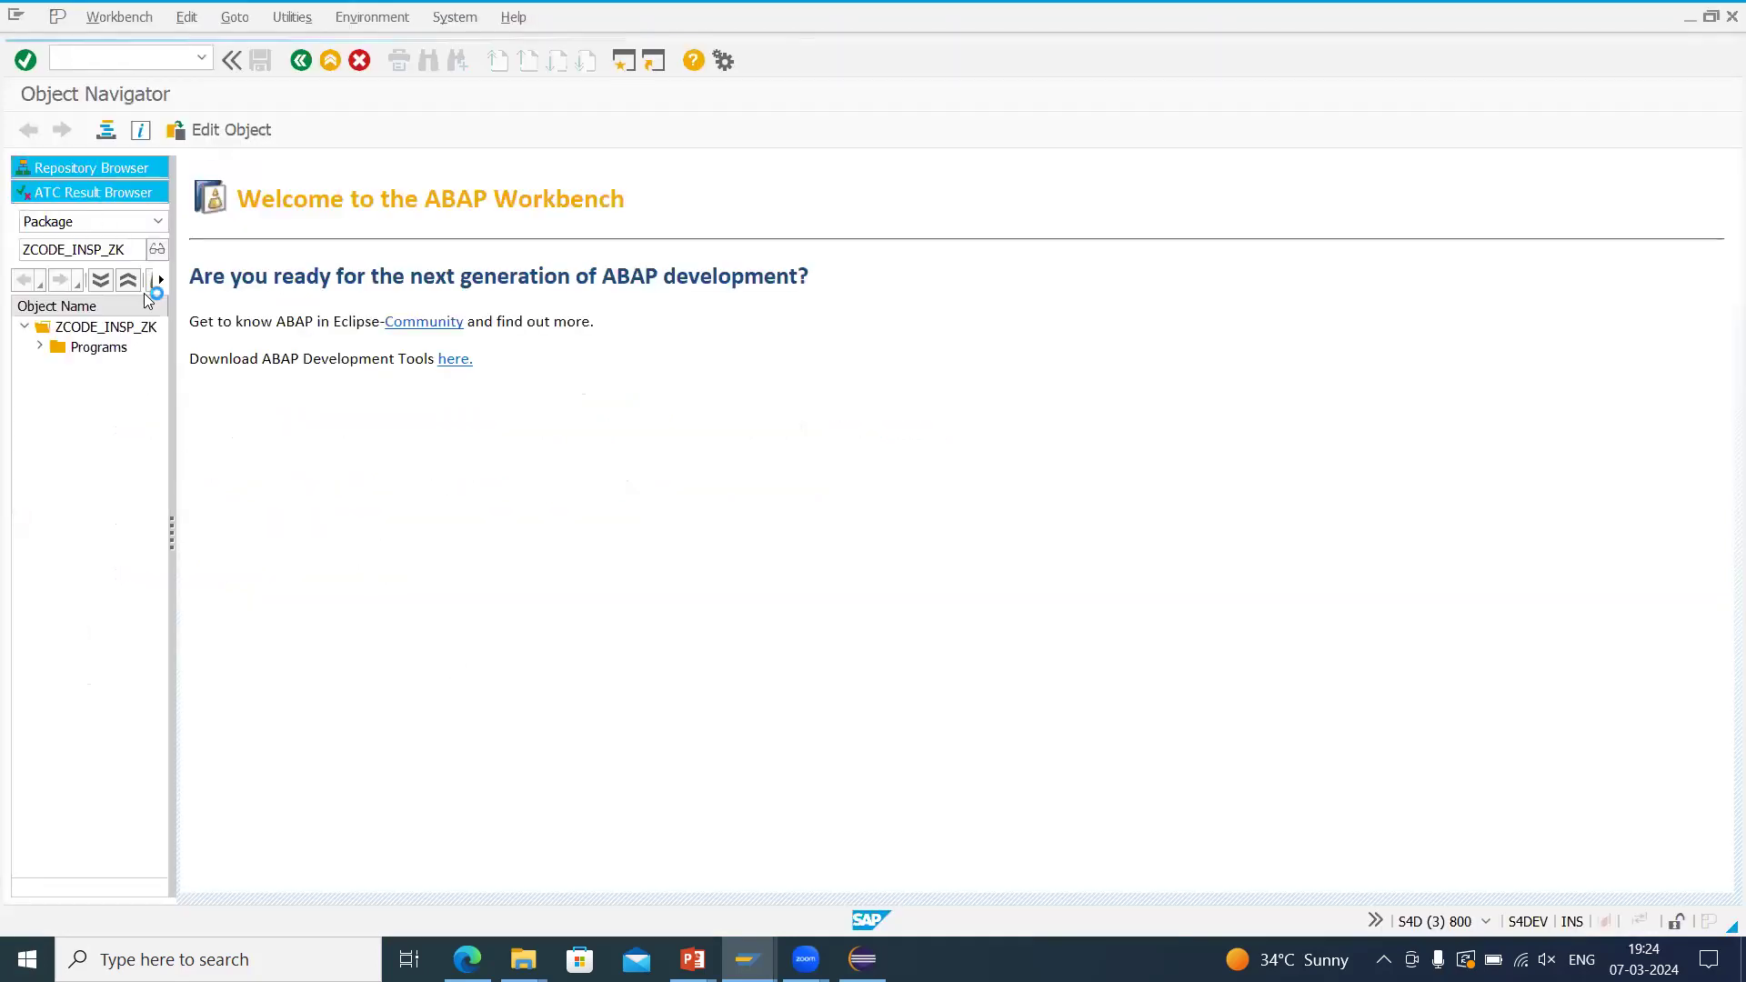
click(87, 191)
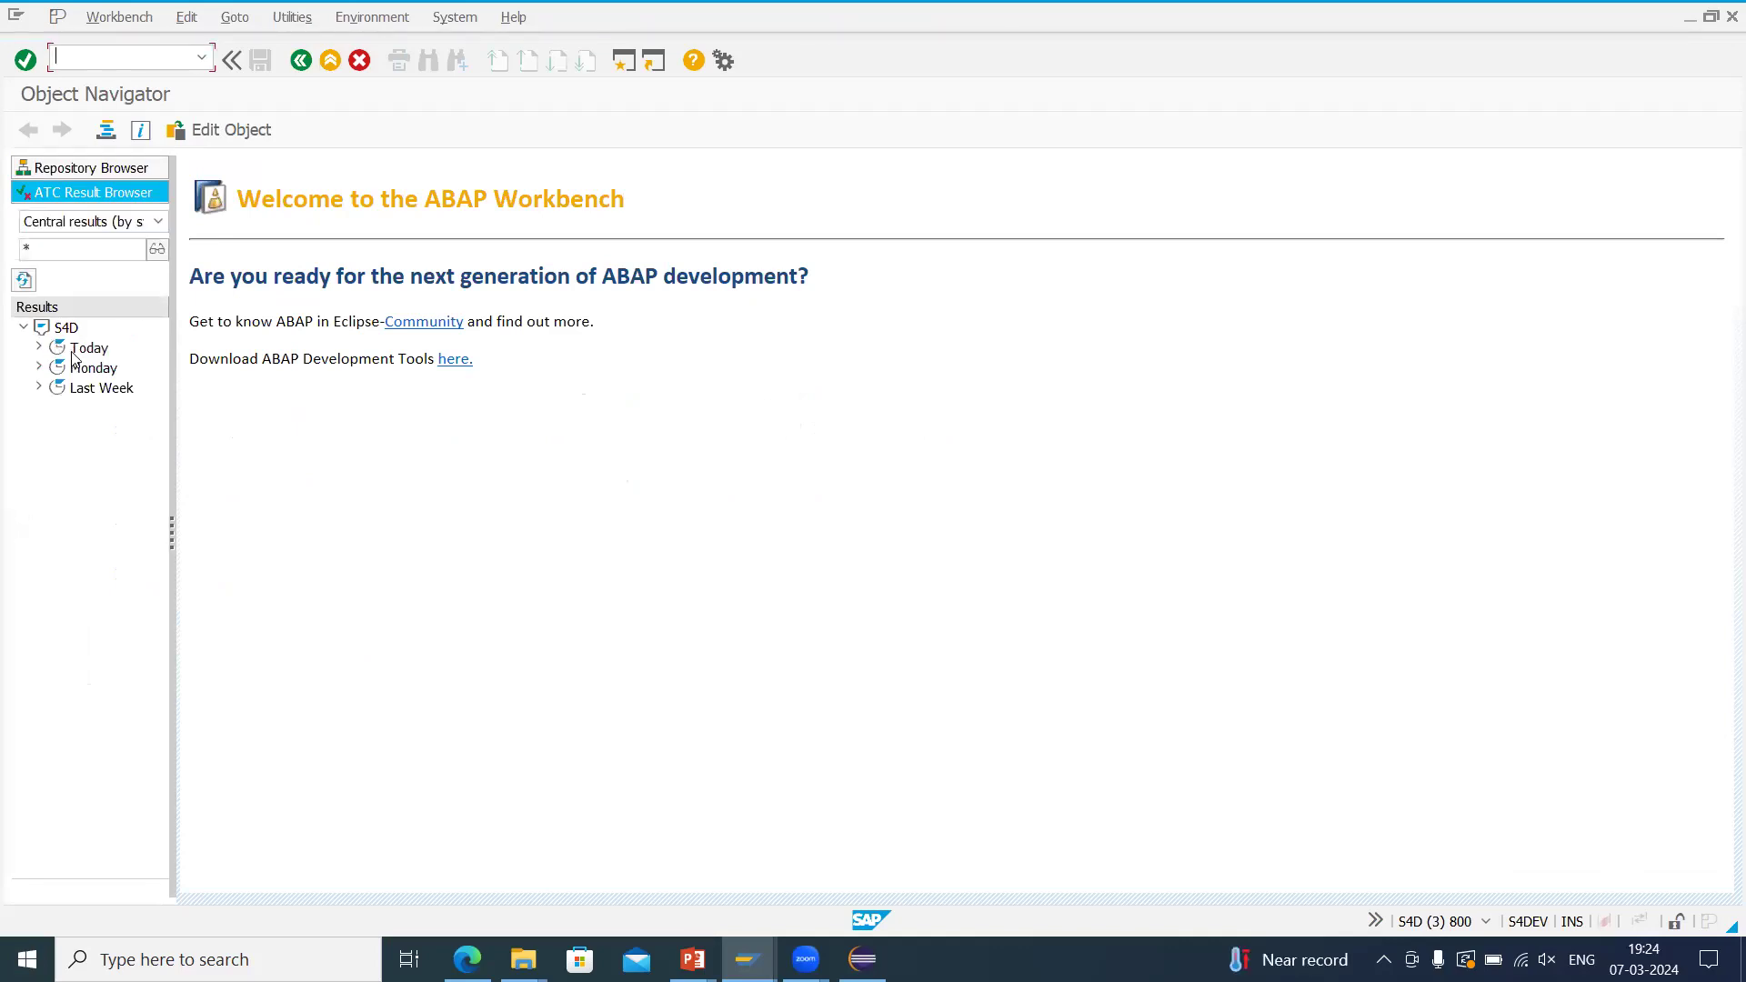
click(88, 348)
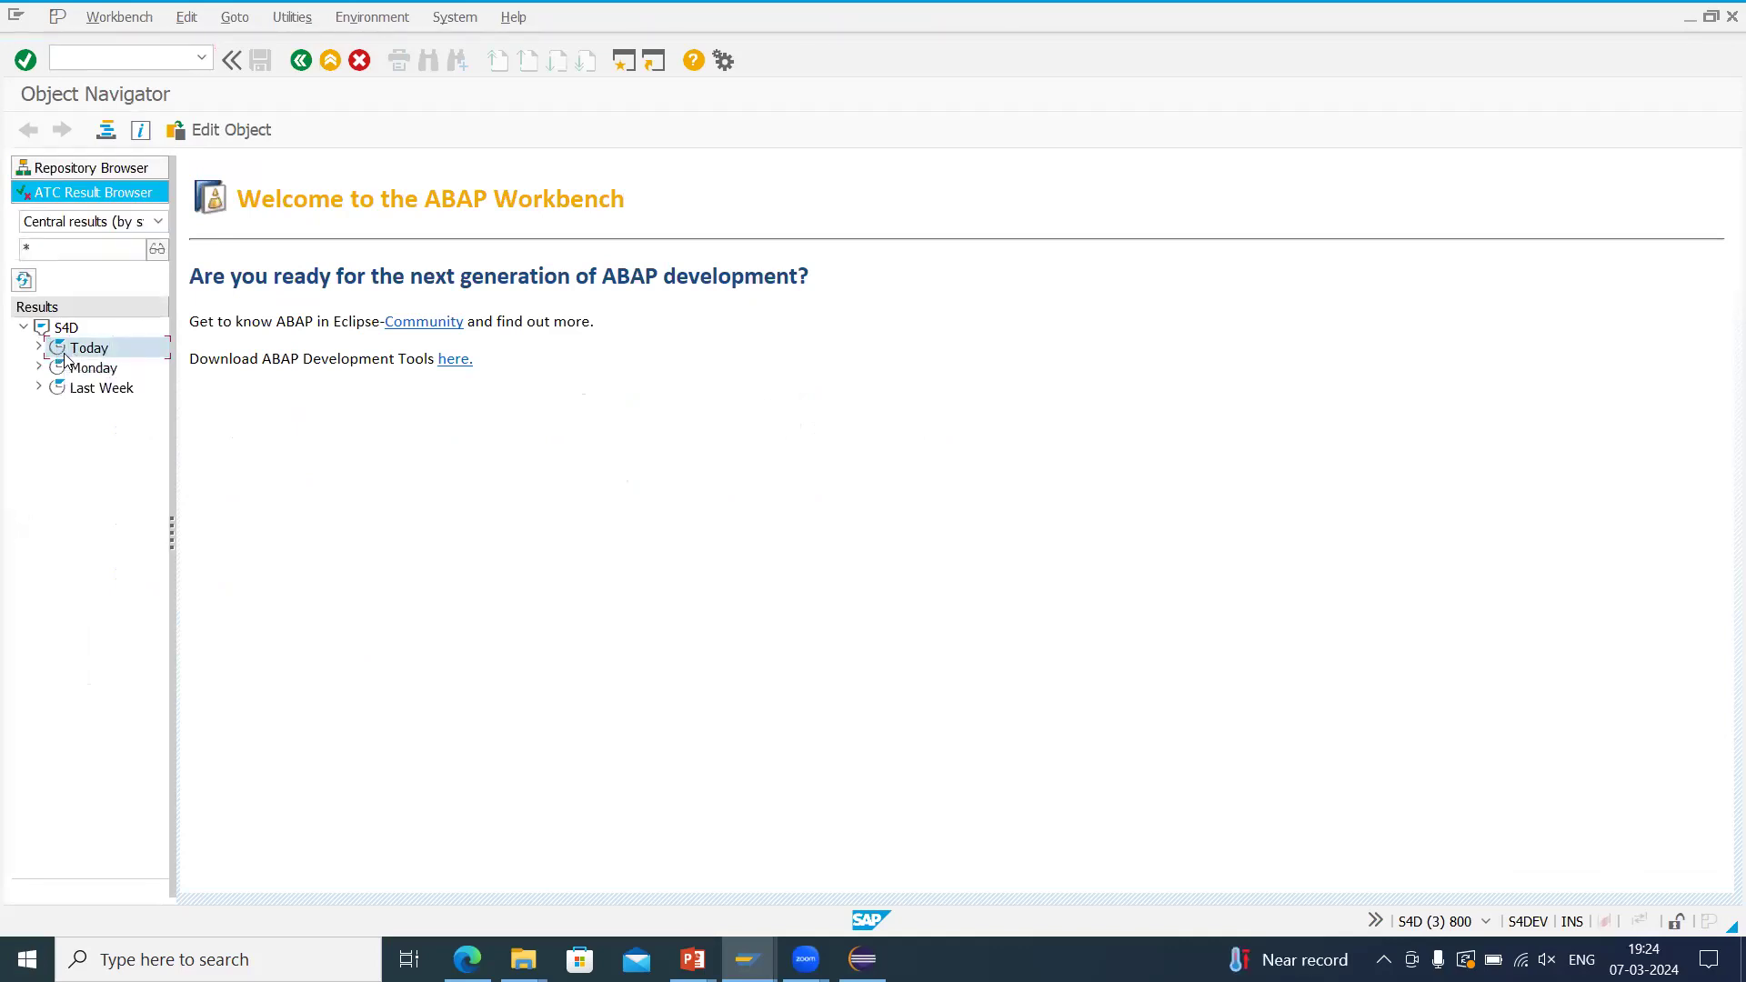
click(40, 347)
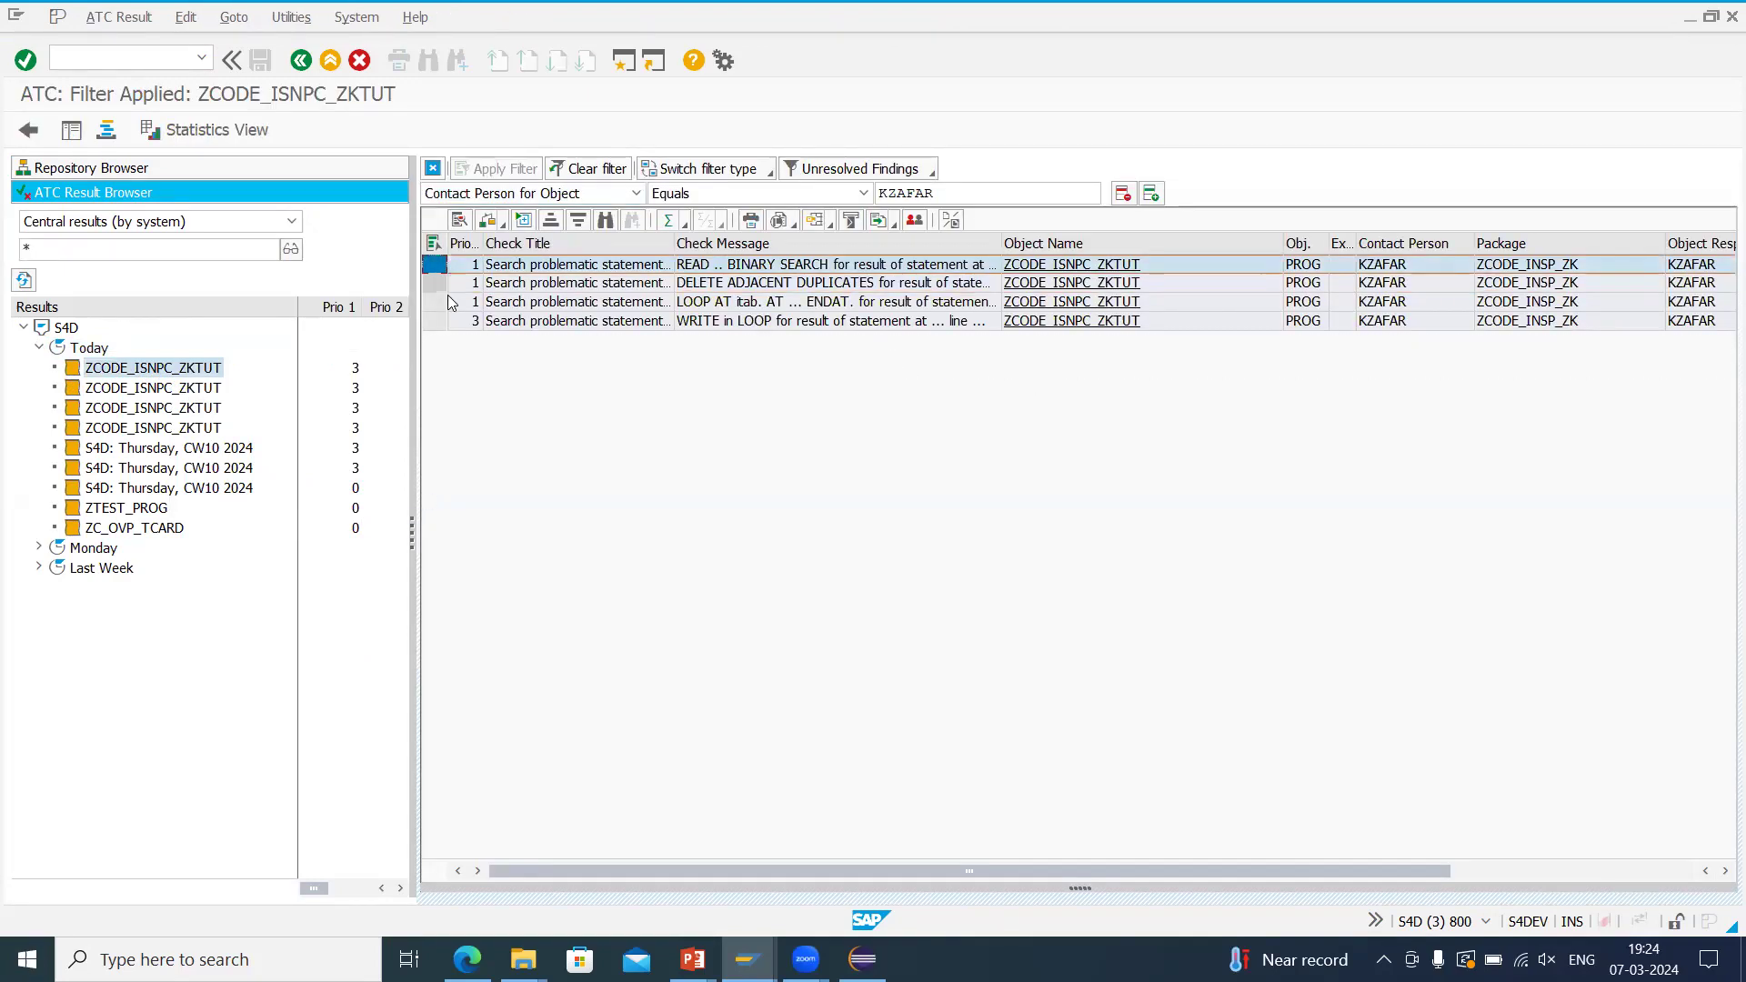
click(578, 302)
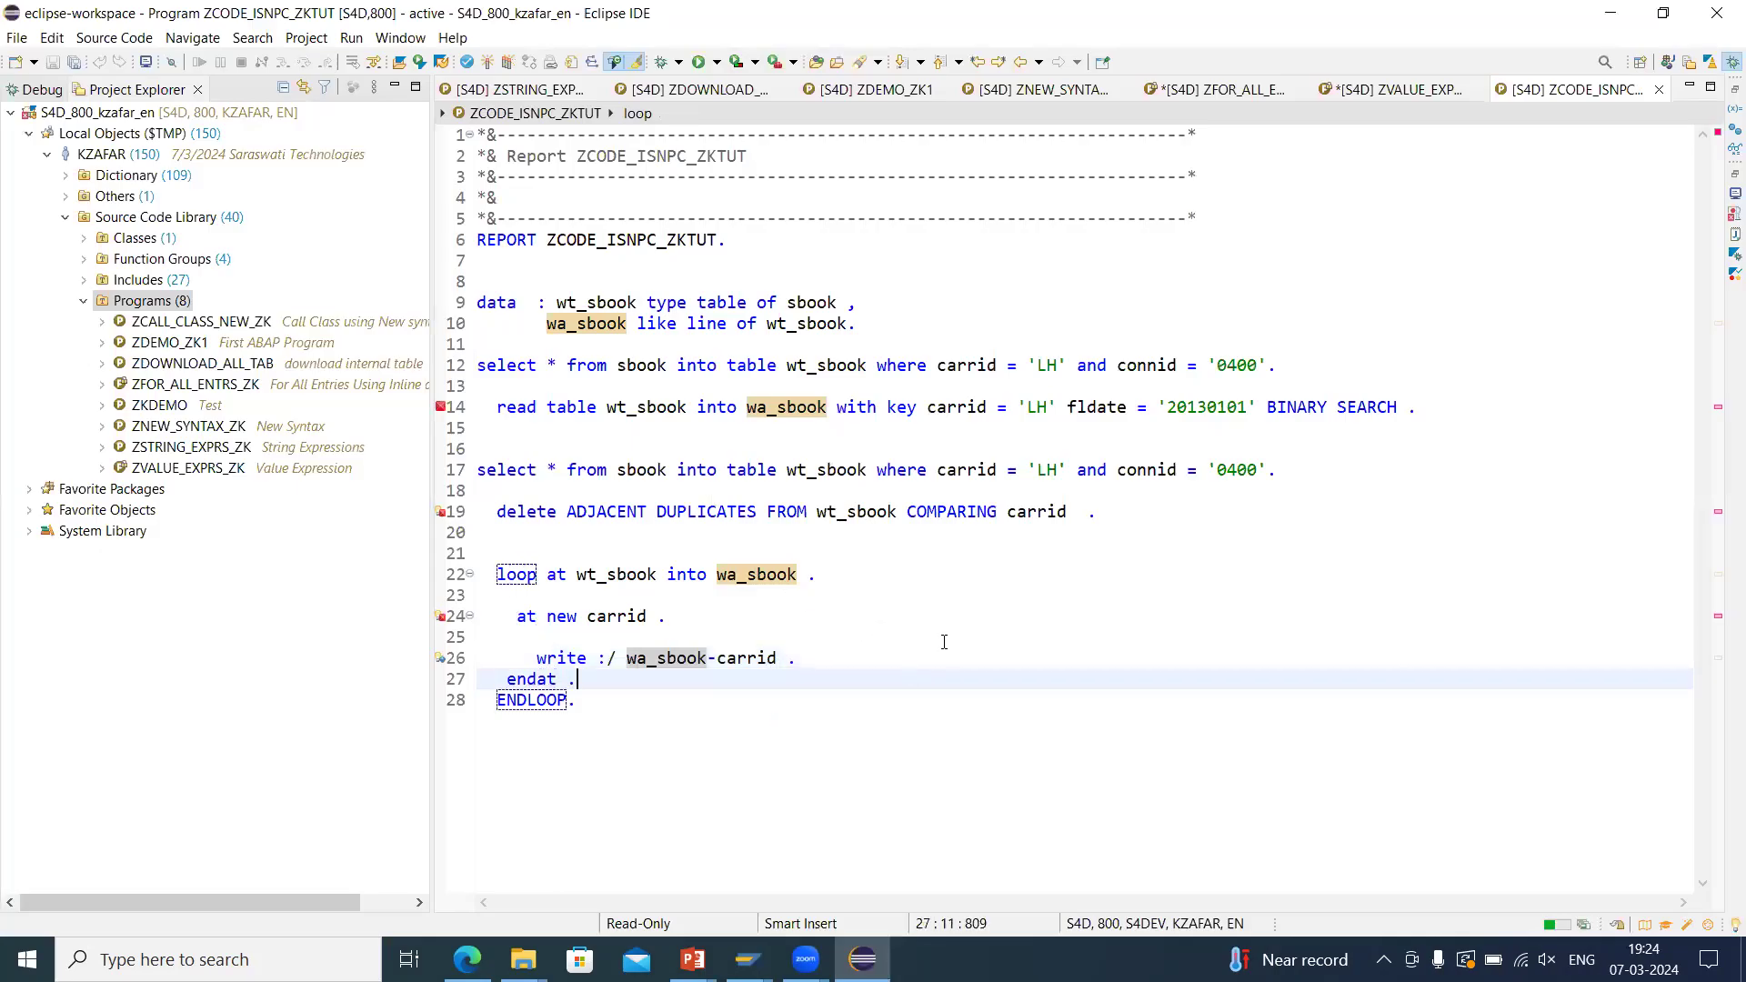
Run ABAP Test Cockpit With... on the source, keeping check variant FUNCTIONAL_DB.
right_click(944, 642)
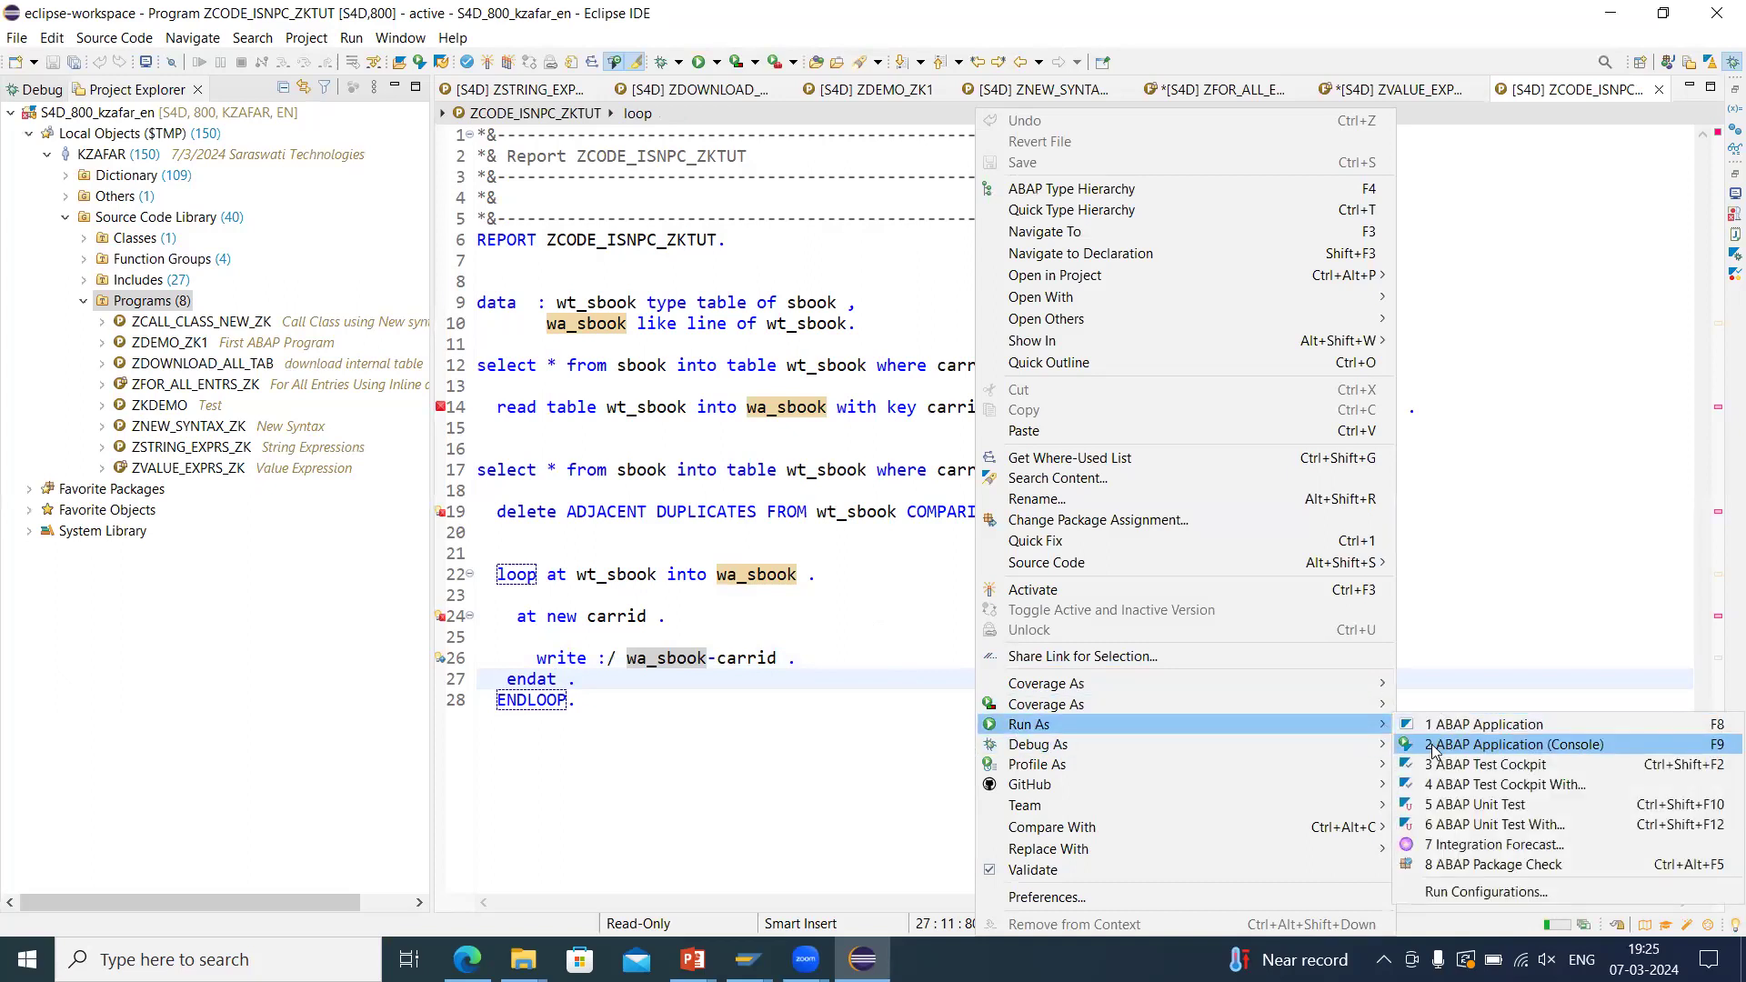
mouse_move(1502, 783)
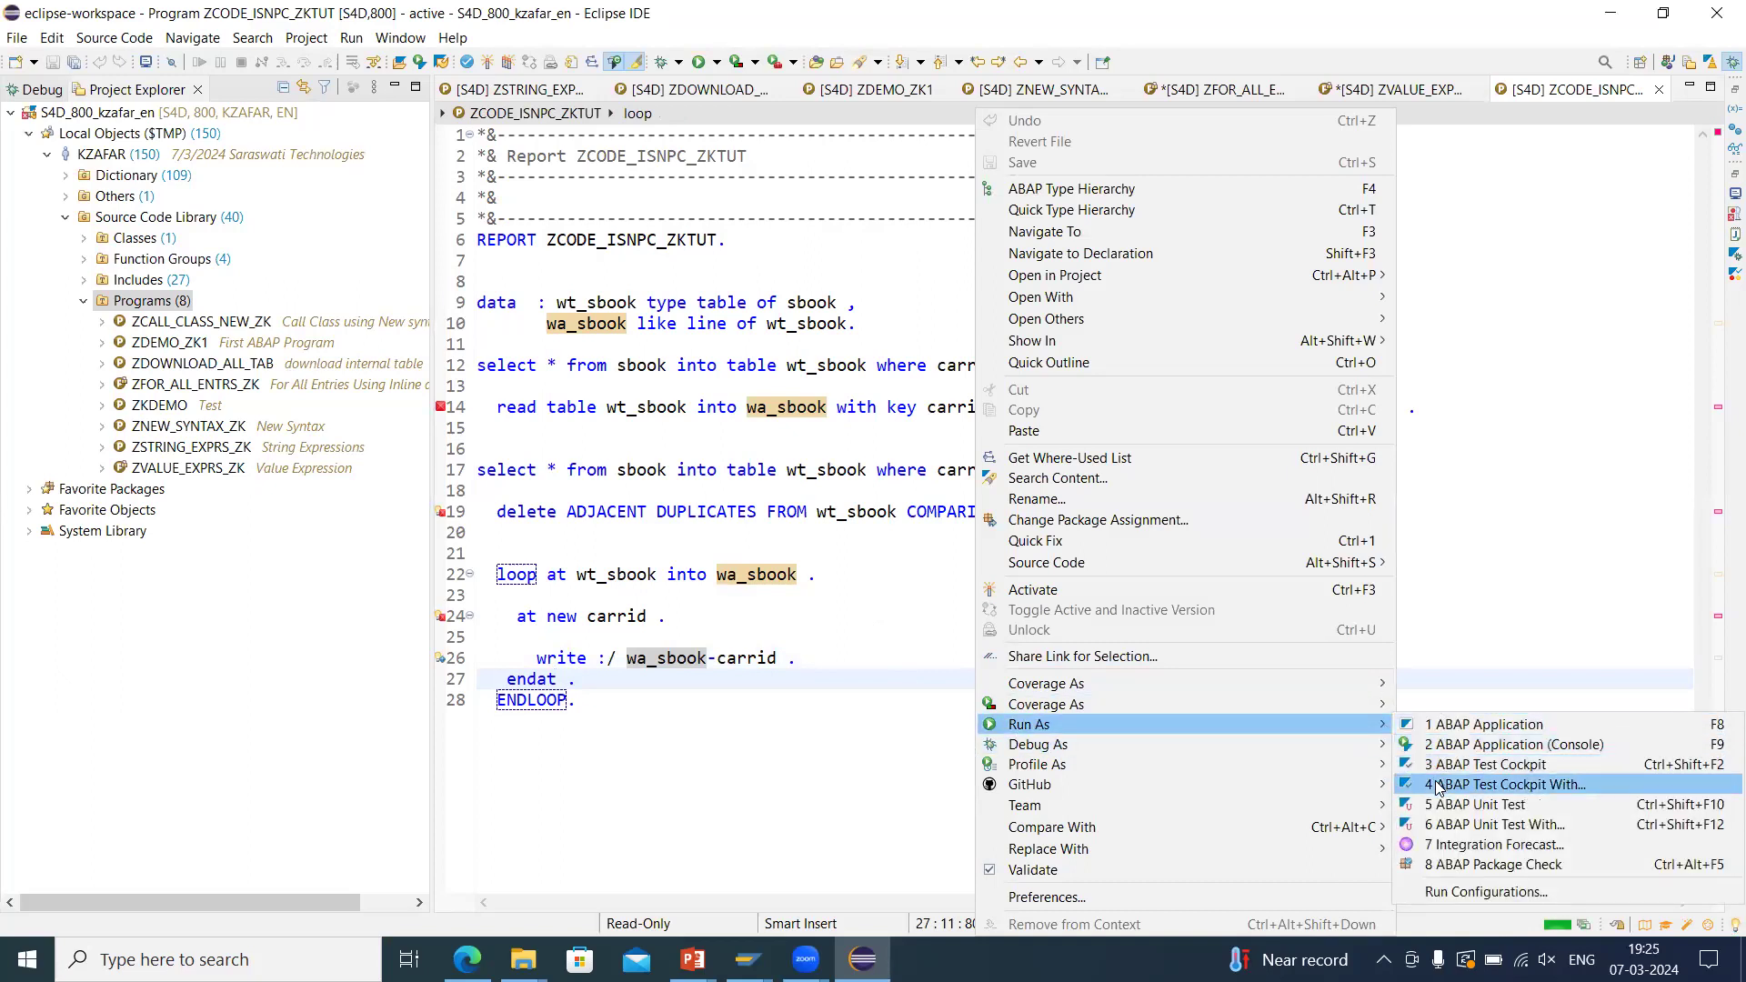
click(1504, 783)
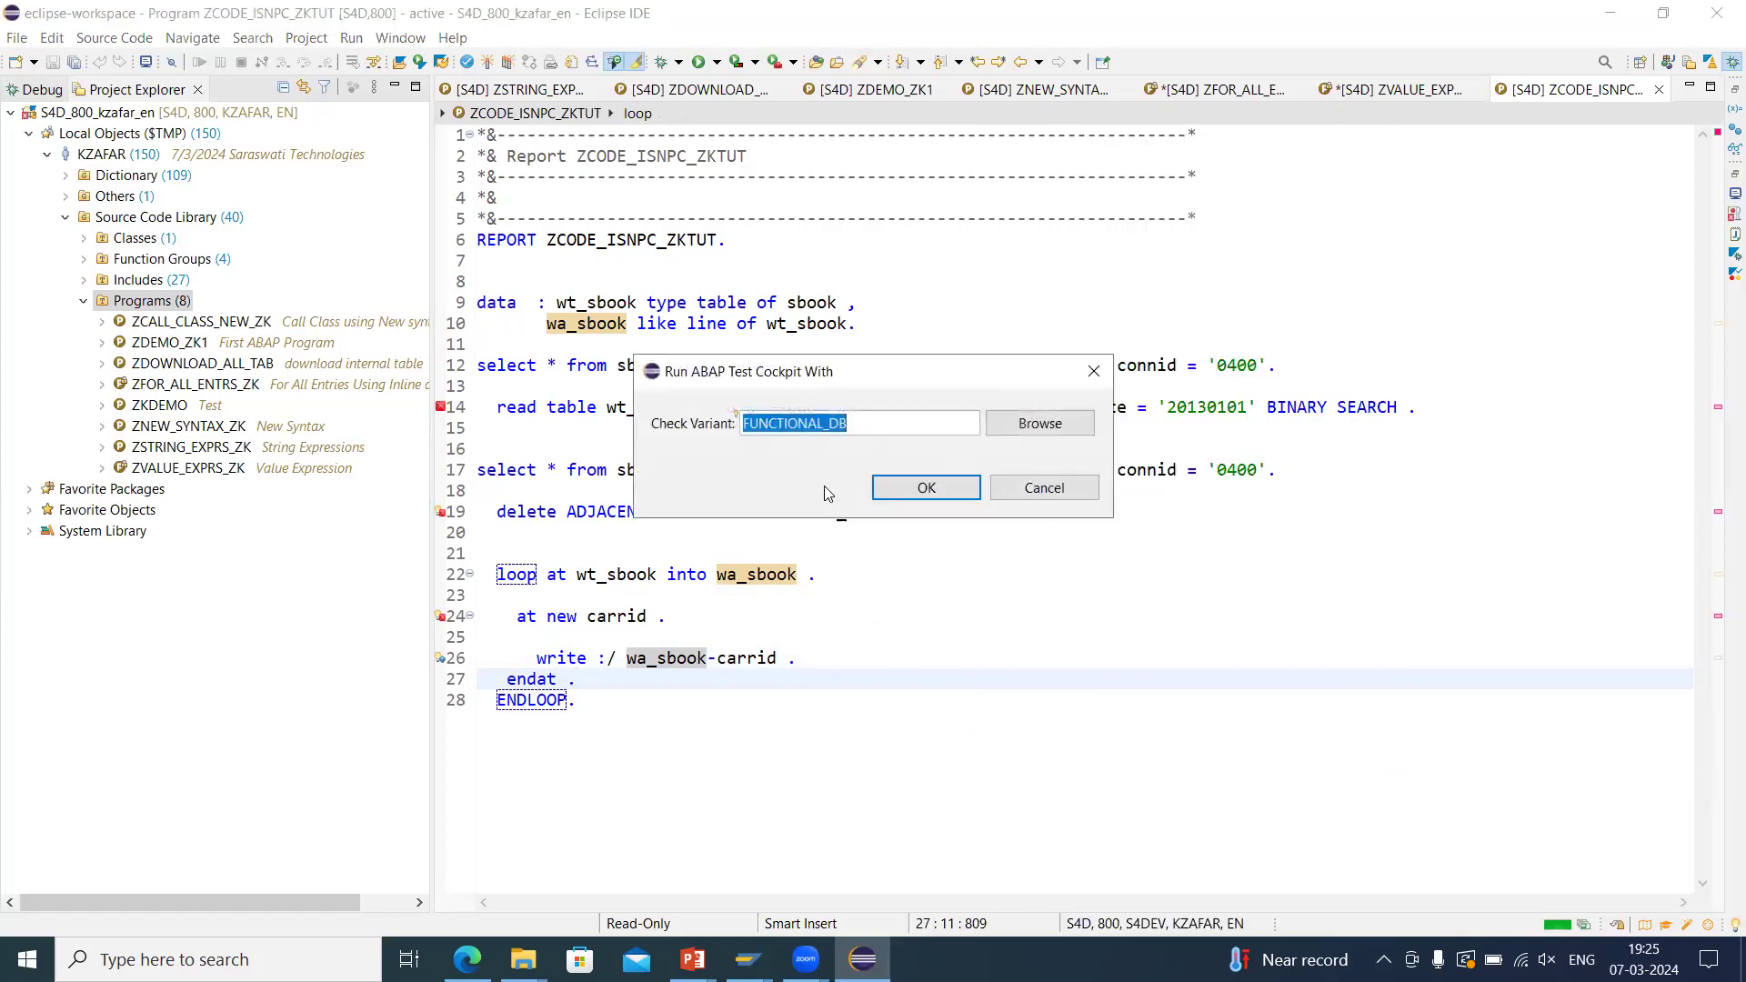
mouse_move(924, 487)
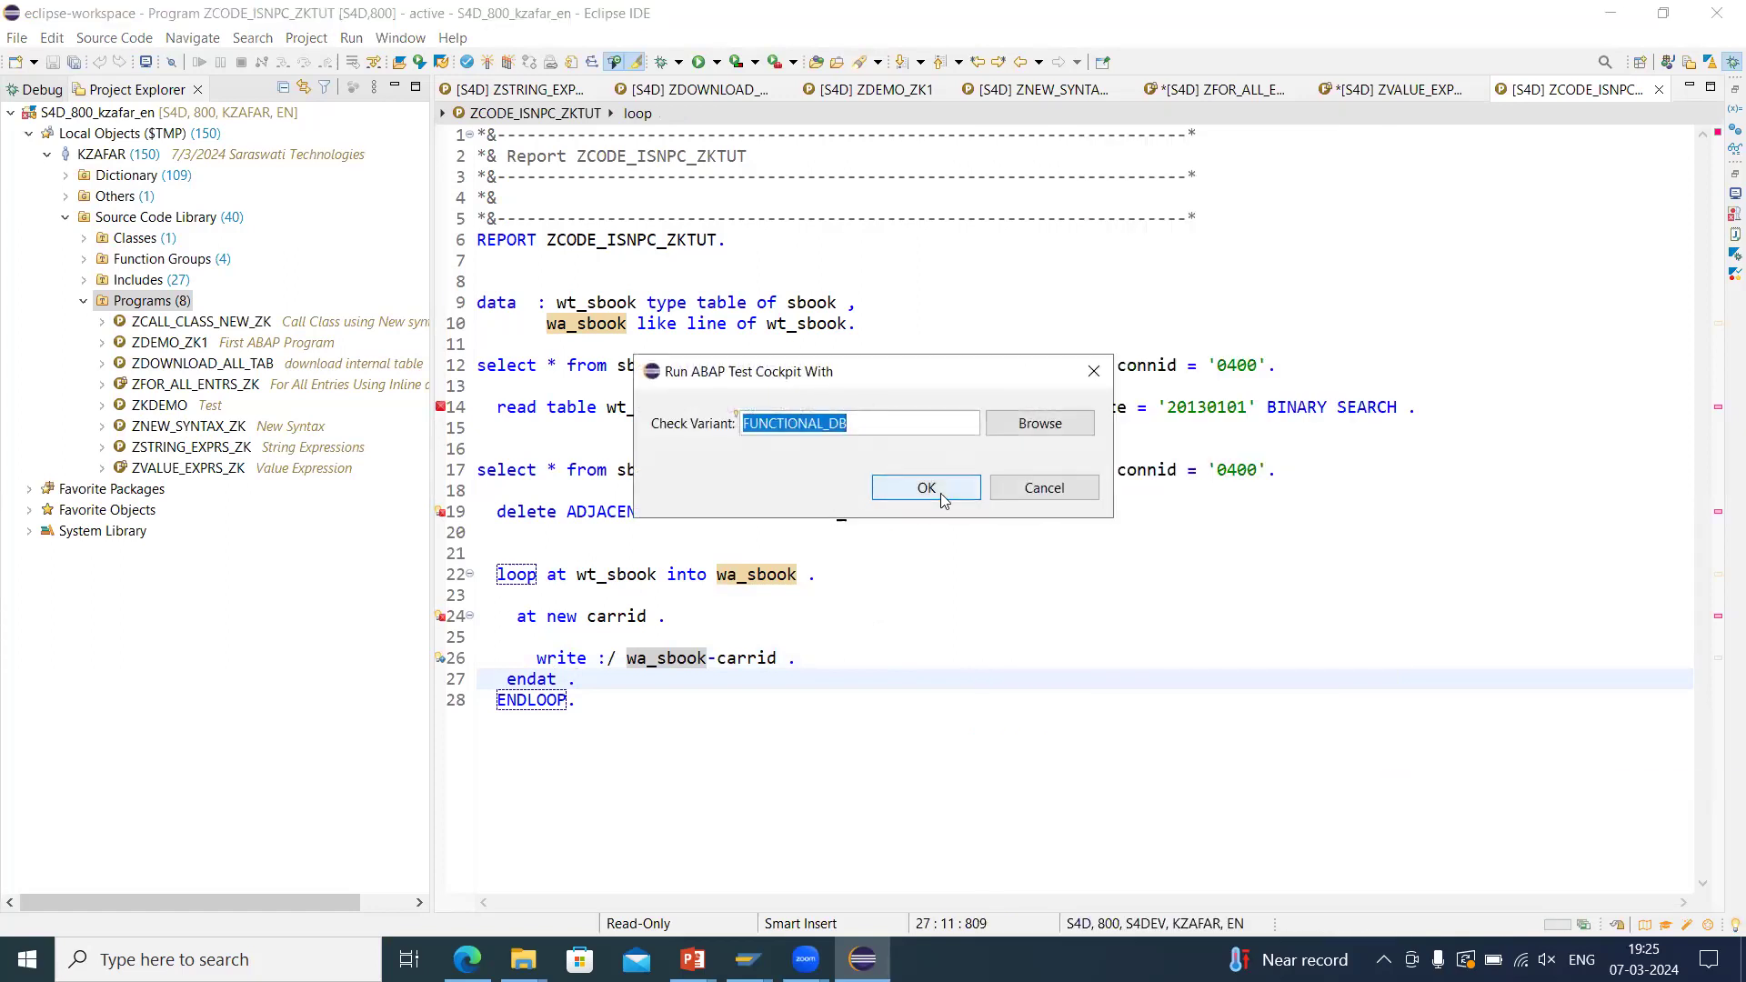
click(923, 488)
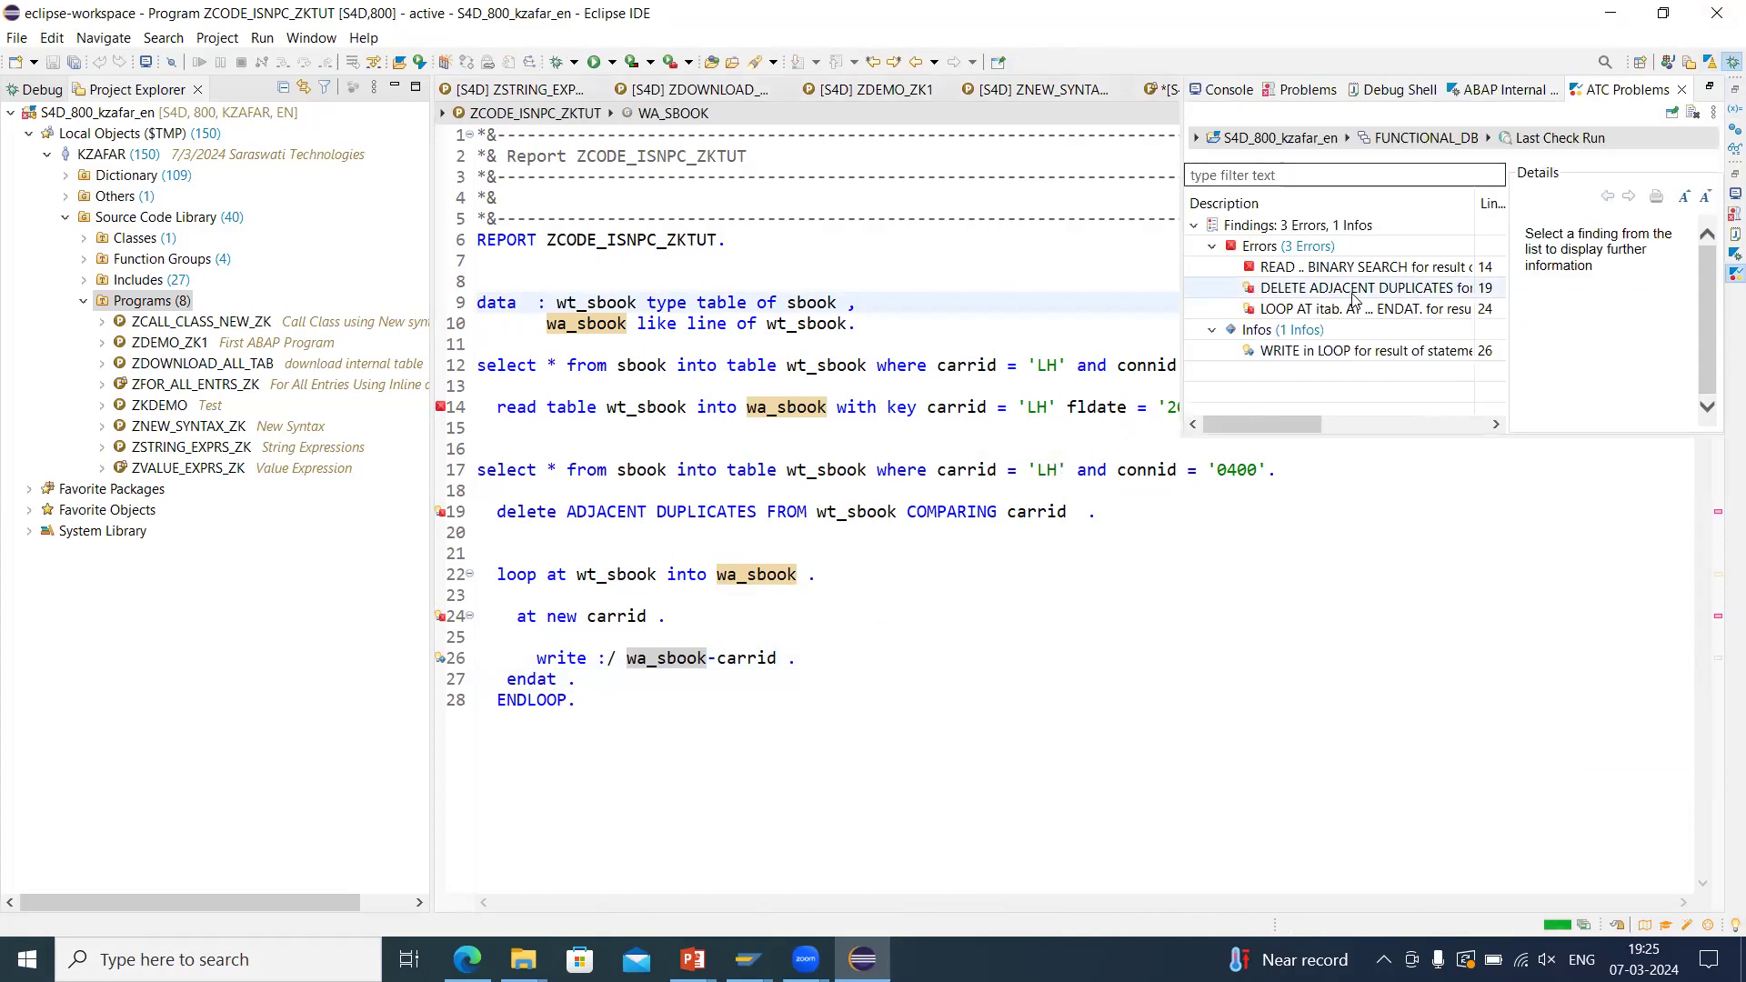
mouse_move(1358, 309)
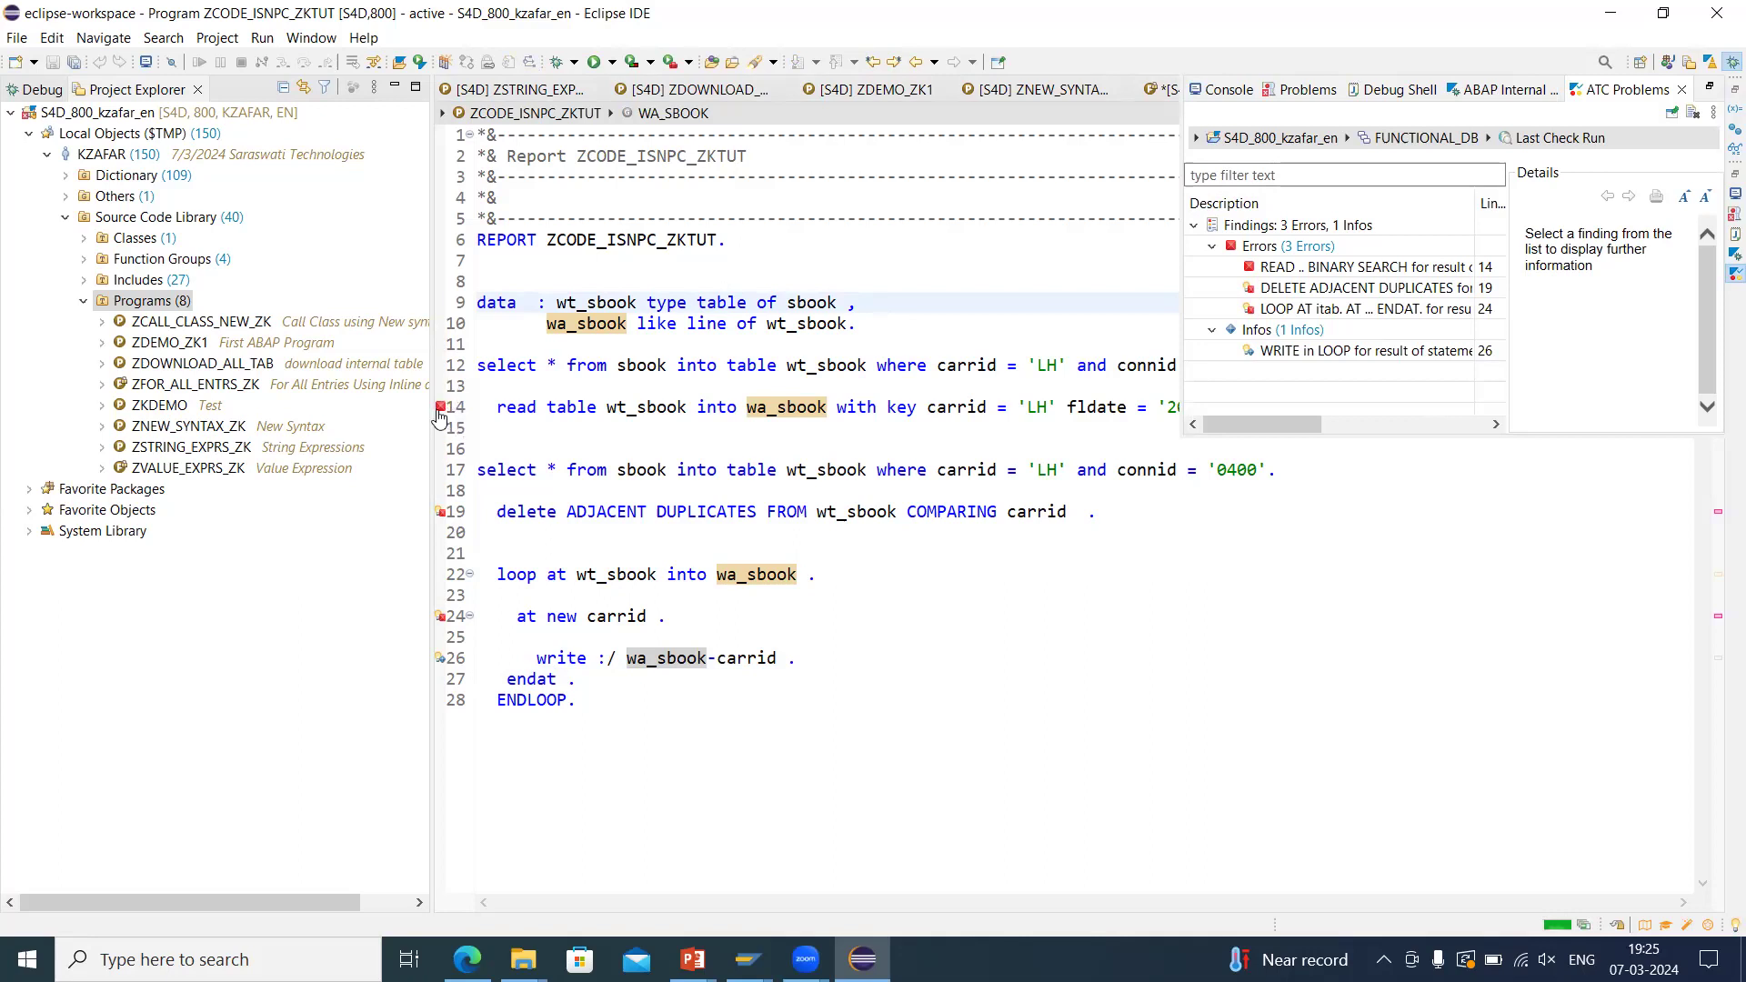
mouse_move(438, 407)
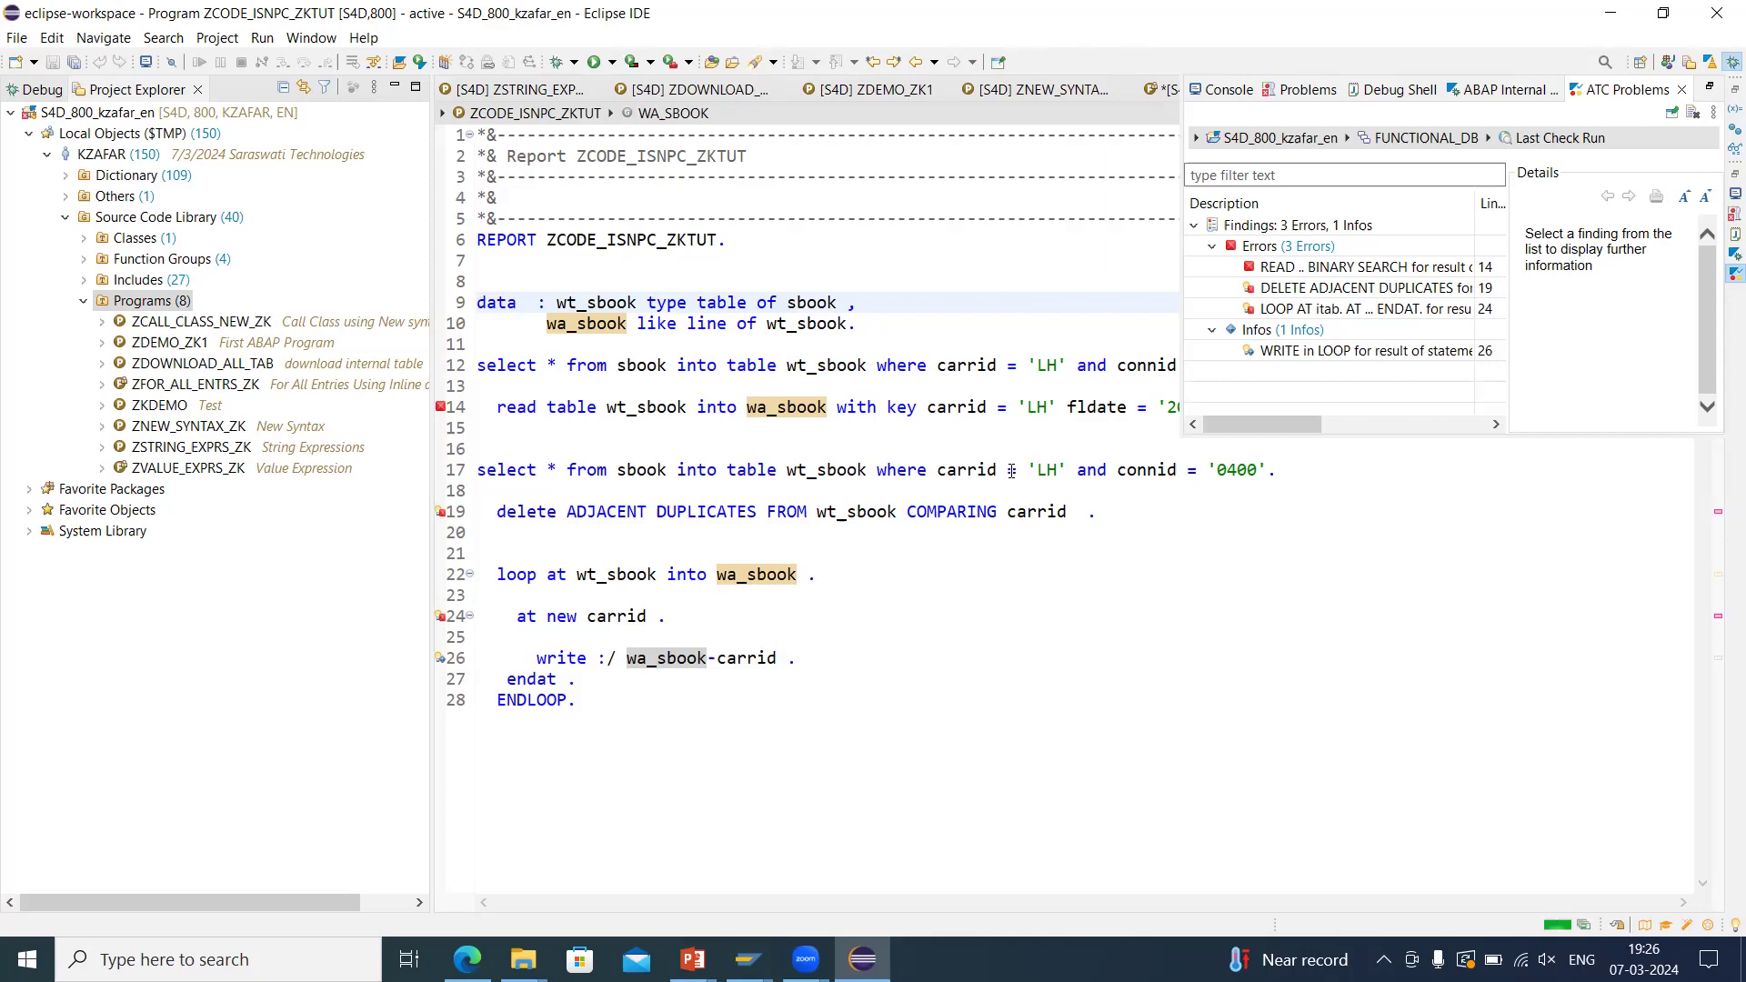
mouse_move(466, 409)
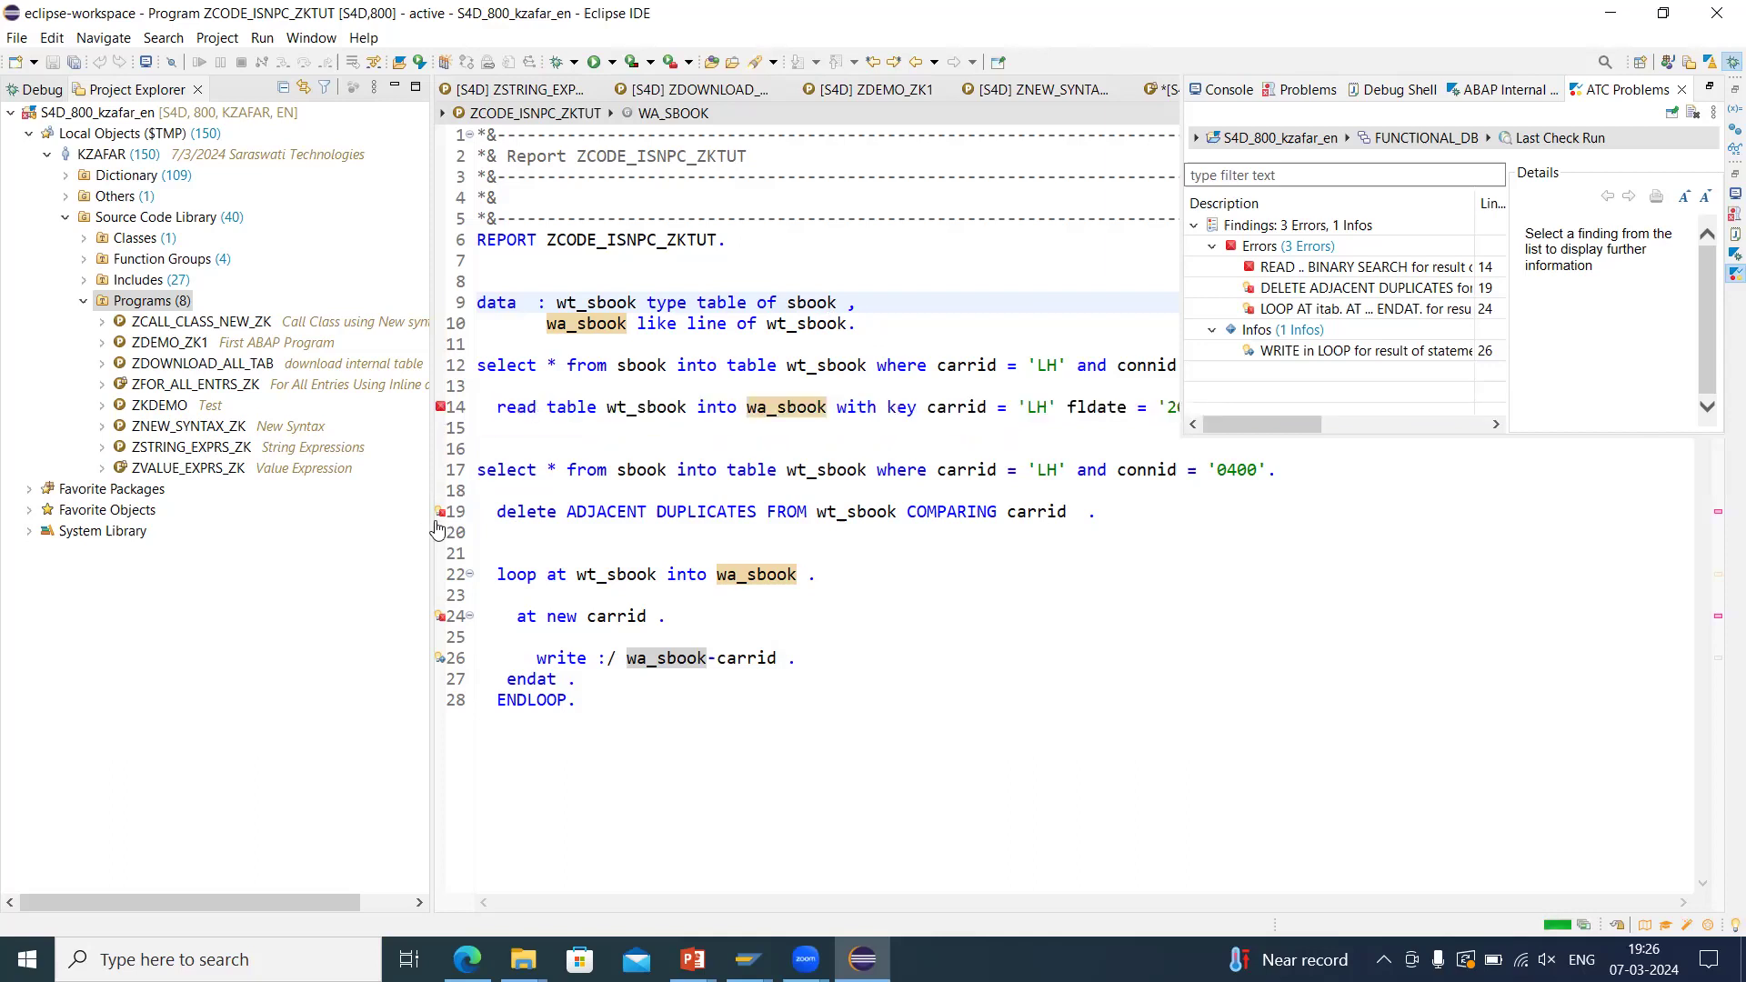
mouse_move(440, 512)
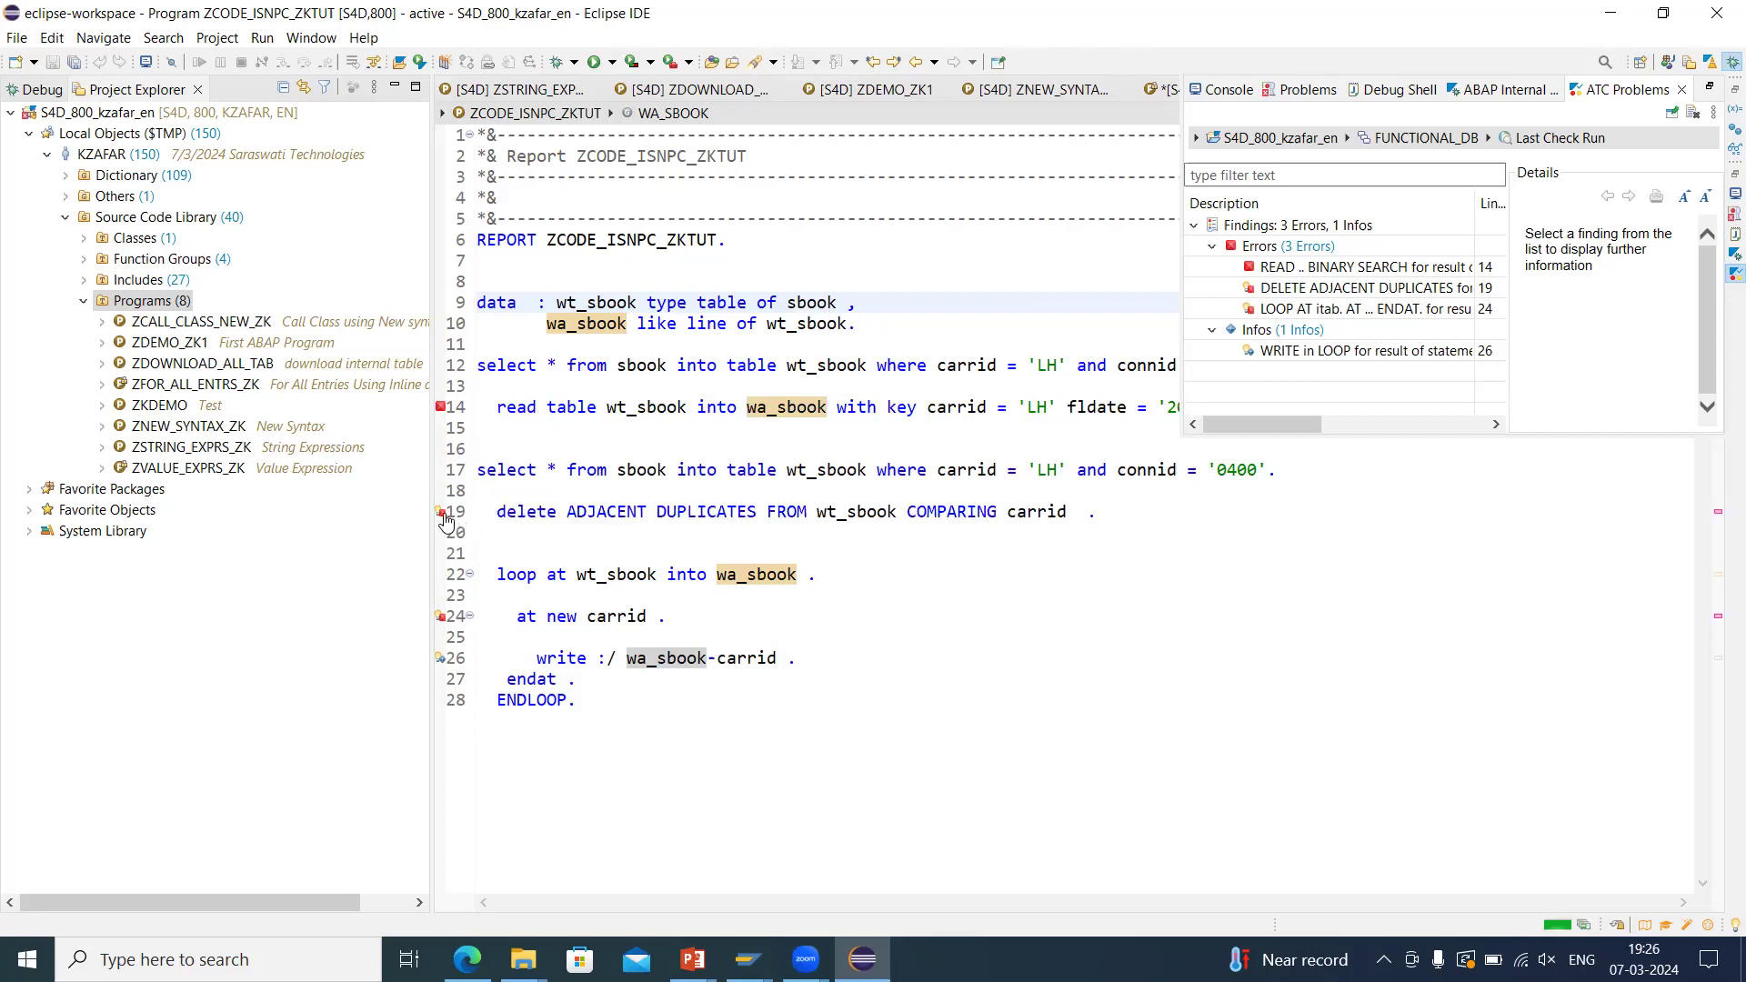
mouse_move(441, 513)
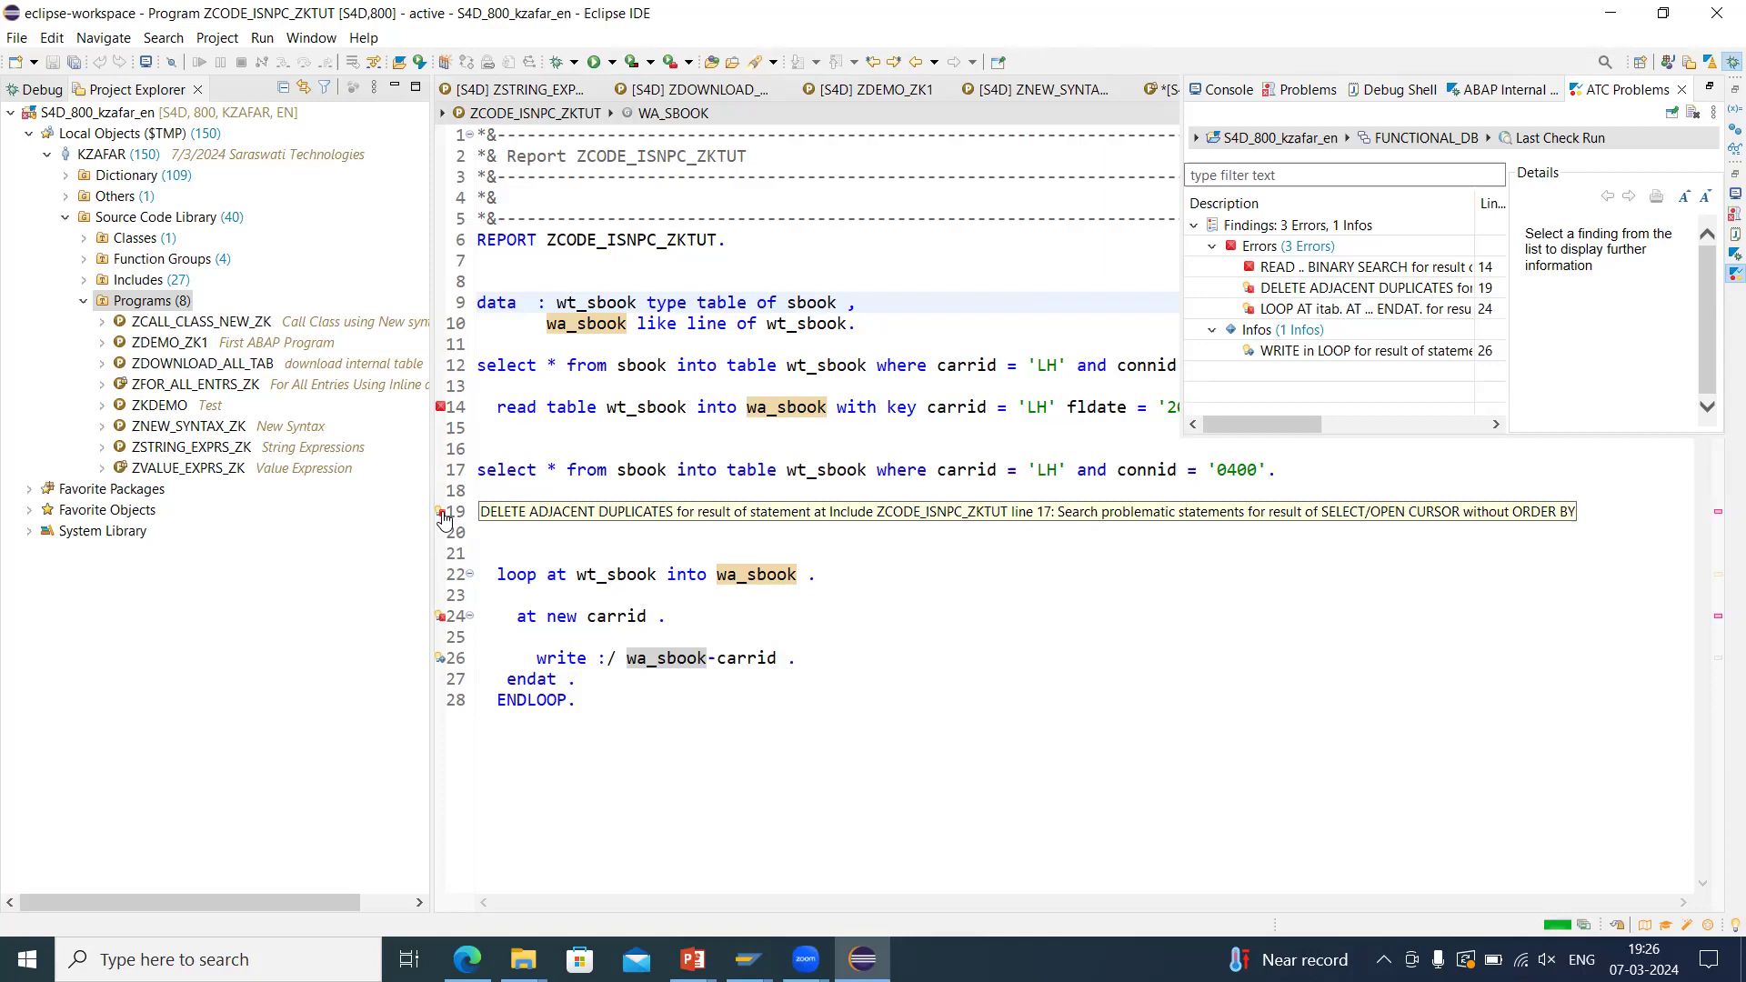
mouse_move(449, 520)
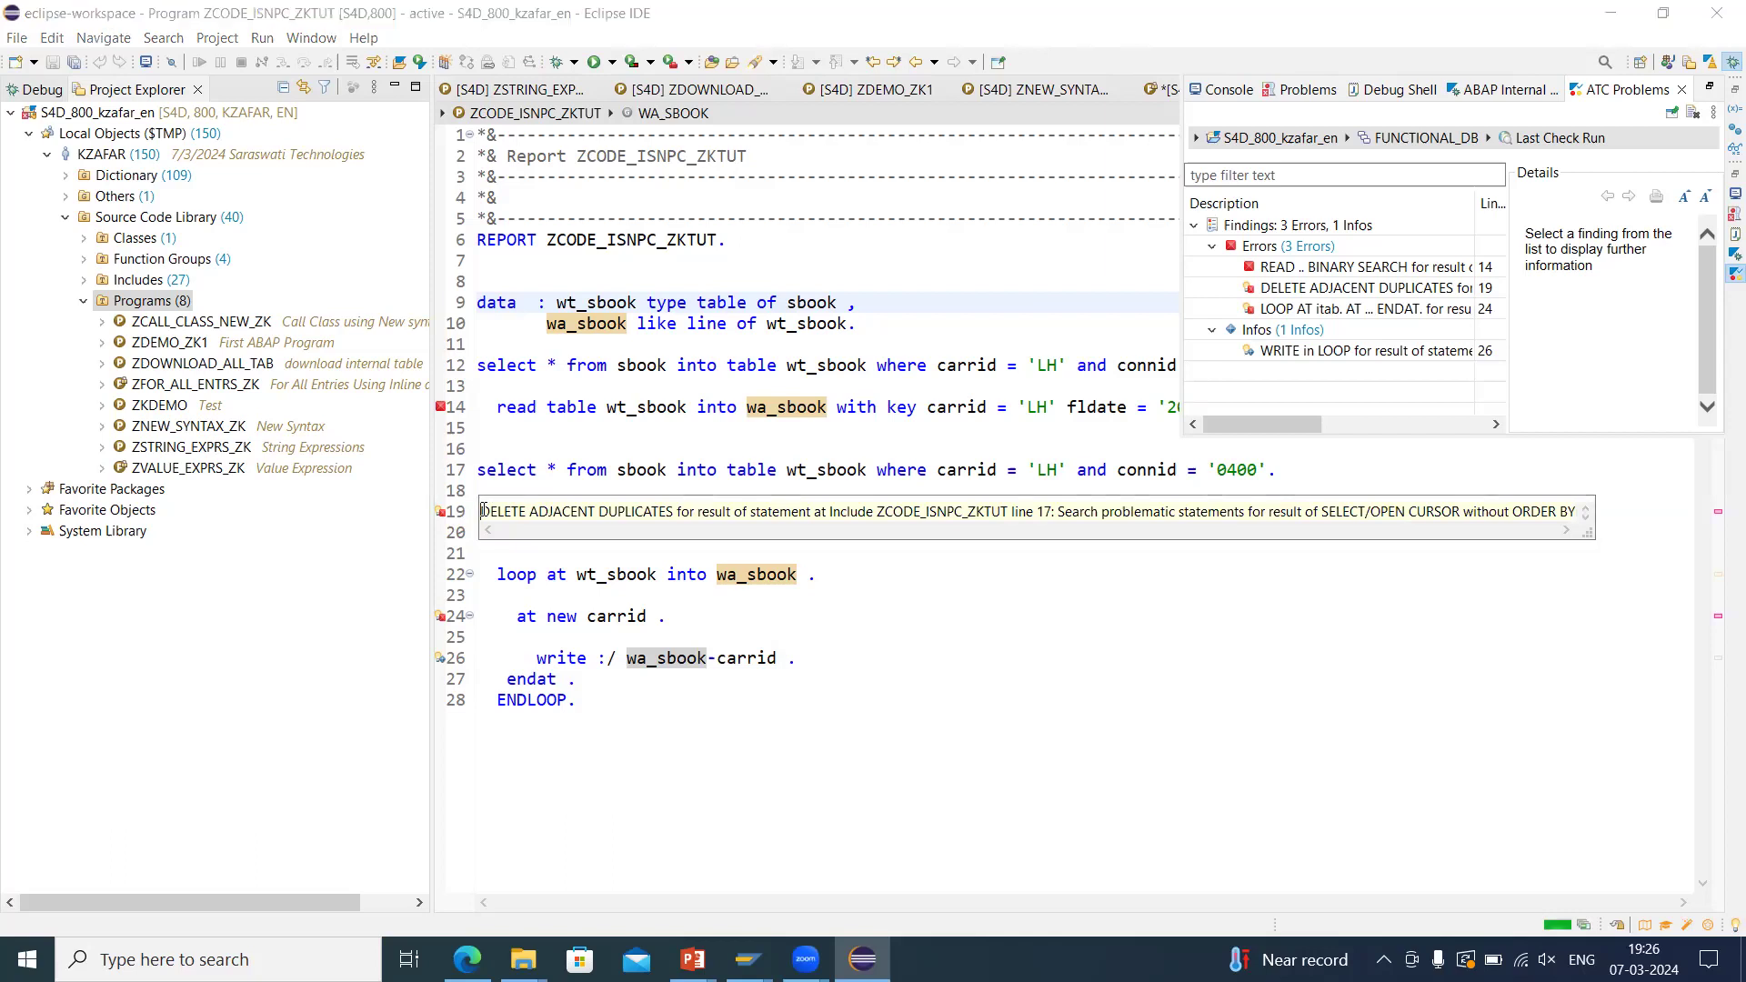
Request the ORDER BY PRIMARY KEY fix for line 19 and dismiss the 'Object could not be locked' error.
click(440, 515)
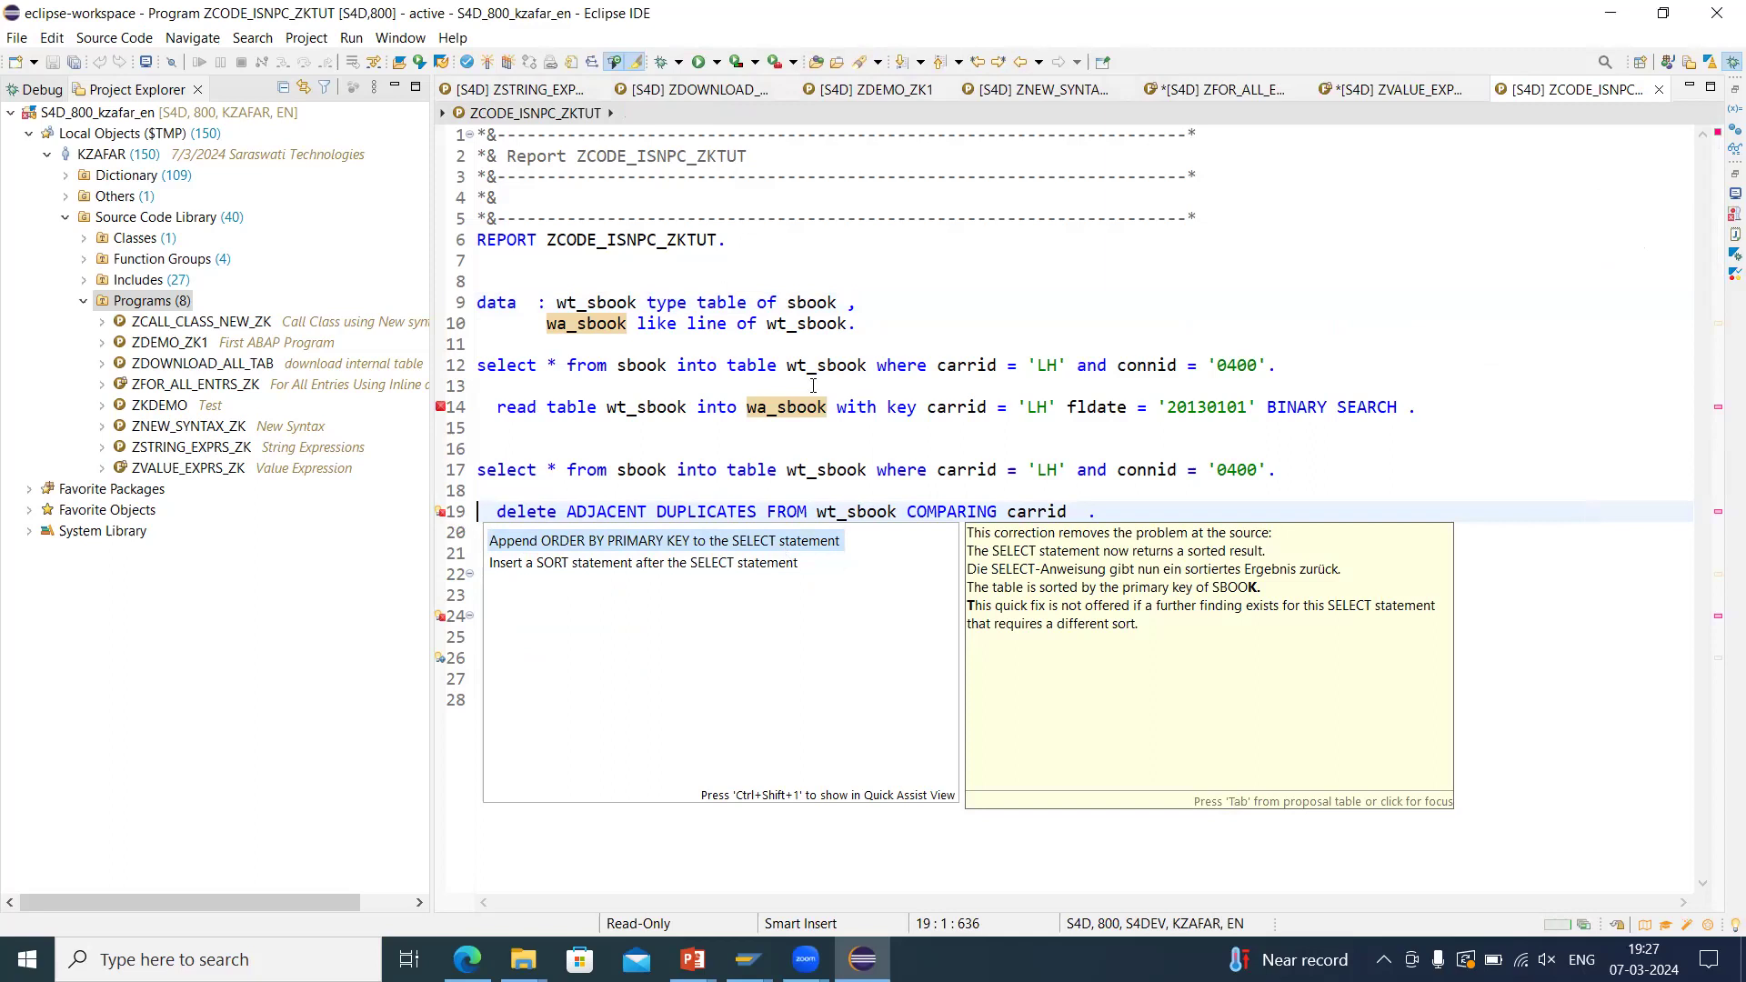
mouse_move(622, 540)
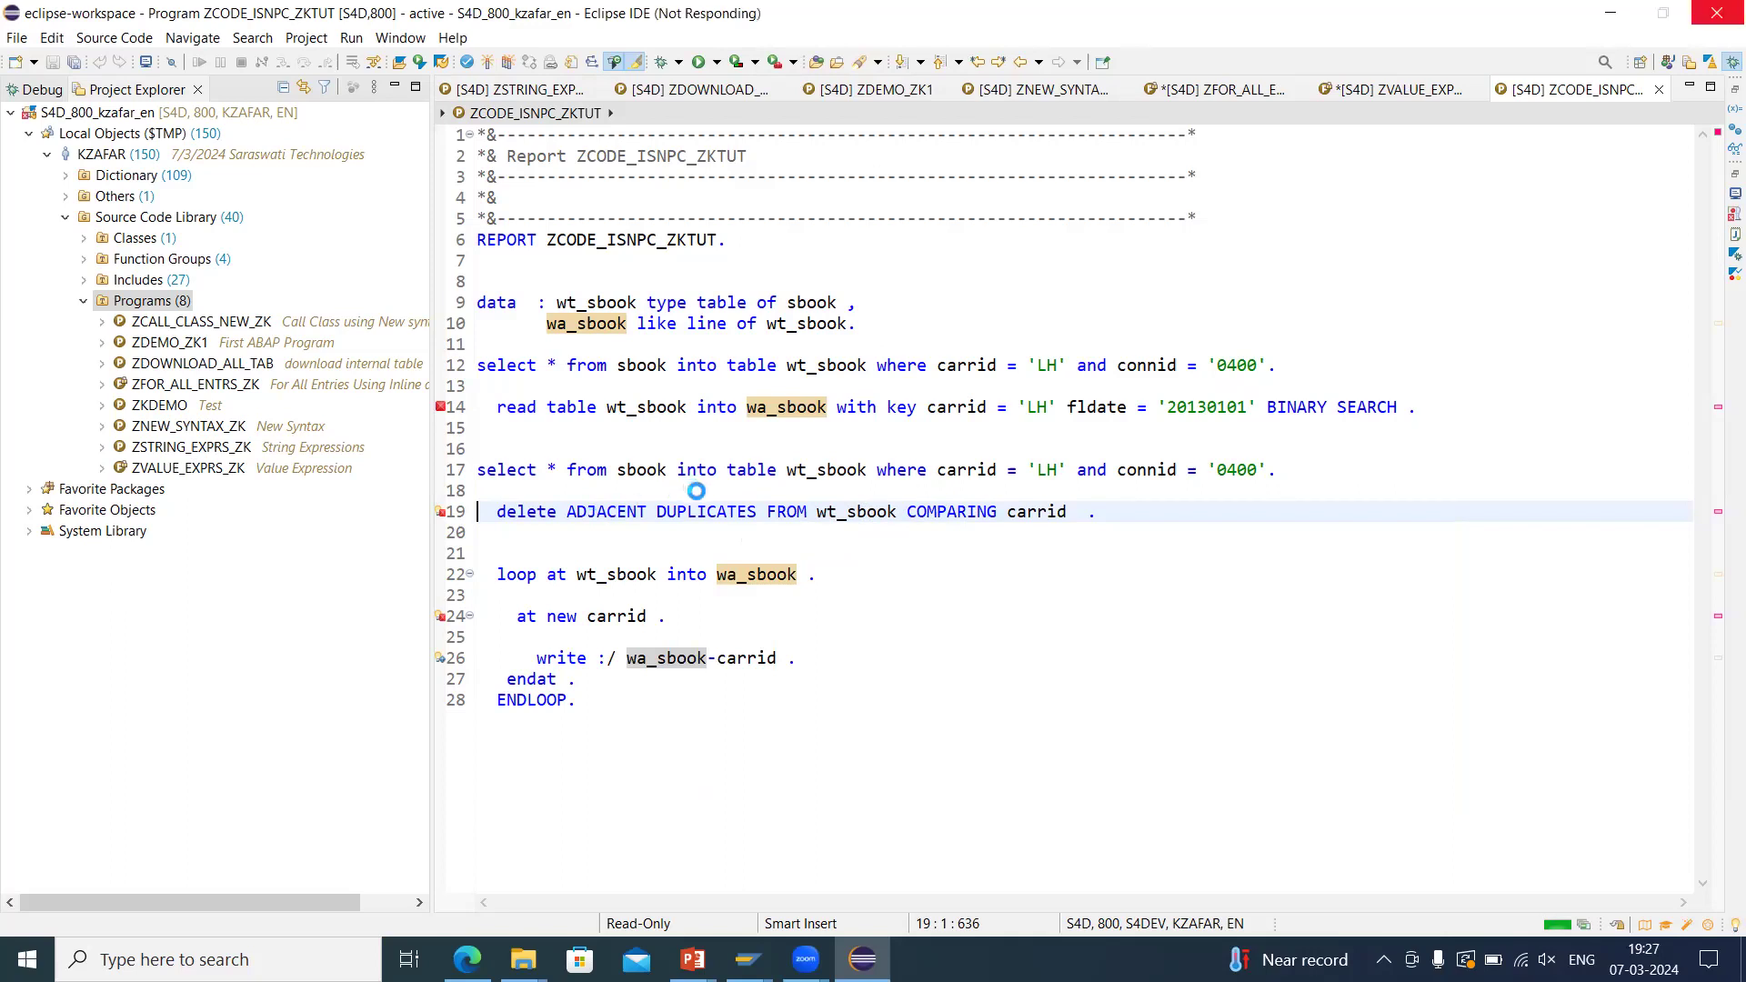
mouse_move(646, 498)
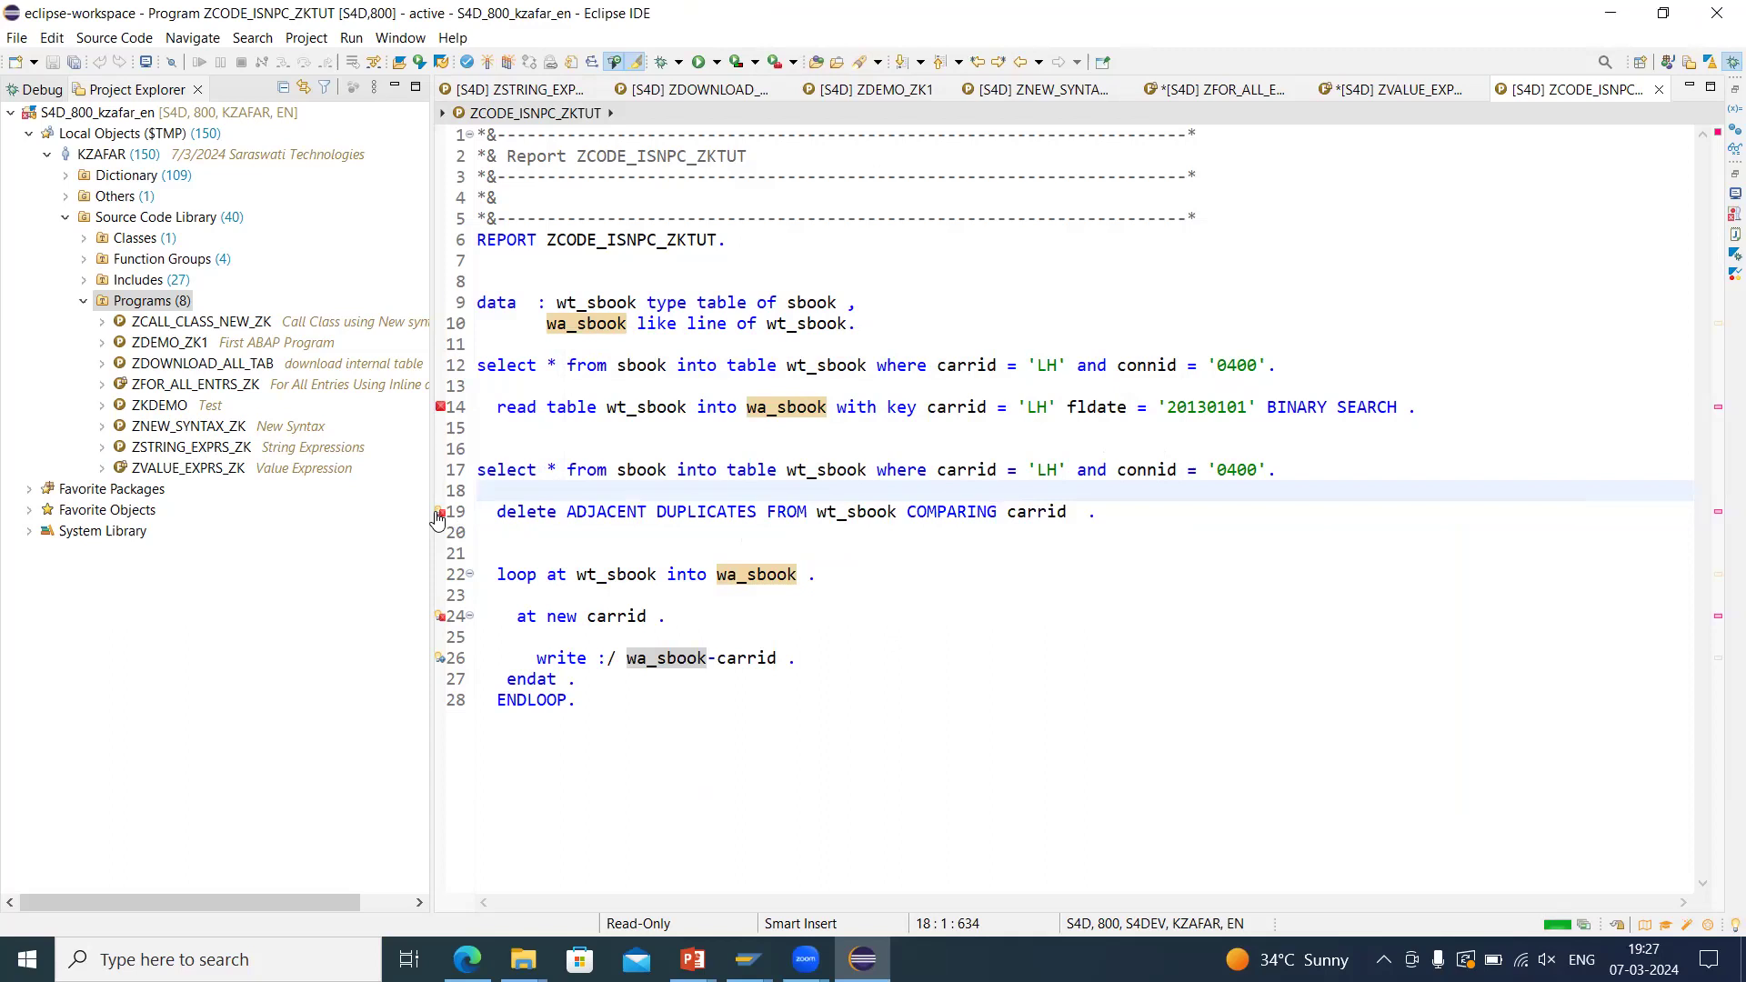
click(438, 513)
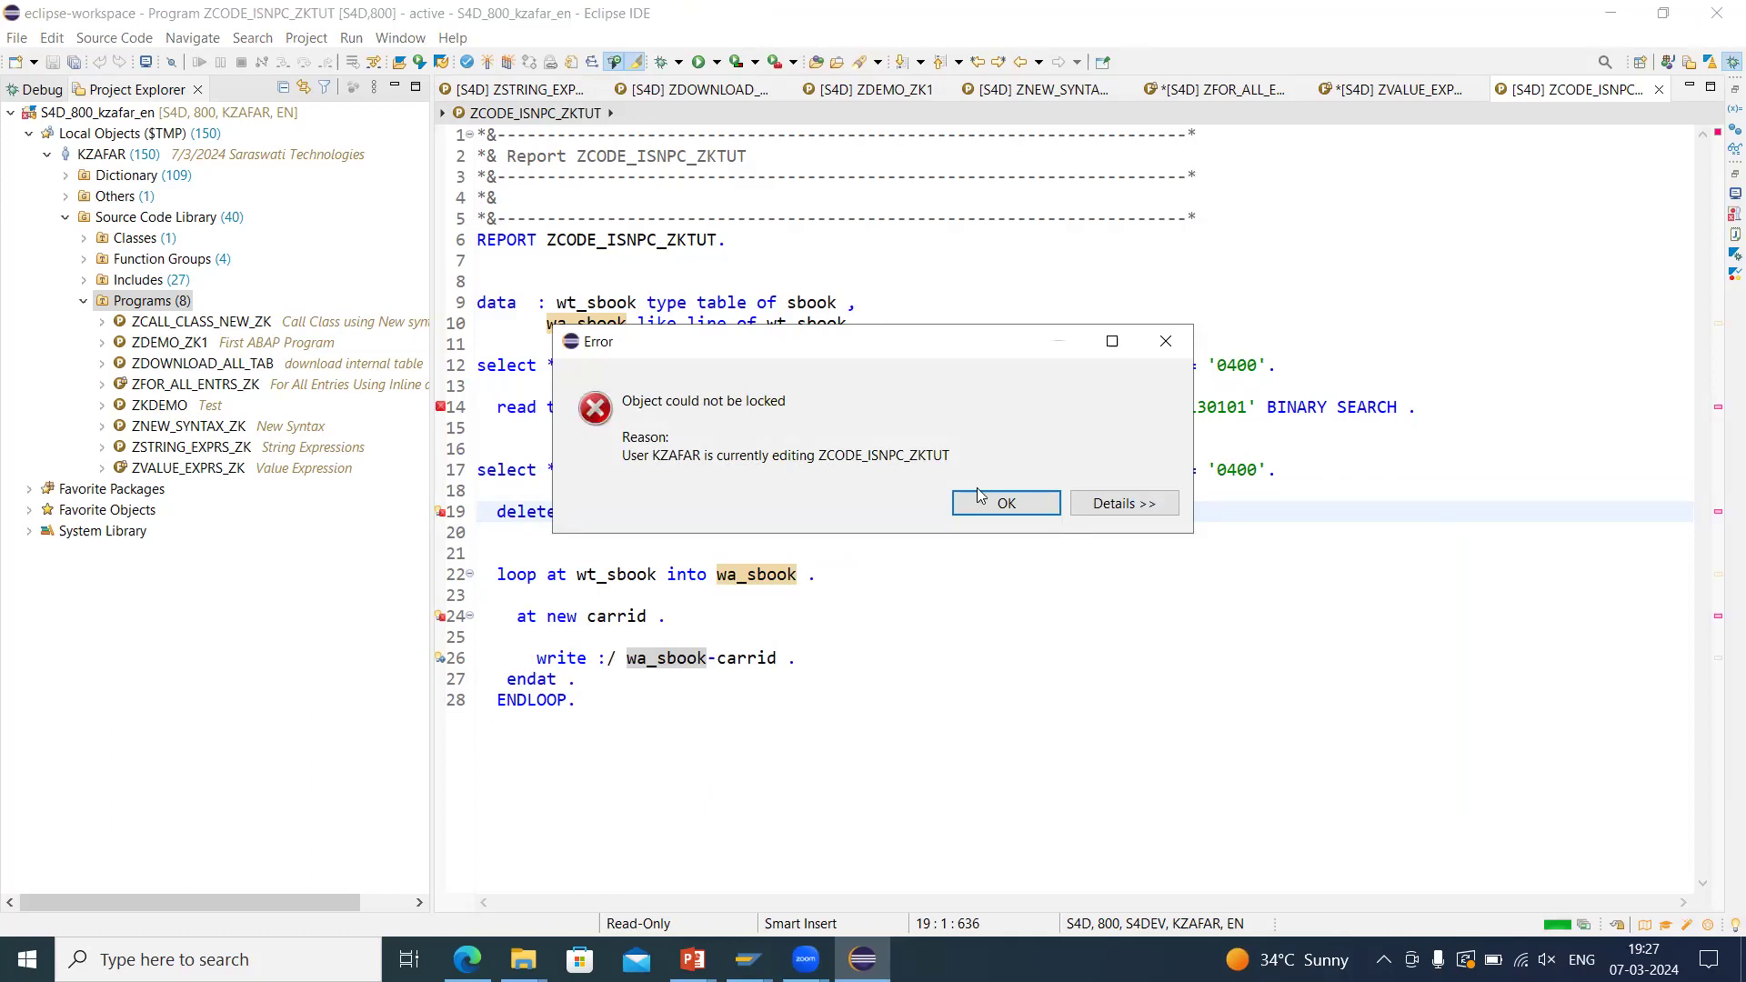
click(1004, 502)
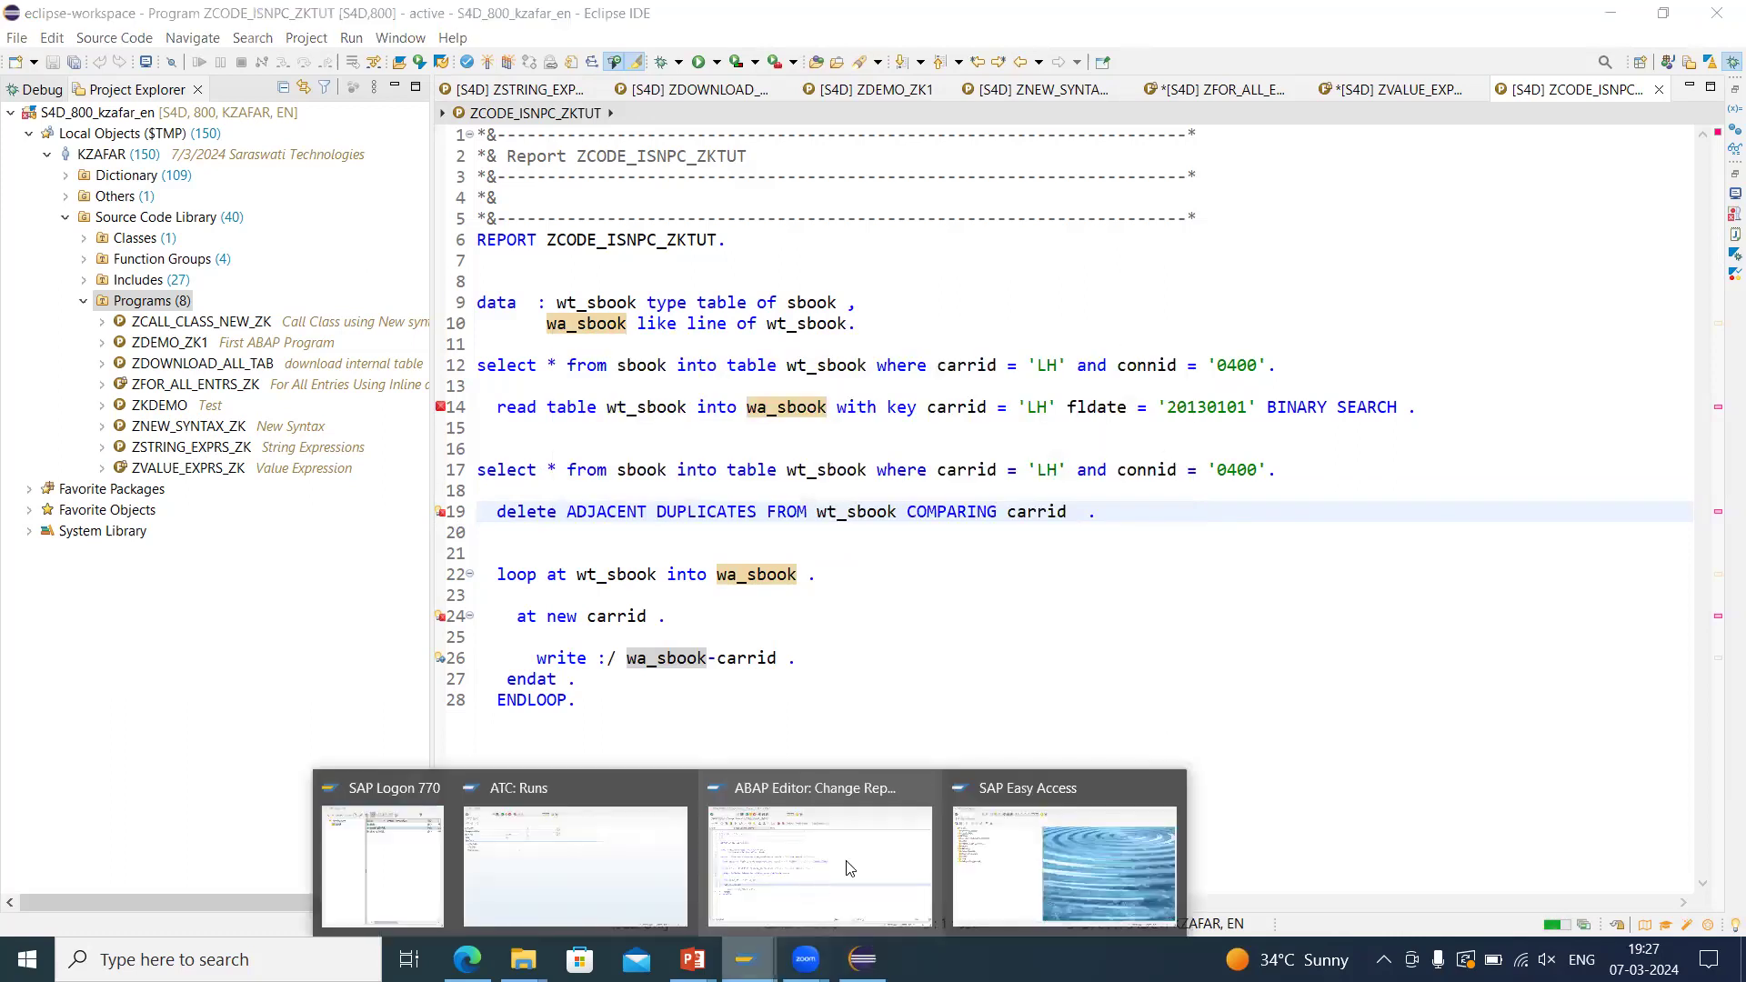
Search the SM12 lock table, revealing the lock on ZCODE_ISNPC_ZKTUT, and return to Eclipse.
click(1058, 866)
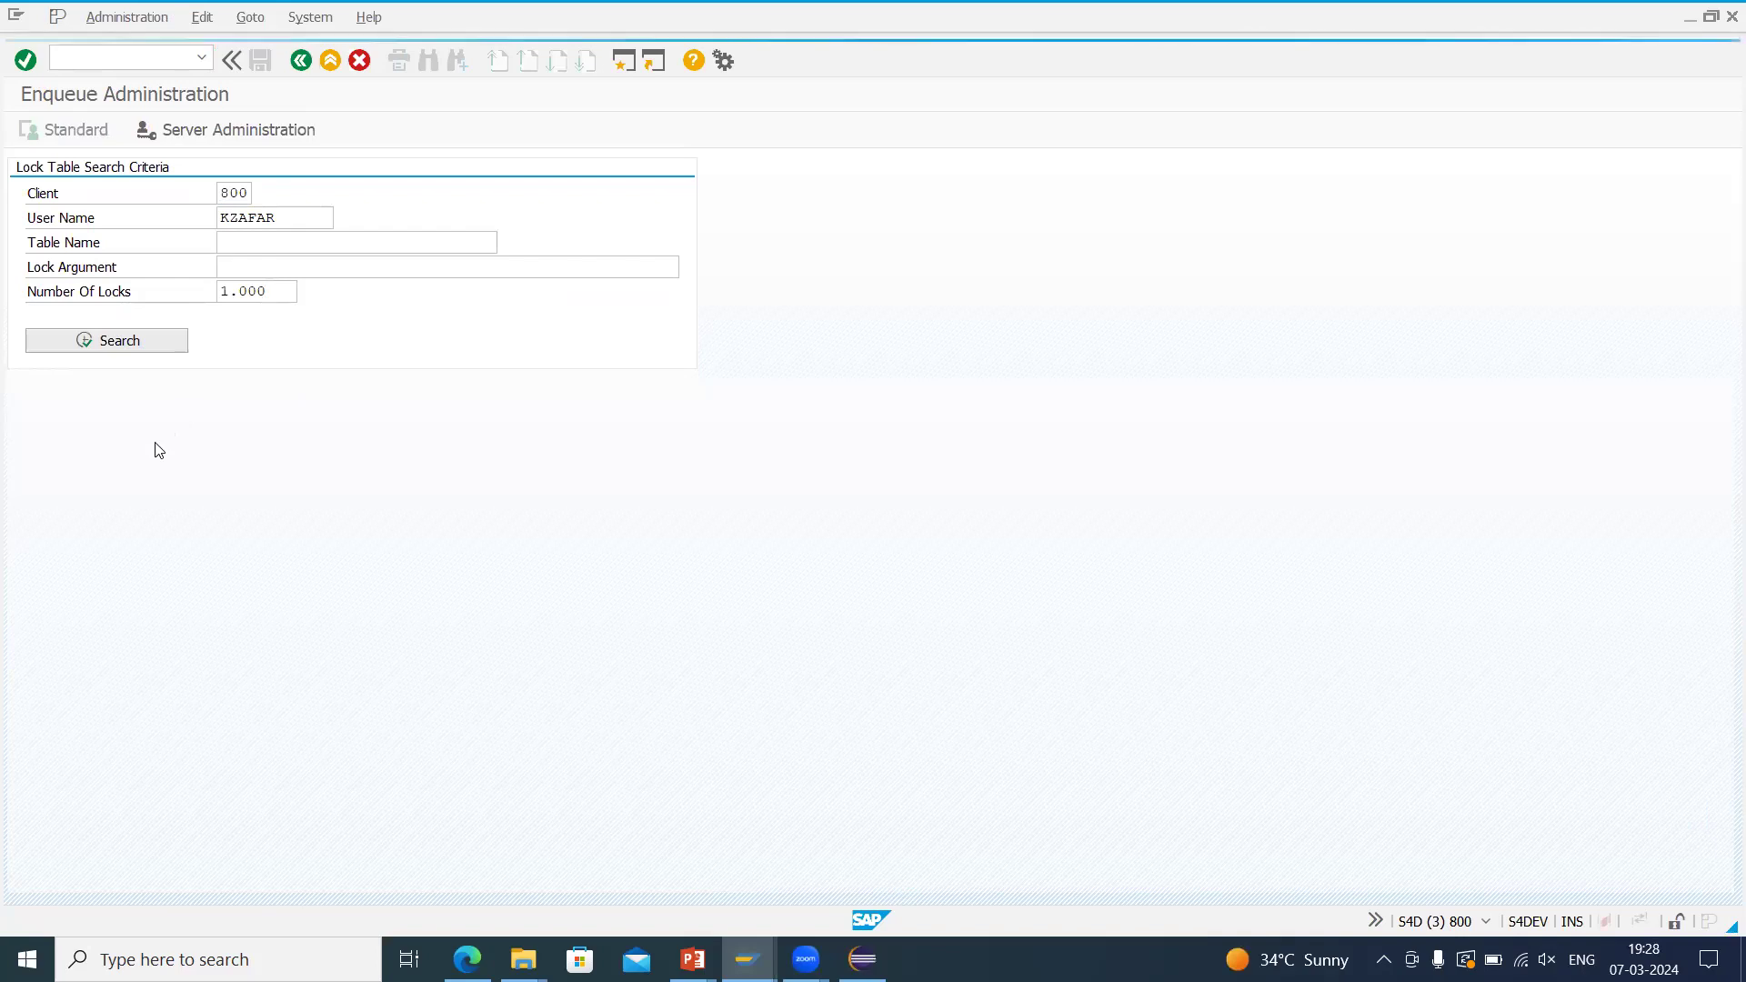
click(106, 340)
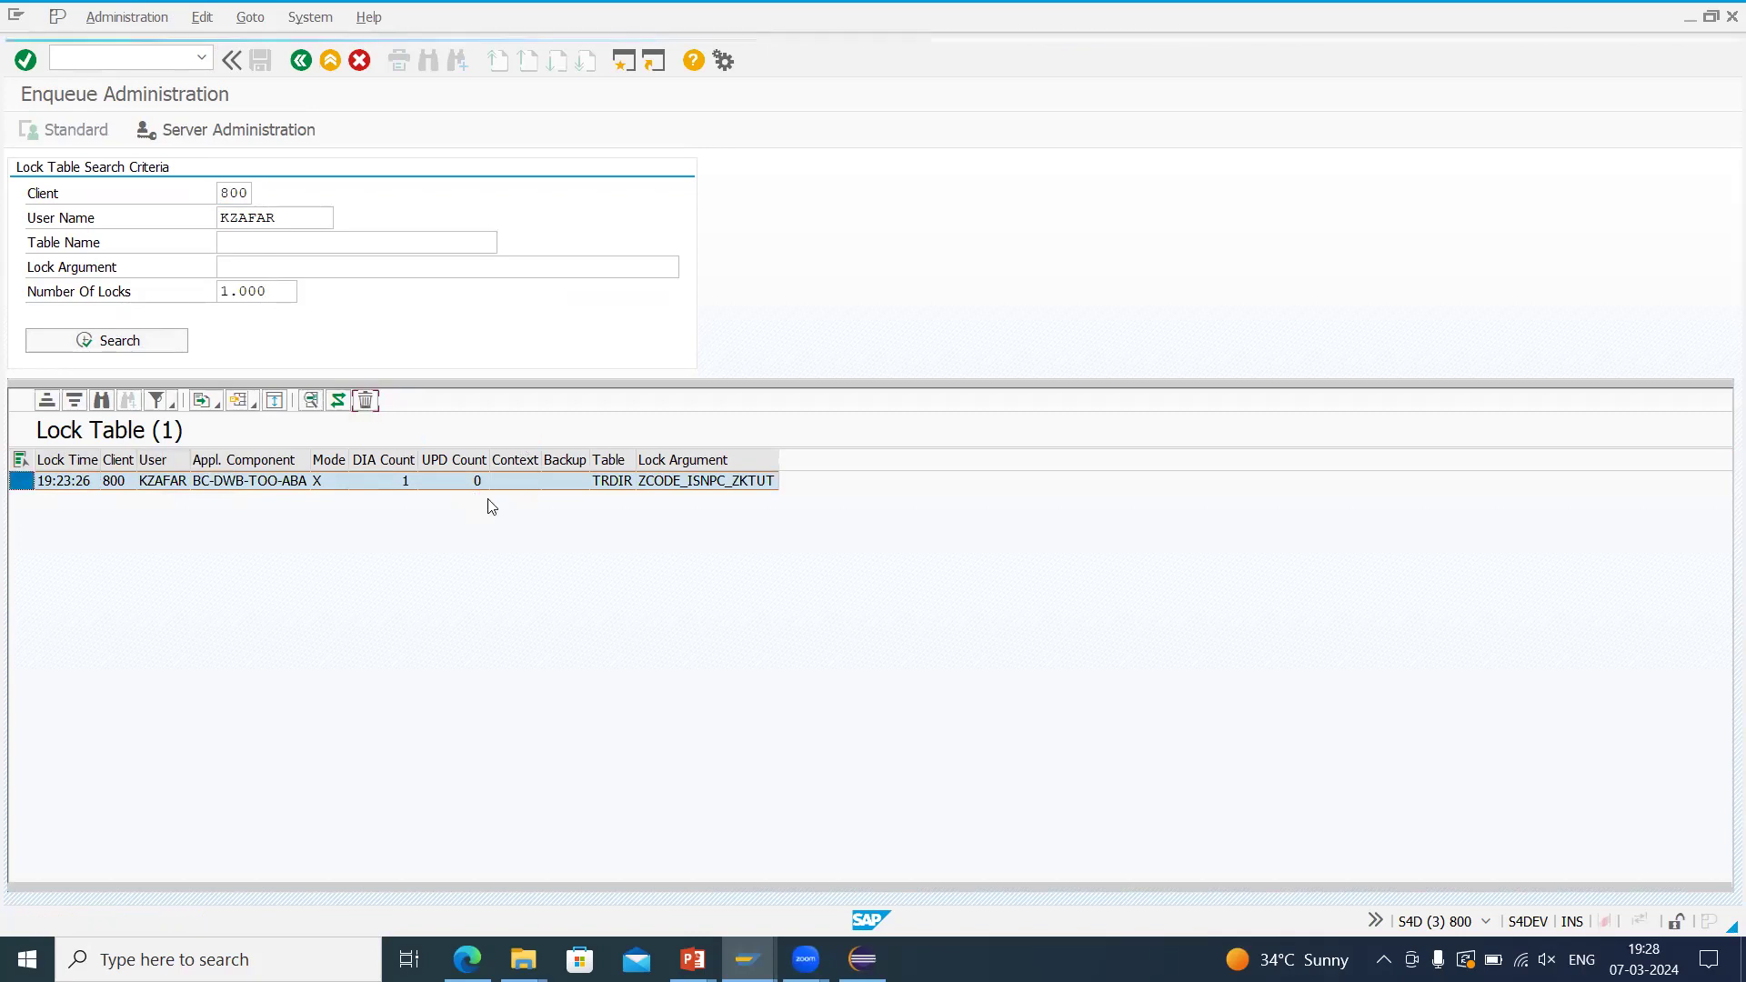
click(364, 400)
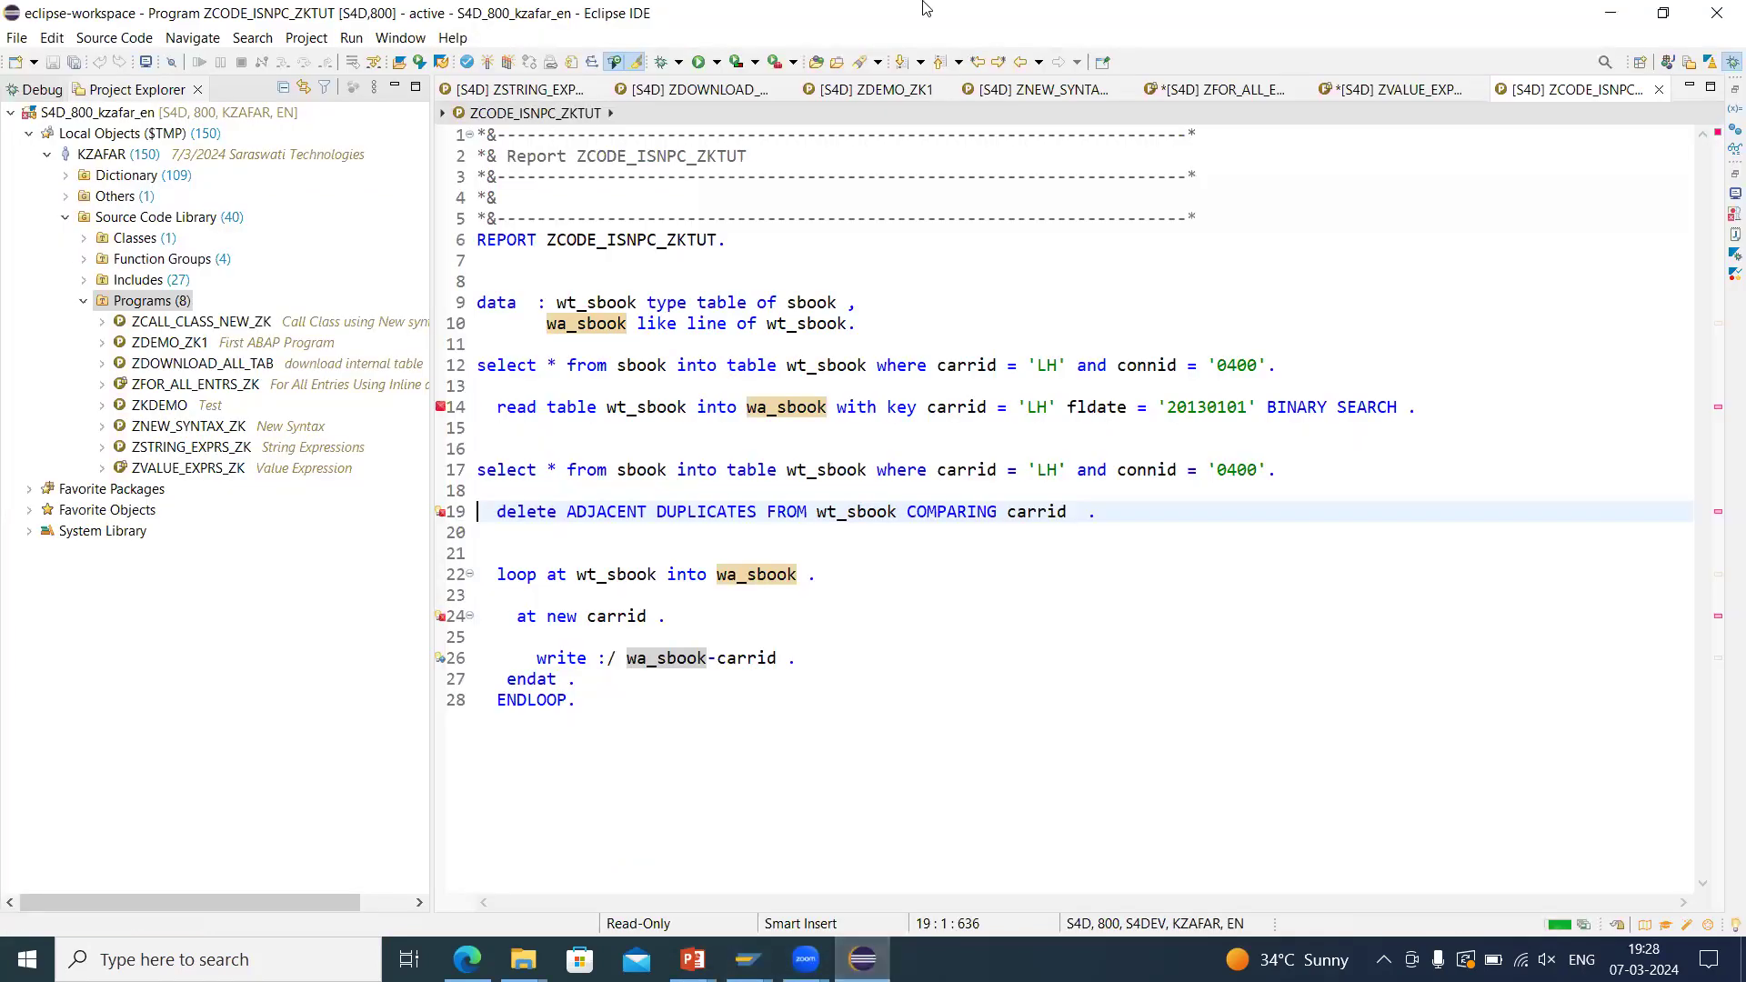
mouse_move(1629, 48)
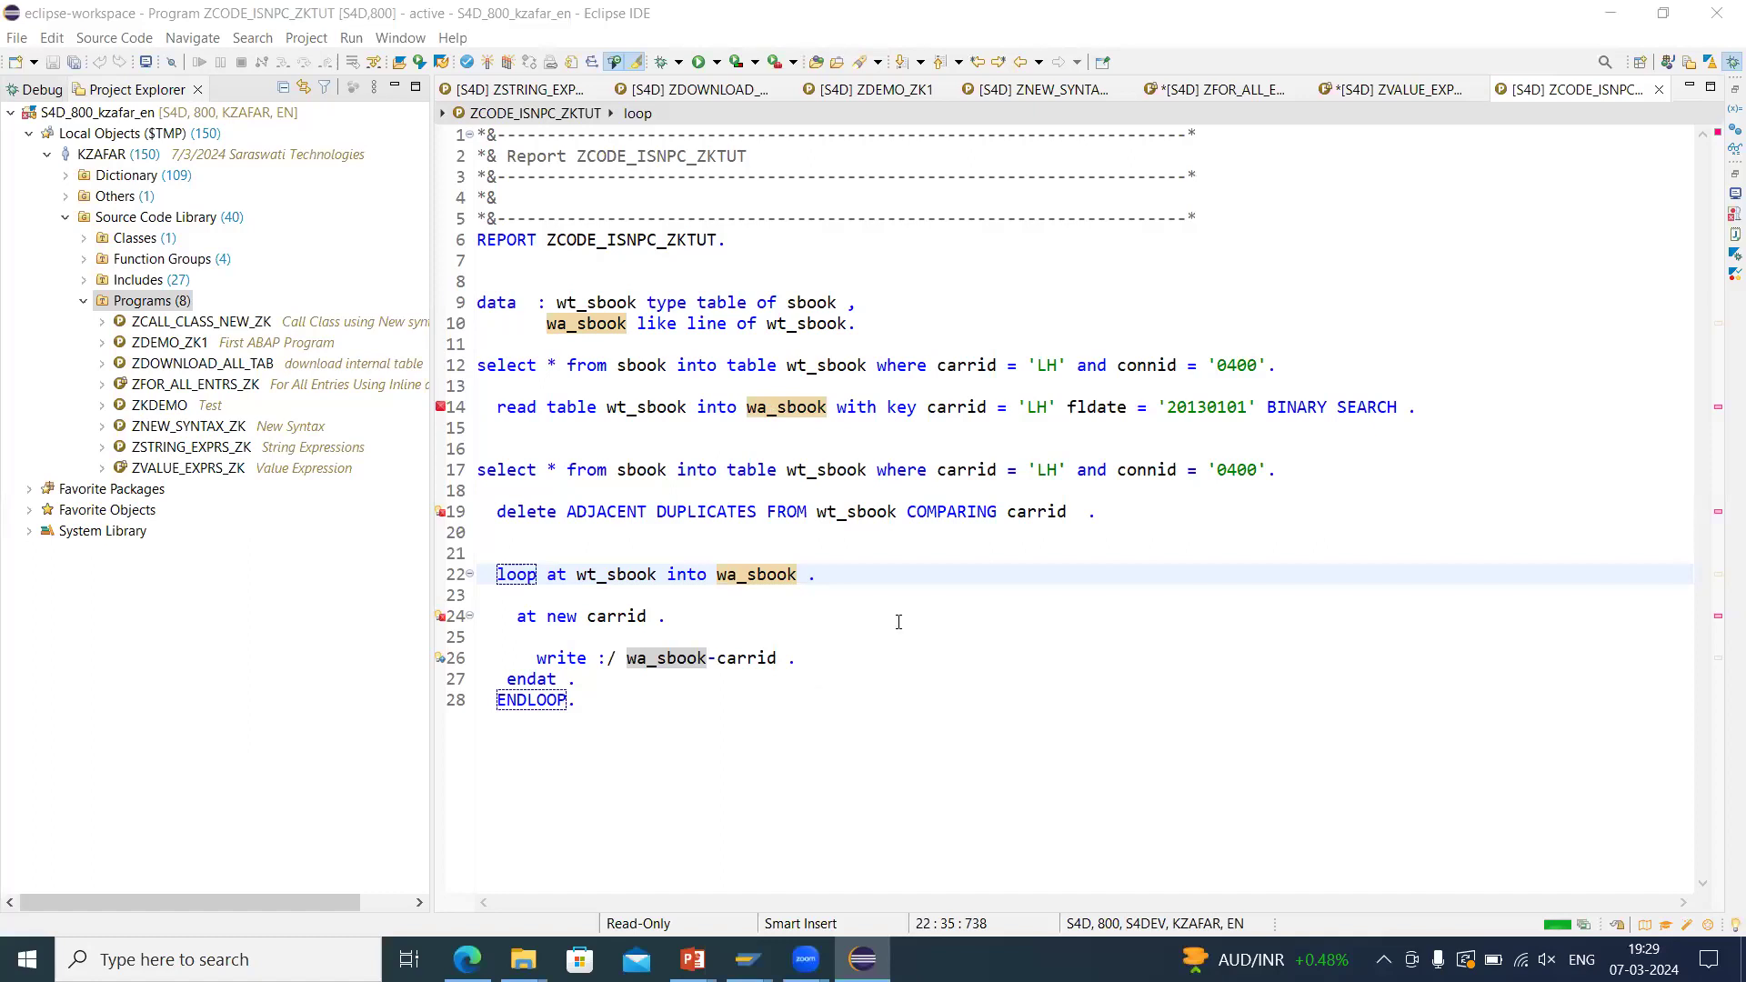
mouse_move(942, 585)
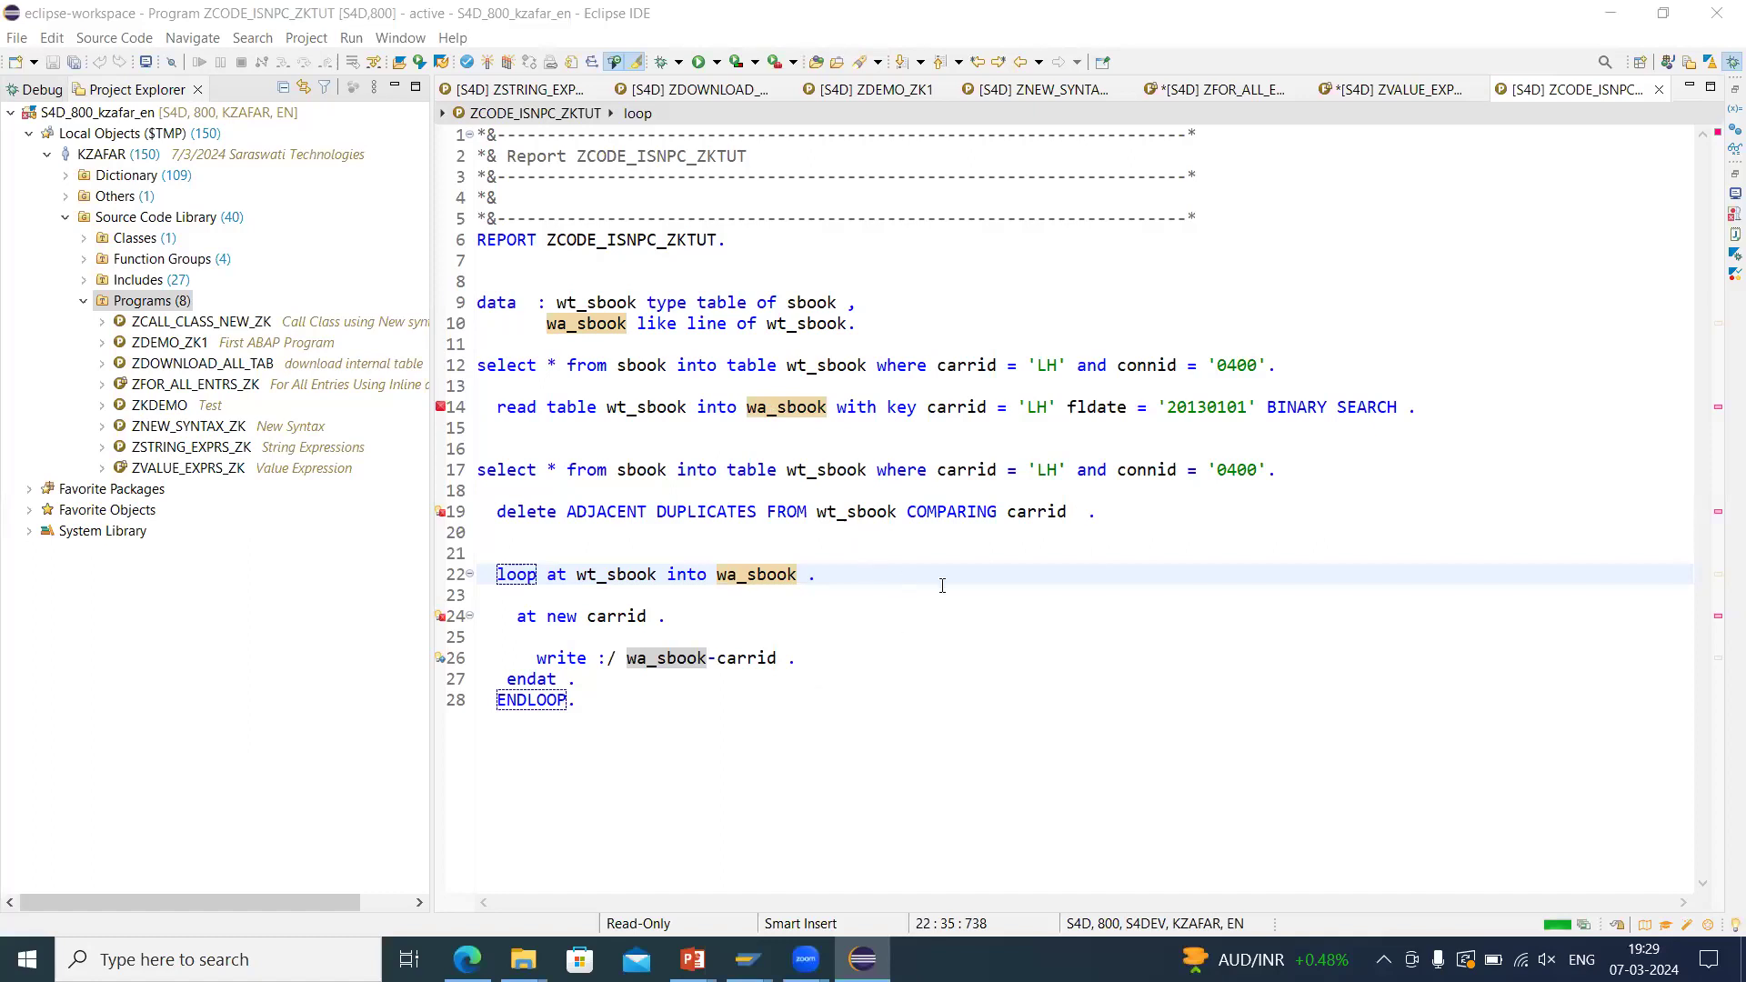
Launch an embedded SAP GUI for project S4D_800_kzafar_en and return to the ZCODE_ISNPC_ZKTUT source.
click(502, 595)
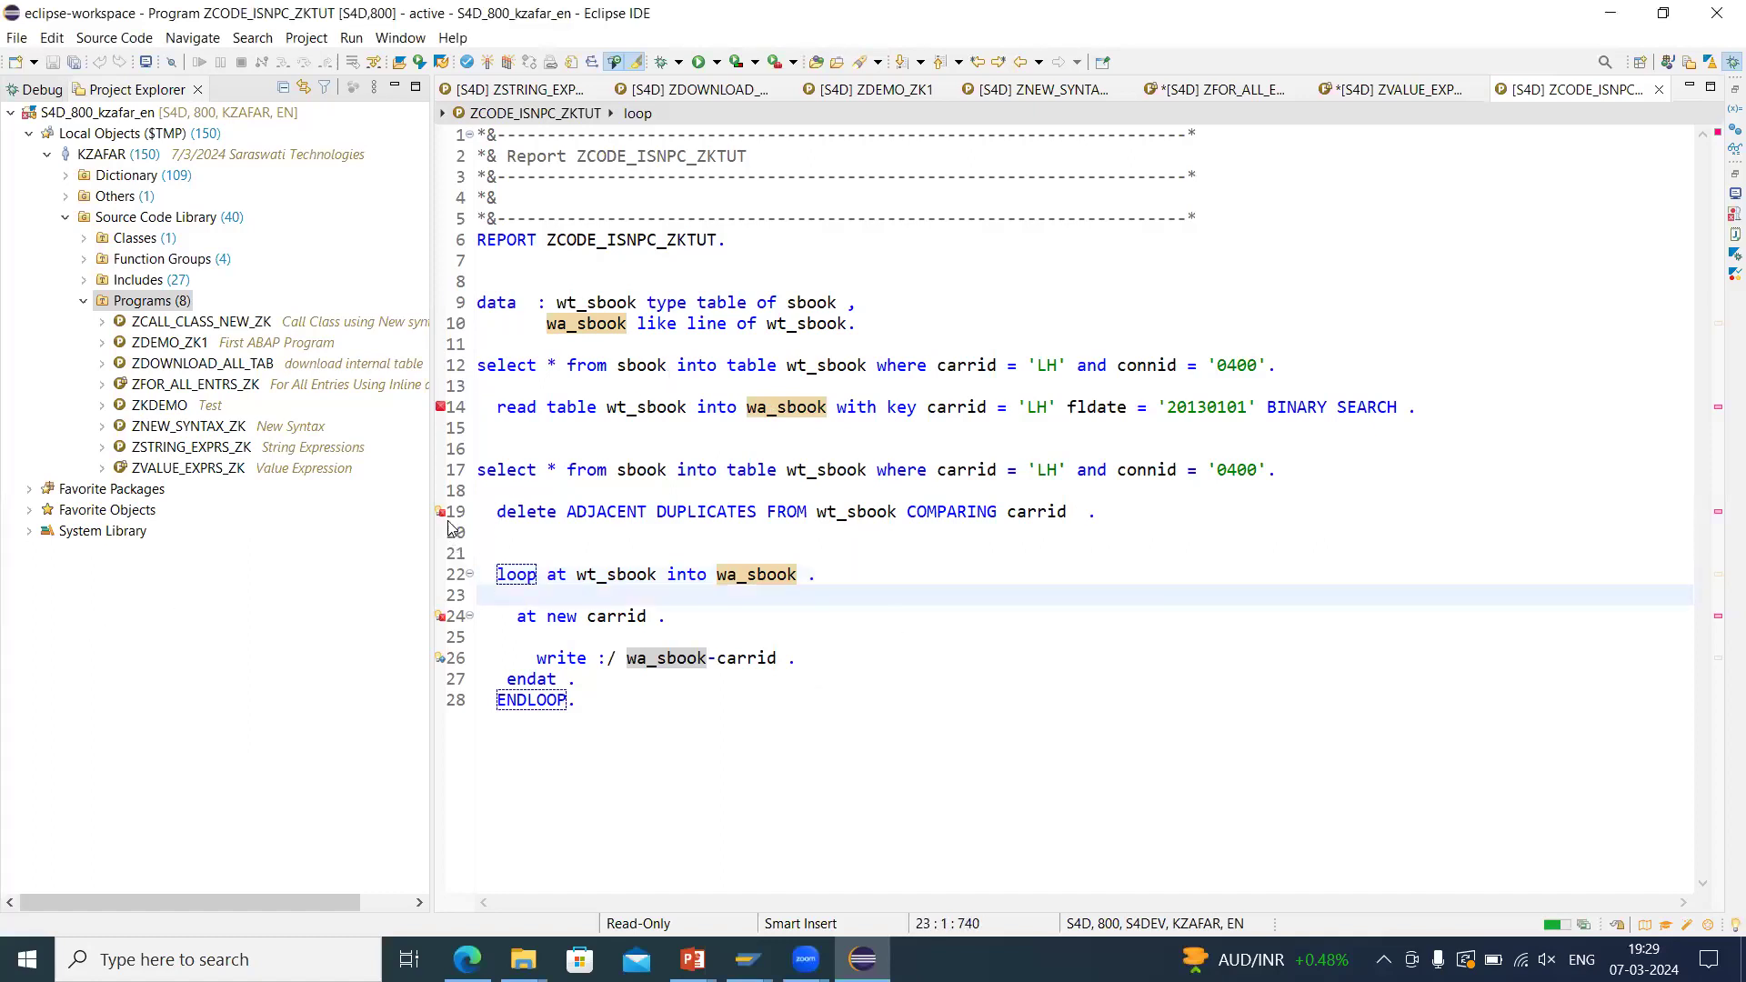
mouse_move(1207, 513)
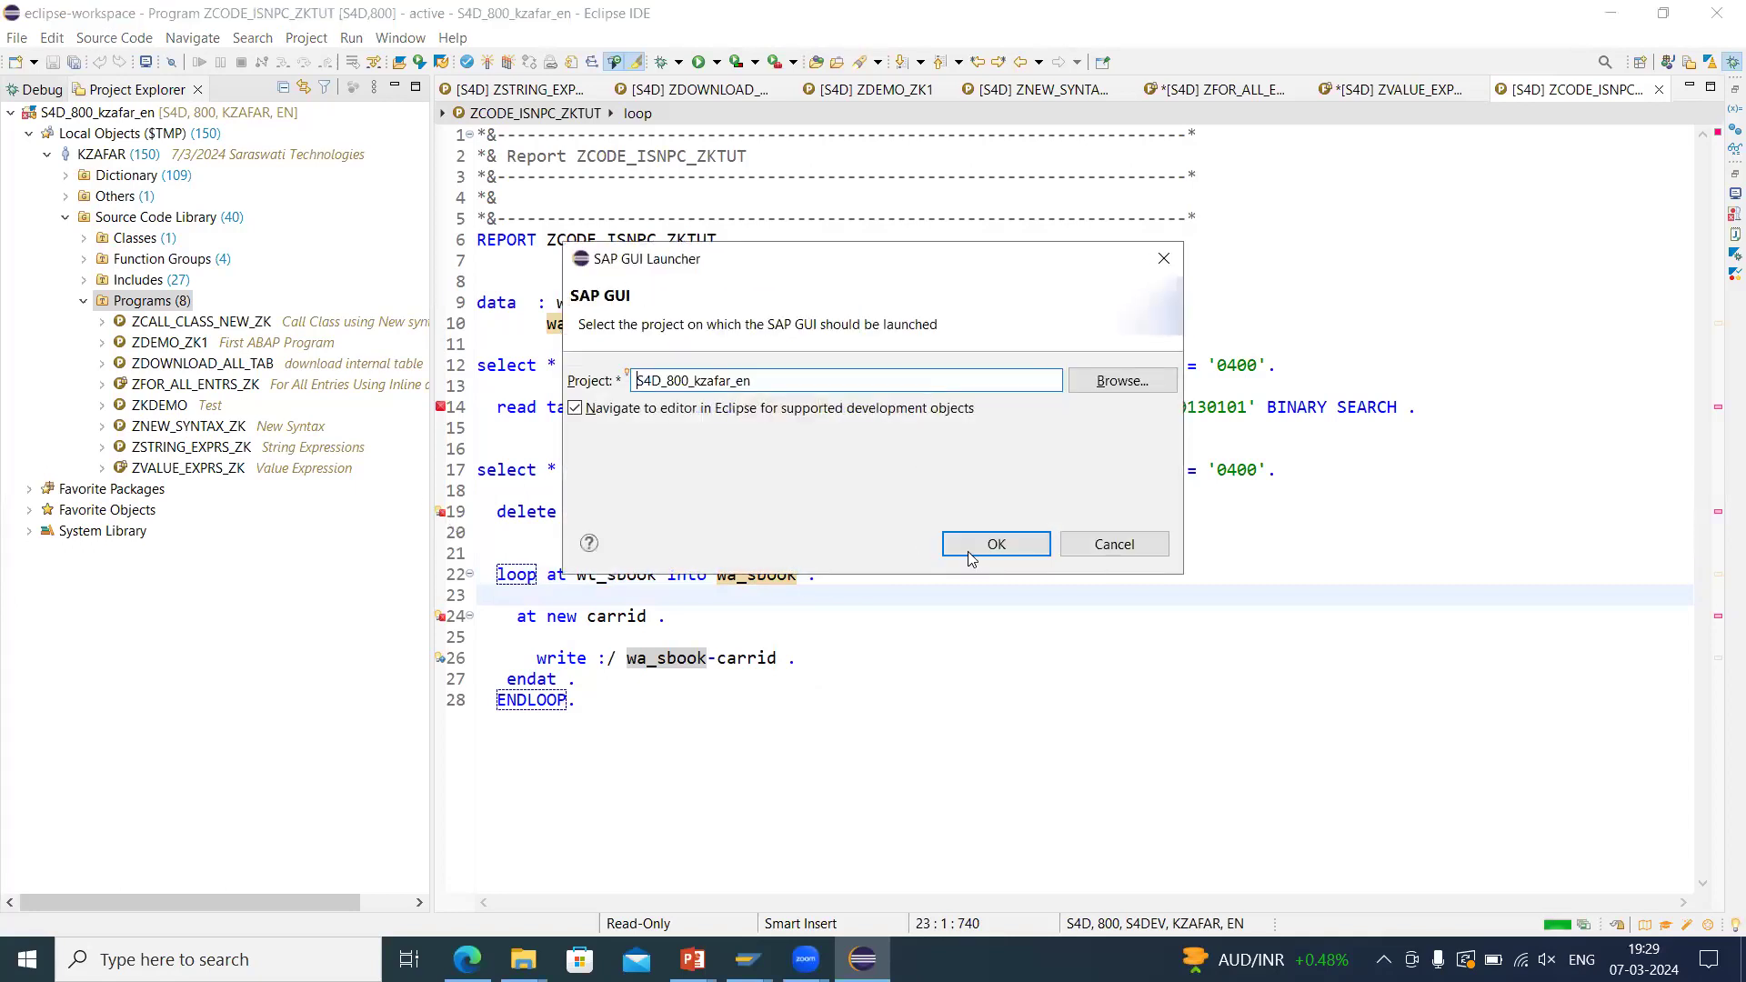
click(993, 544)
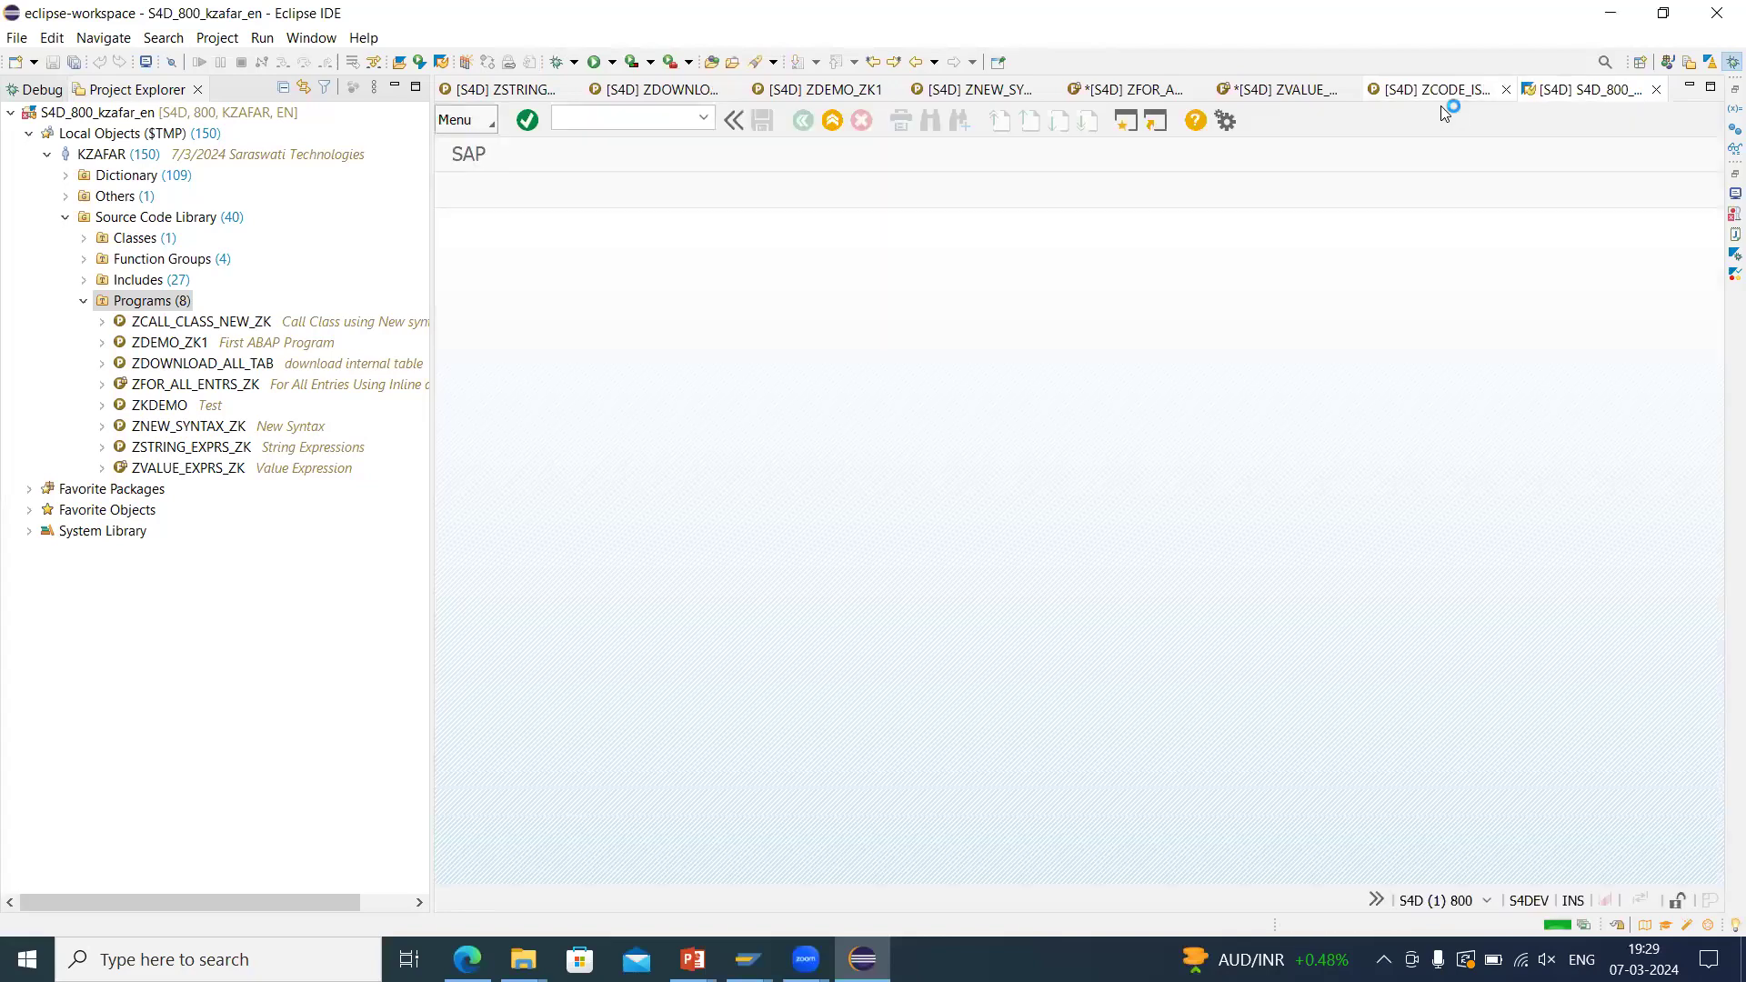
click(1433, 89)
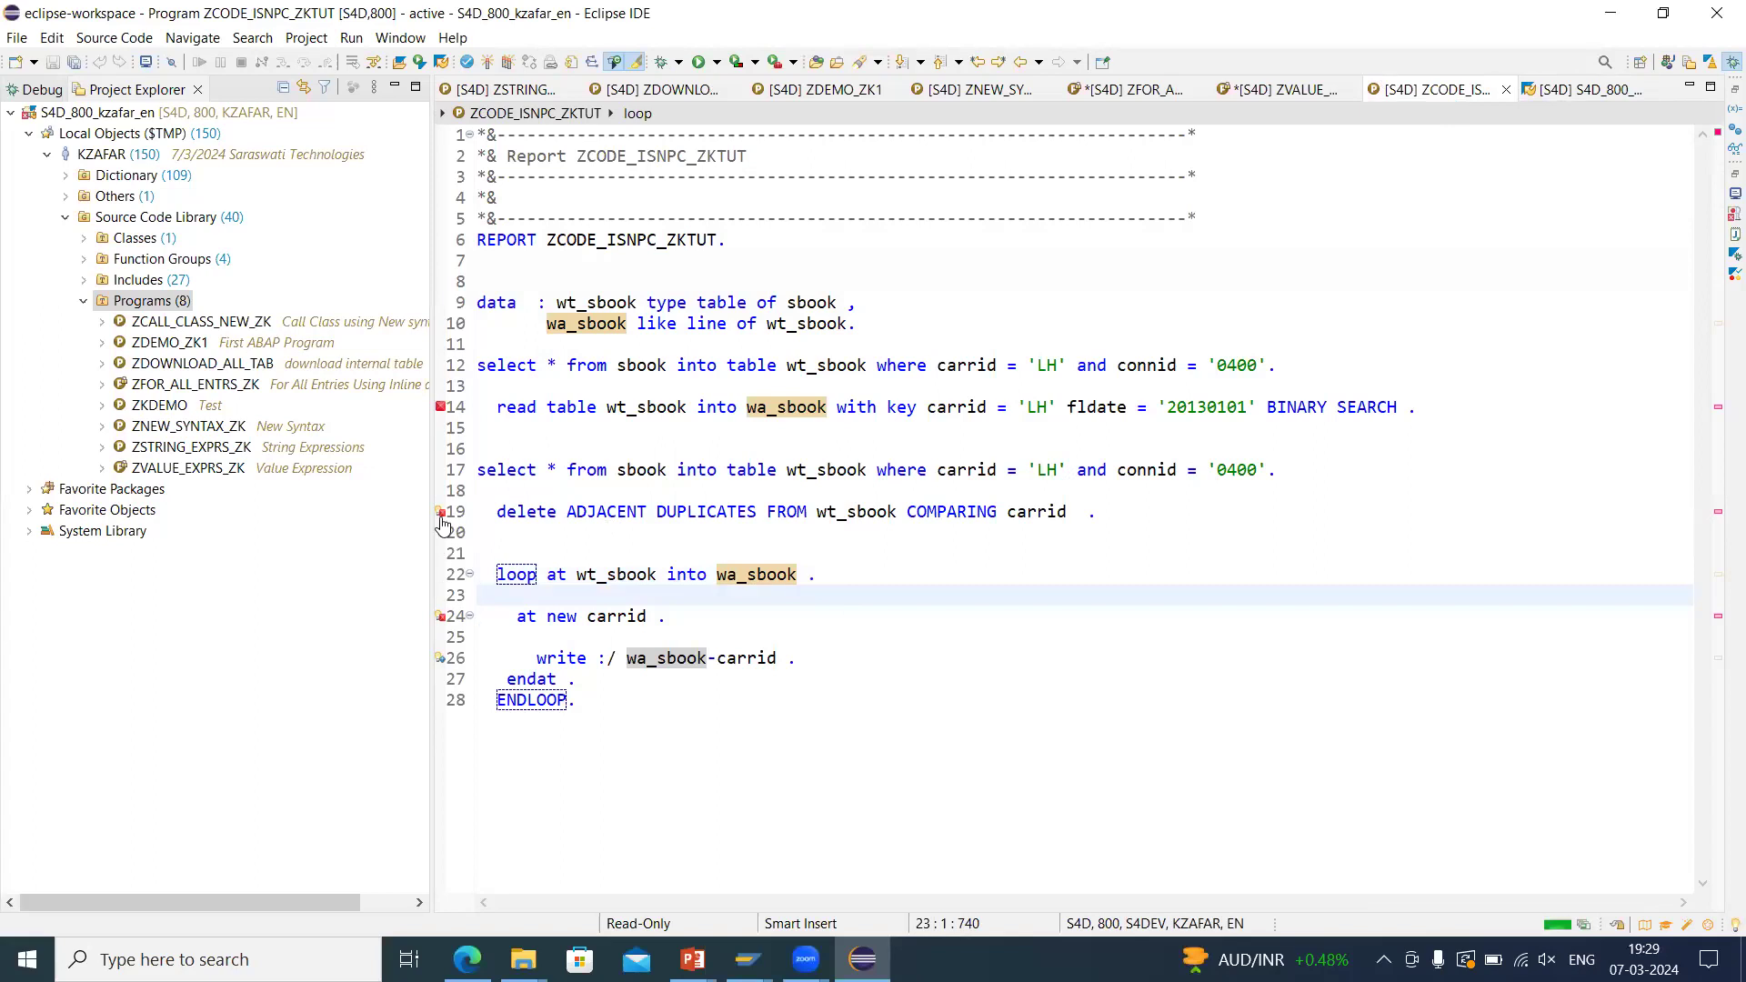
Apply the quick fix appending ORDER BY PRIMARY KEY to the second SELECT on sbook.
click(512, 594)
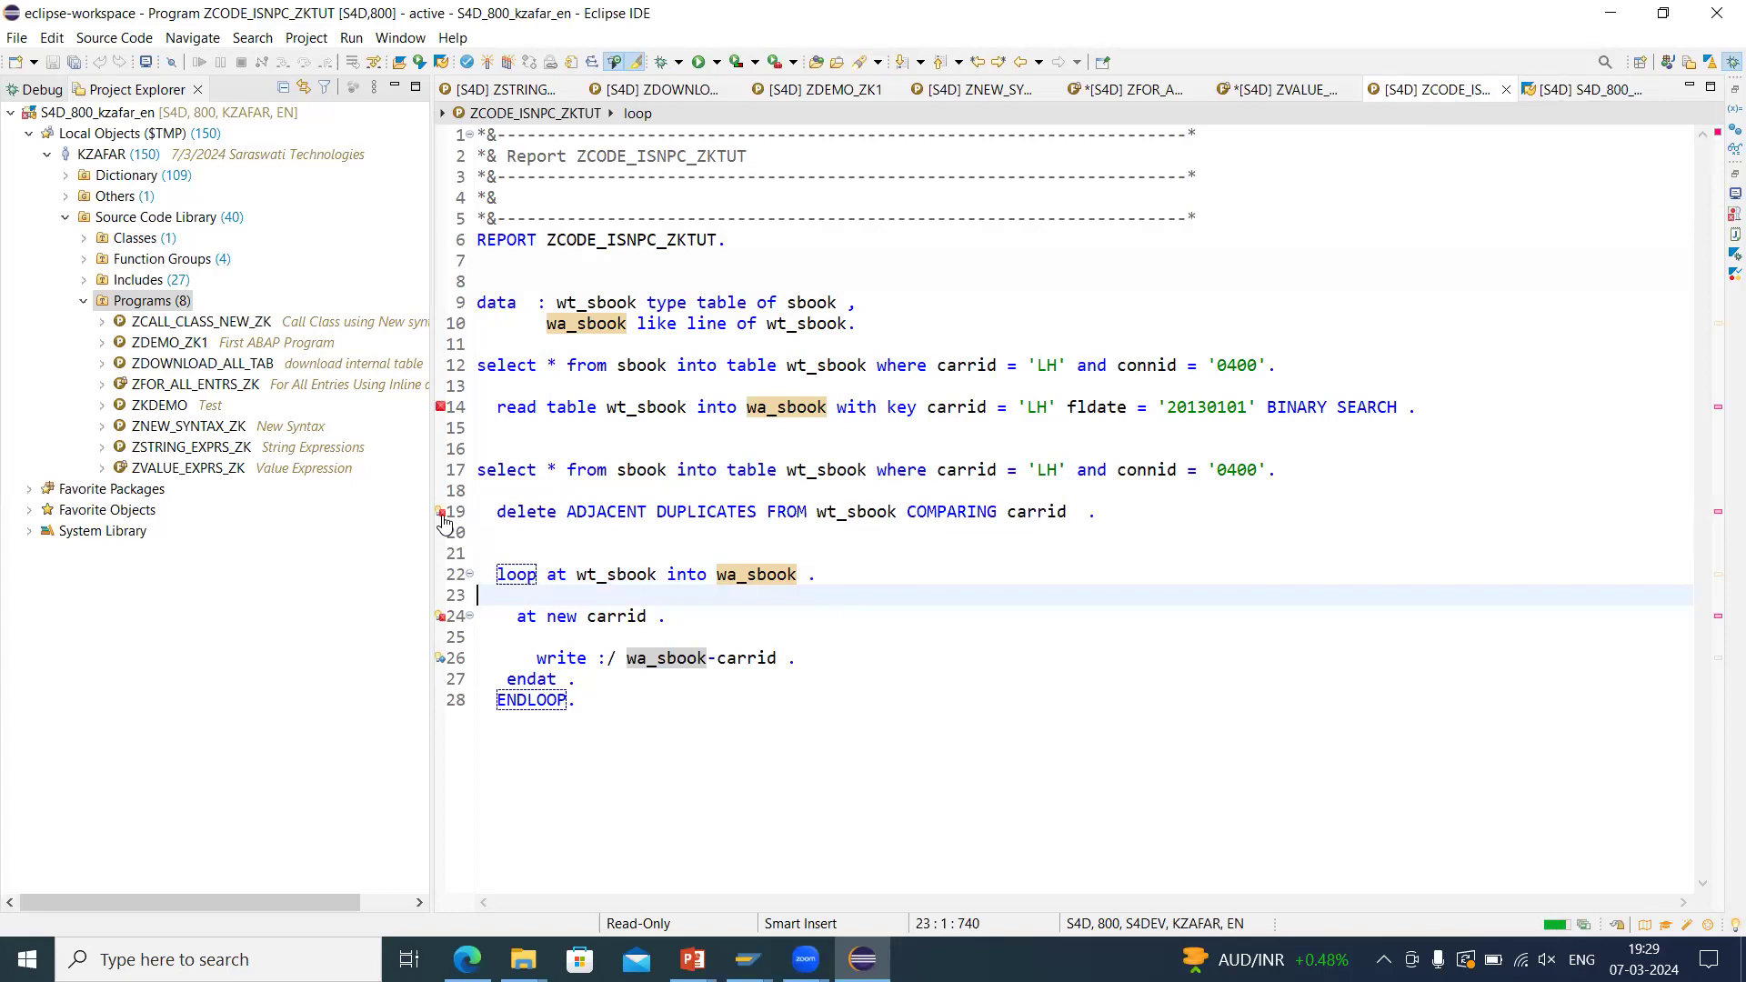
click(440, 511)
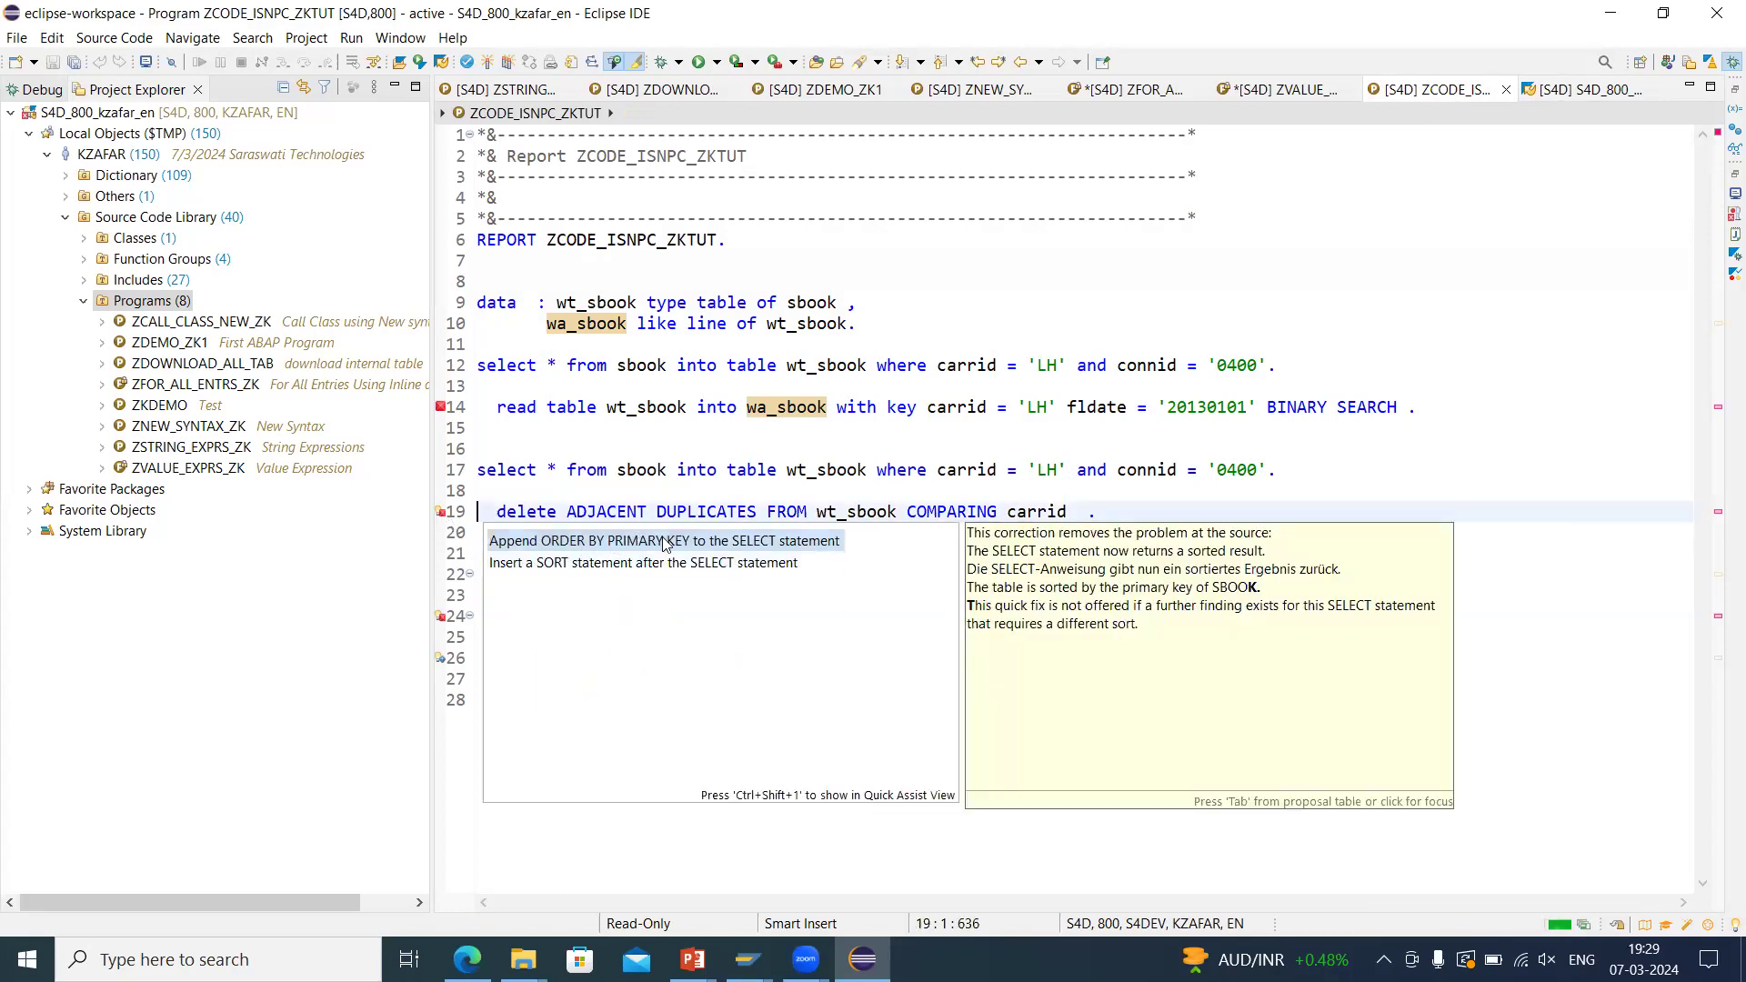
mouse_move(693, 547)
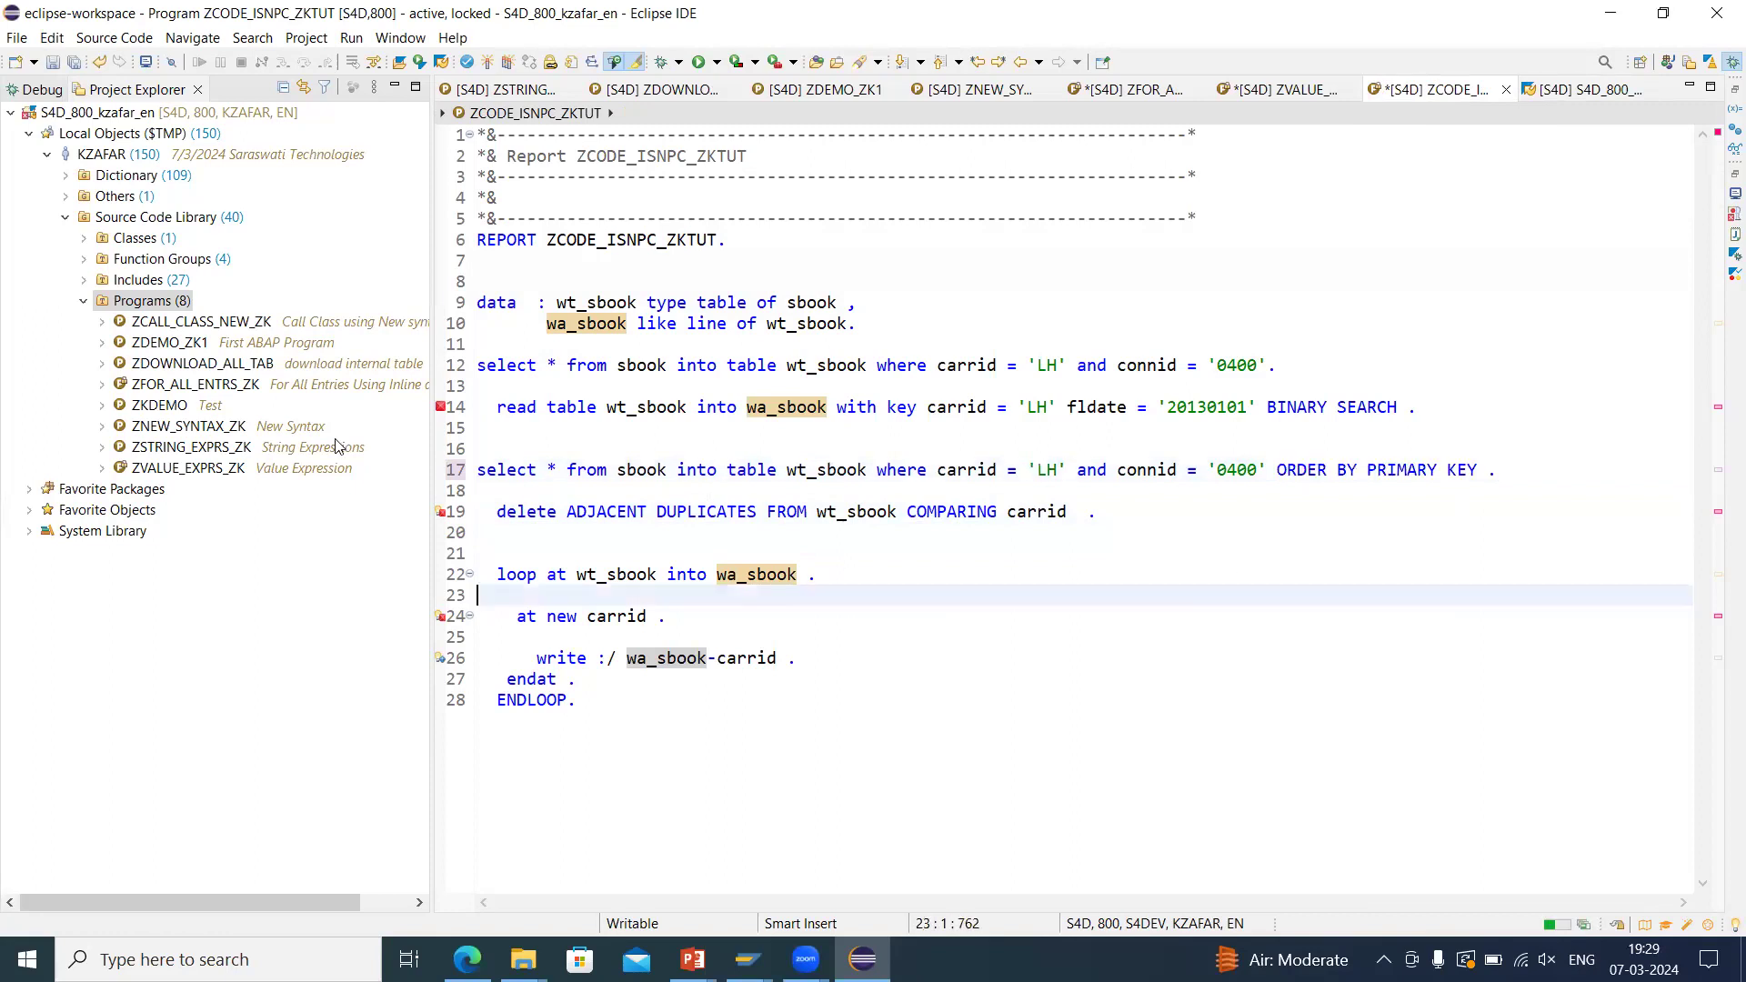
click(515, 575)
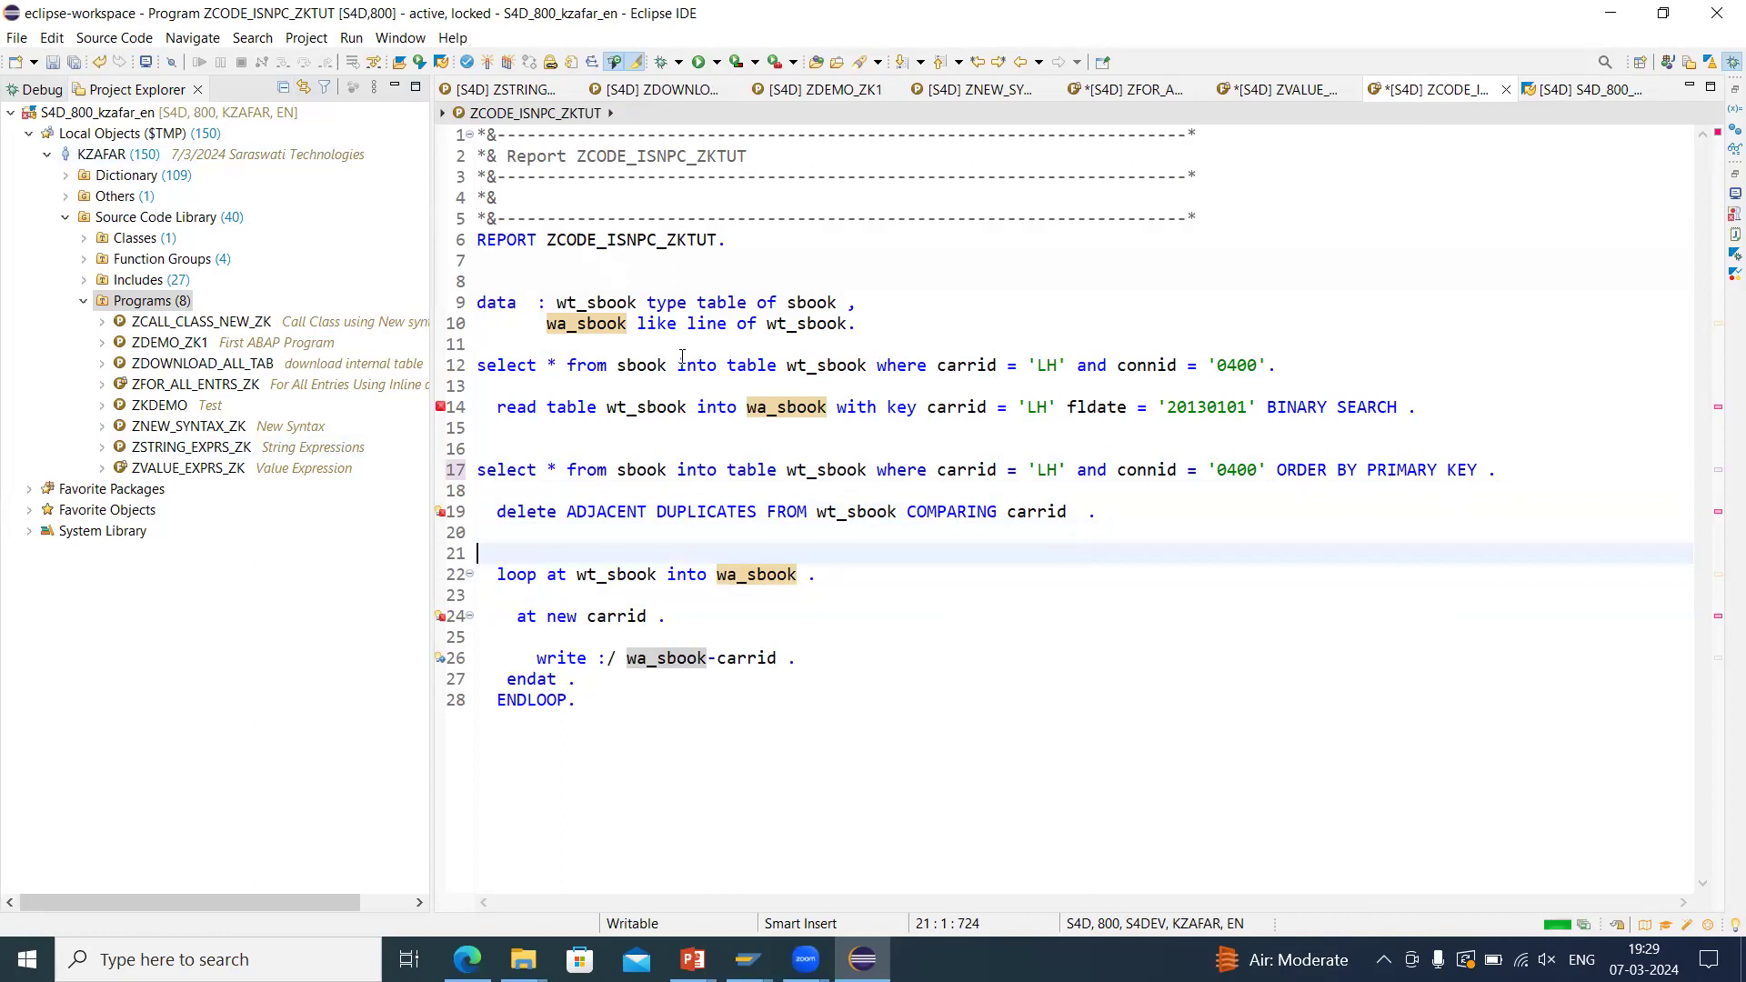
Save the changed report and confirm its transport request.
key(ctrl+s)
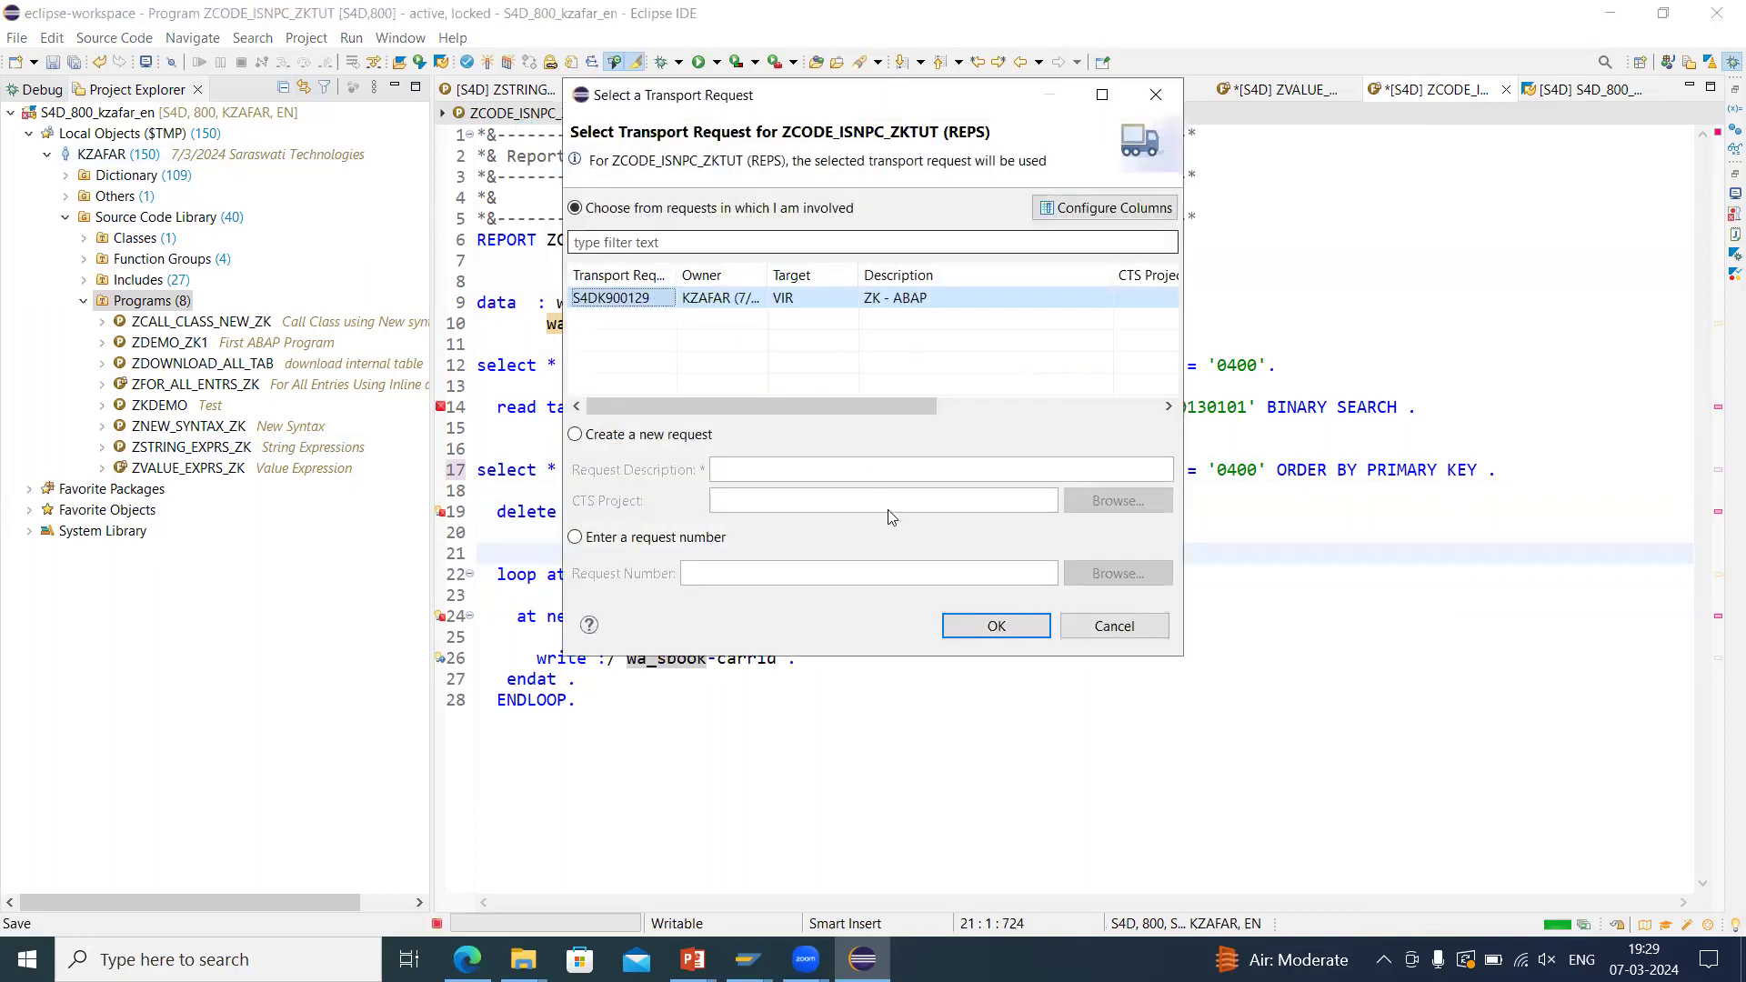
click(995, 623)
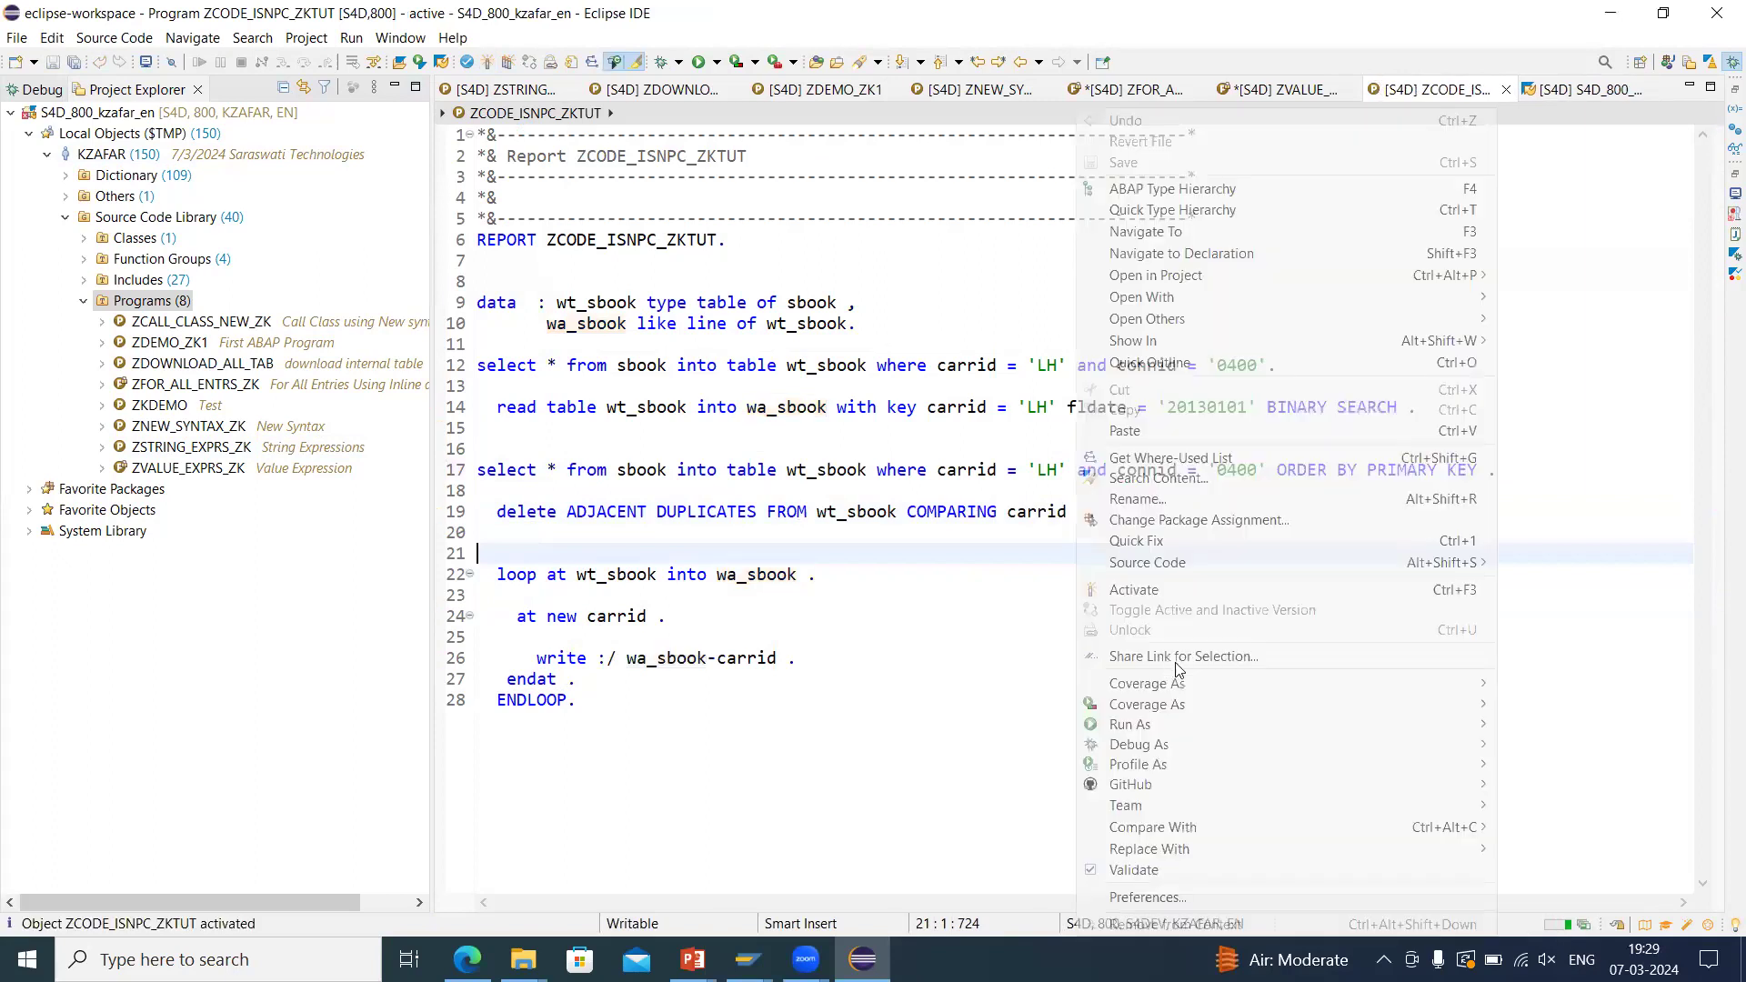
mouse_move(1138, 743)
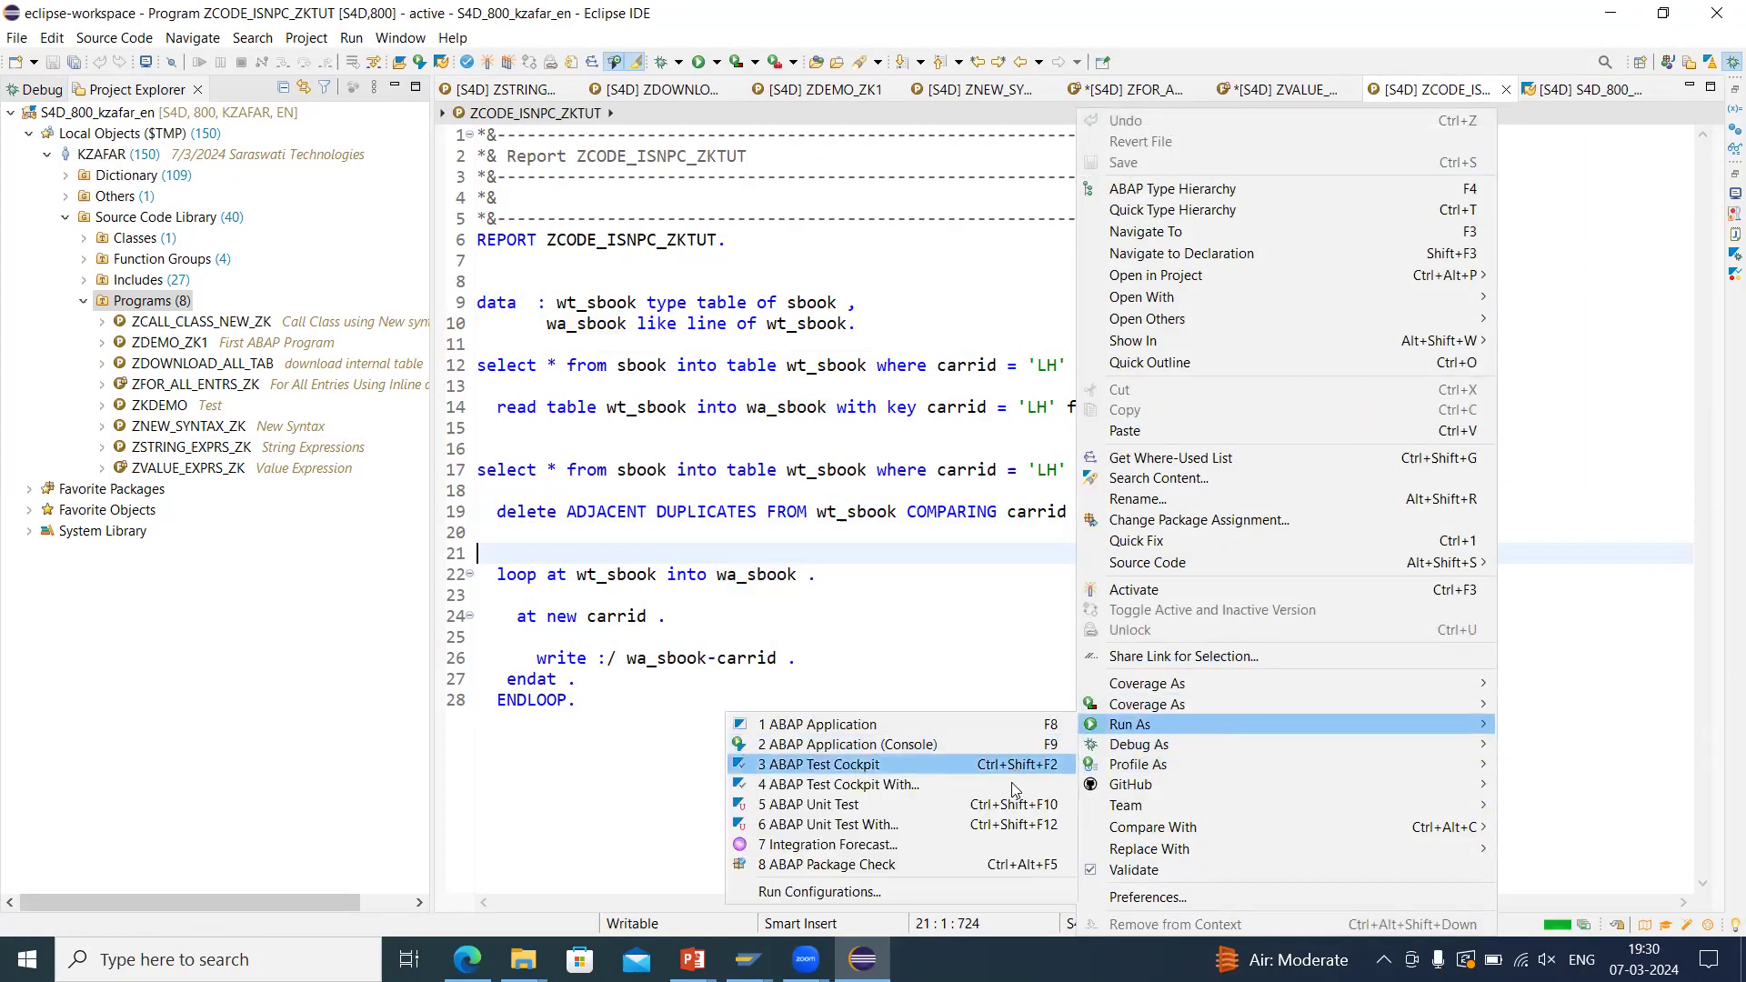
Run the ABAP Test Cockpit check with variant FUNCTIONAL_DB and review the READ BINARY SEARCH finding.
click(836, 783)
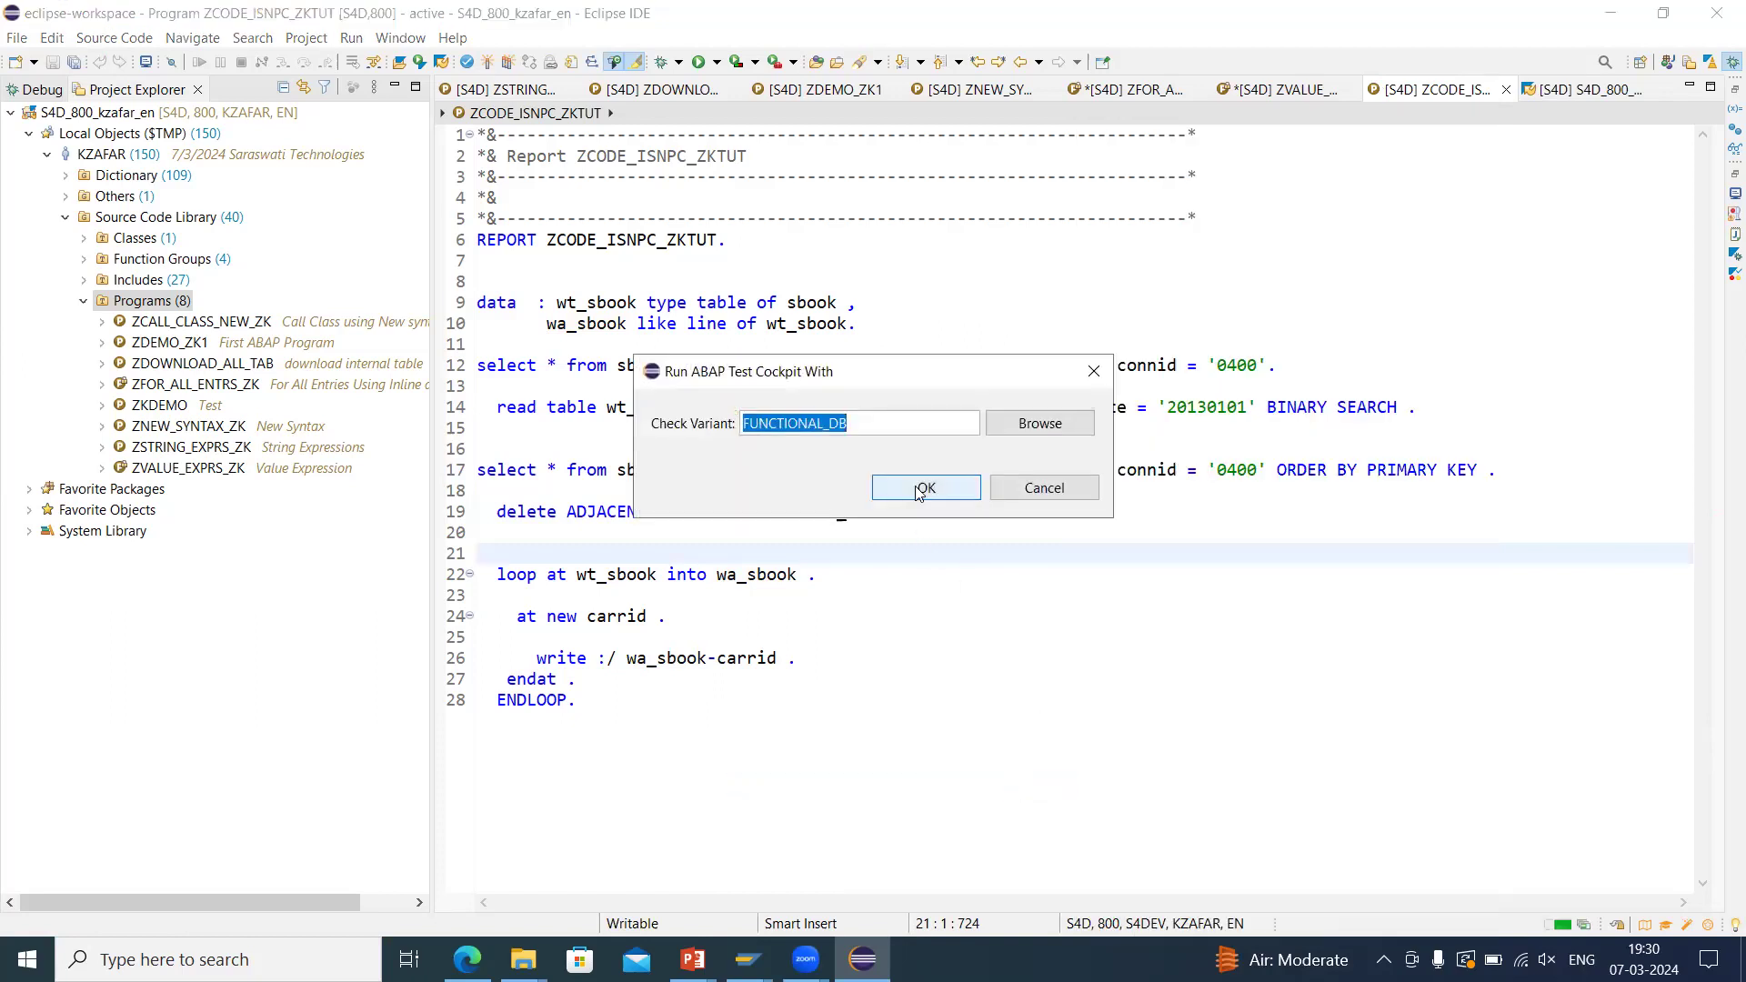
click(923, 488)
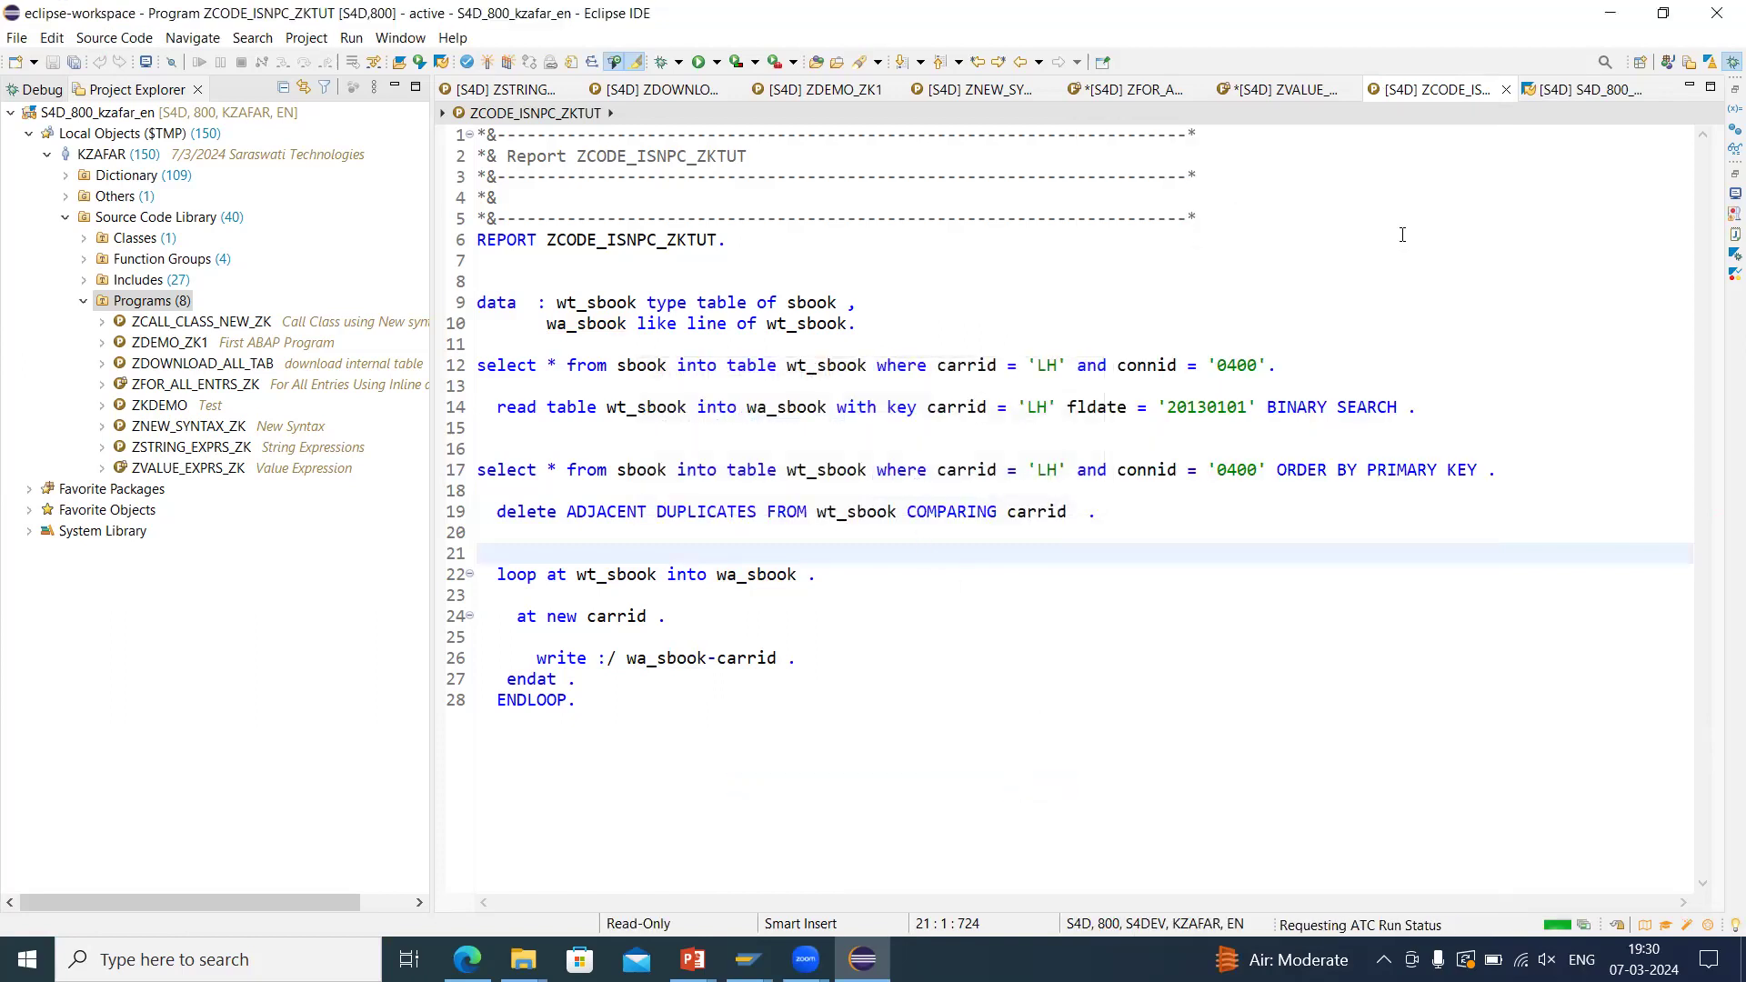
click(479, 553)
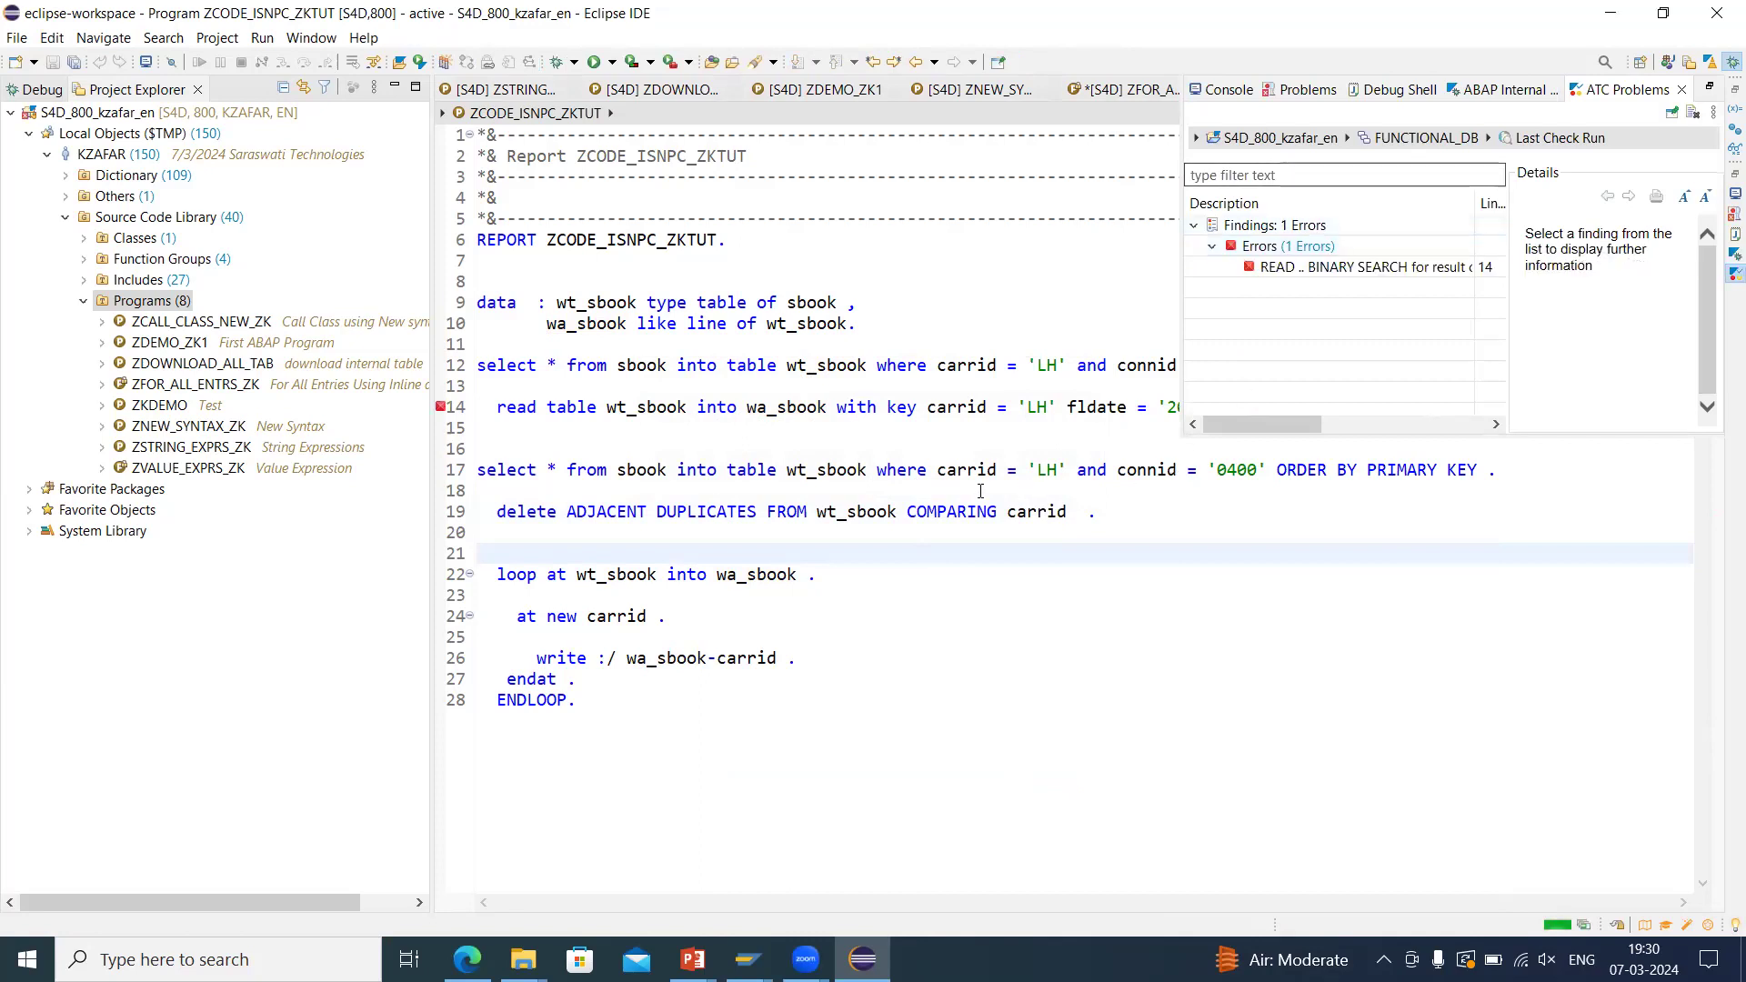
mouse_move(744, 589)
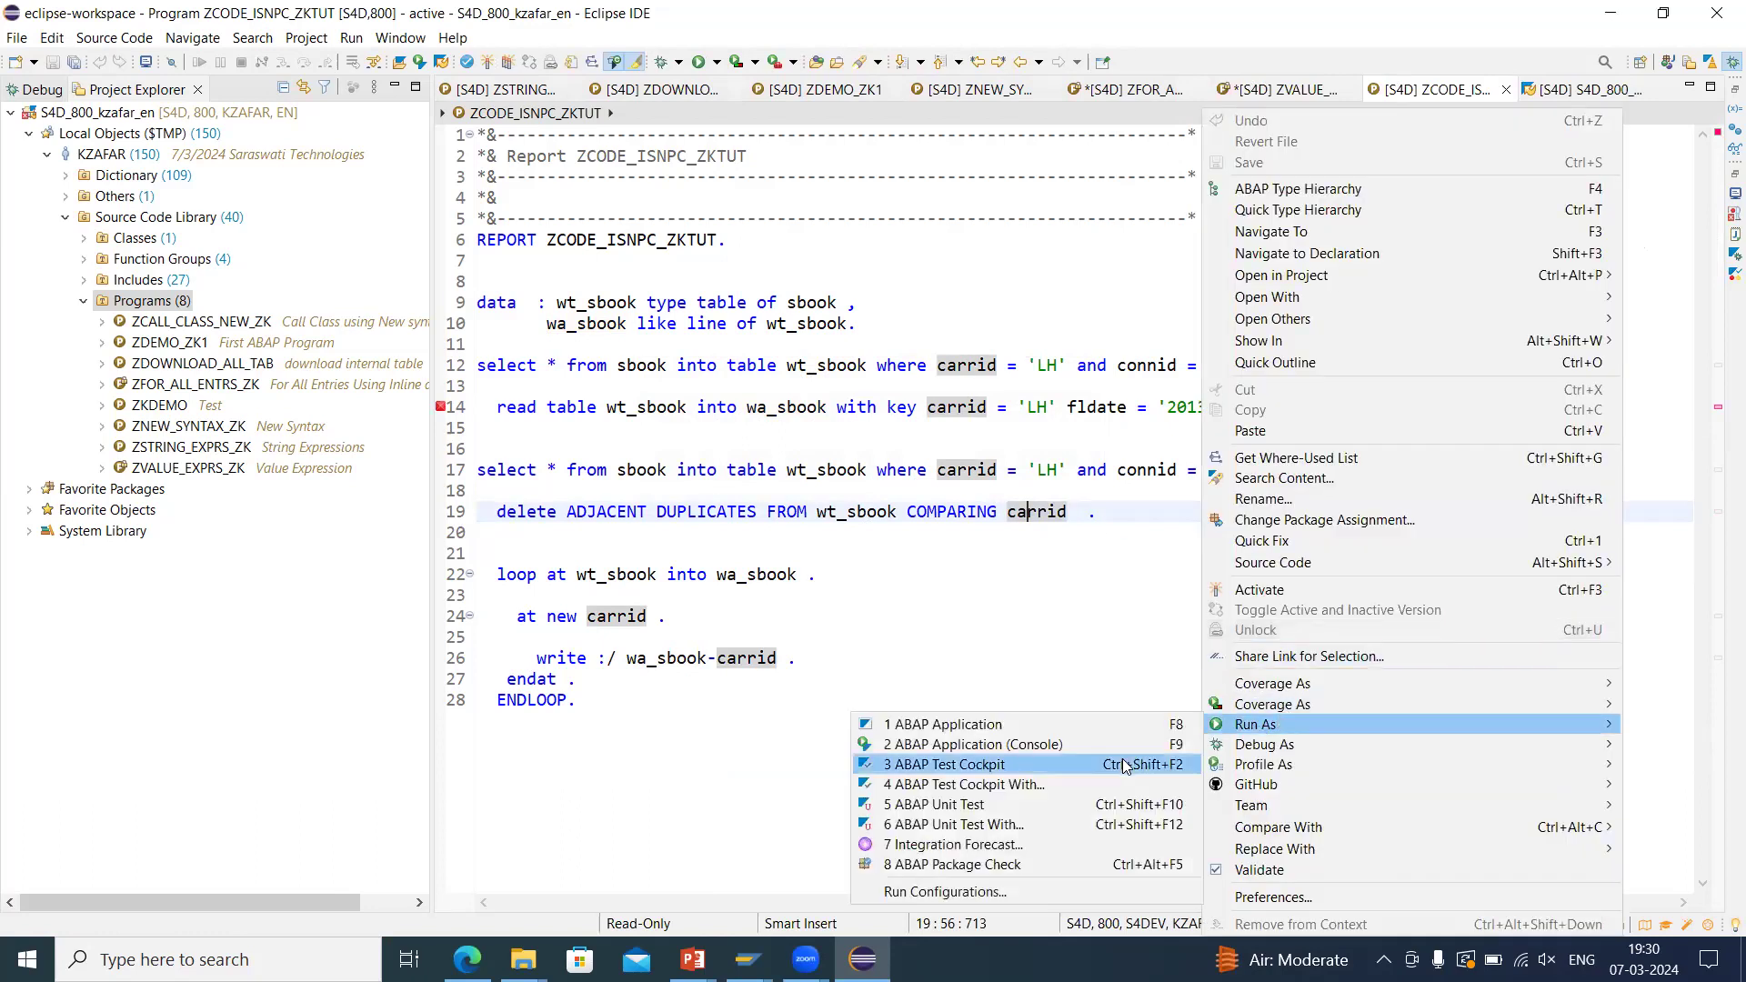
Start another ATC run with the FUNCTIONAL_DB variant.
click(960, 784)
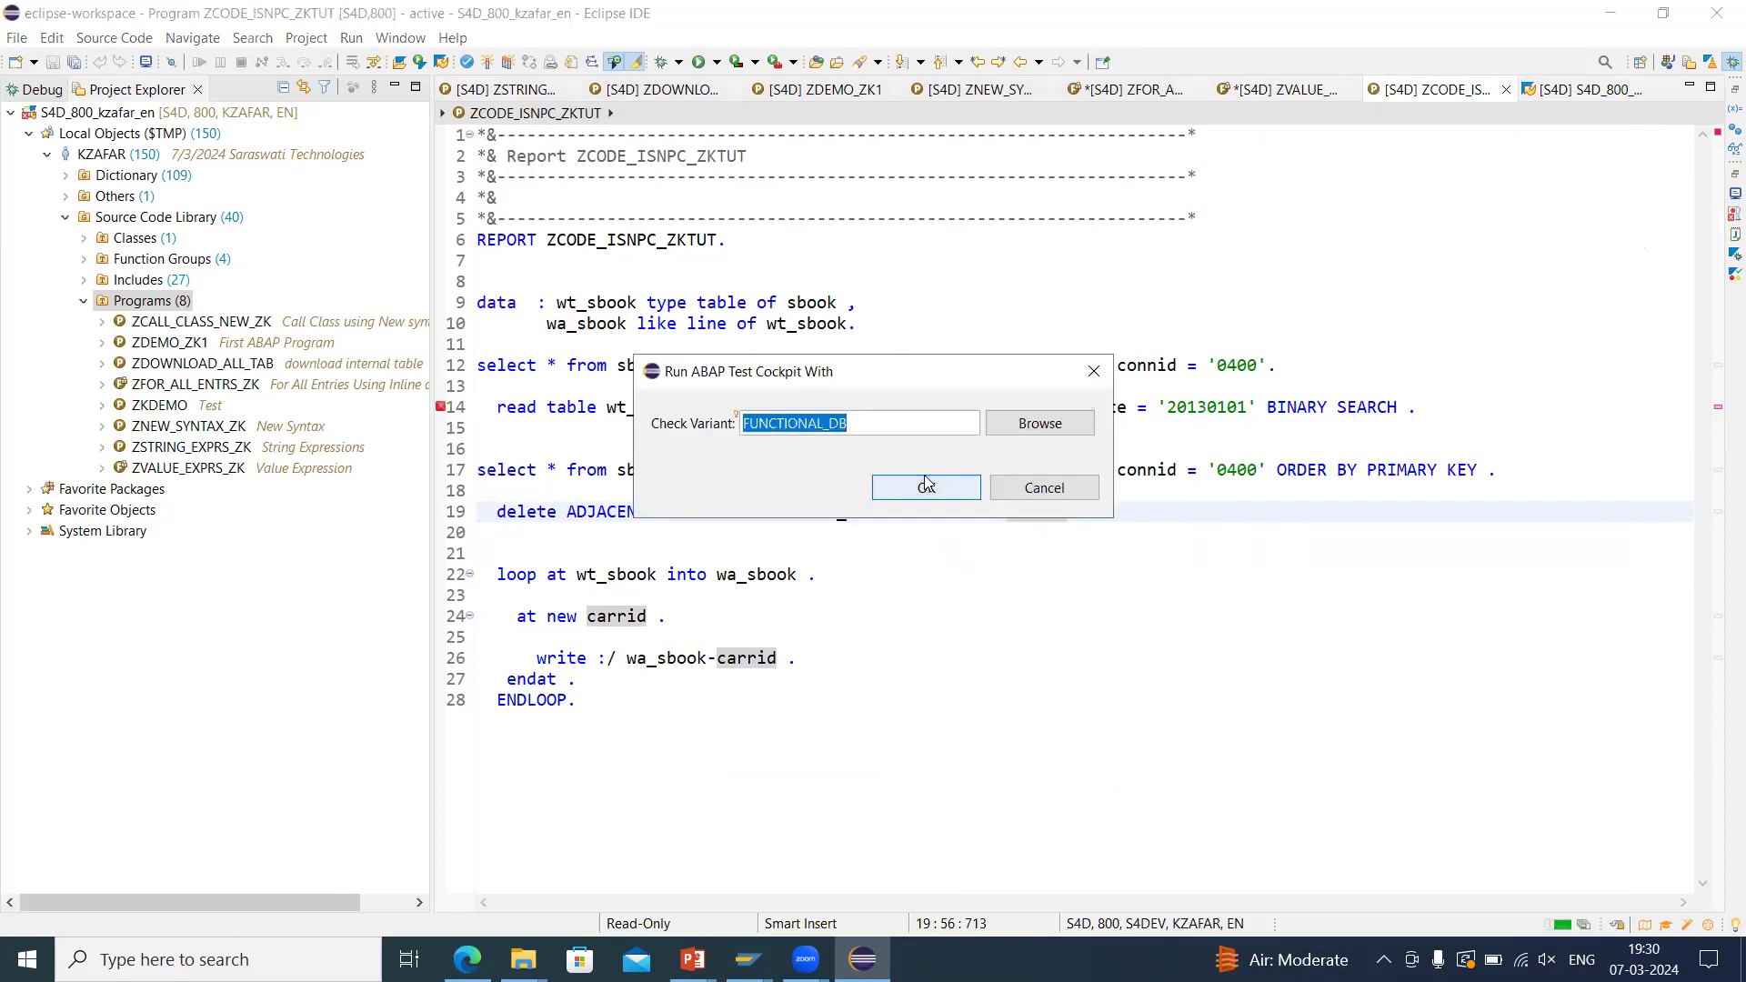
click(924, 487)
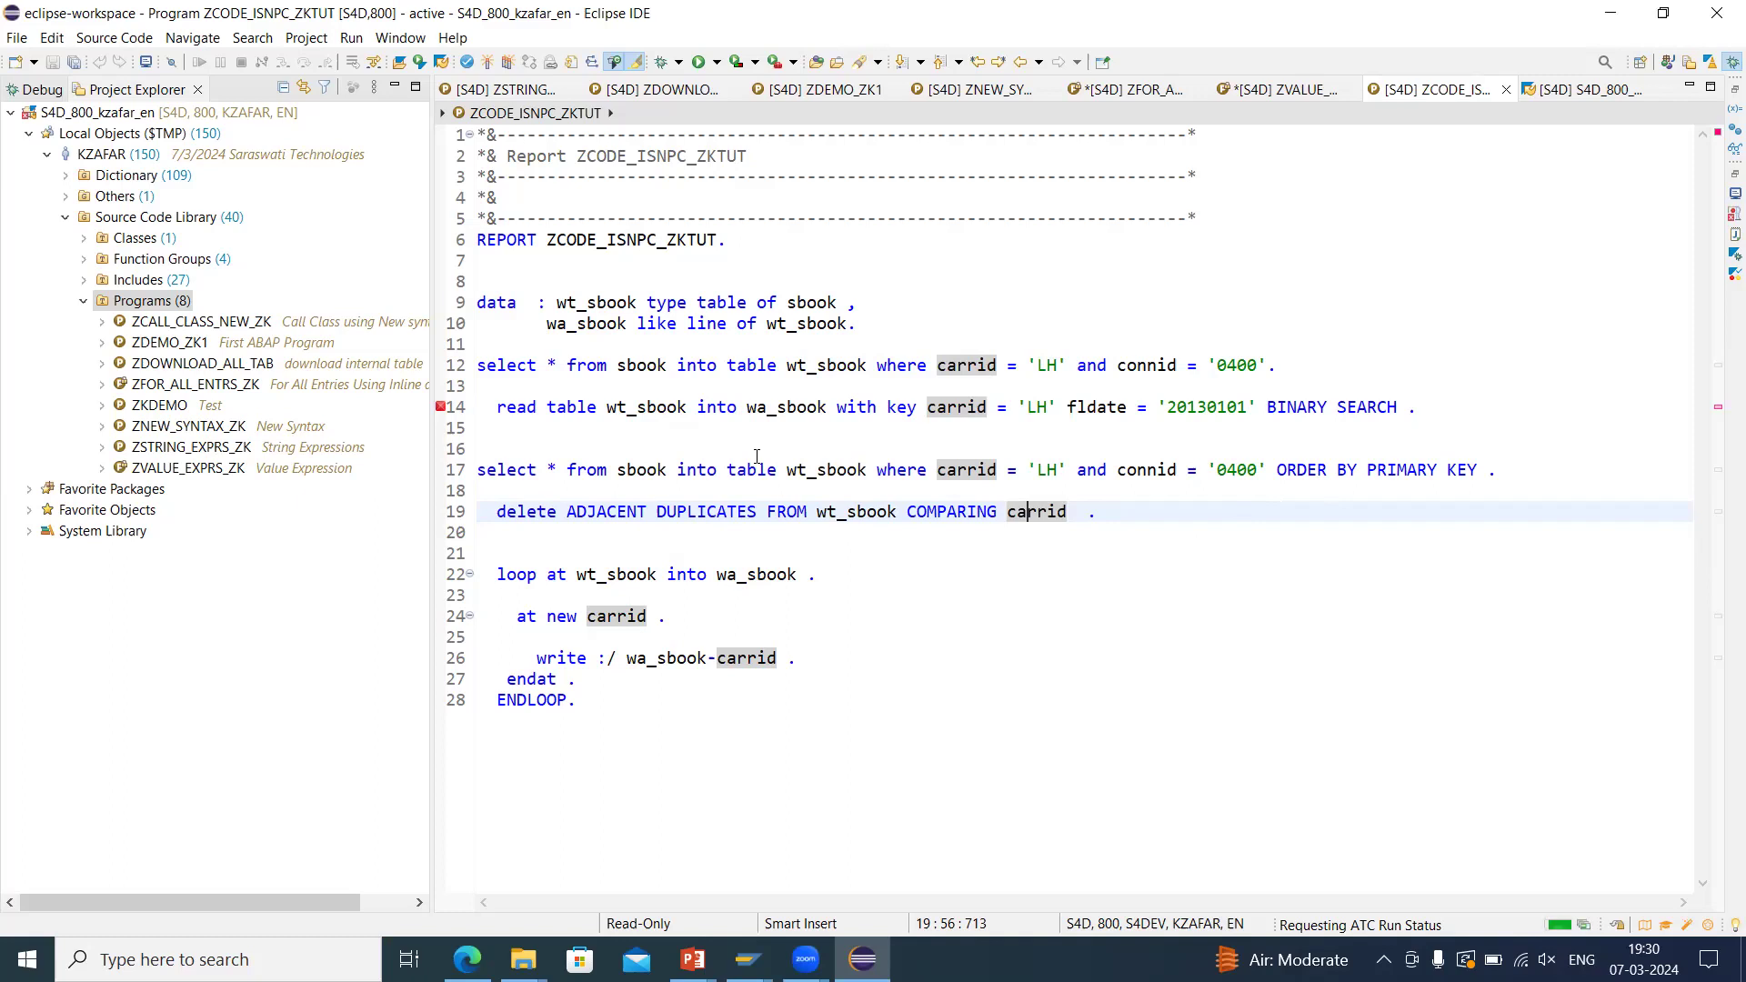
mouse_move(444, 409)
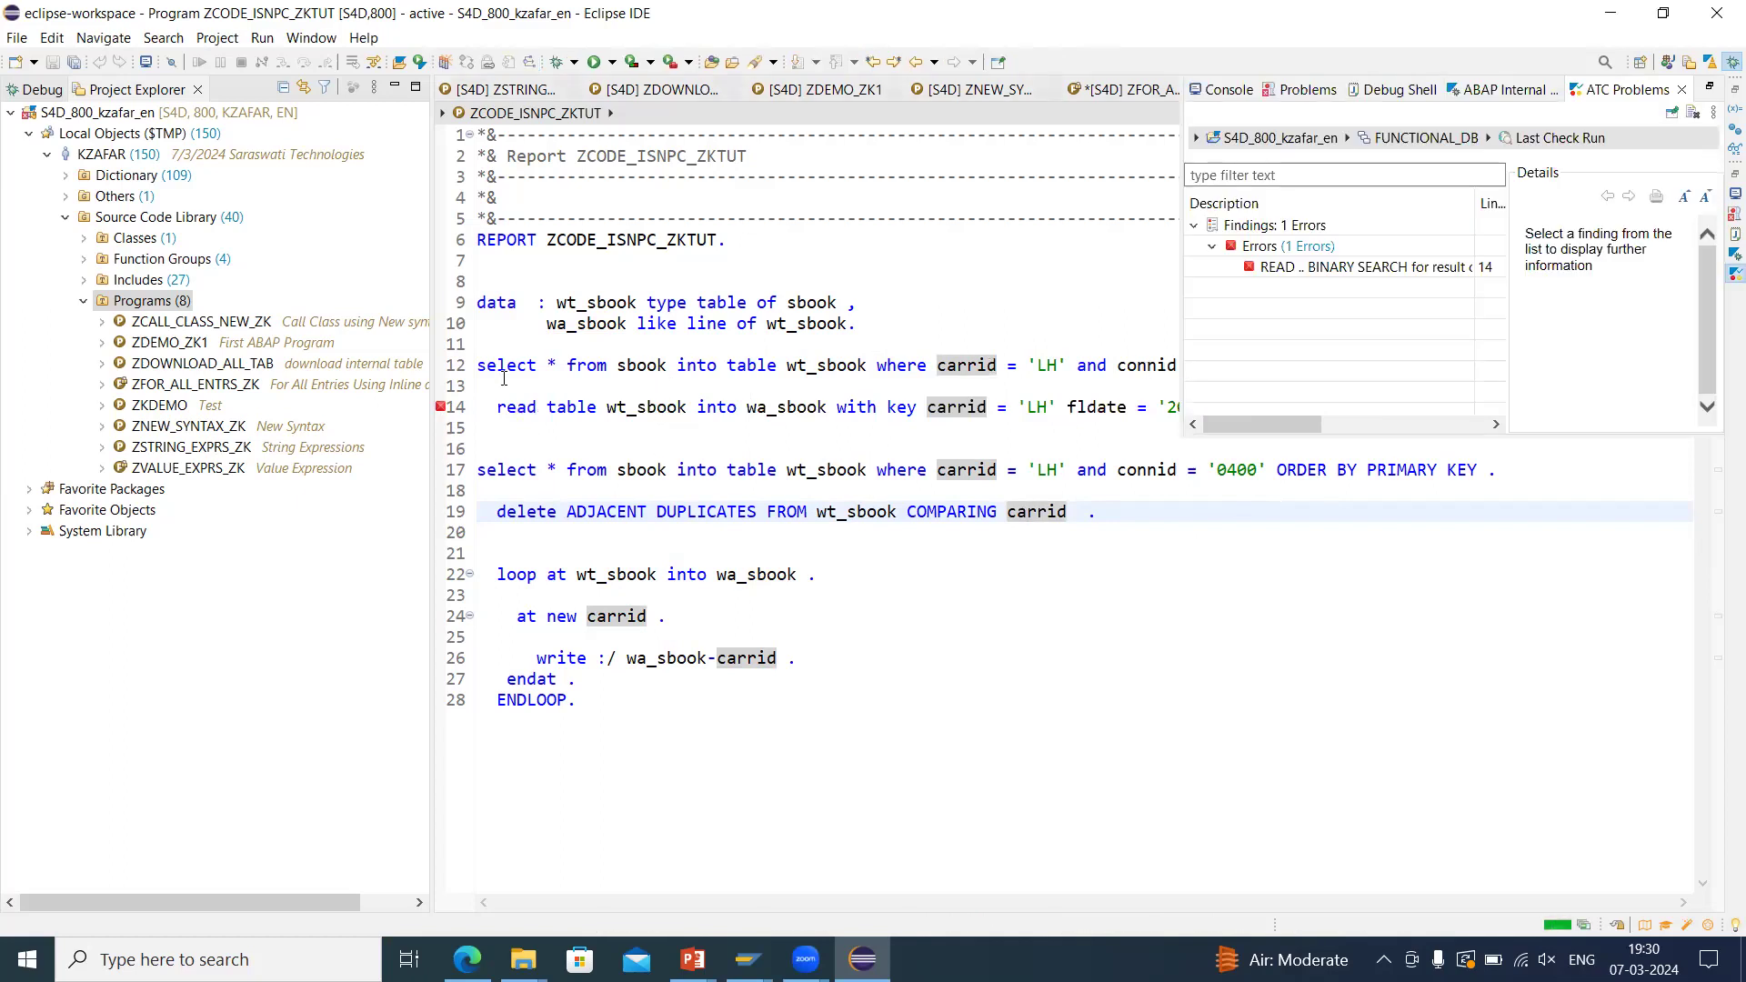
Add ORDER BY PRIMARY KEY to the line-12 SELECT on sbook and run the ATC check with FUNCTIONAL_DB.
click(1358, 266)
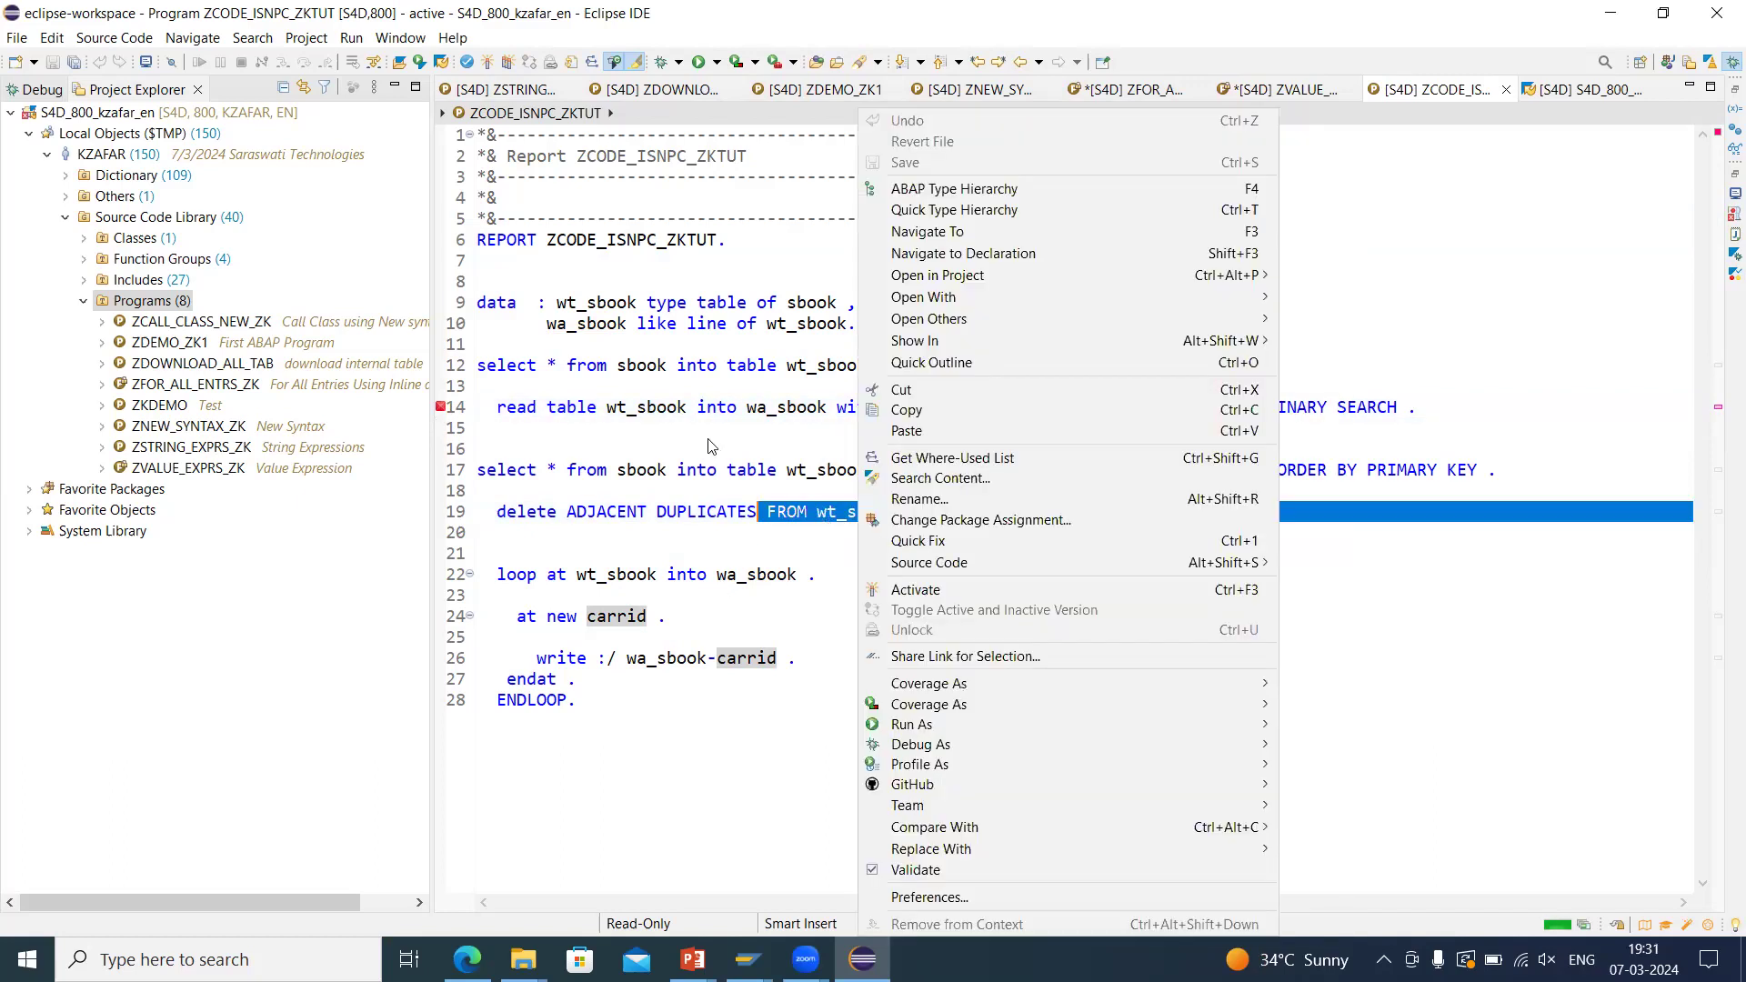
click(913, 724)
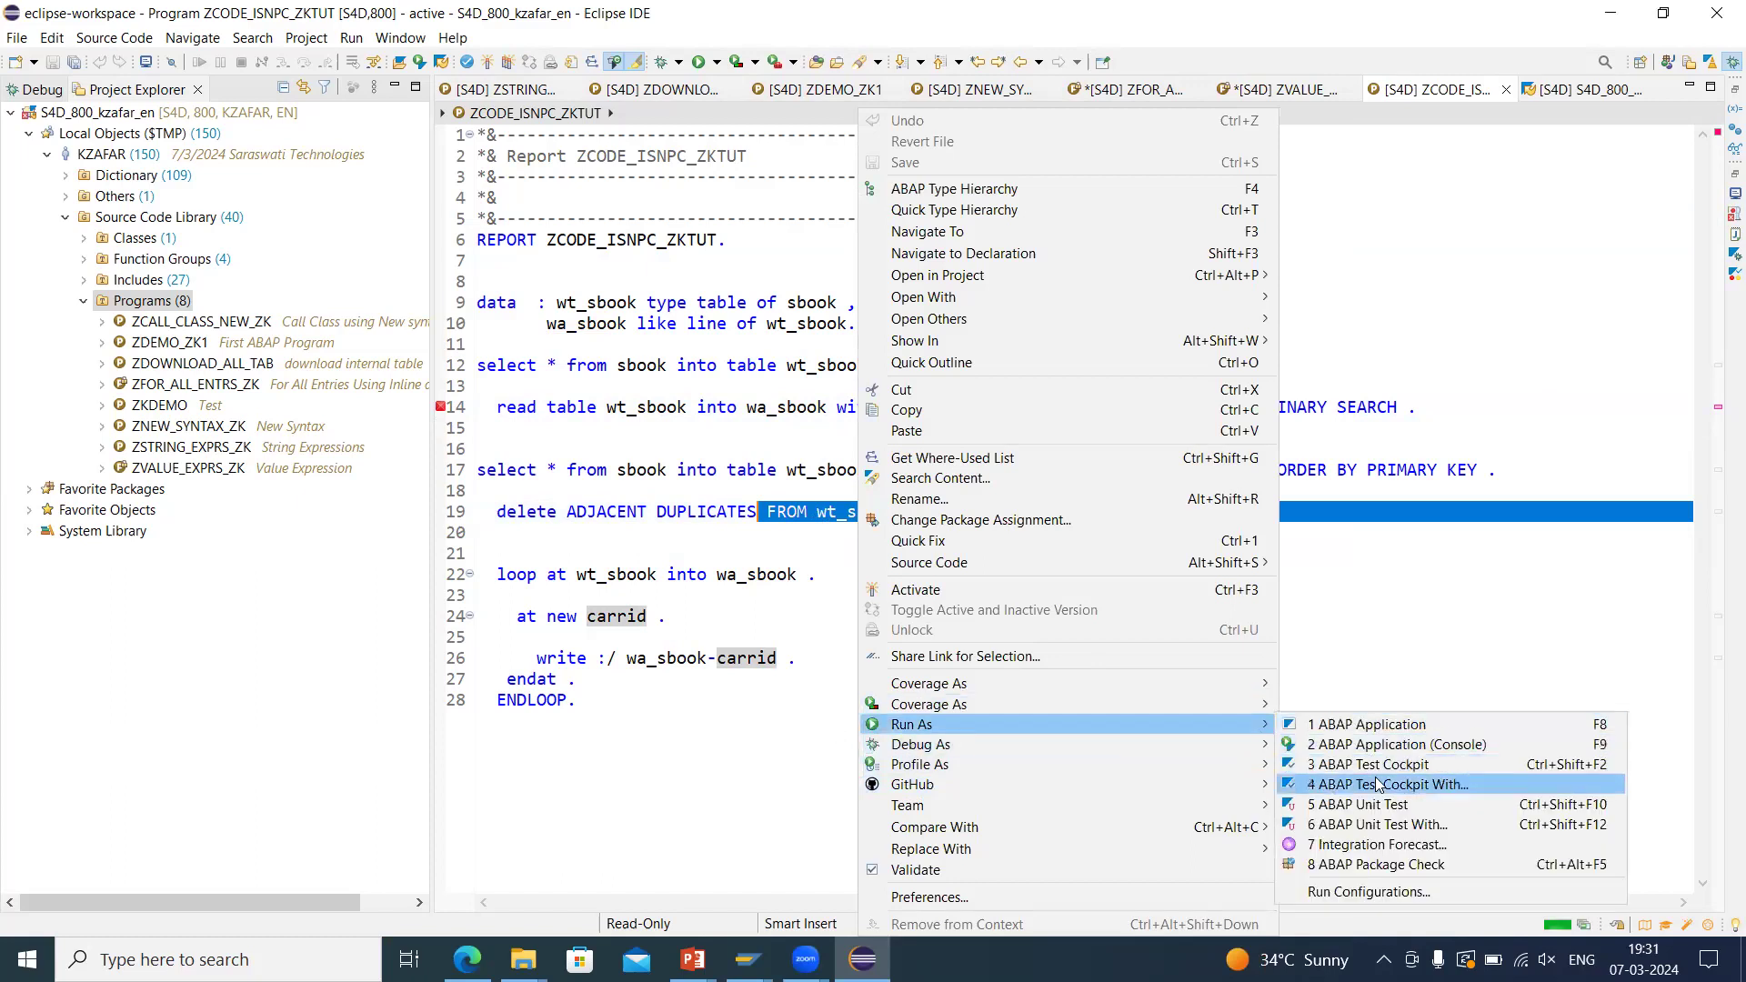
click(1386, 783)
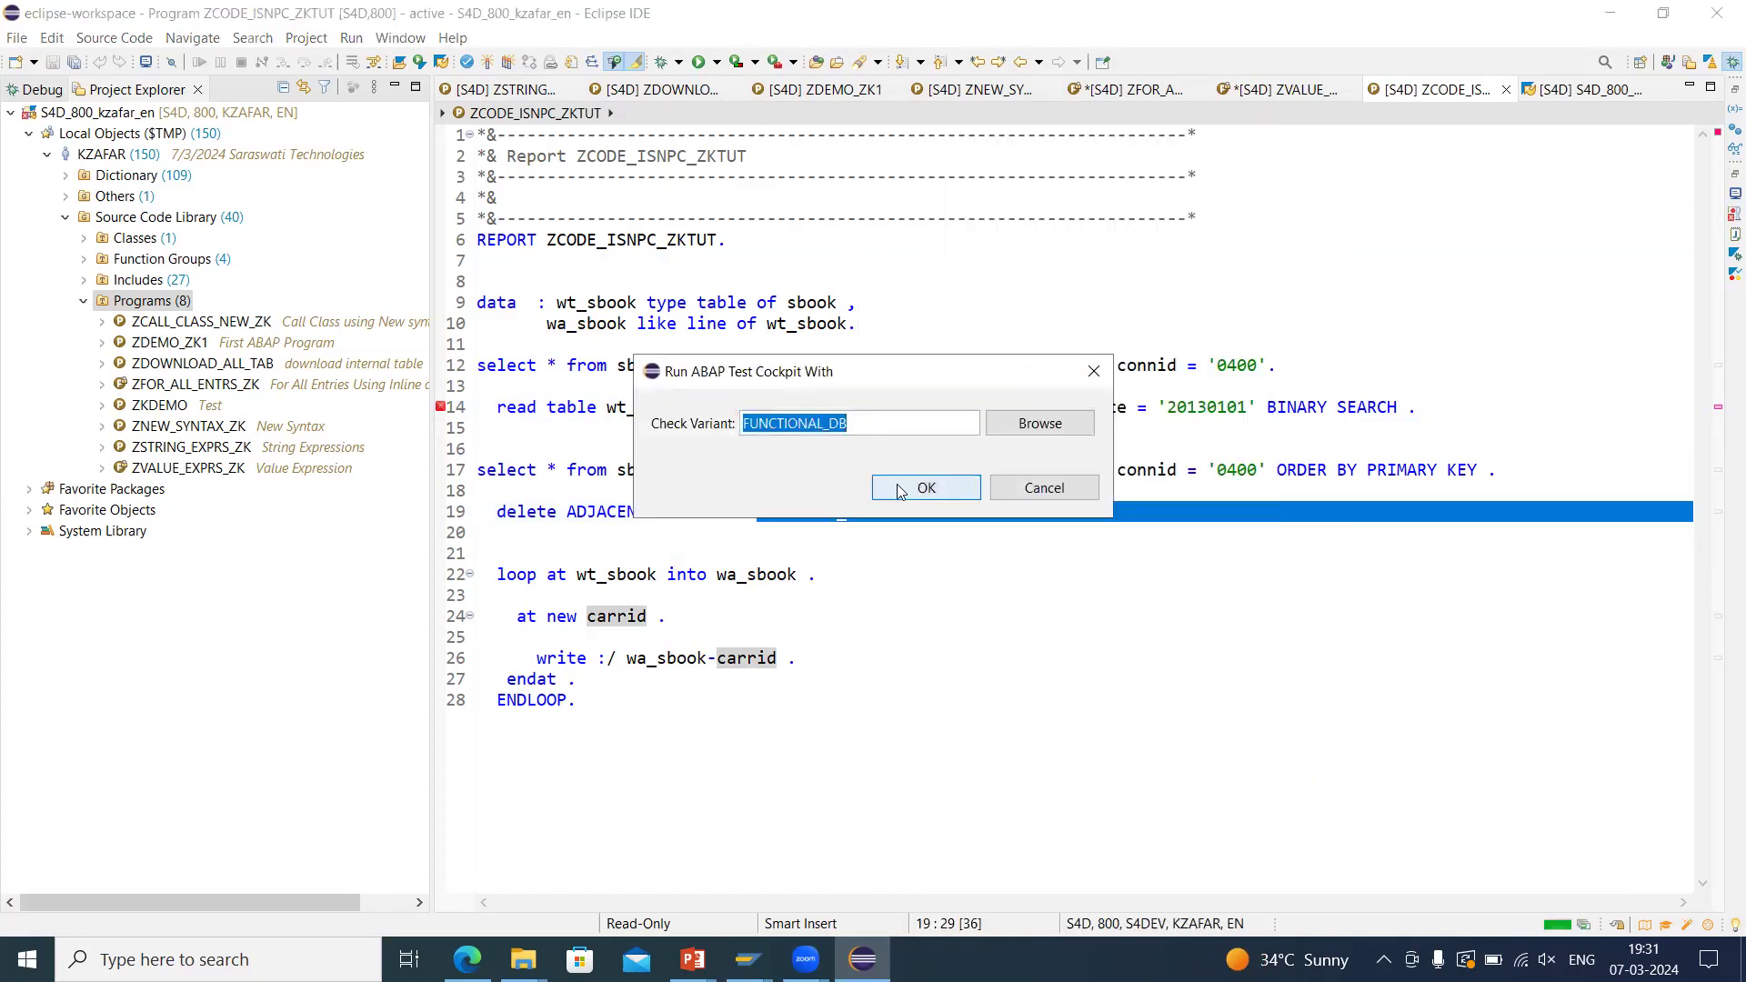
click(923, 488)
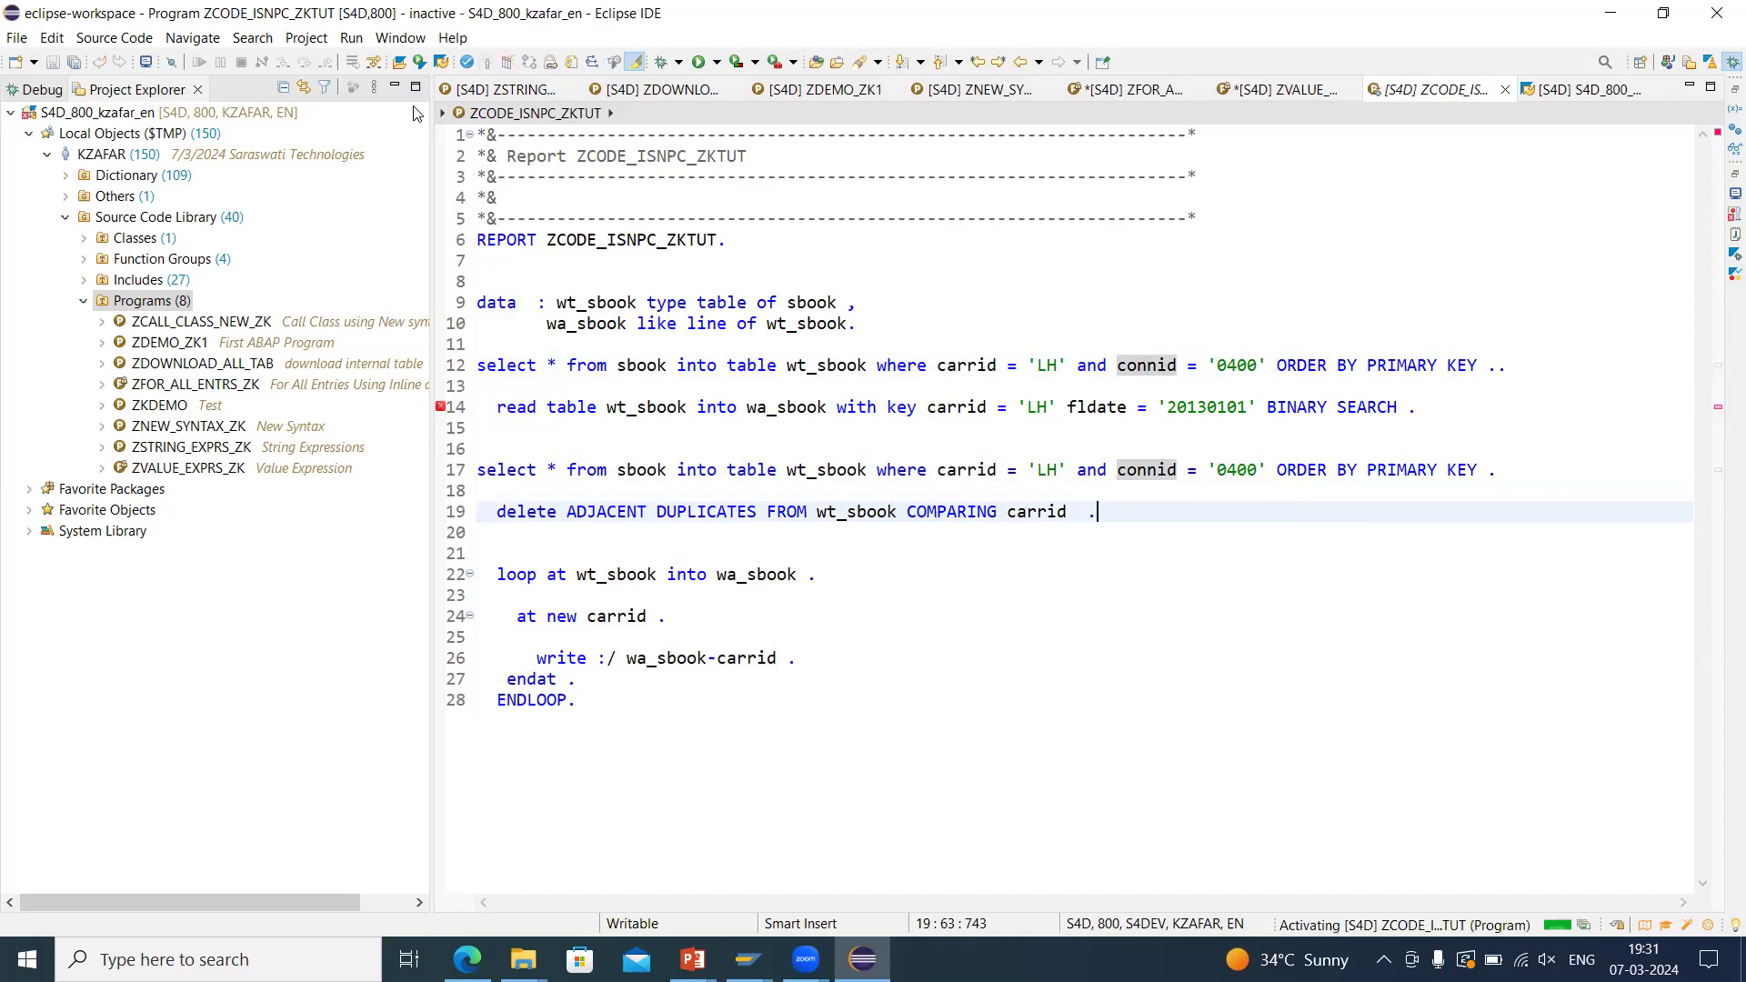
Request one more ATC run with the FUNCTIONAL_DB variant from the editor's context menu.
right_click(780, 531)
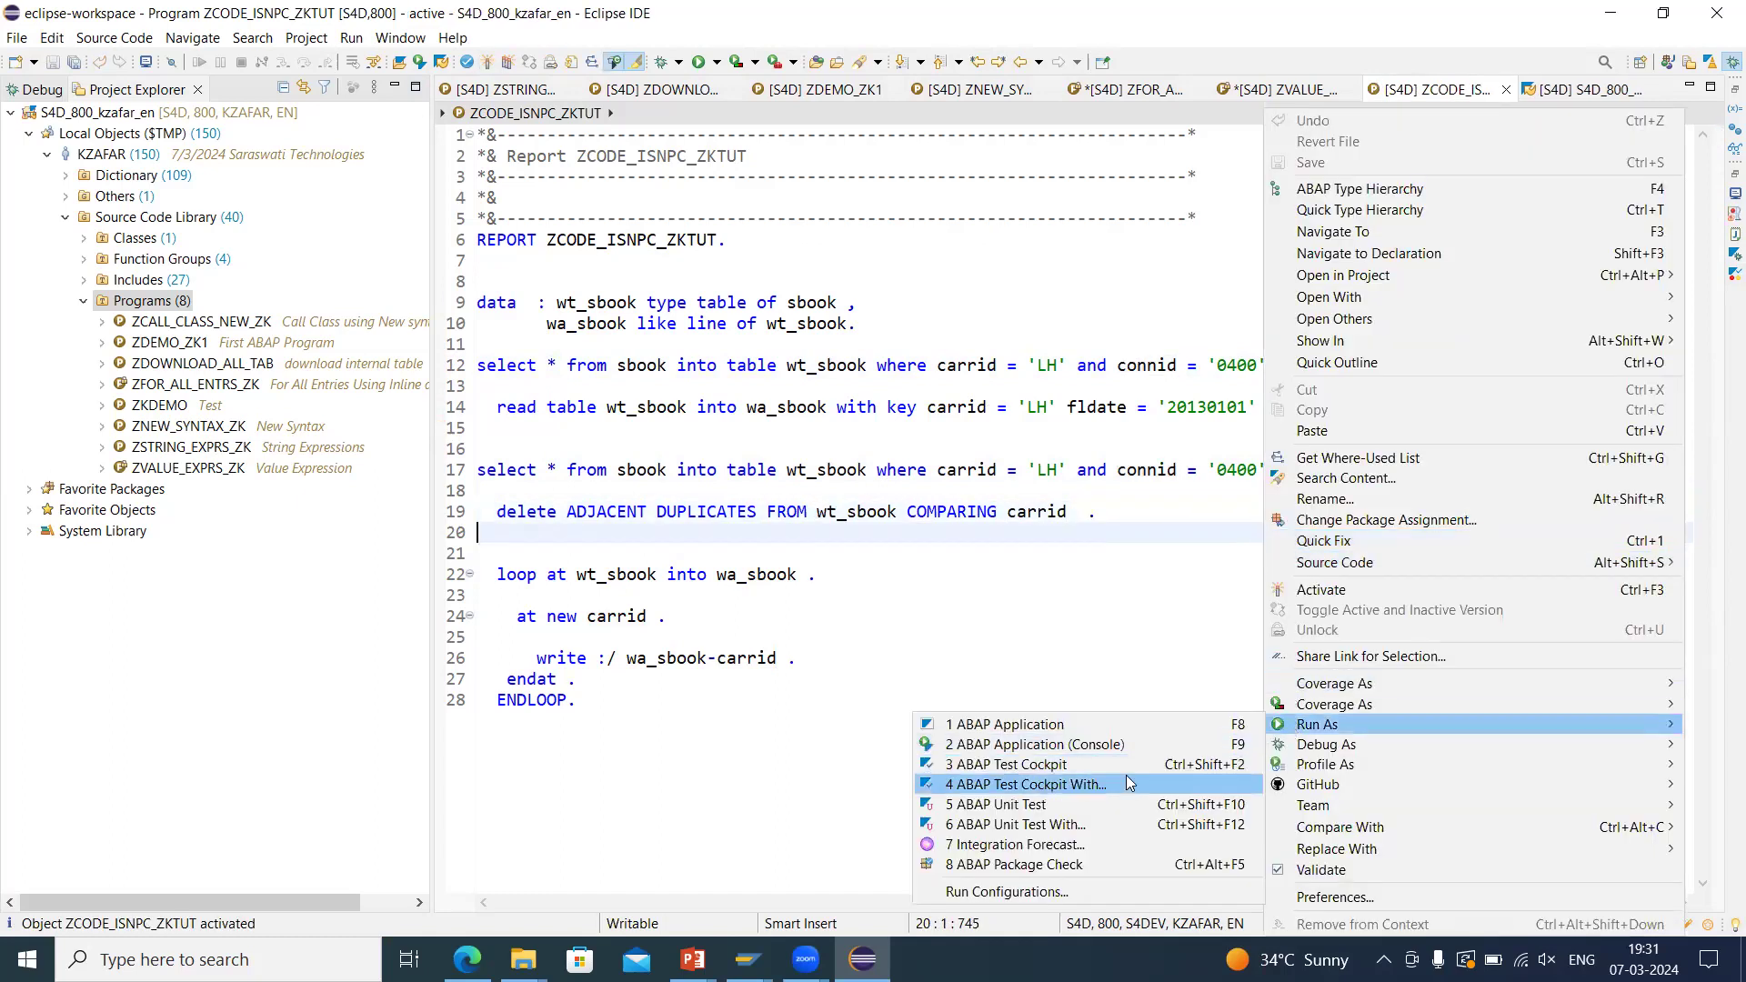
click(1024, 784)
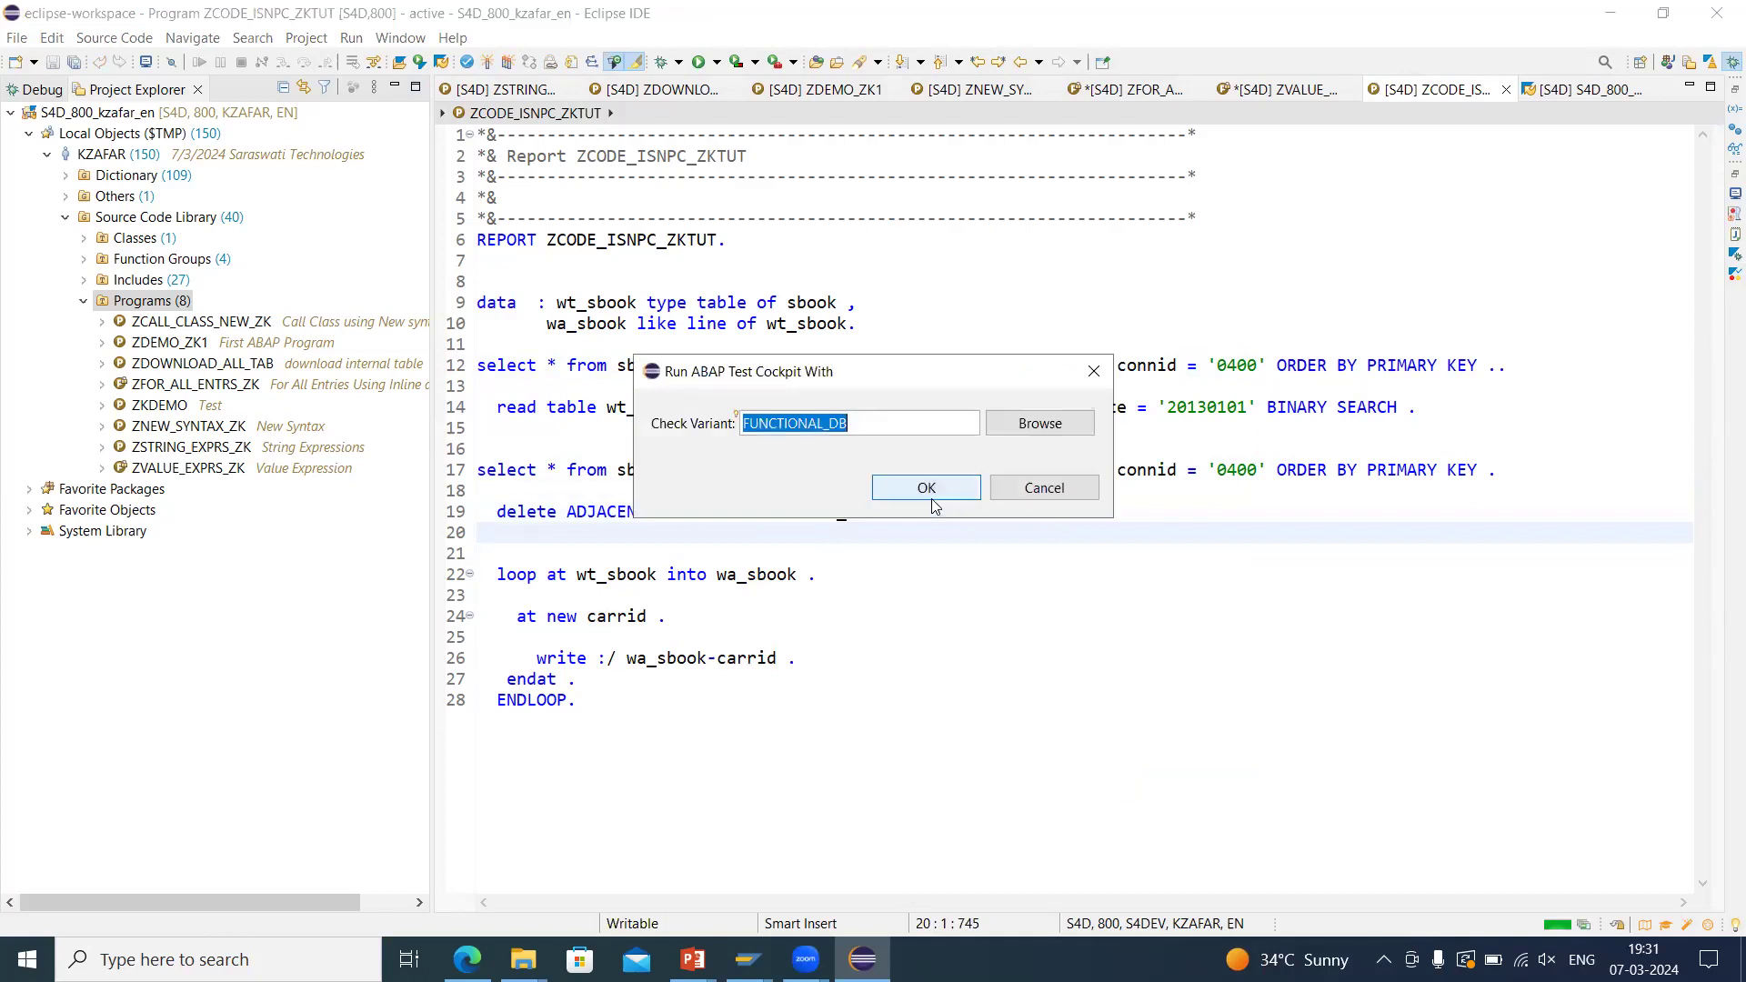
click(924, 487)
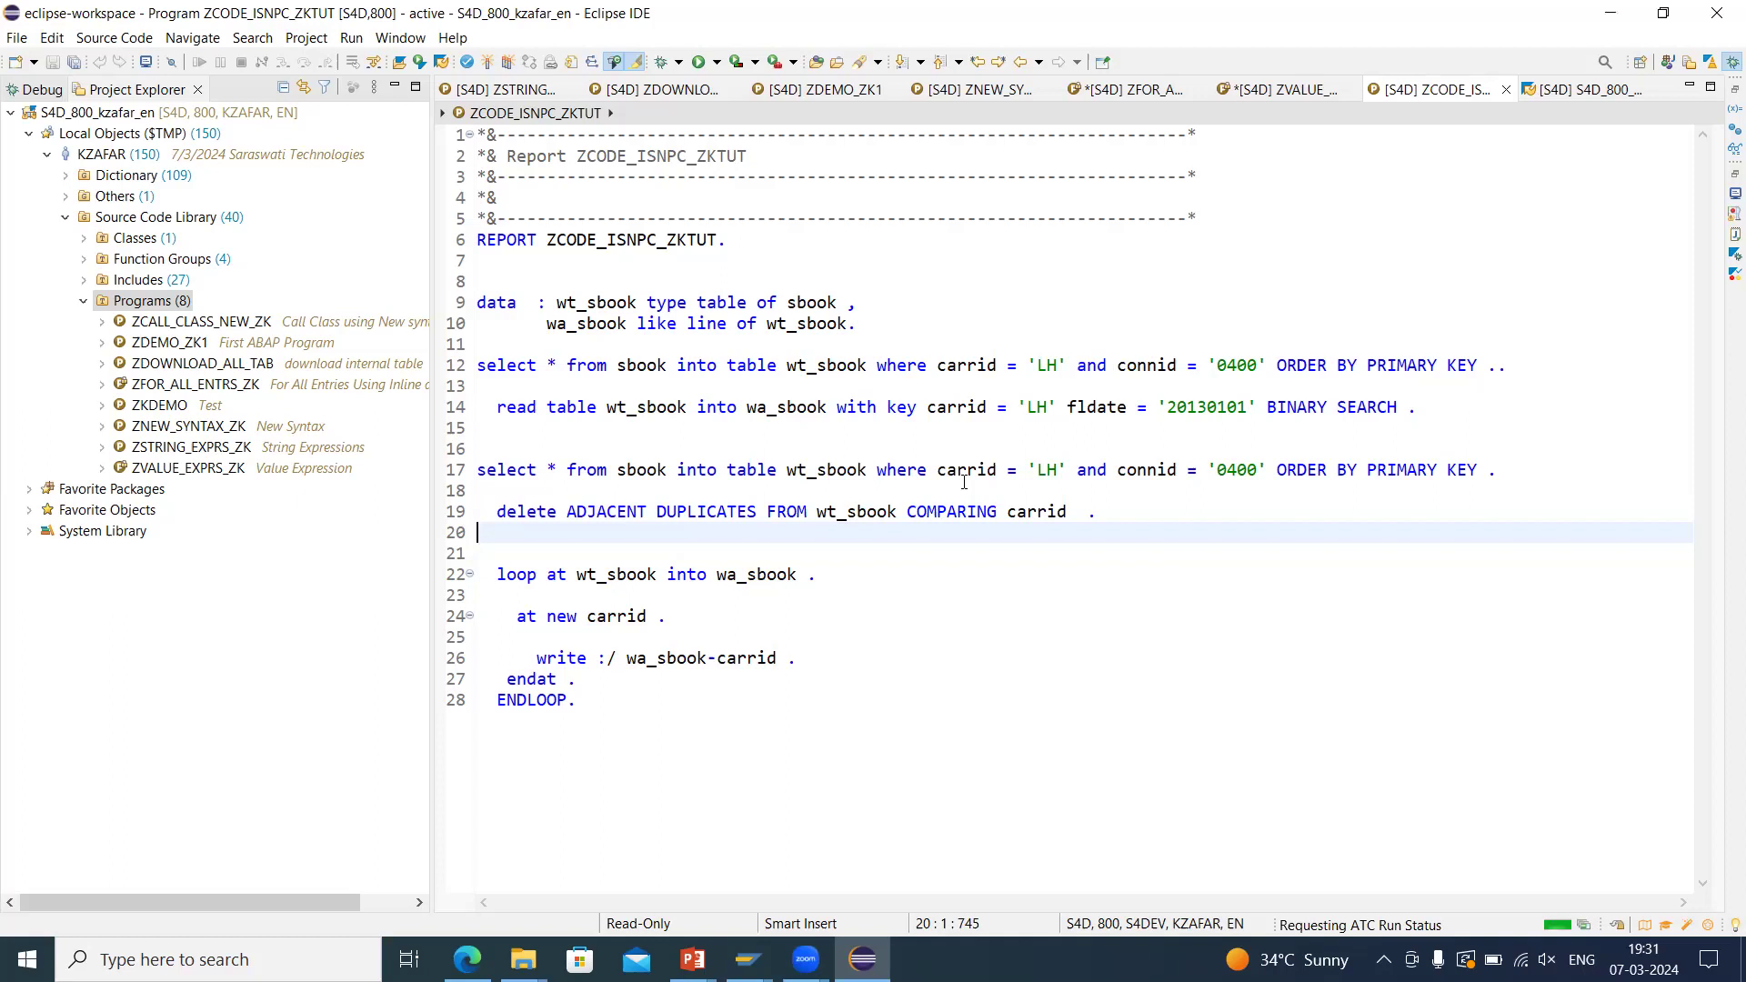
mouse_move(1449, 522)
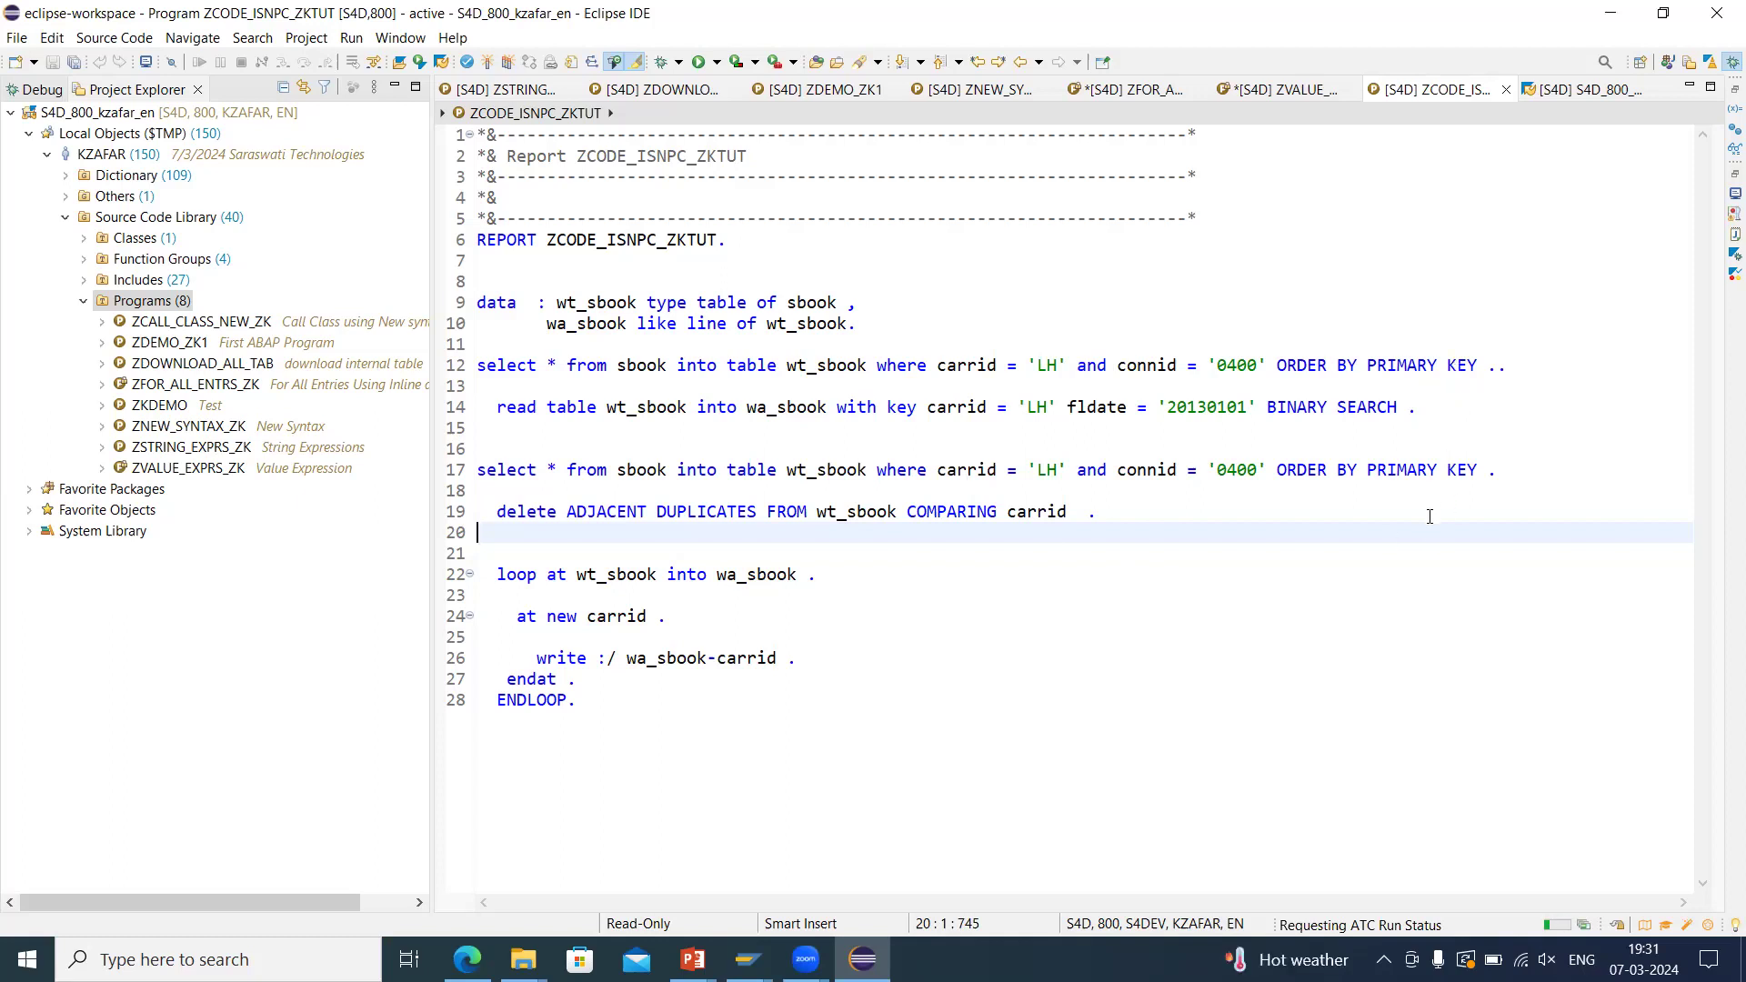
mouse_move(1669, 536)
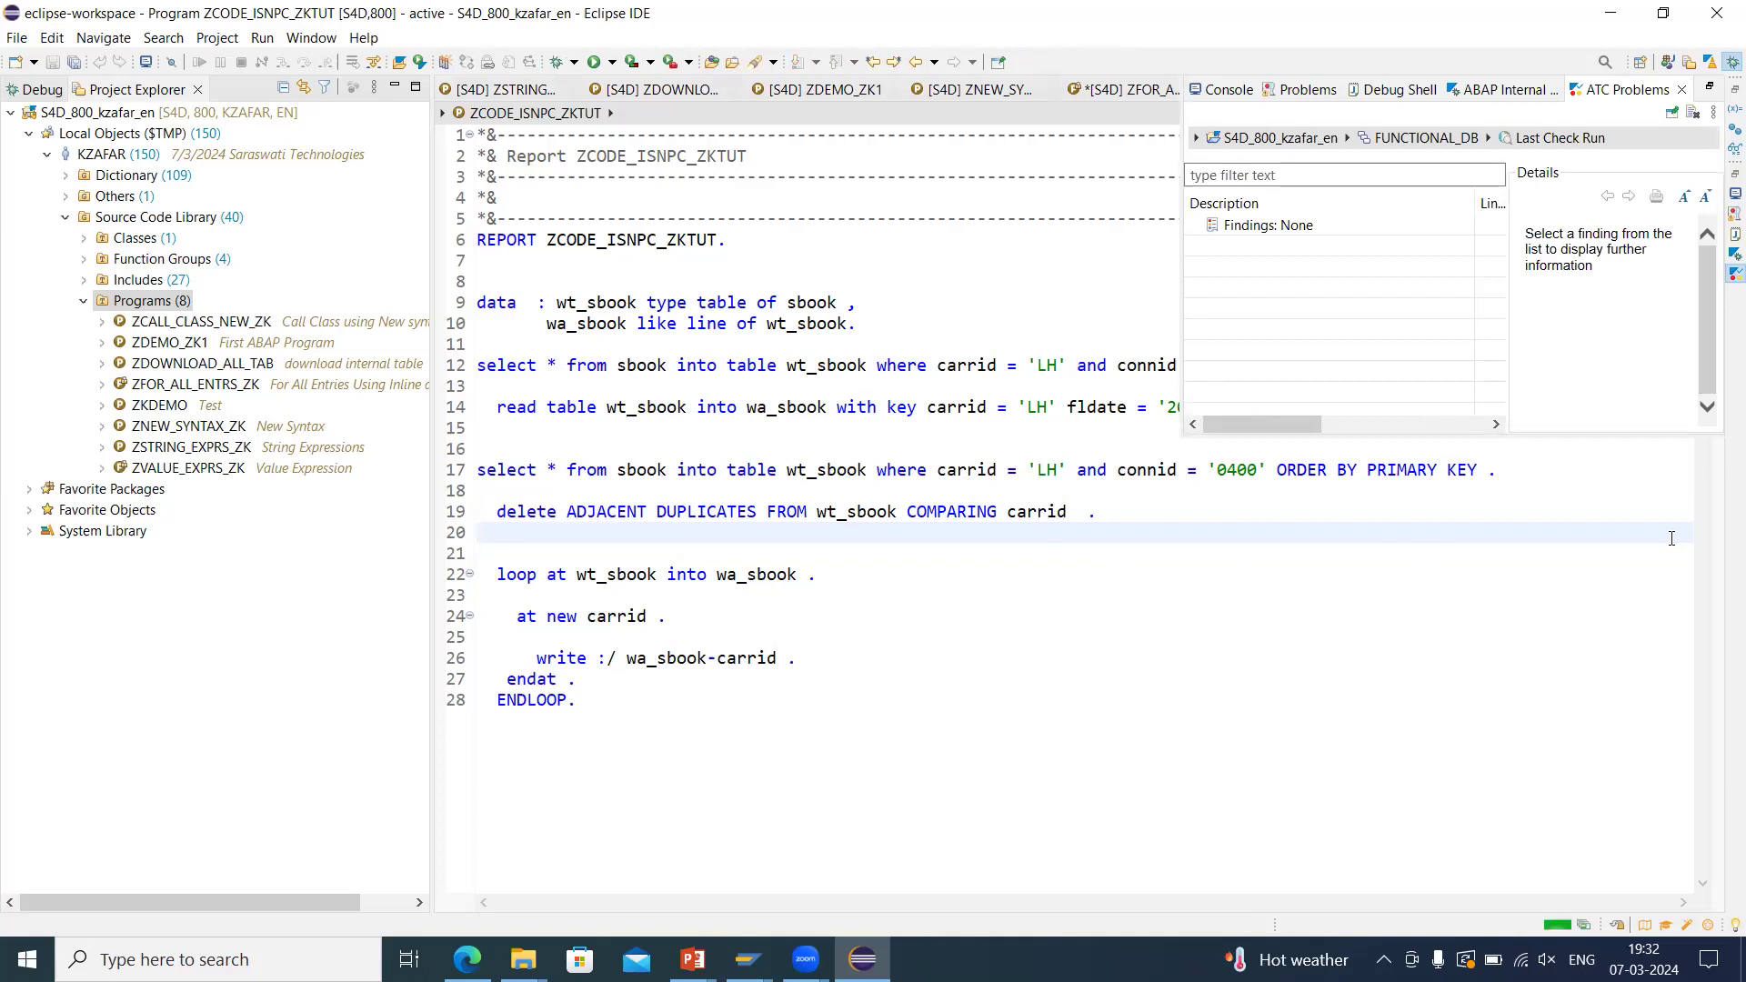
mouse_move(1720, 611)
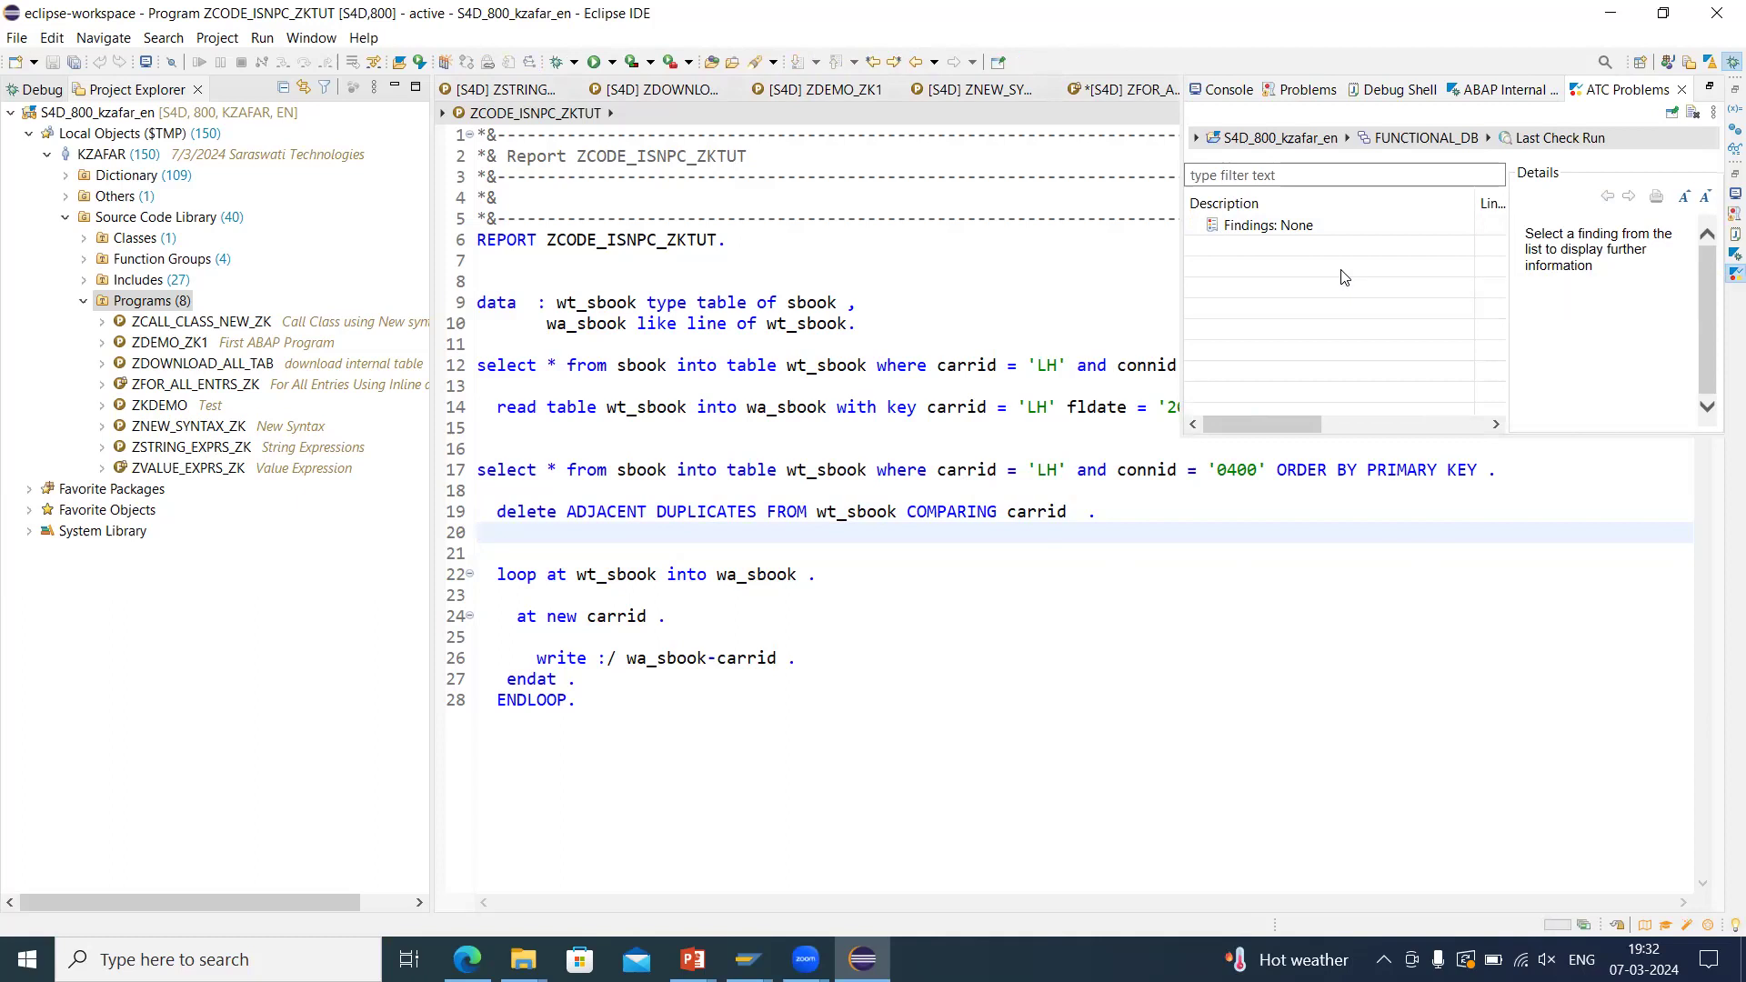
mouse_move(1267, 226)
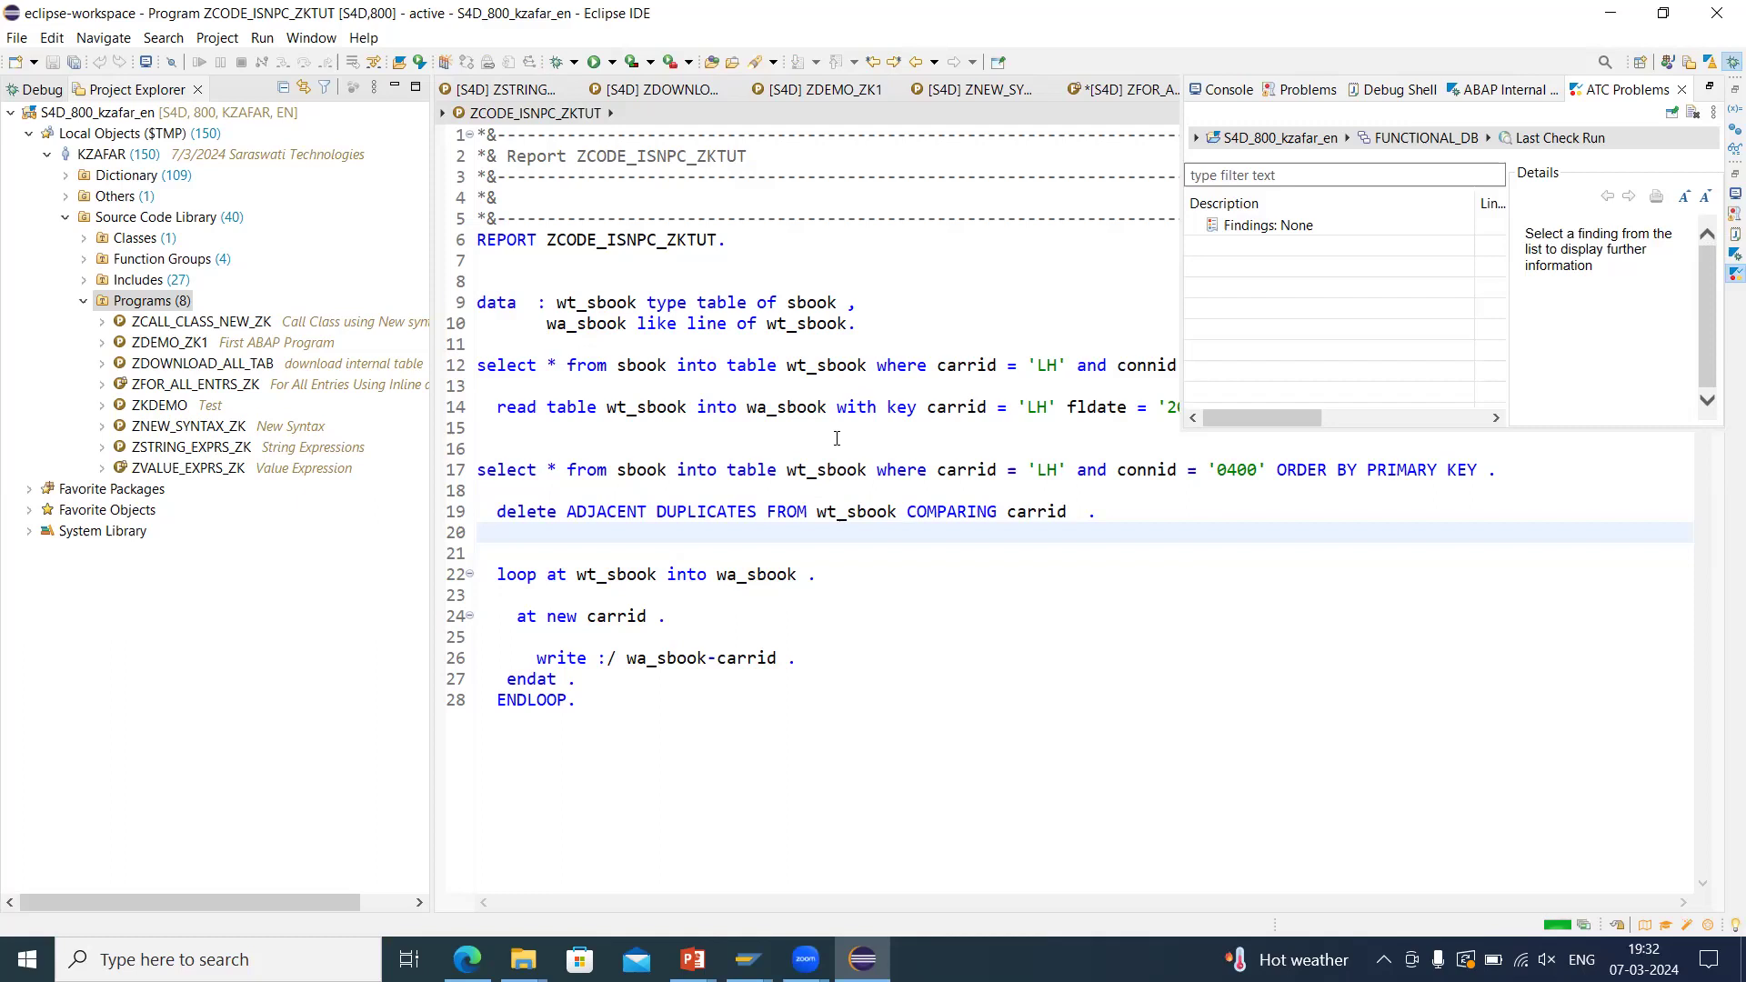
mouse_move(853, 9)
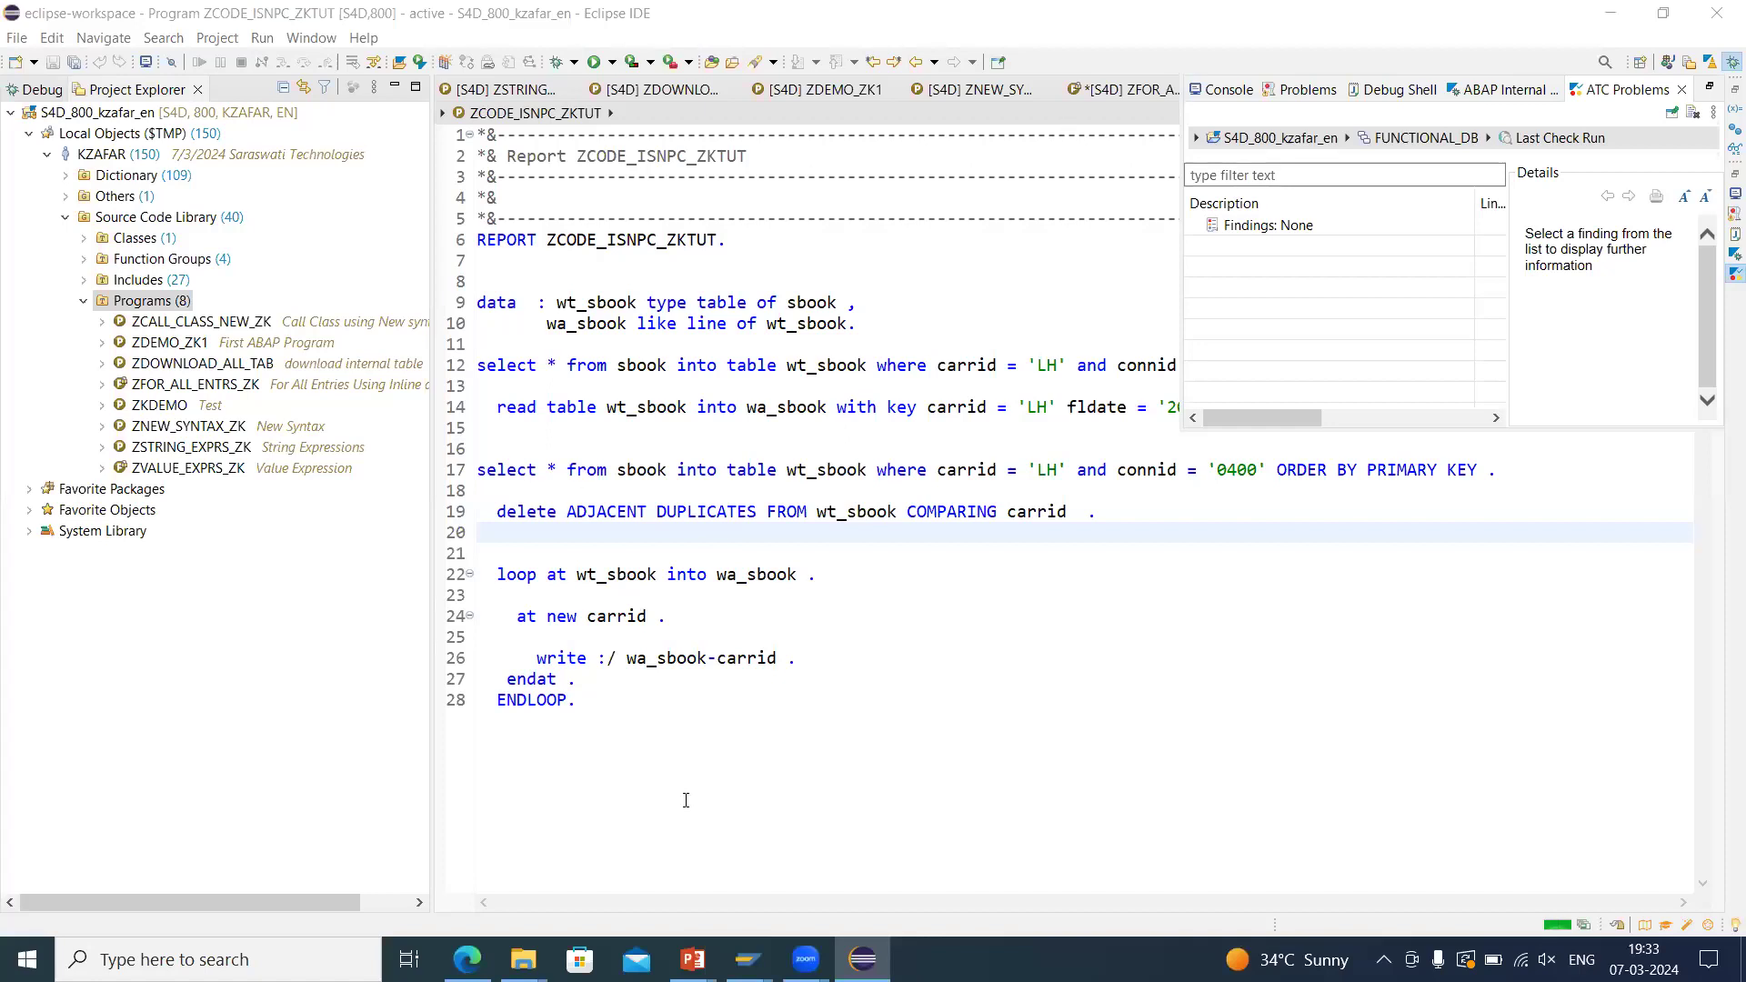
key(ctrl+a)
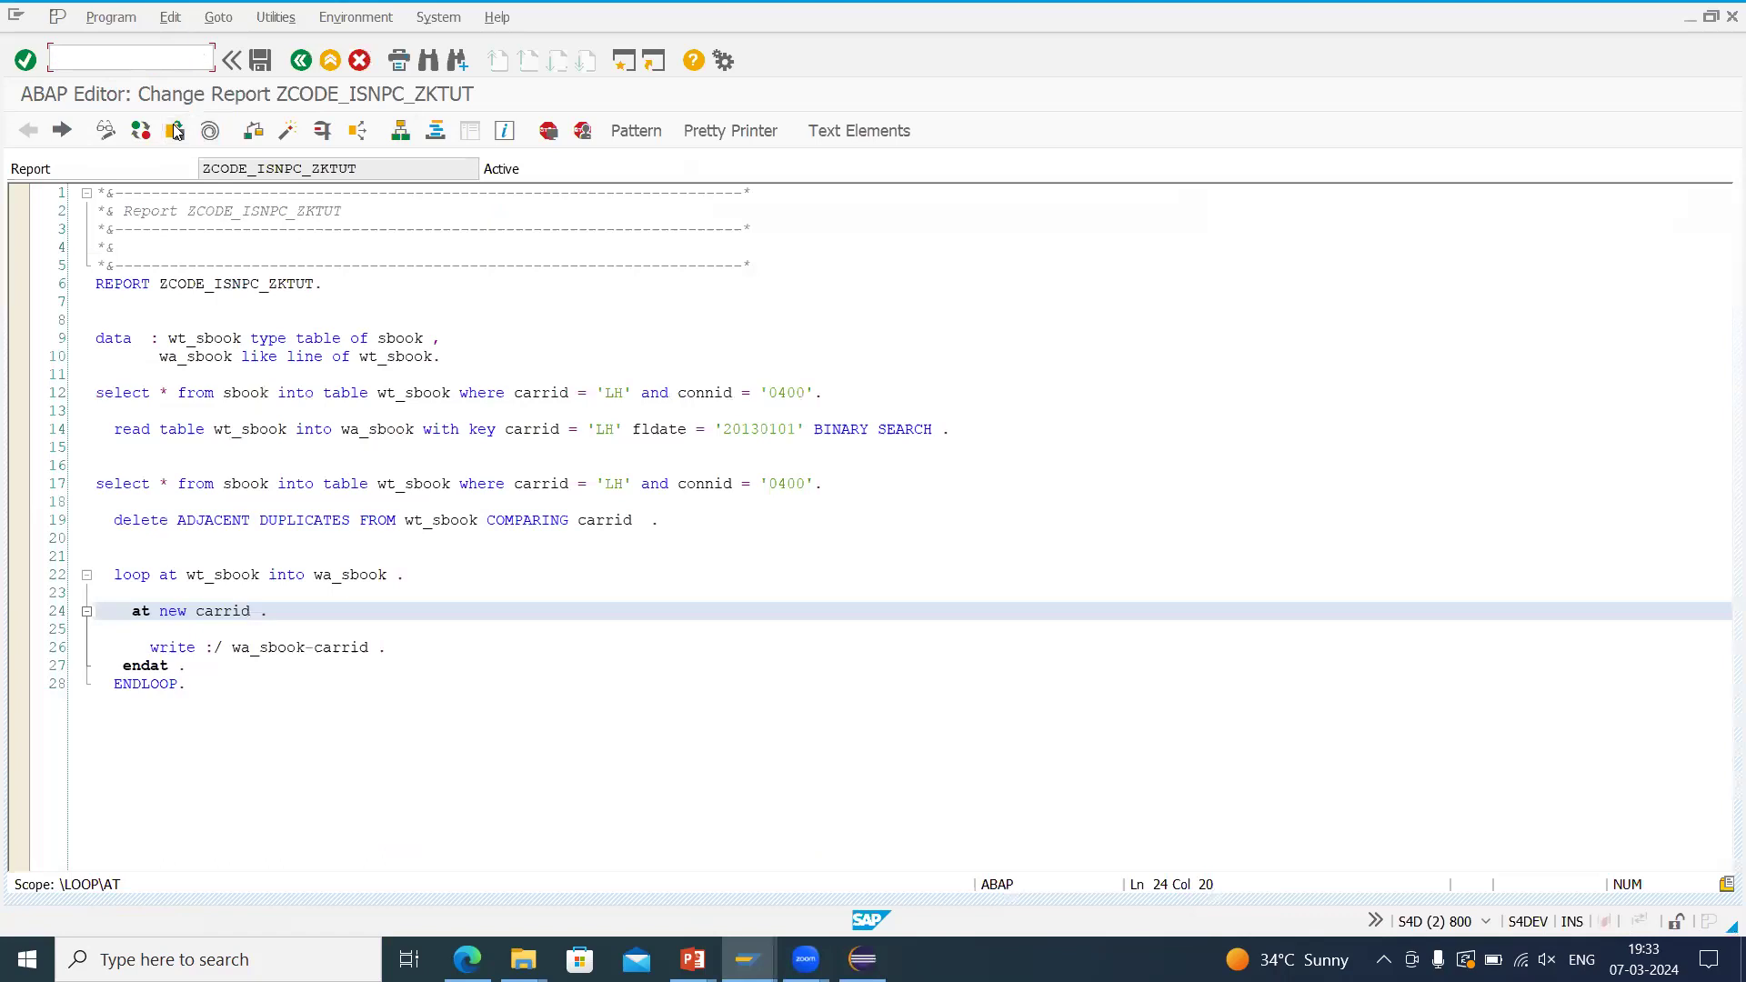
Enter transaction /ose09 in SAP GUI, then dismiss the connection-broken dialog with No in Eclipse.
text(/ose09)
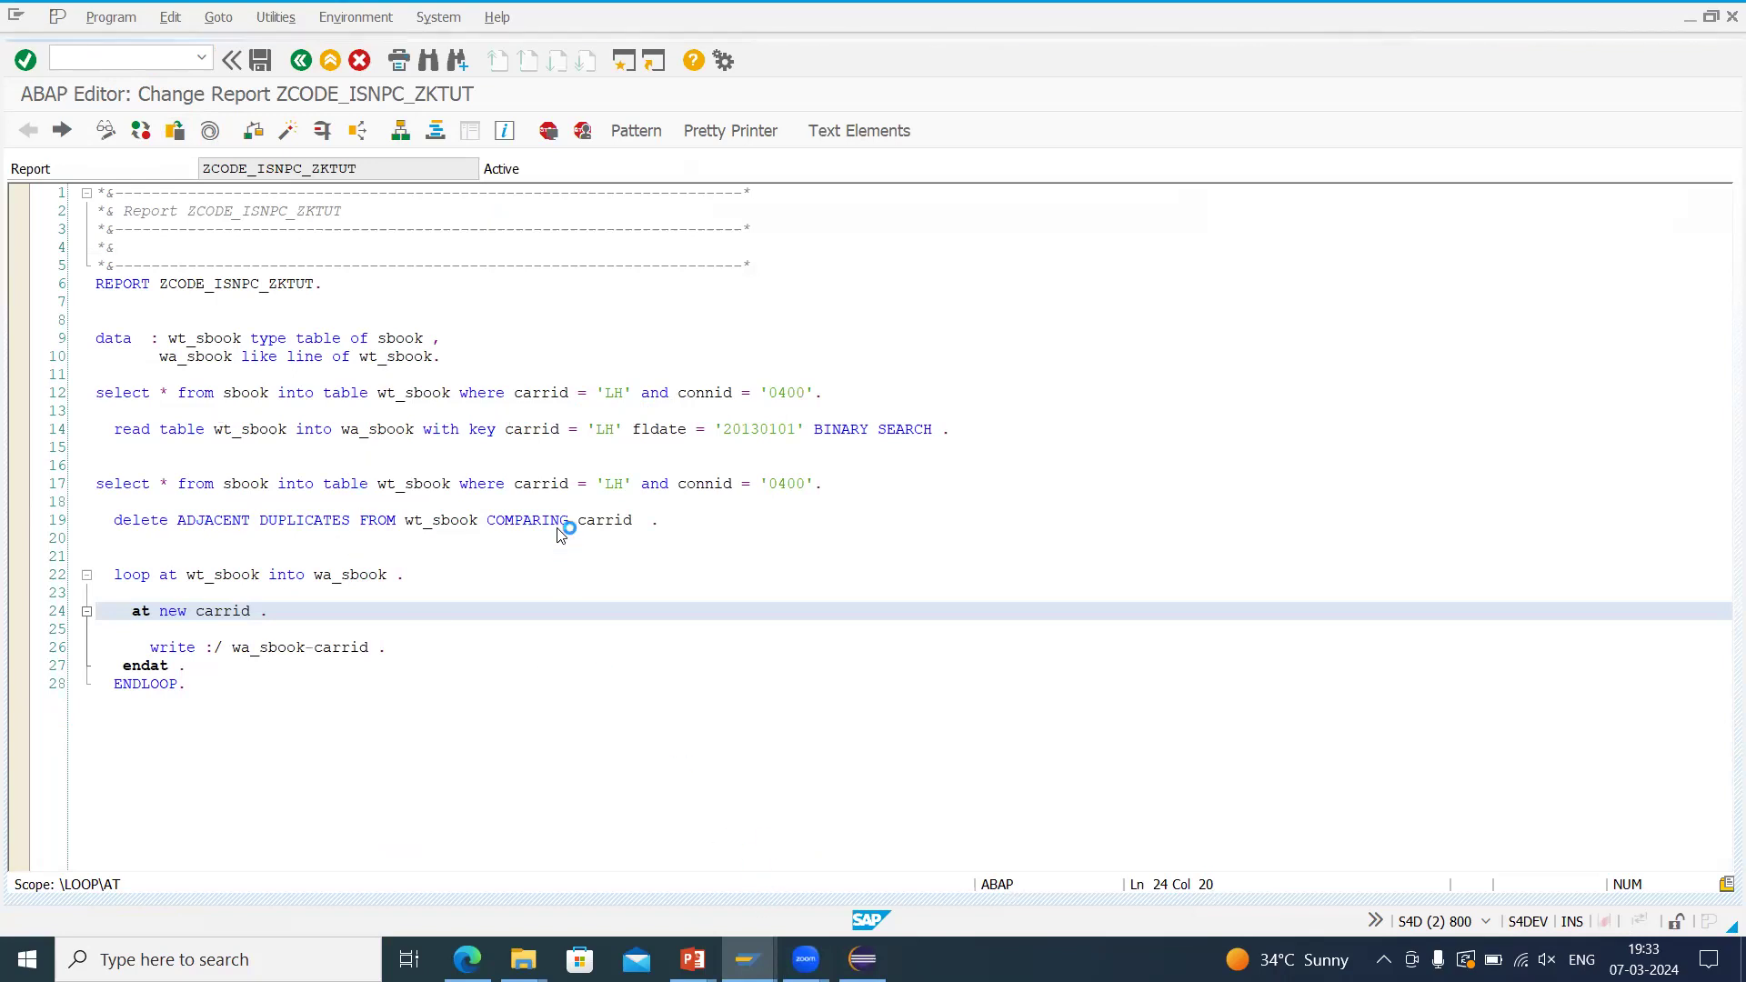
mouse_move(640, 393)
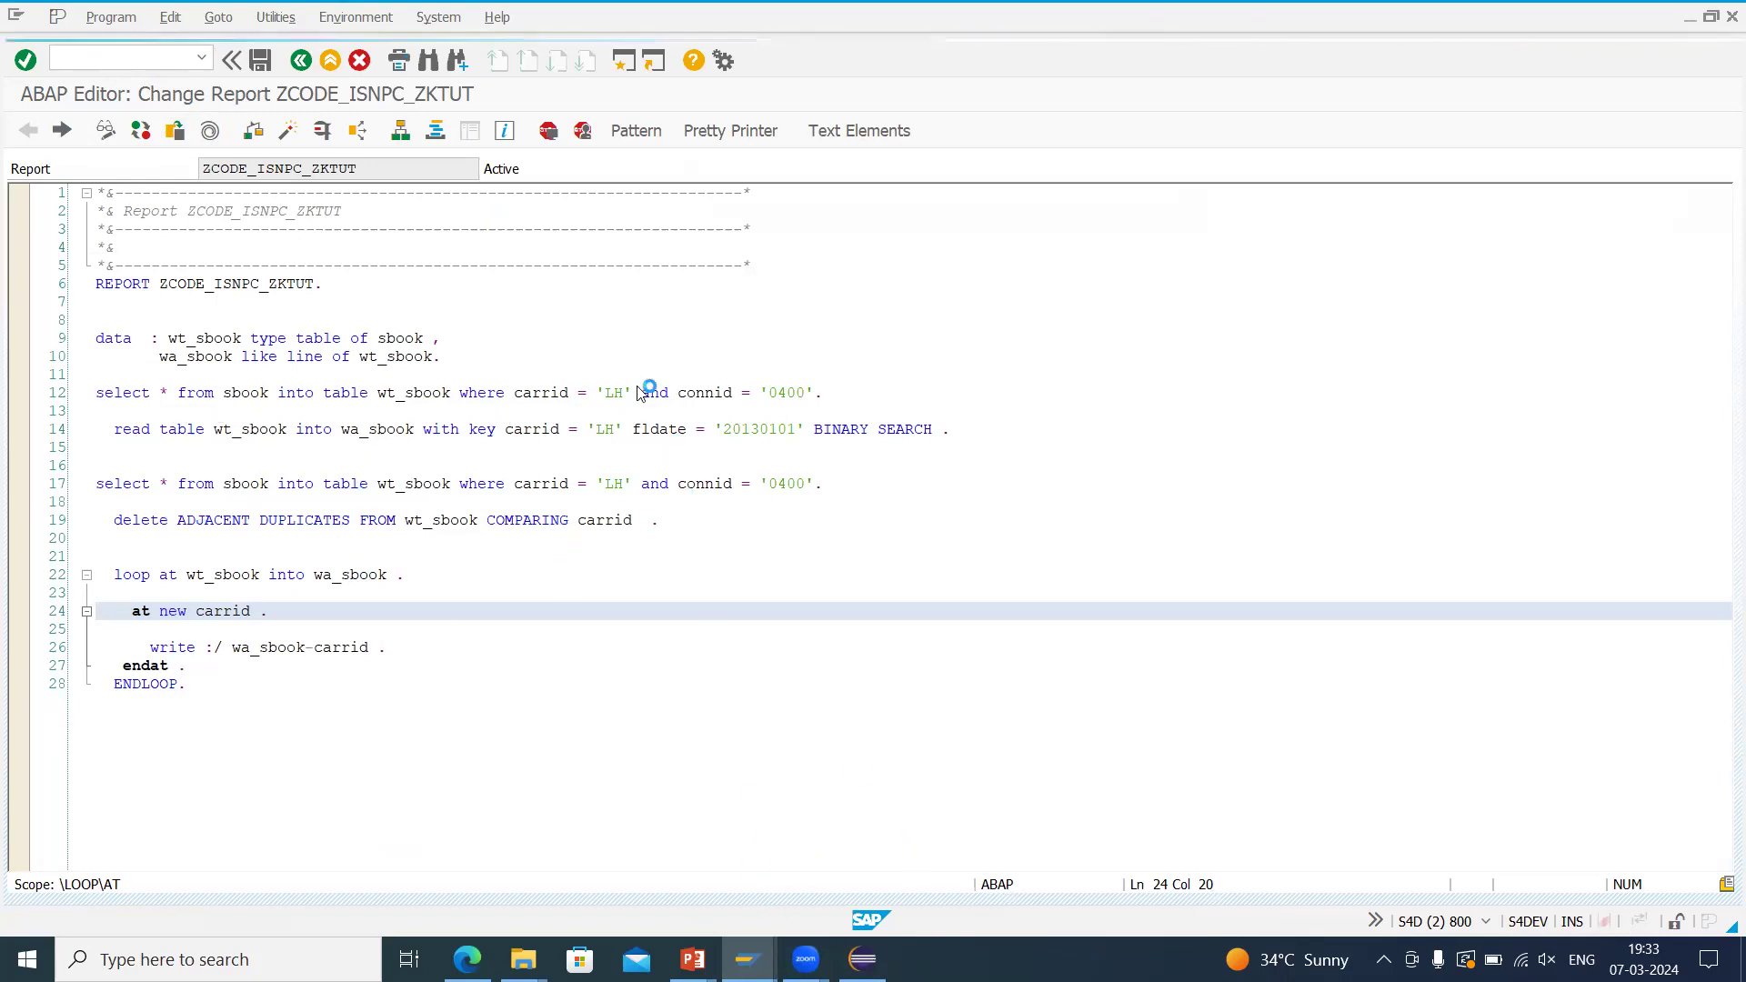
mouse_move(975, 838)
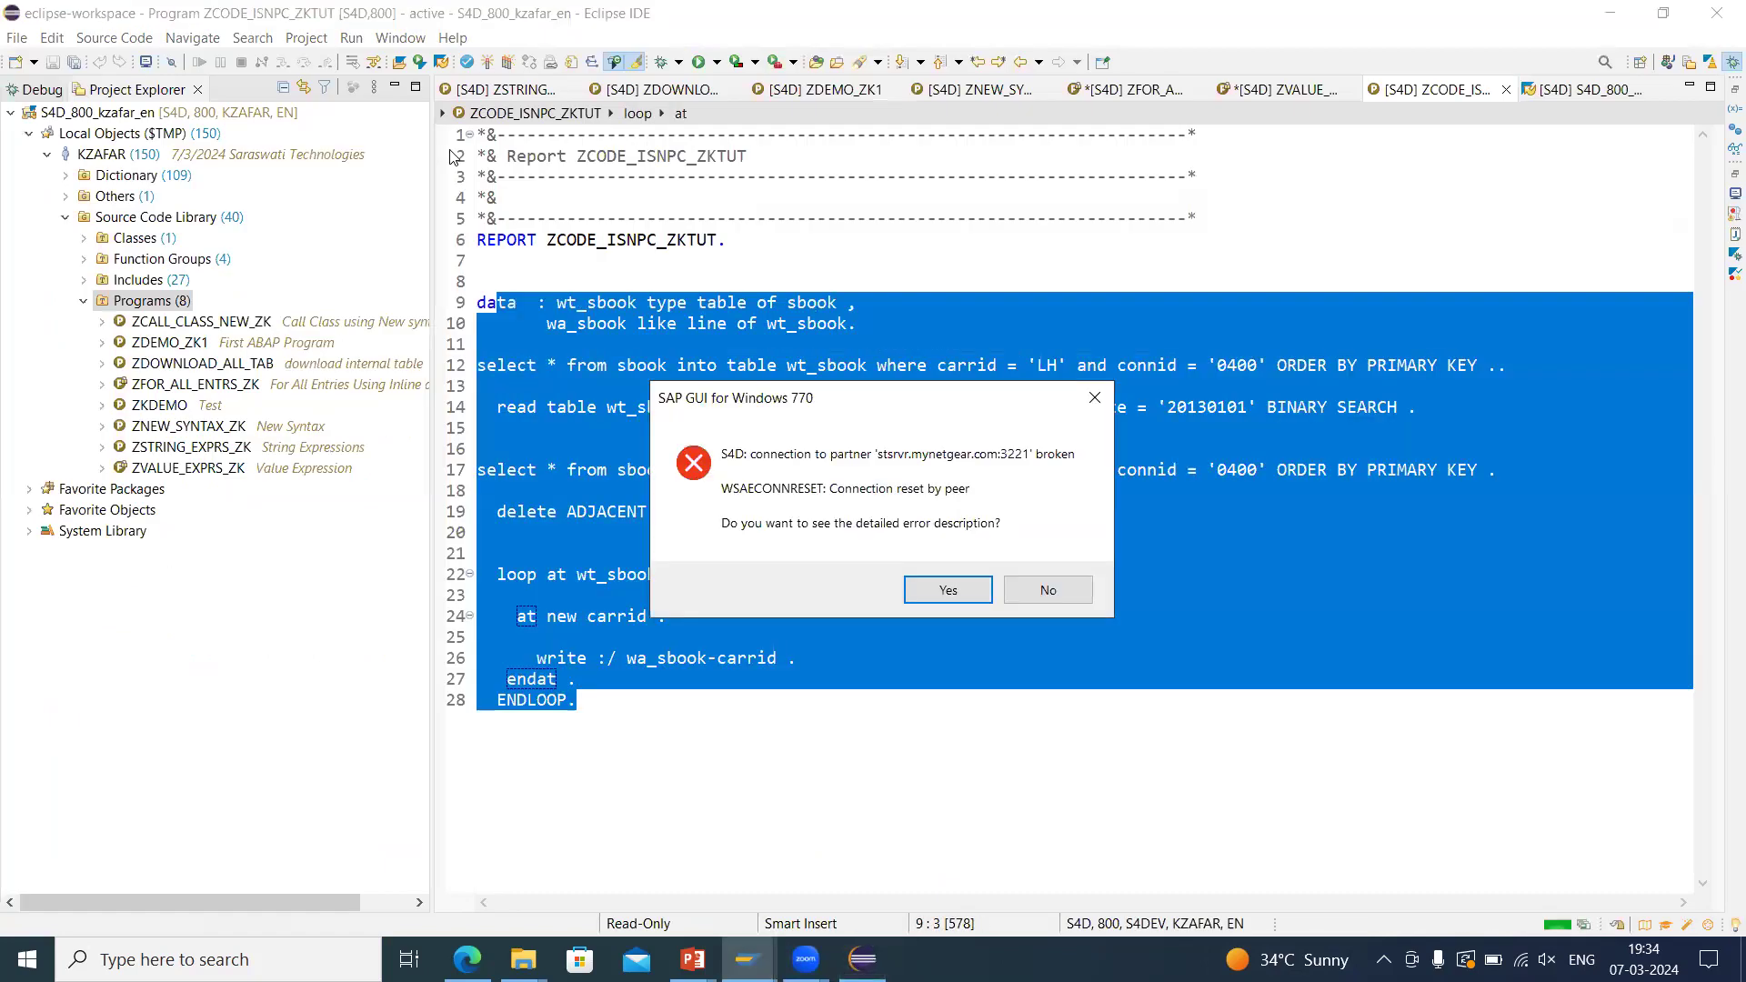
click(1044, 589)
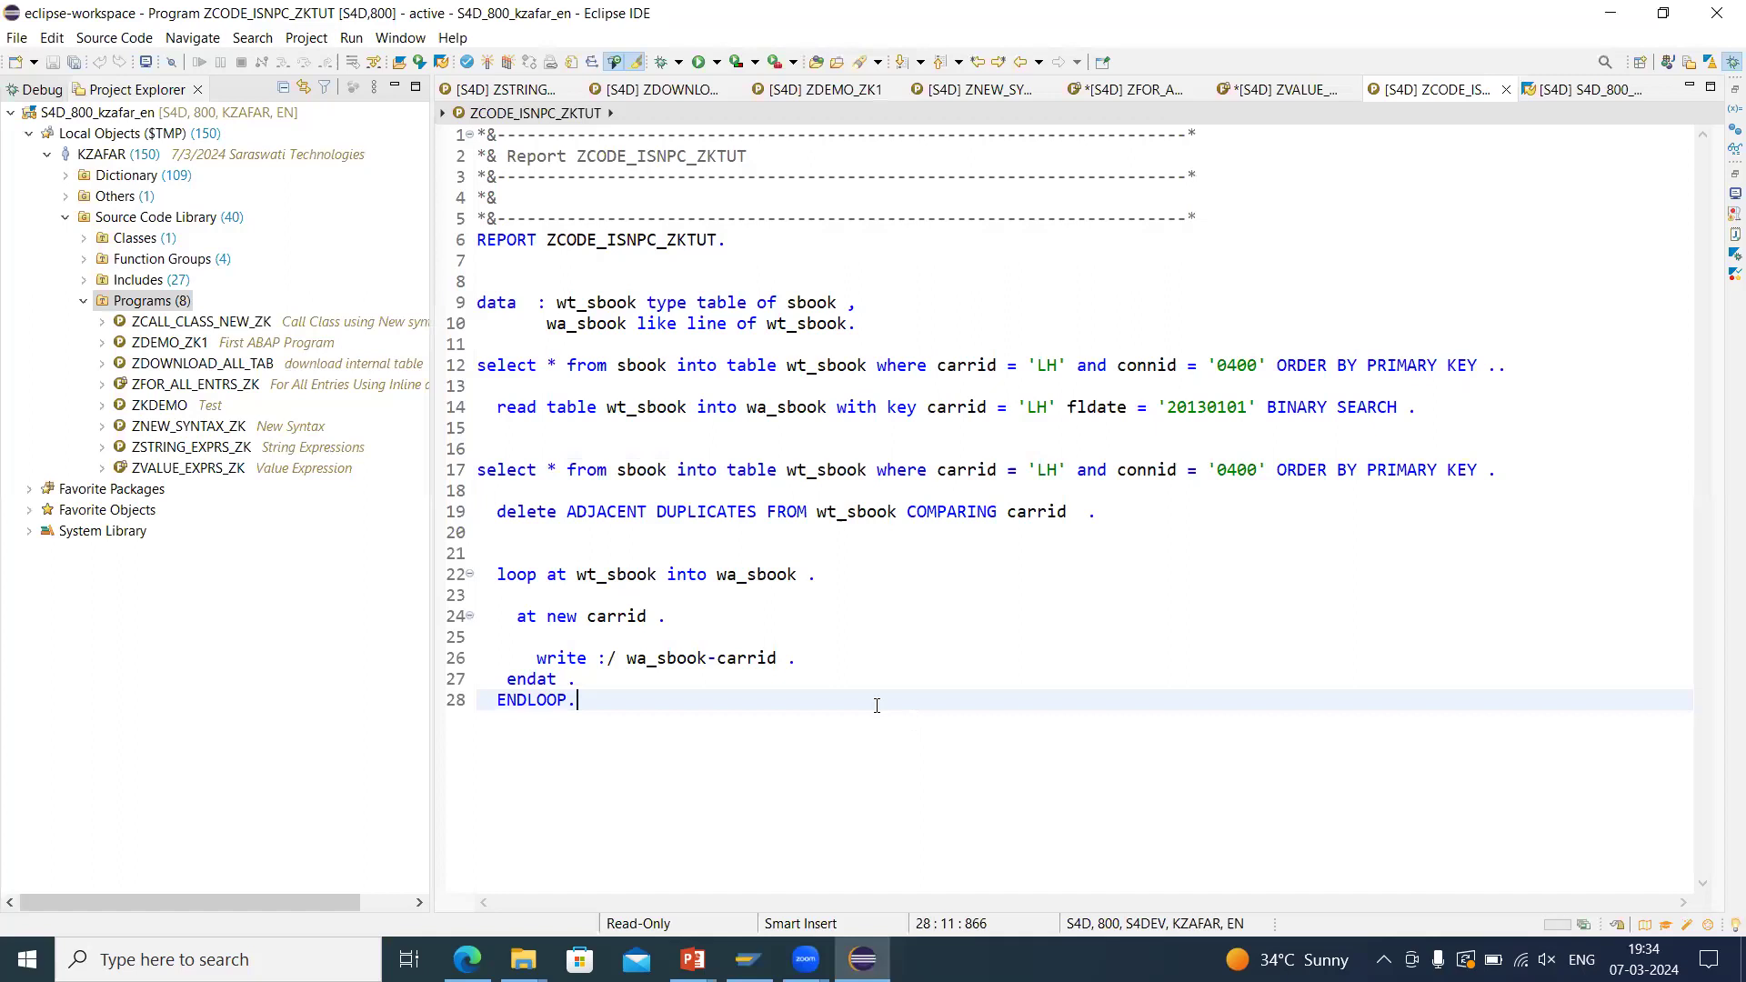
mouse_move(917, 685)
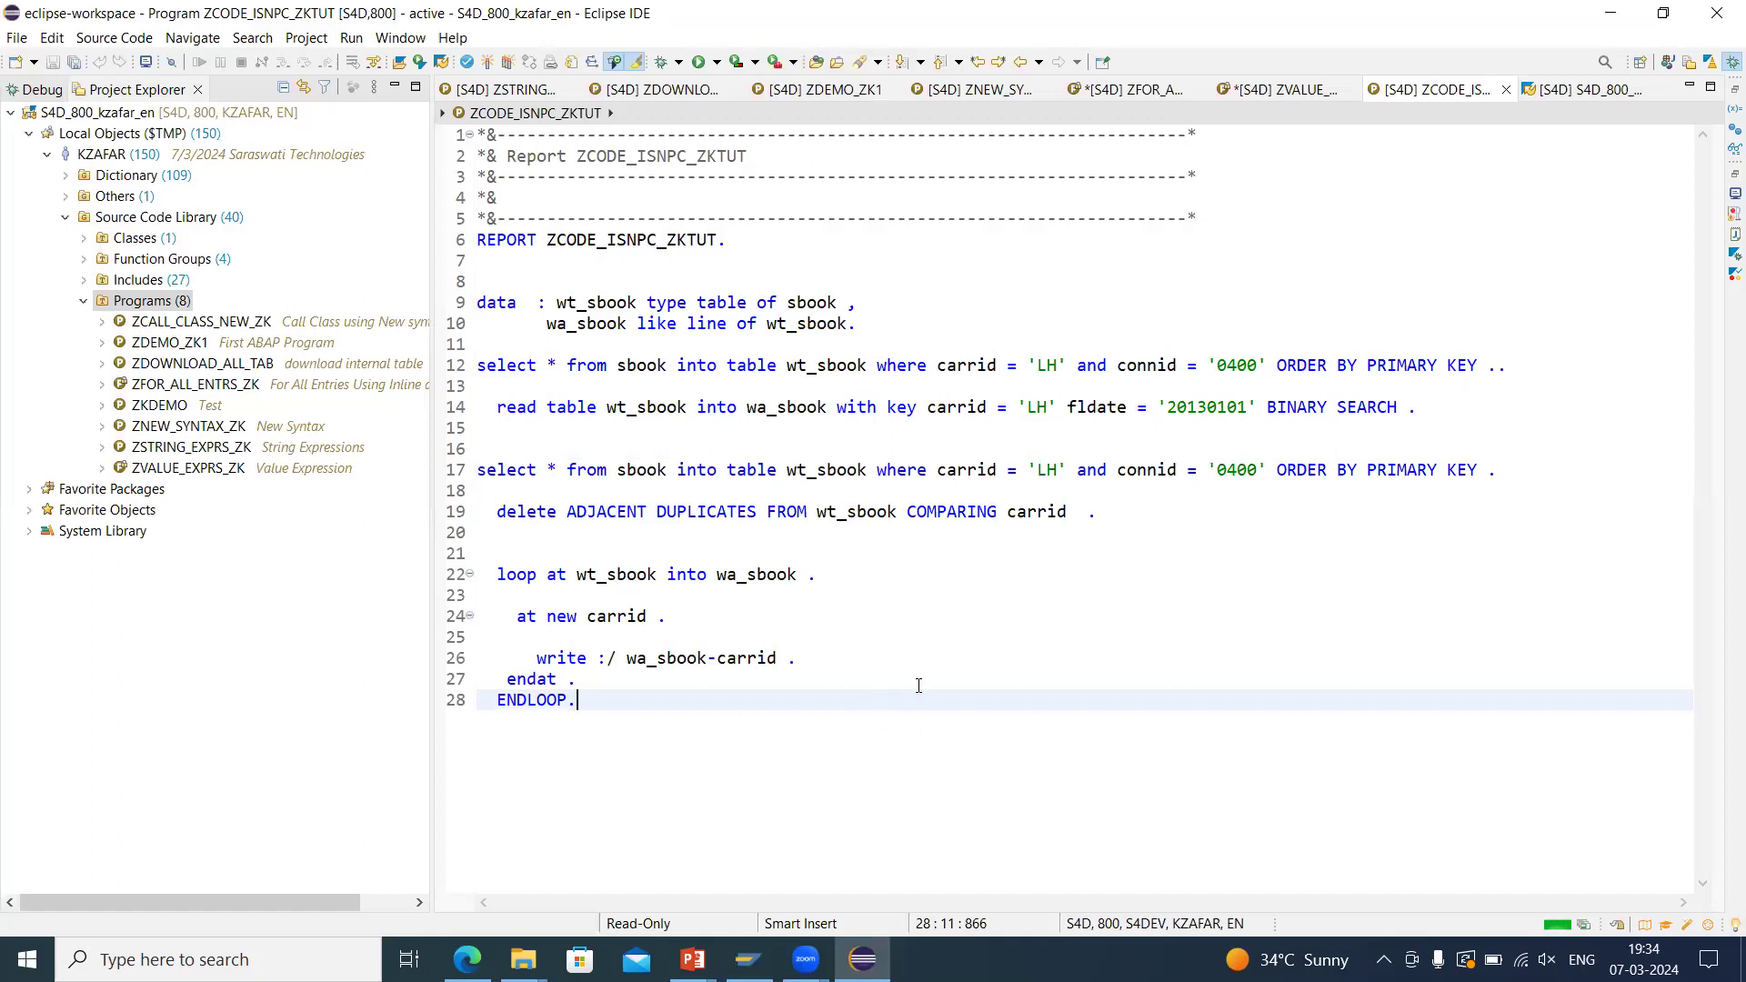